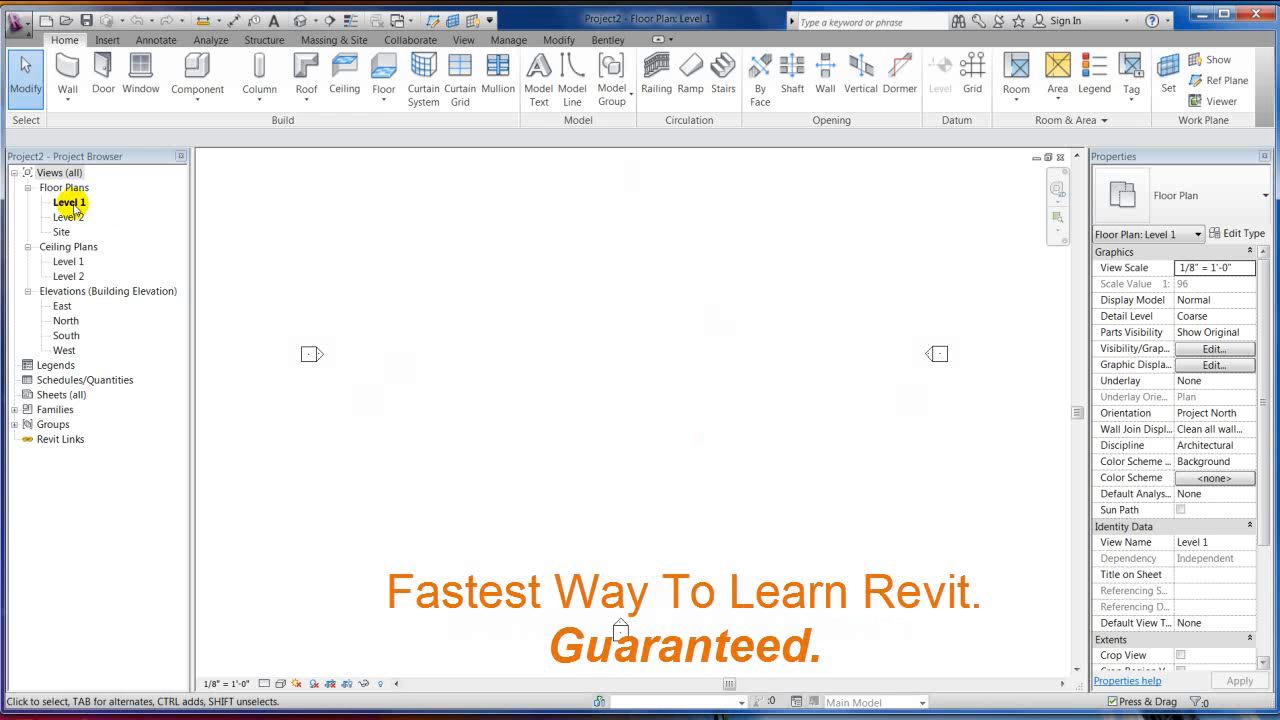
- Bring up the project phase settings from the Manage commands
{"action": "scroll", "scroll_direction": "down", "scroll_amount": 3}
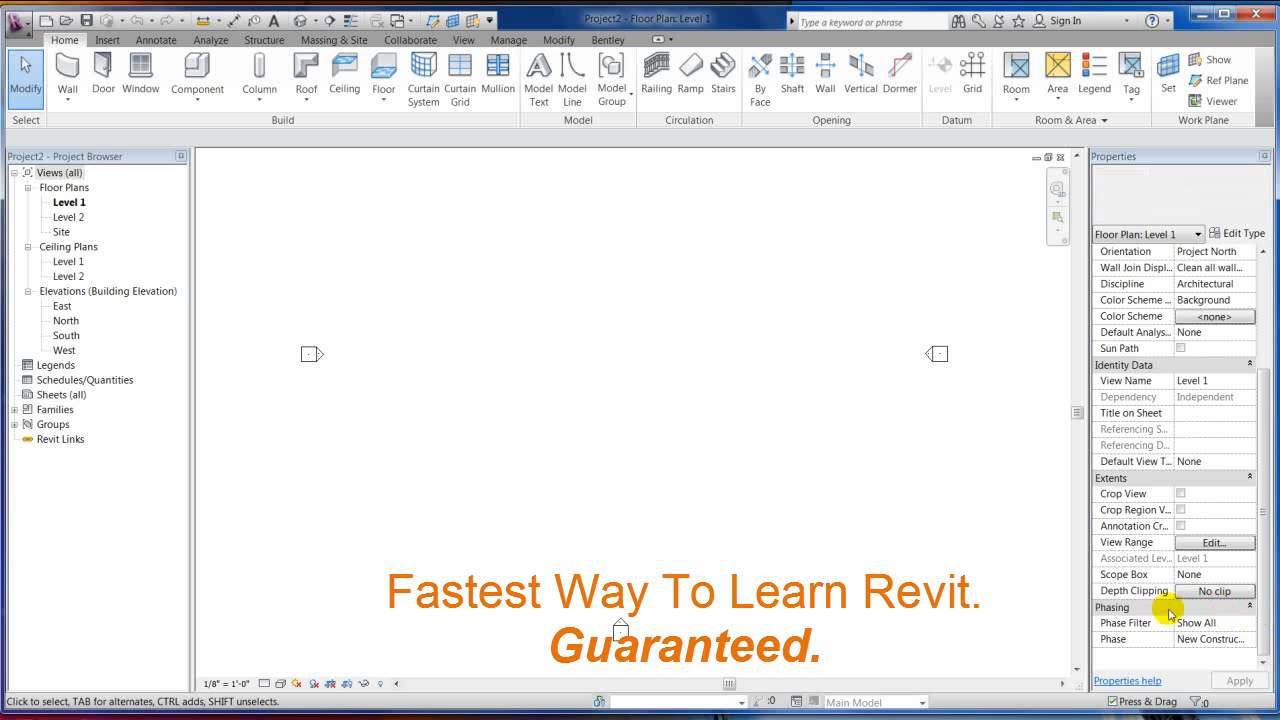
{"action": "mouse_move", "coordinate": [996, 540]}
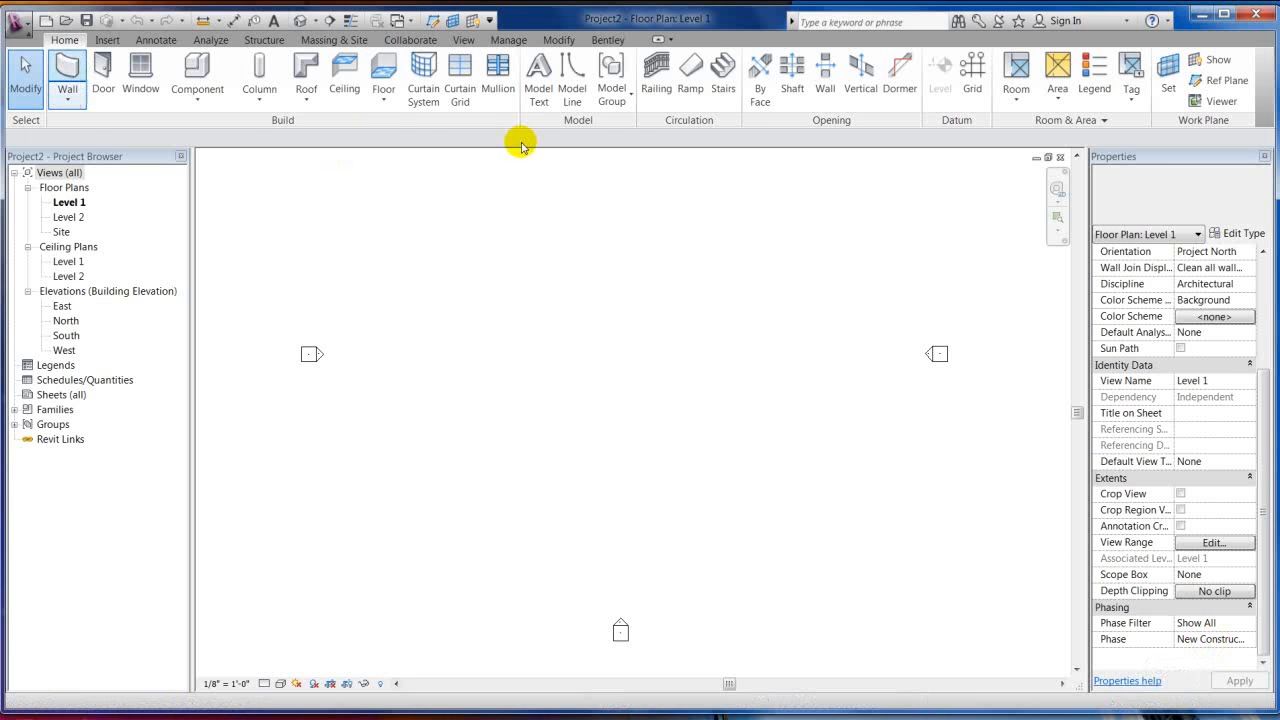
{"action": "left_click", "coordinate": [68, 76]}
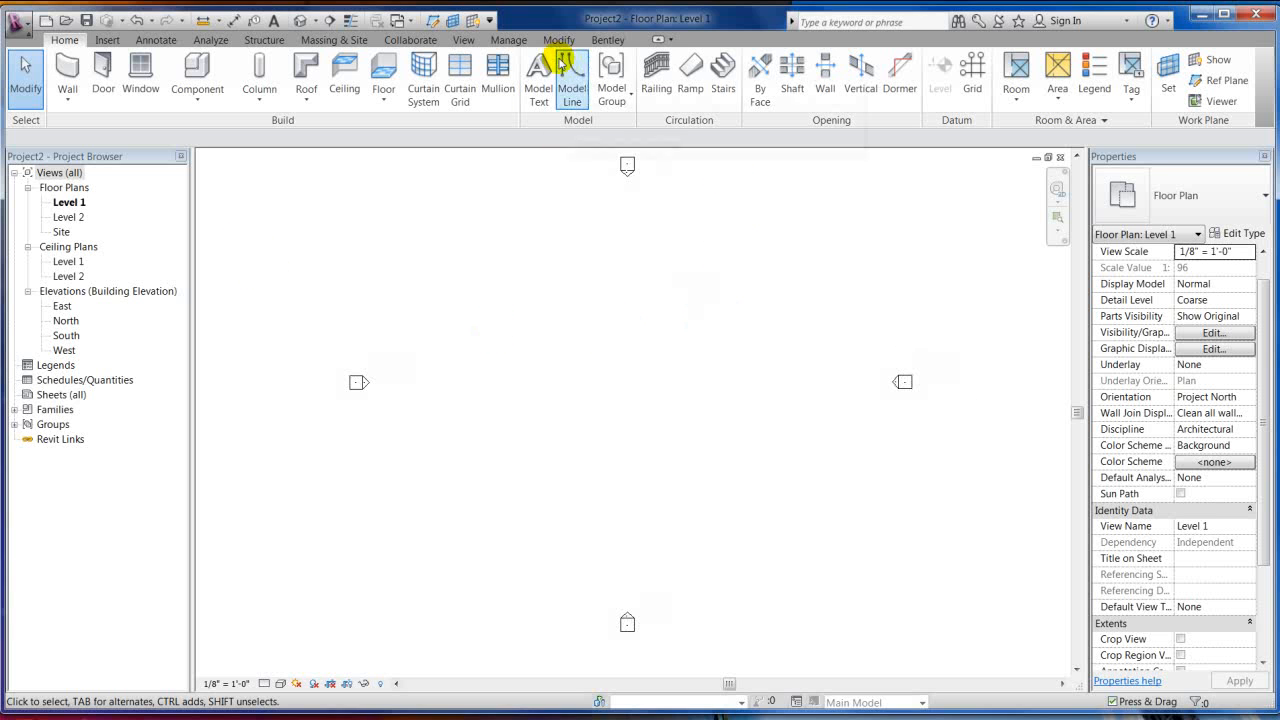
{"action": "mouse_move", "coordinate": [508, 40]}
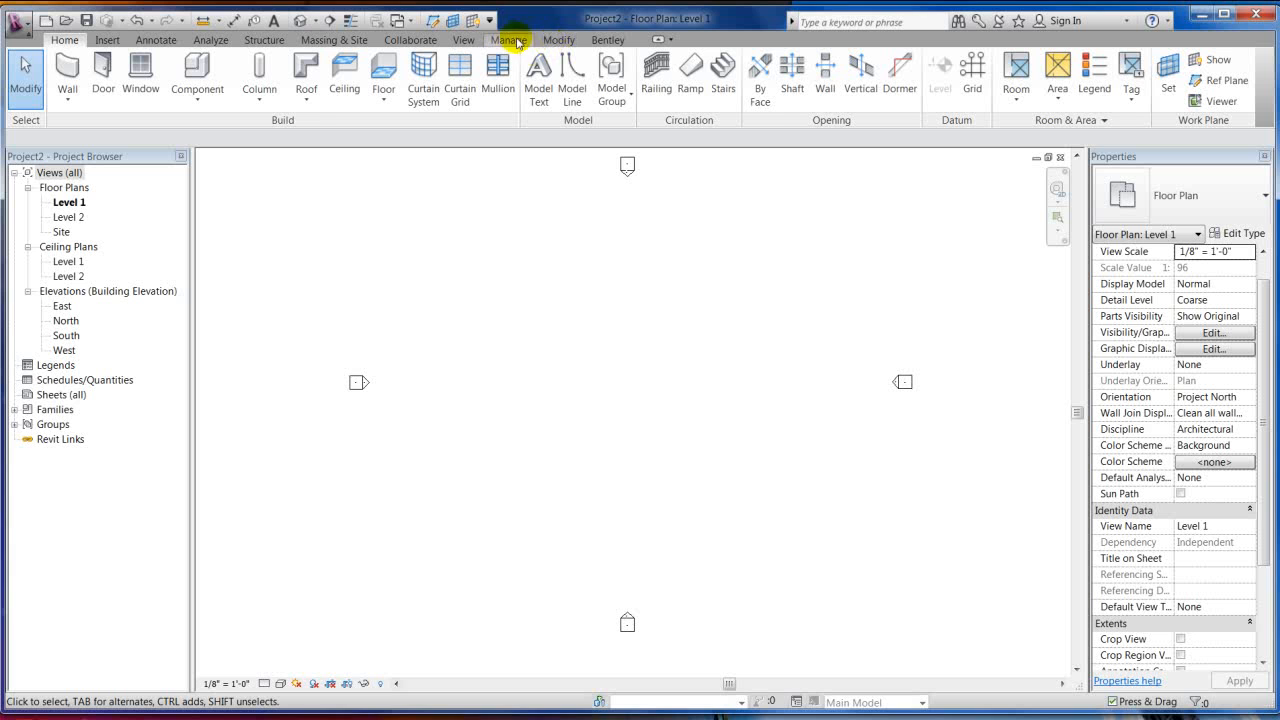
{"action": "left_click", "coordinate": [508, 40]}
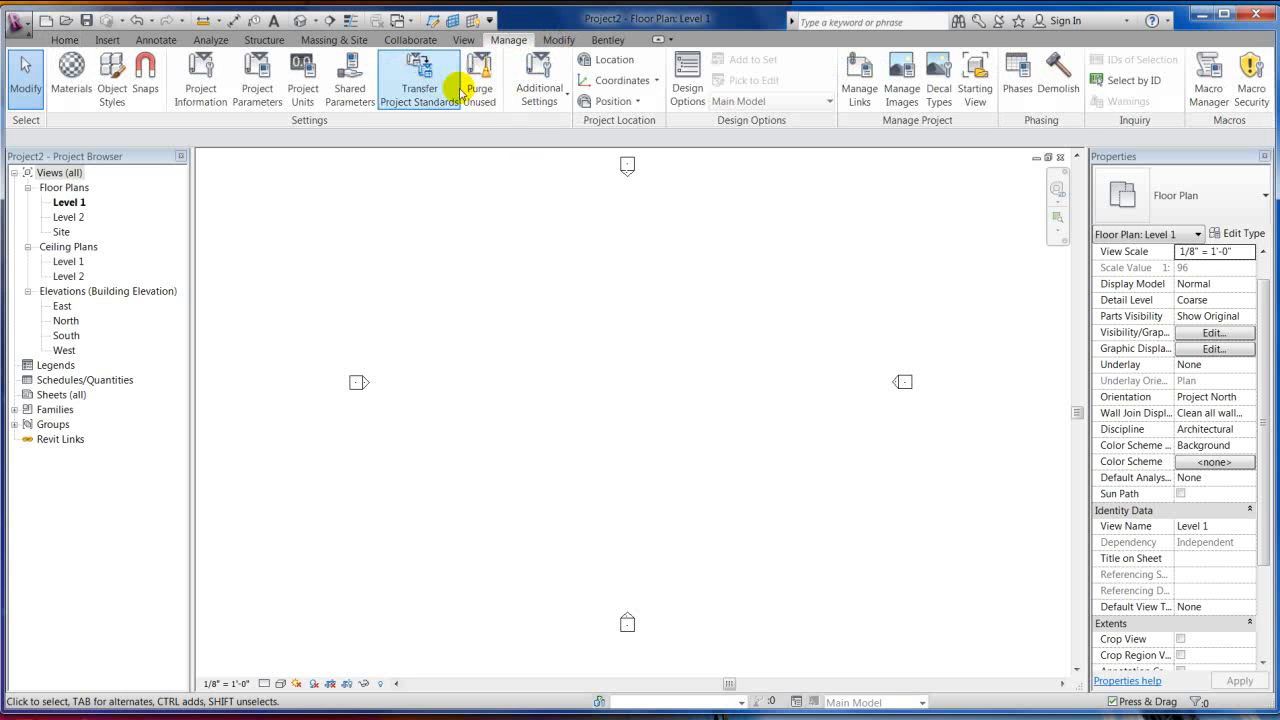
{"action": "mouse_move", "coordinate": [1048, 120]}
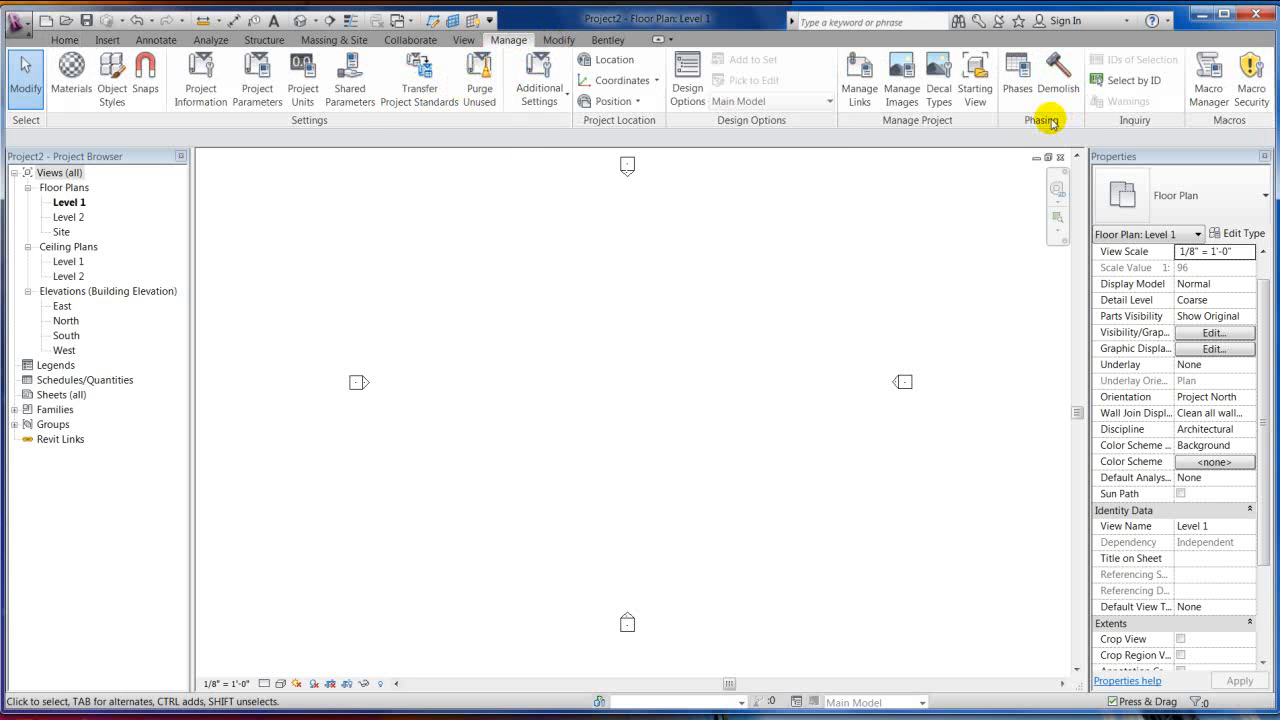
{"action": "left_click", "coordinate": [1016, 76]}
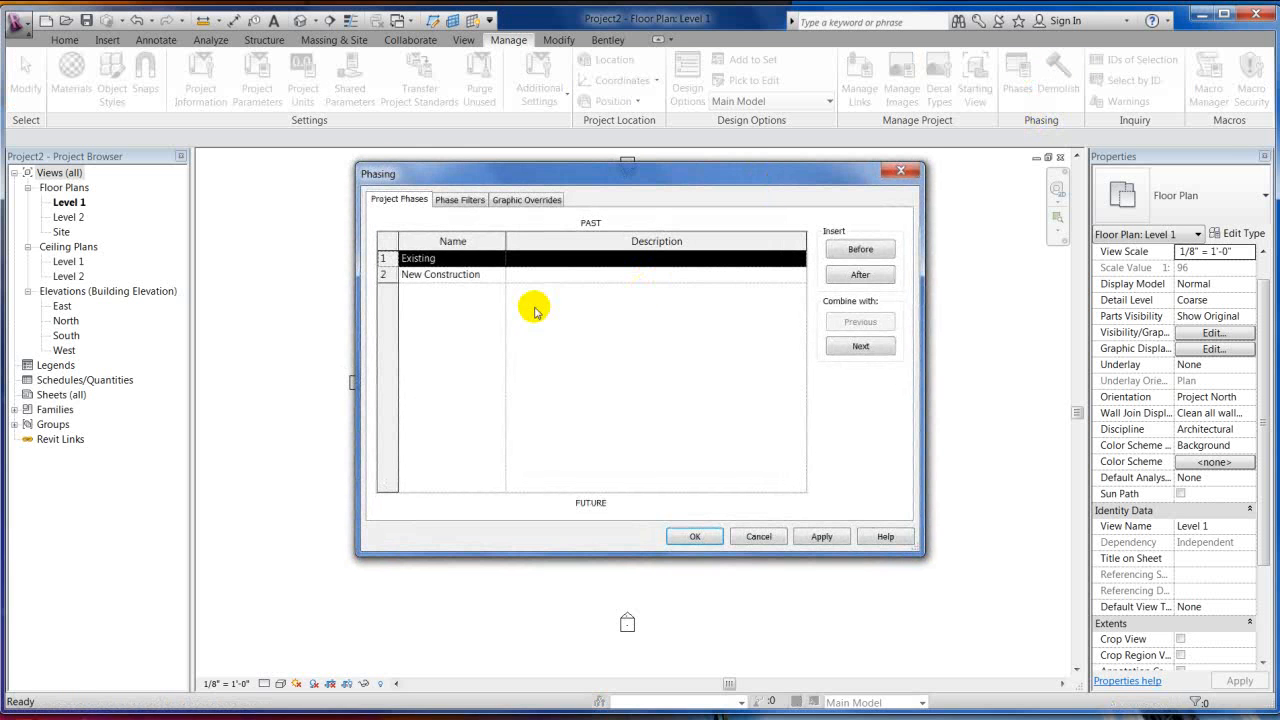
{"action": "mouse_move", "coordinate": [442, 280]}
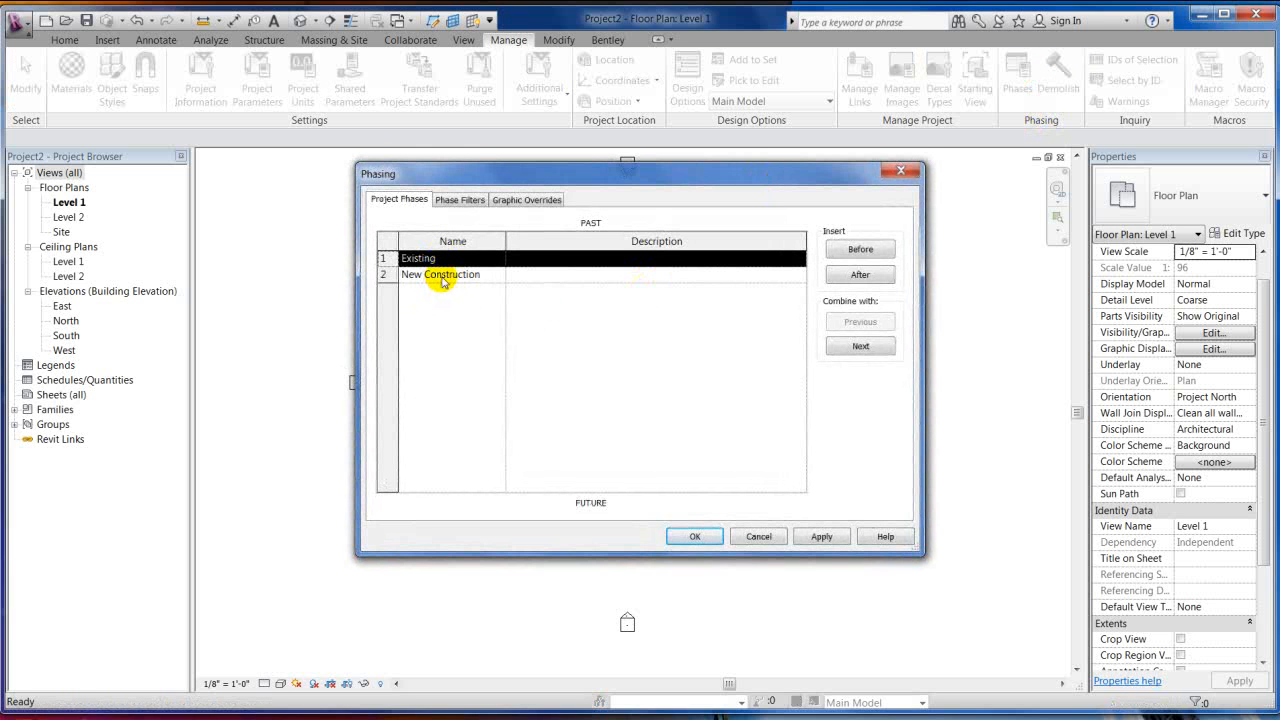
- Insert a new phase named Demo after the Existing phase
{"action": "left_click", "coordinate": [418, 258]}
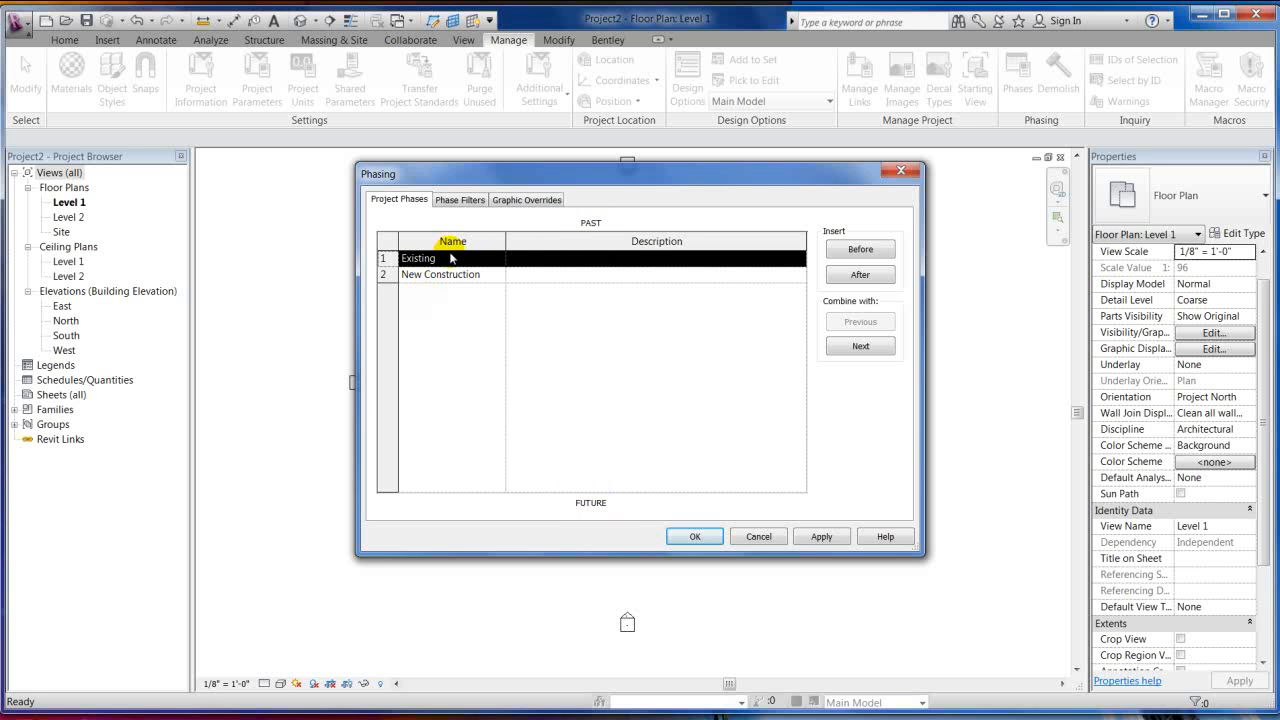
{"action": "mouse_move", "coordinate": [448, 372]}
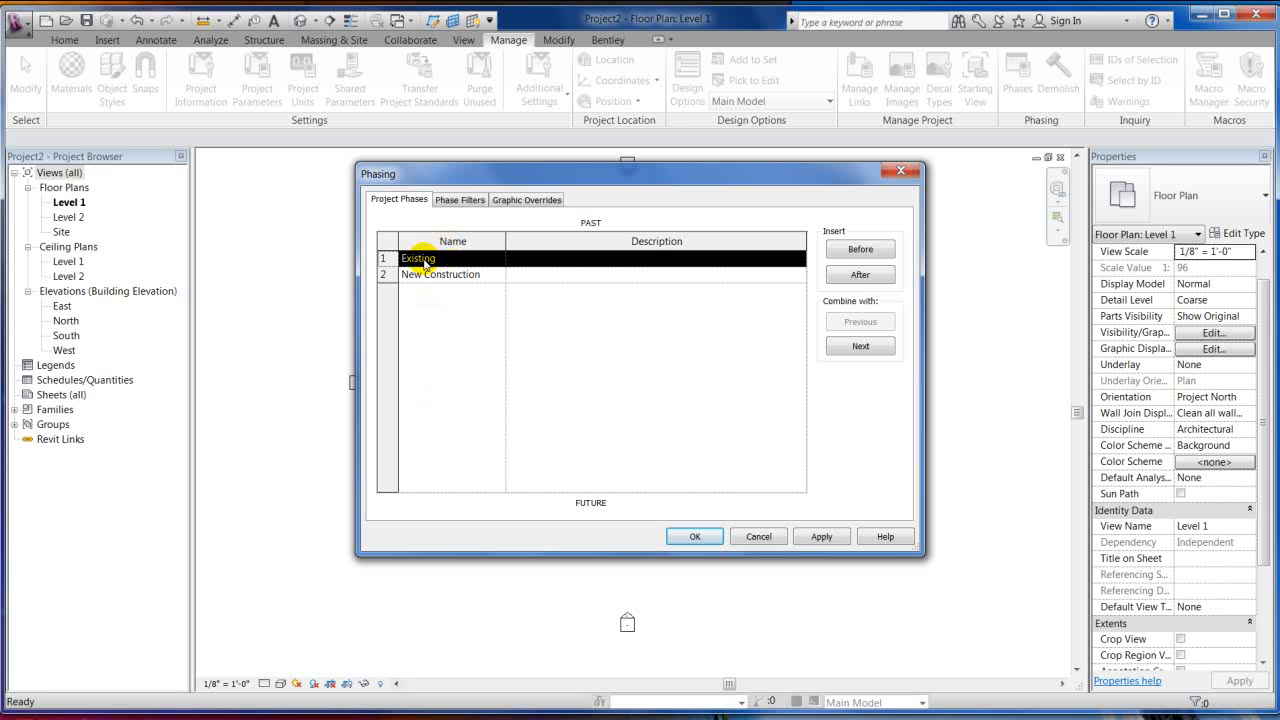
{"action": "left_click", "coordinate": [440, 274]}
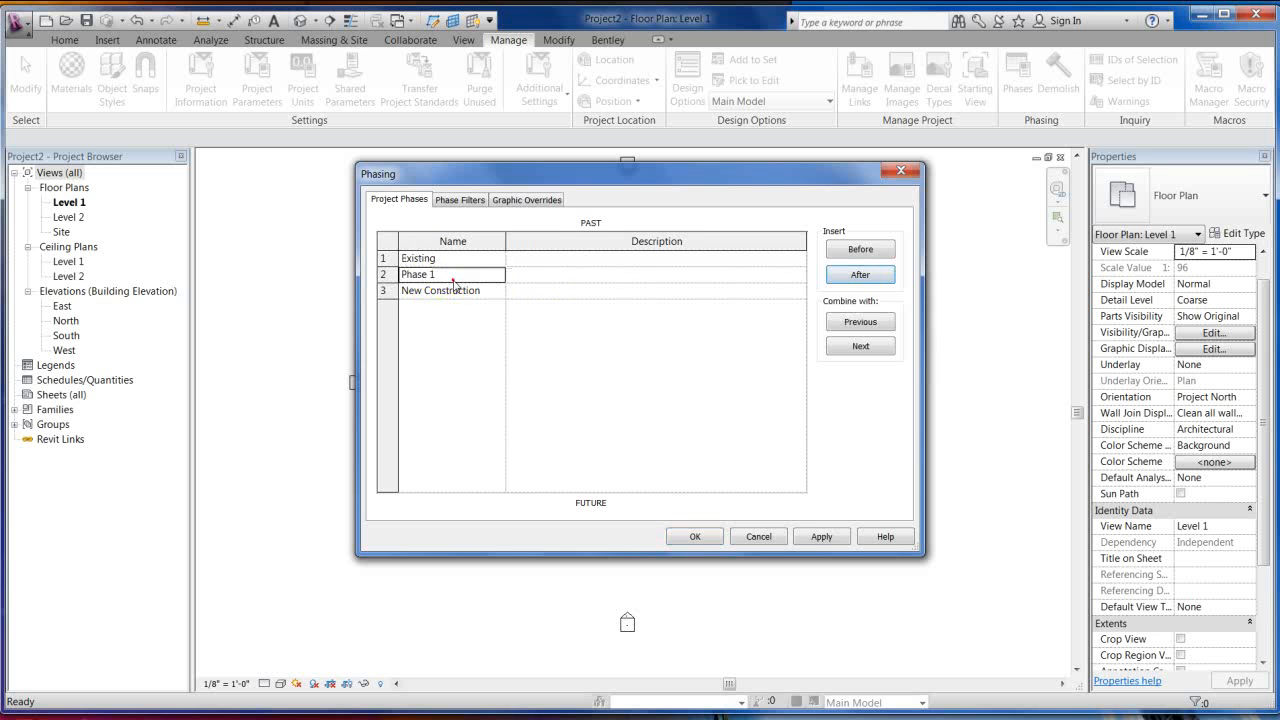
{"action": "type", "text": "Demo"}
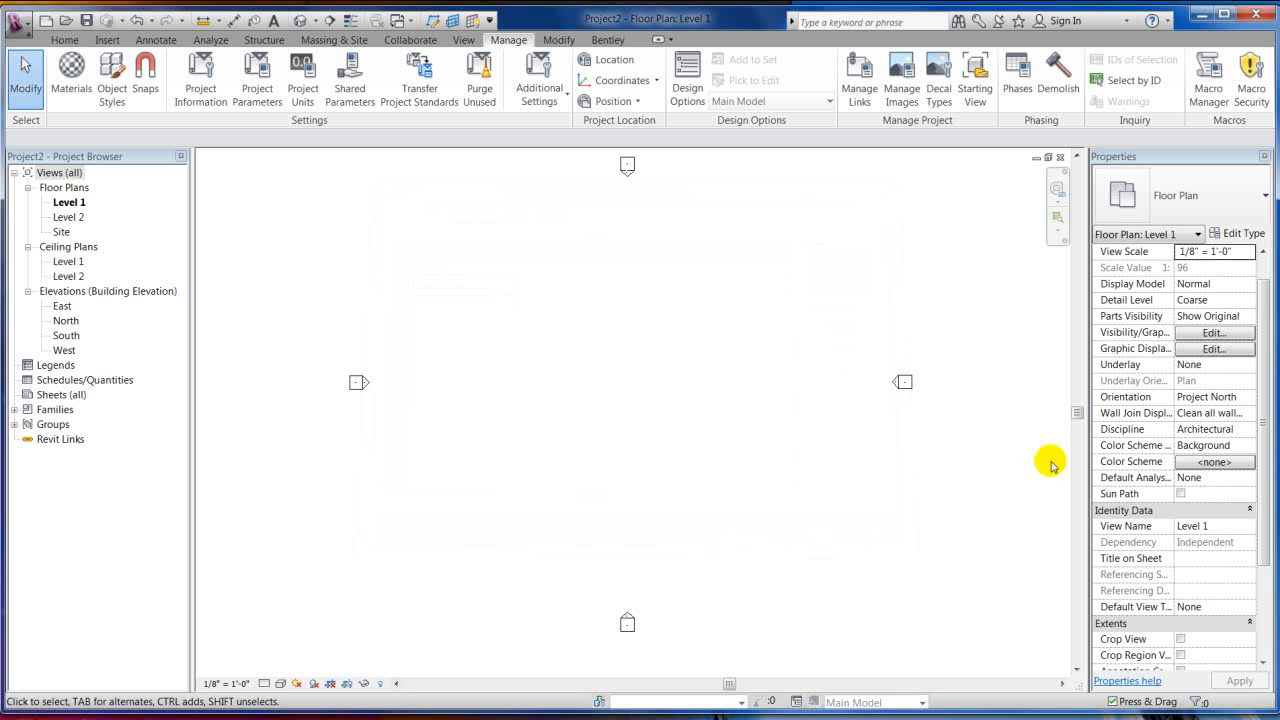
- Draw an 80' rectangle of Exterior - Brick and CMU on MTL Stud walls in the Existing phase
{"action": "scroll", "scroll_direction": "down", "scroll_amount": 3}
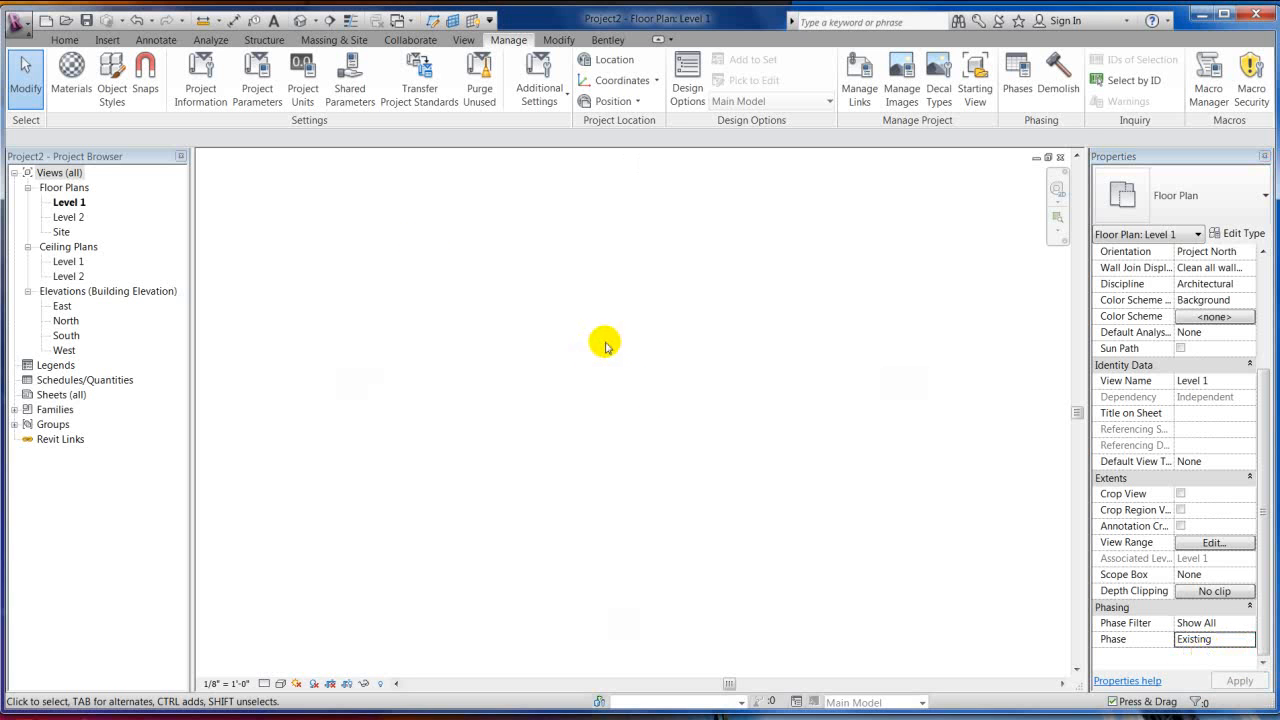
{"action": "left_click", "coordinate": [64, 40]}
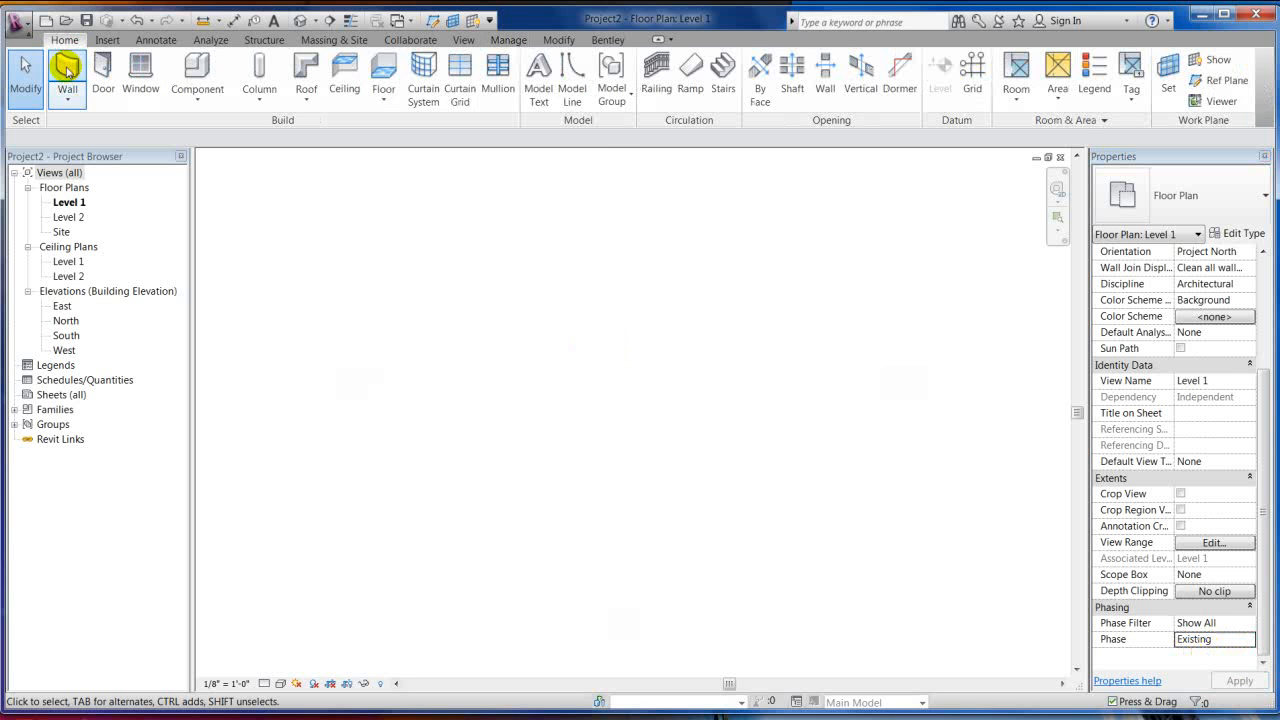
{"action": "left_click", "coordinate": [68, 76]}
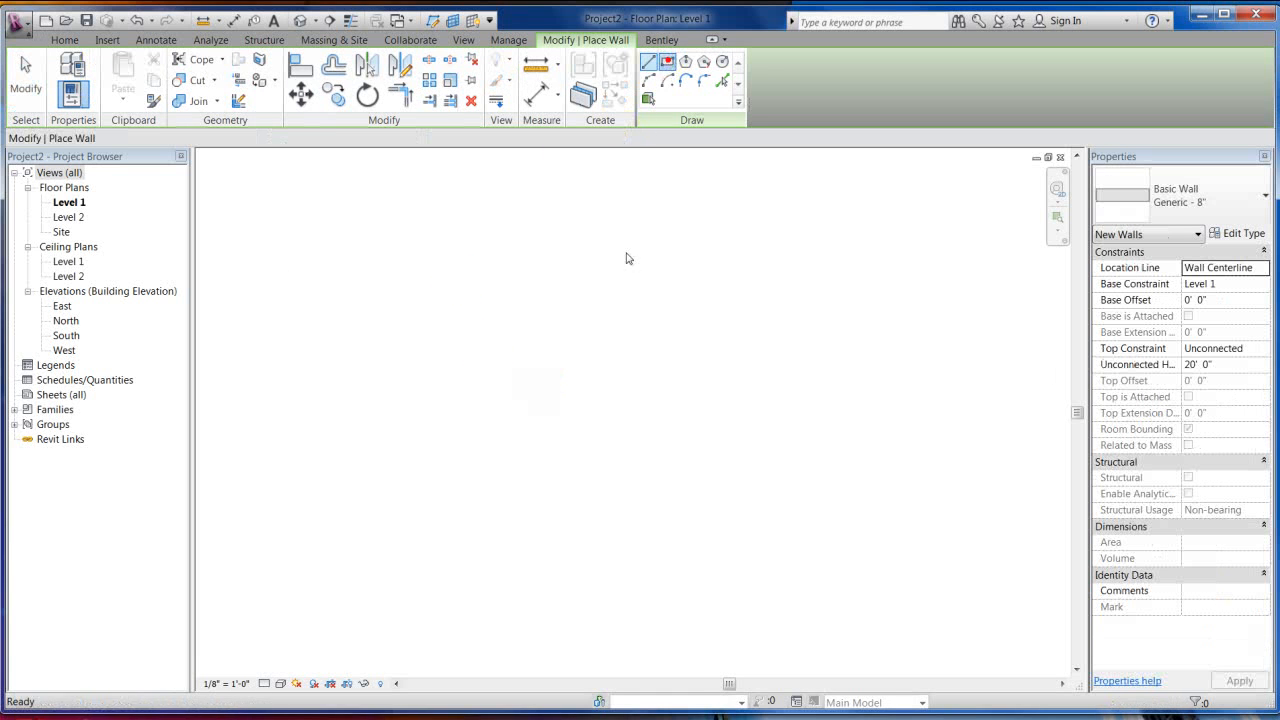
{"action": "left_click", "coordinate": [1264, 194]}
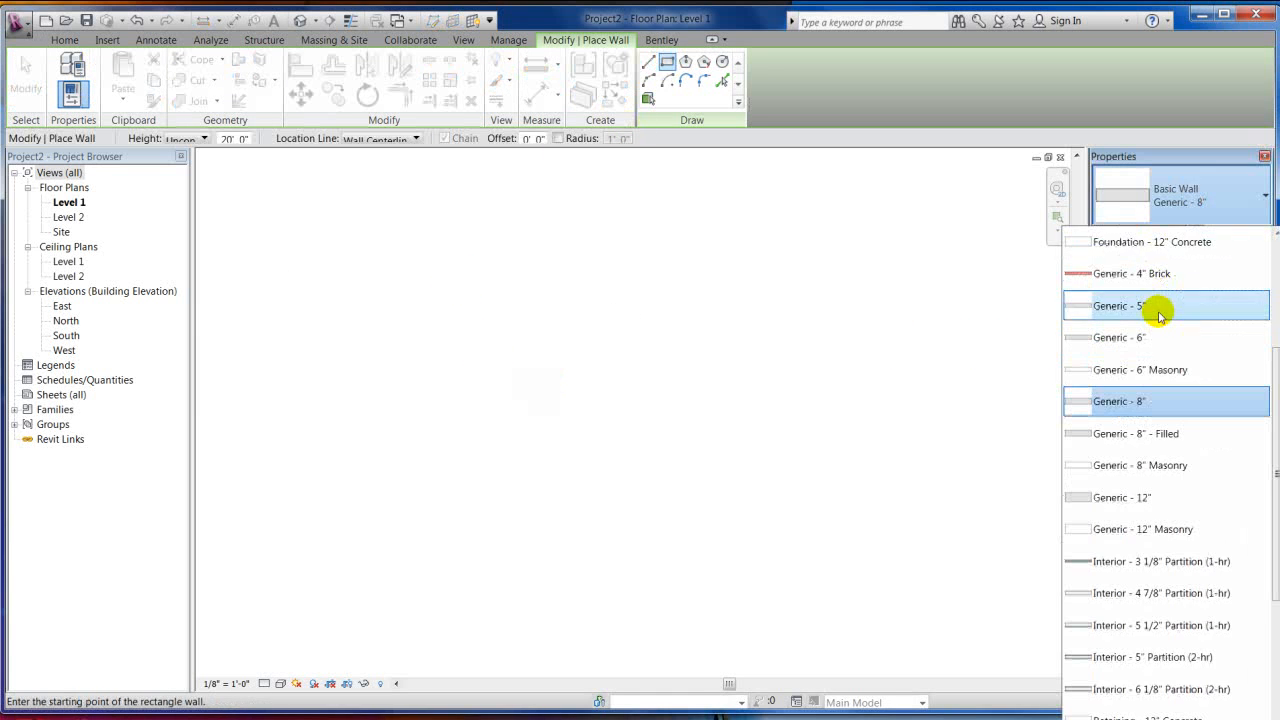
{"action": "left_click", "coordinate": [1160, 304]}
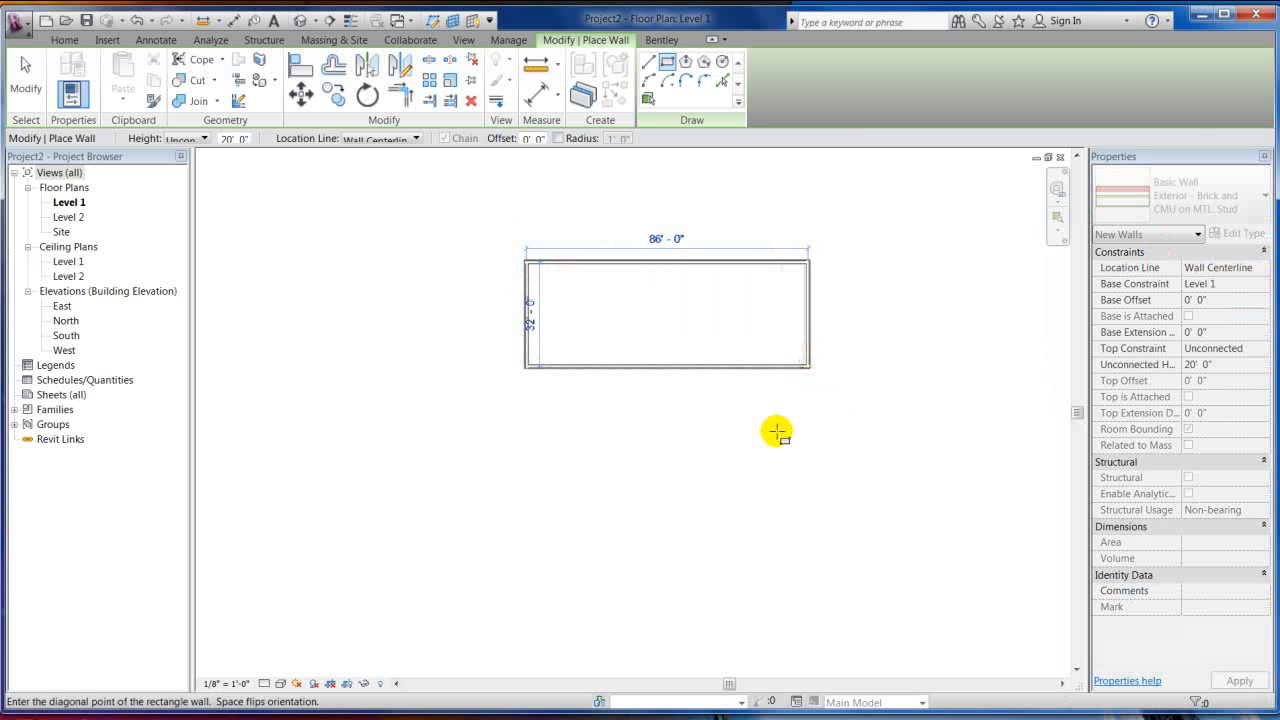
{"action": "left_click", "coordinate": [776, 432]}
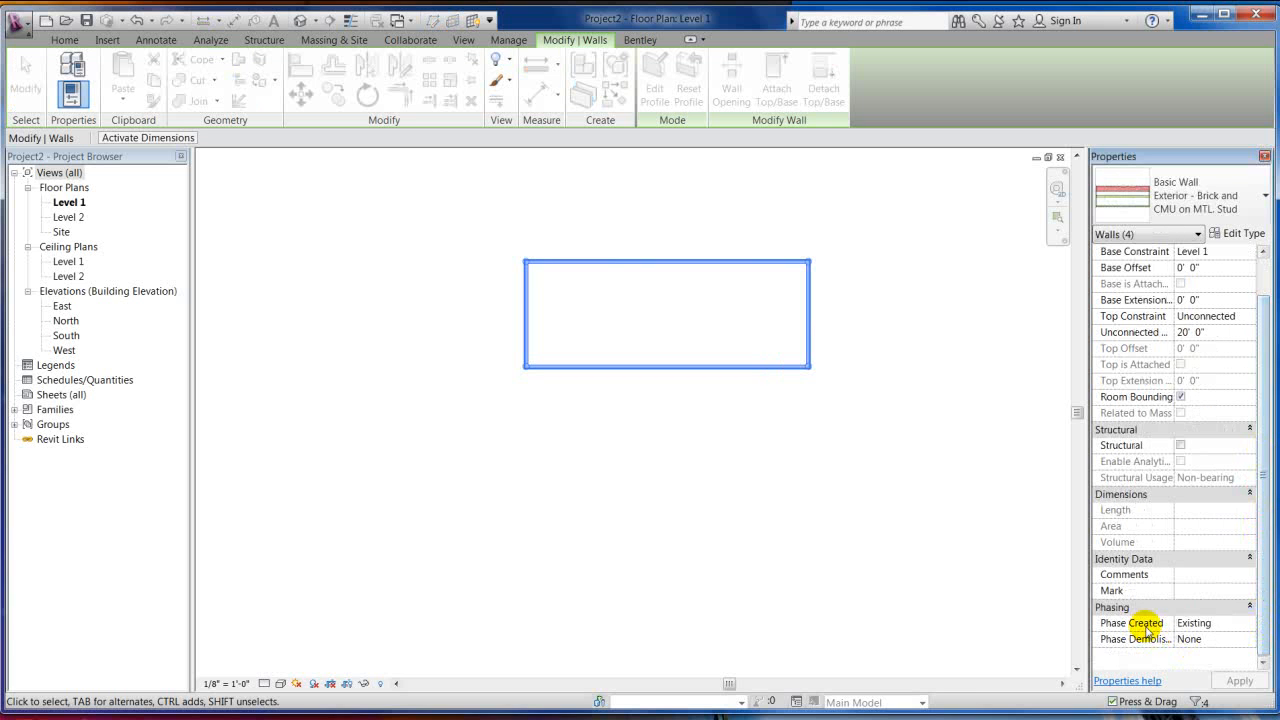
{"action": "mouse_move", "coordinate": [418, 384]}
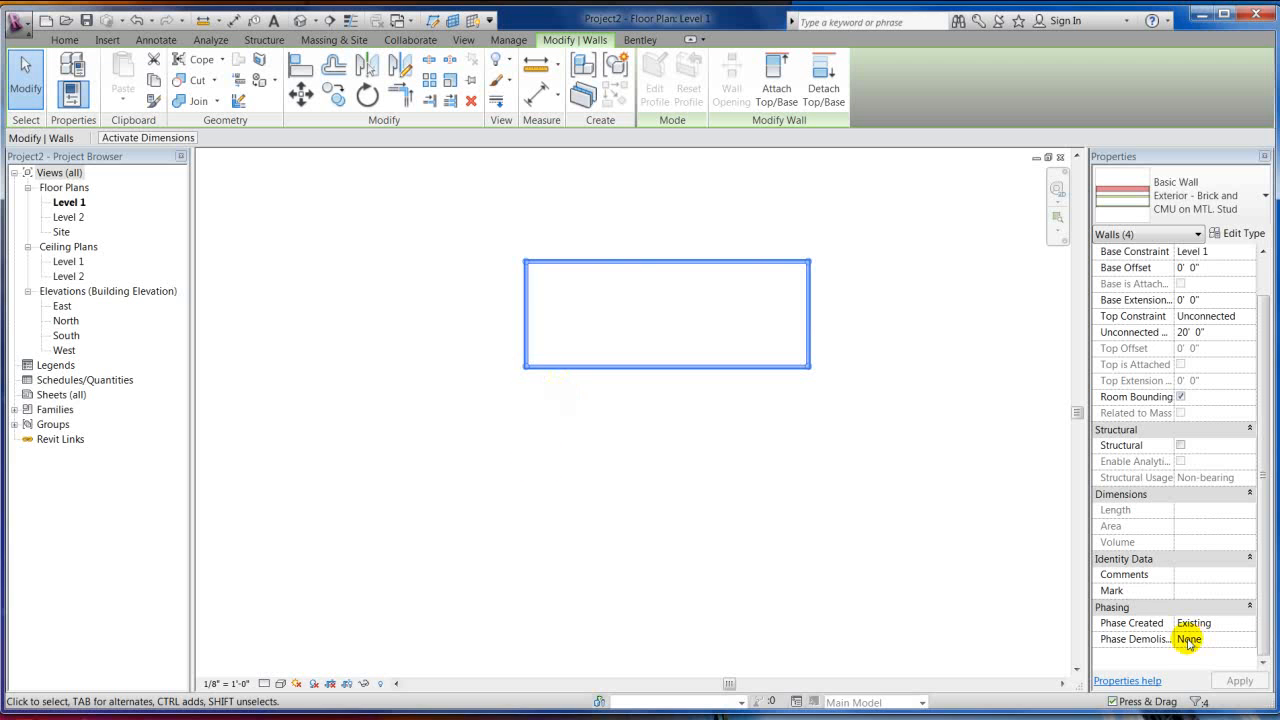
{"action": "mouse_move", "coordinate": [716, 384]}
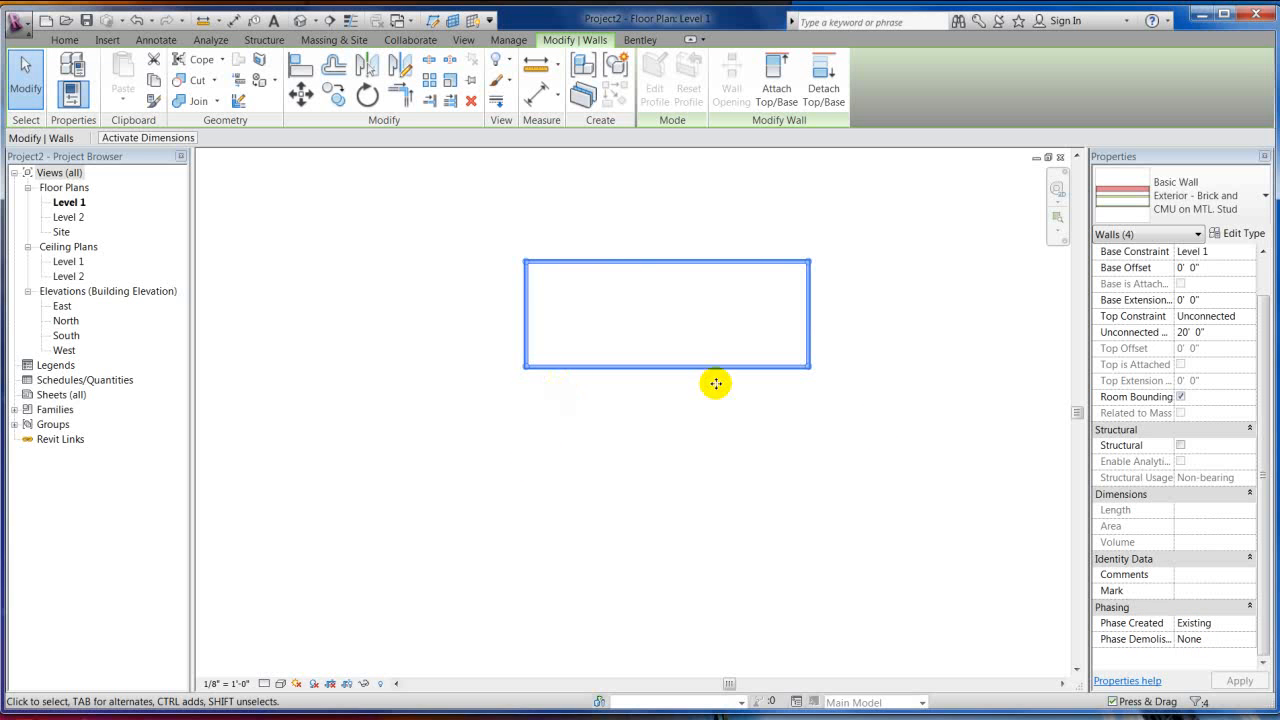
{"action": "mouse_move", "coordinate": [1216, 624]}
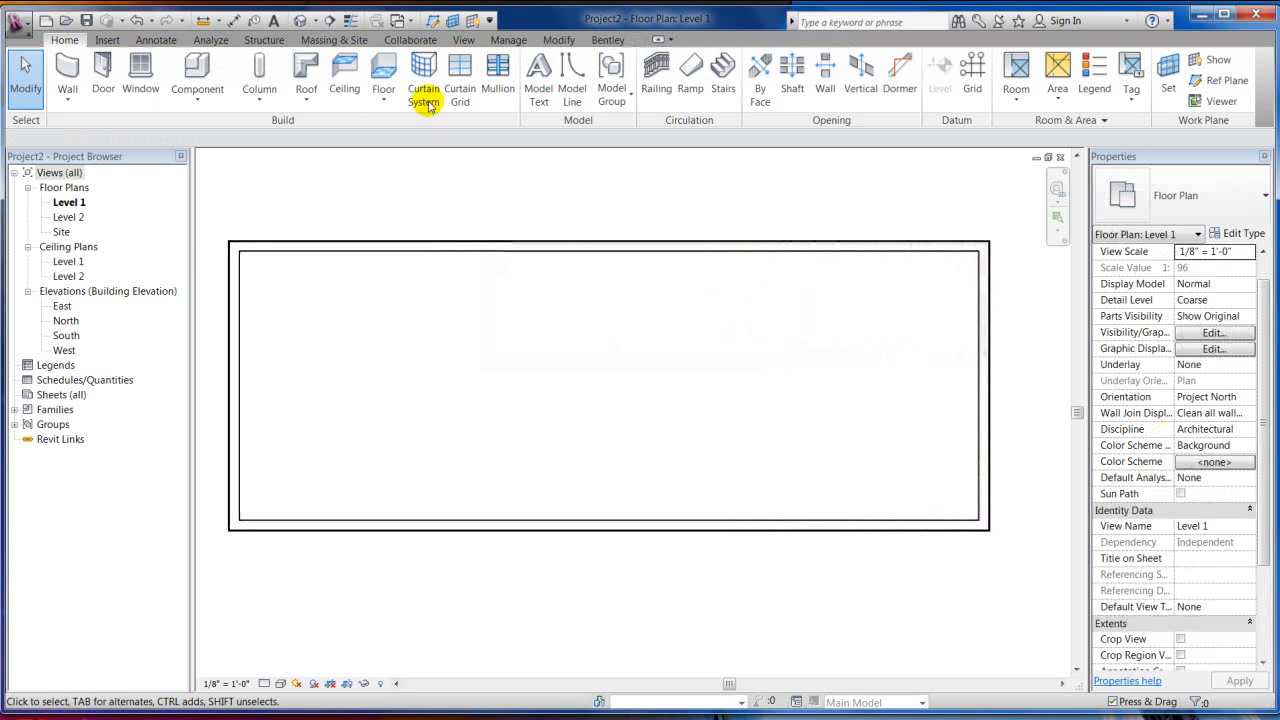
- Start interior walls with the Interior - 4 7/8" Partition (1-hr) type
{"action": "left_click", "coordinate": [68, 76]}
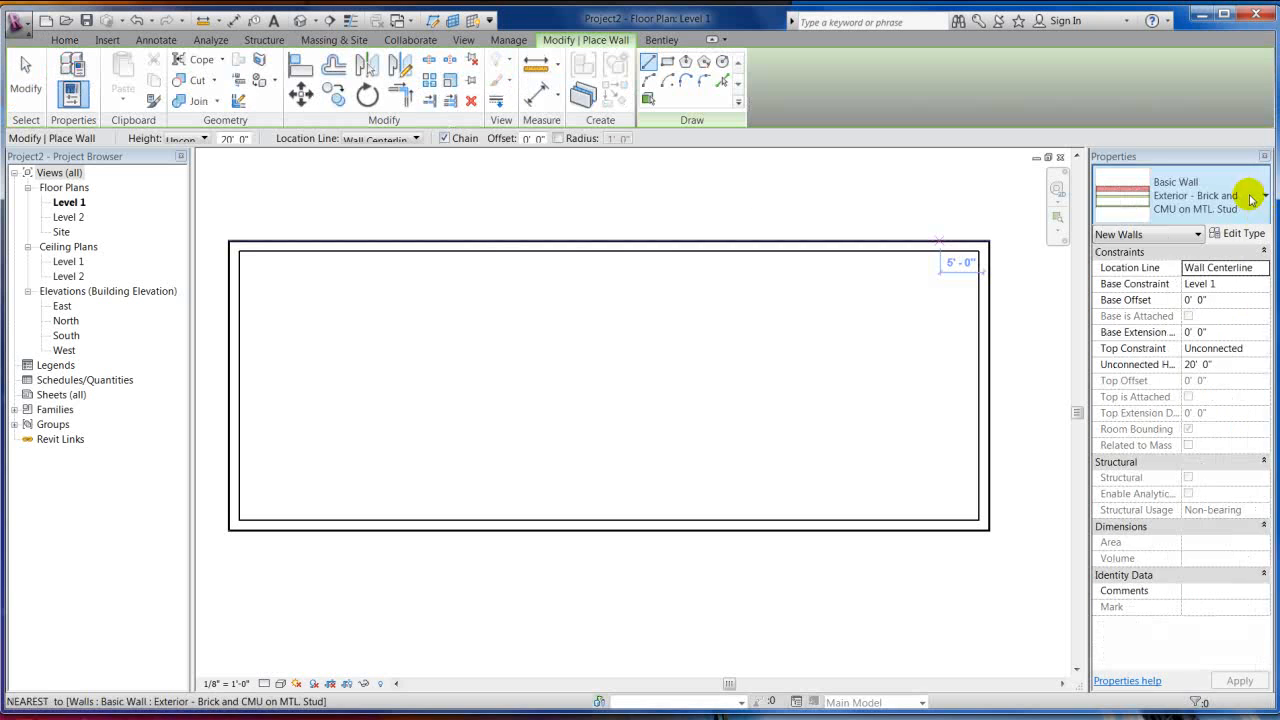
{"action": "left_click", "coordinate": [1264, 196]}
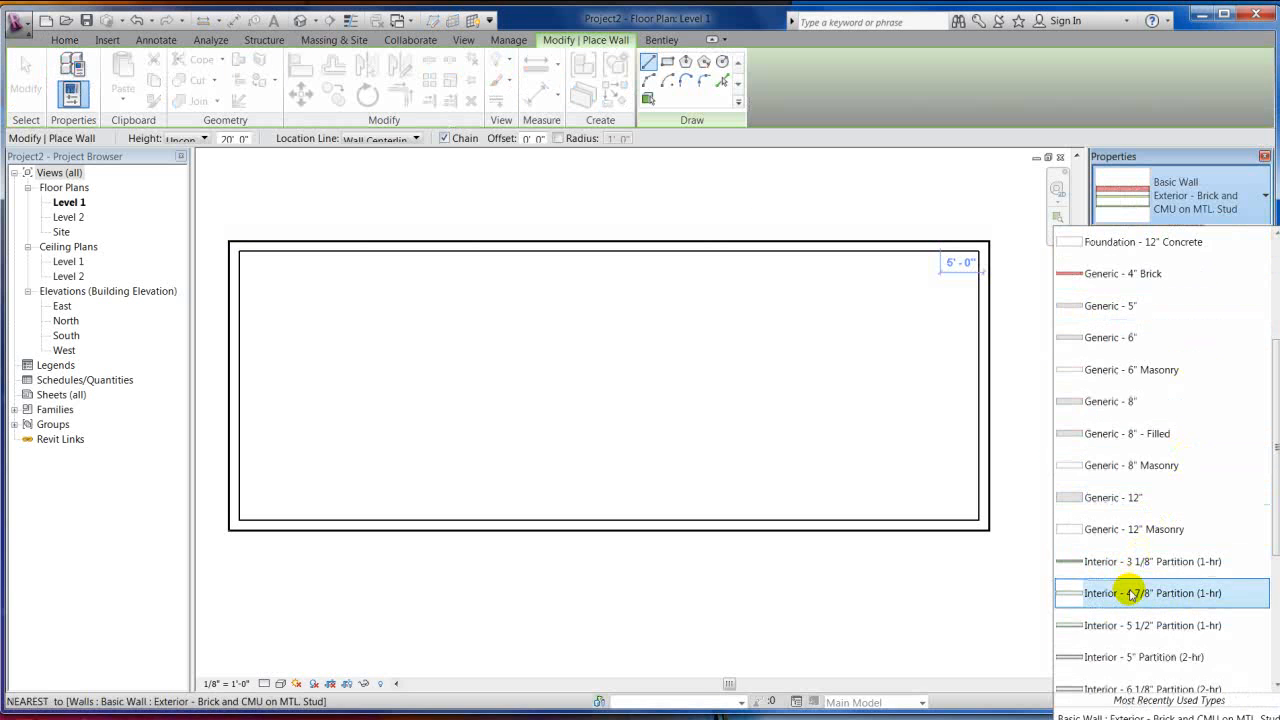
{"action": "left_click", "coordinate": [1152, 592]}
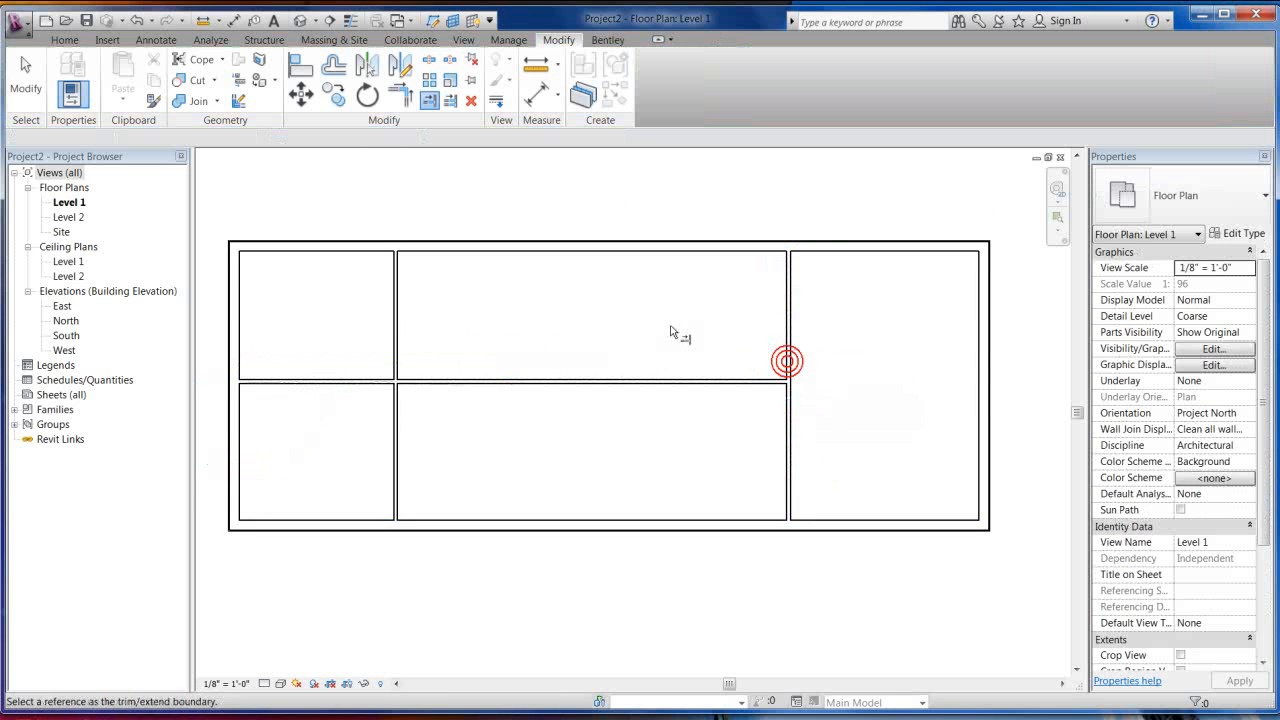
- Trim the horizontal partition to its wall and add a vertical partition to the bottom exterior wall
{"action": "left_click", "coordinate": [620, 382]}
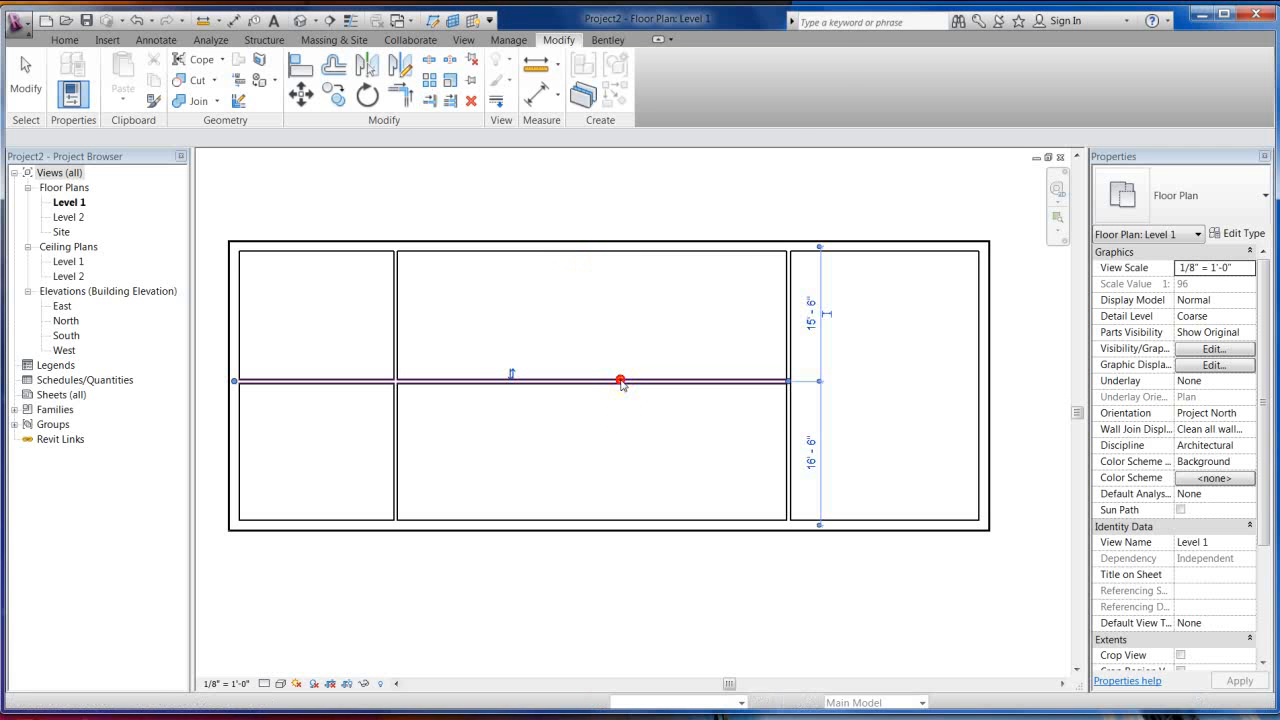
{"action": "left_click", "coordinate": [620, 382]}
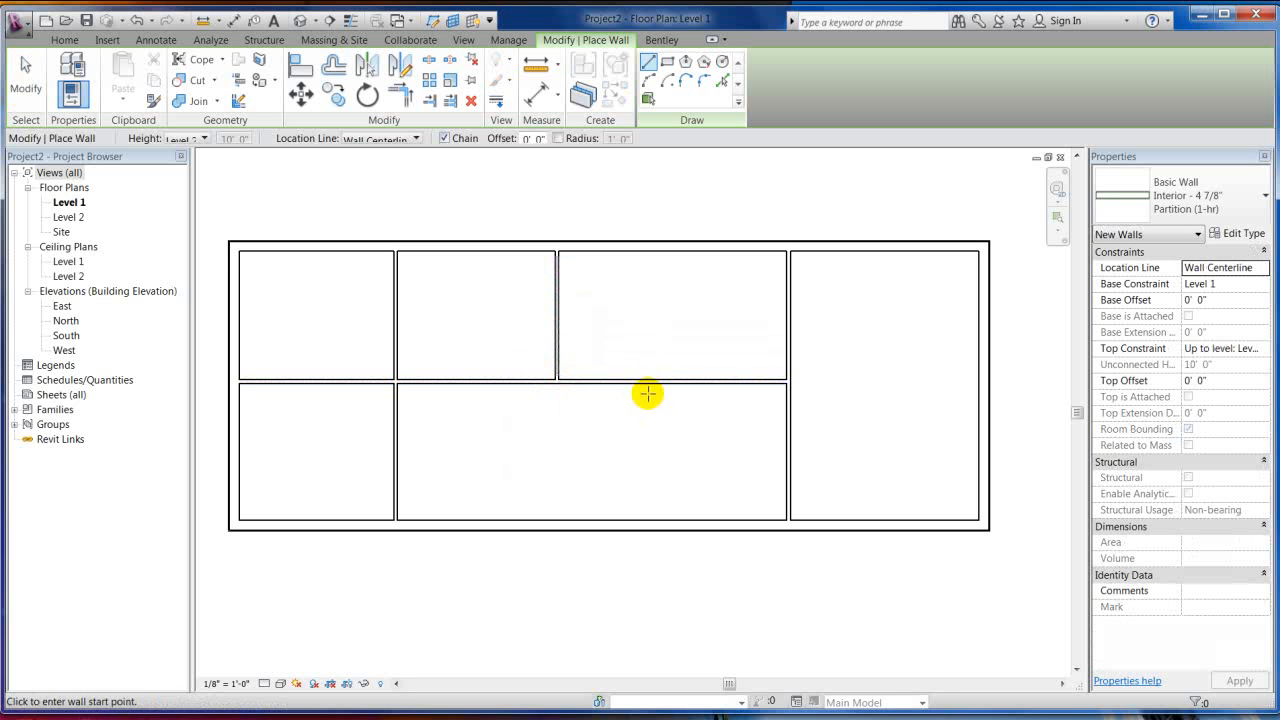
{"action": "left_click", "coordinate": [652, 520]}
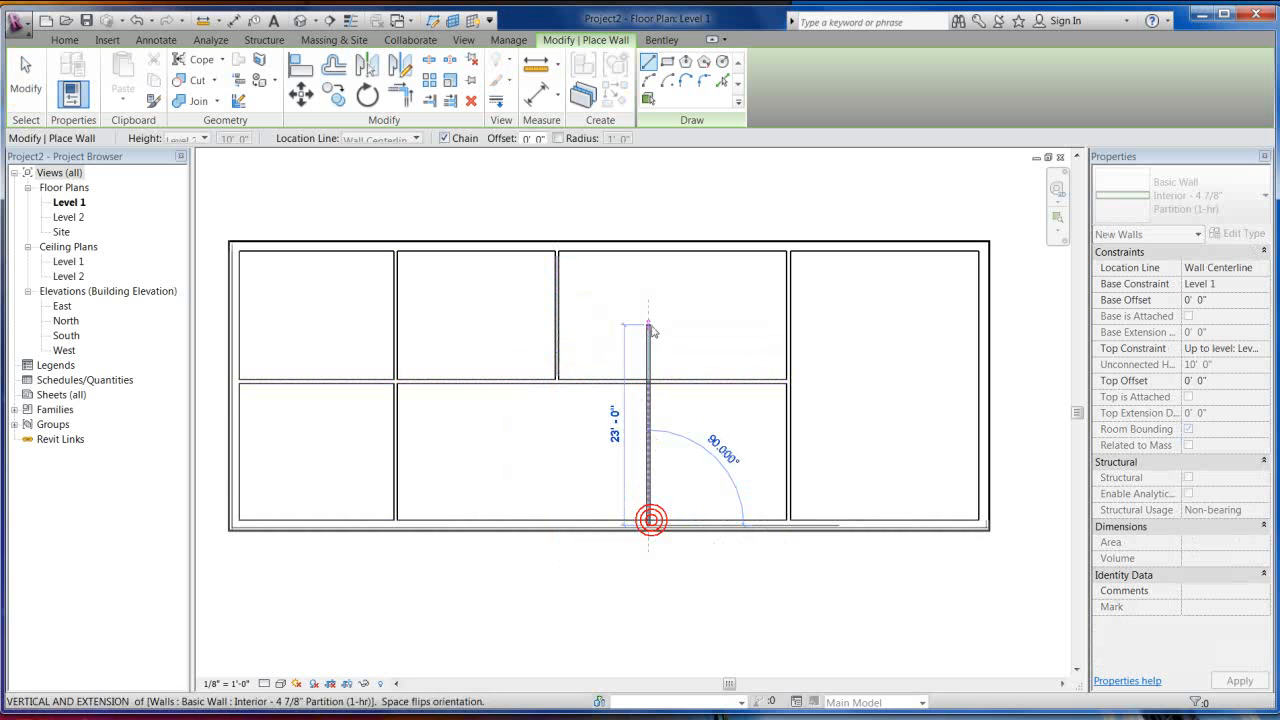
{"action": "left_click", "coordinate": [64, 40]}
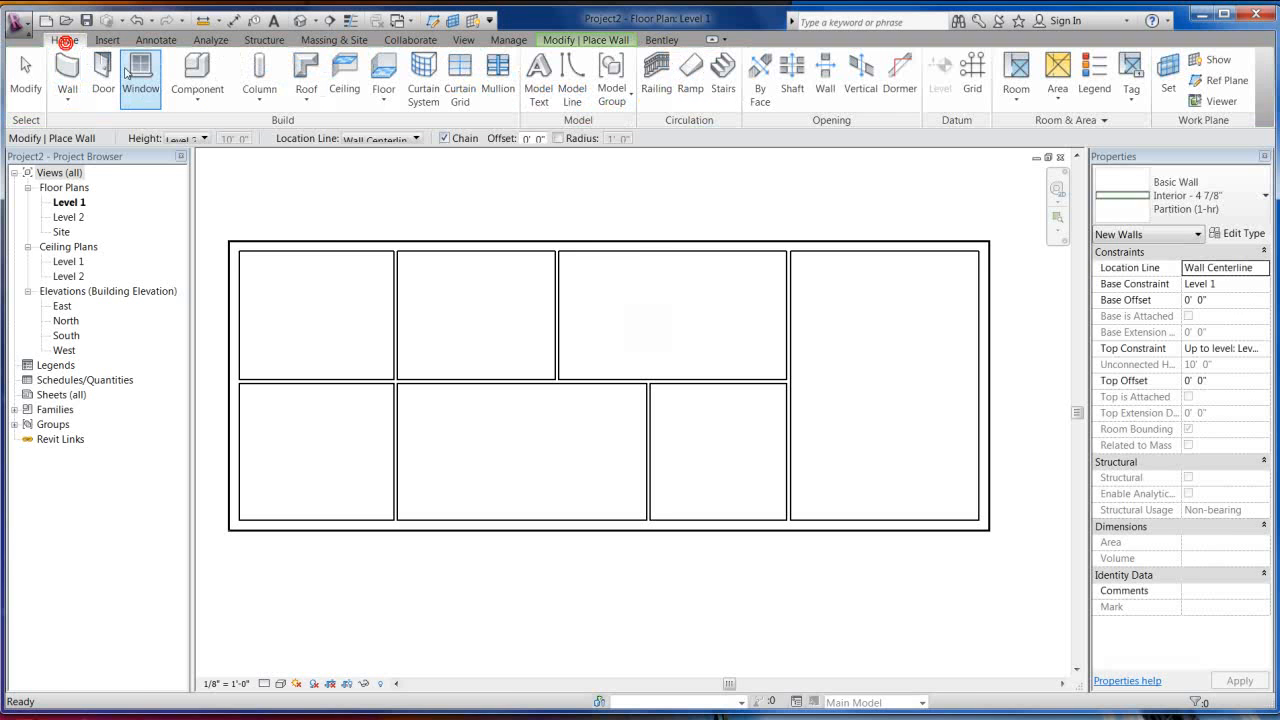
- Place Single-Flush 36" x 84" doors in the interior partition walls
{"action": "left_click", "coordinate": [100, 76]}
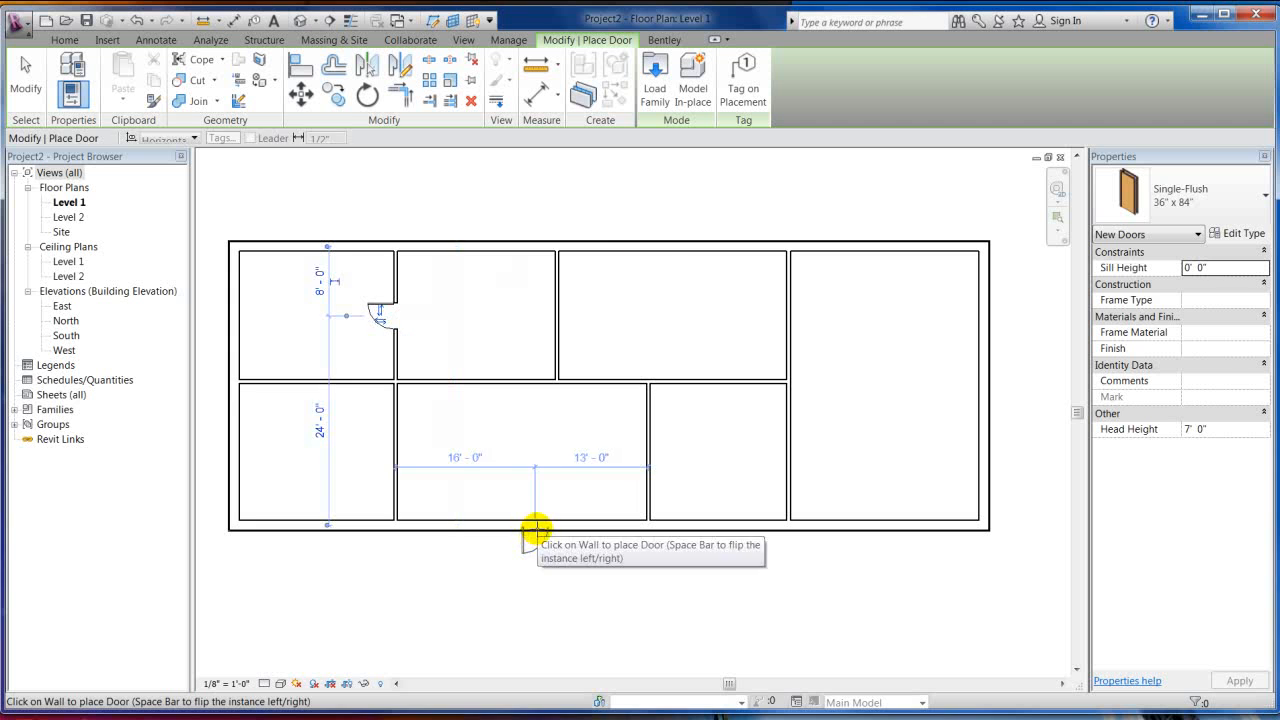
{"action": "mouse_move", "coordinate": [656, 512]}
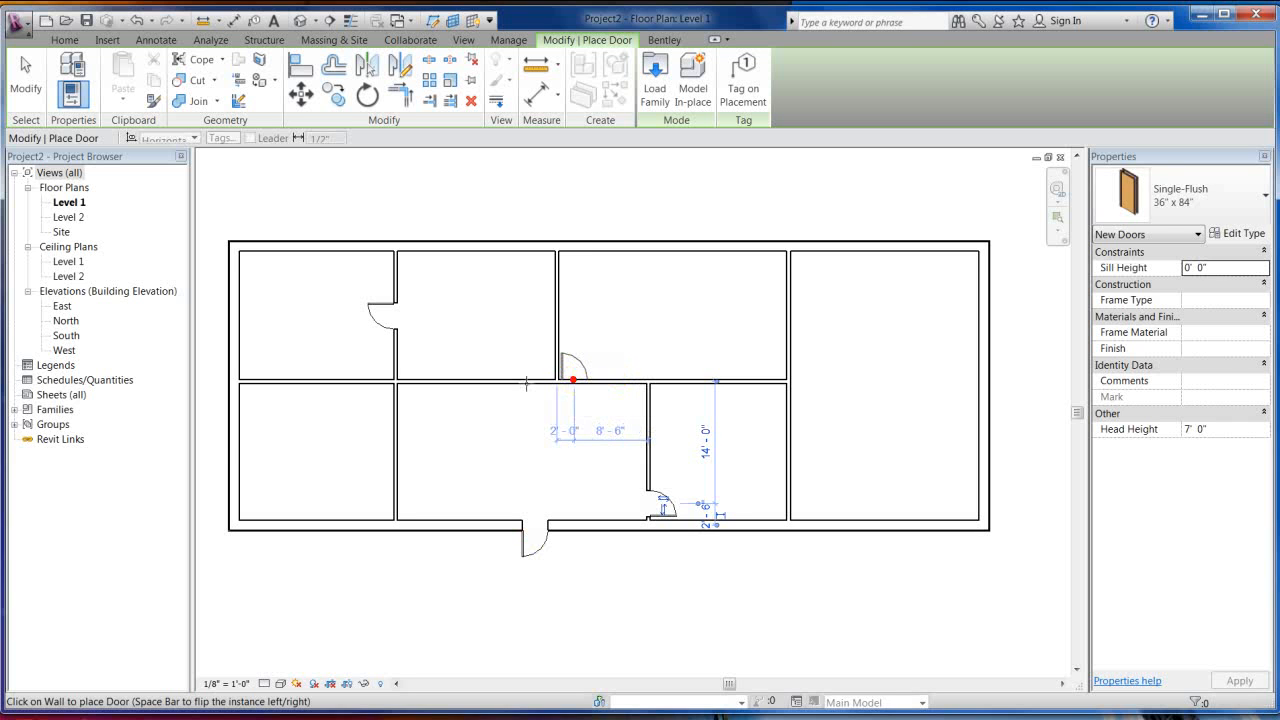
{"action": "mouse_move", "coordinate": [536, 378]}
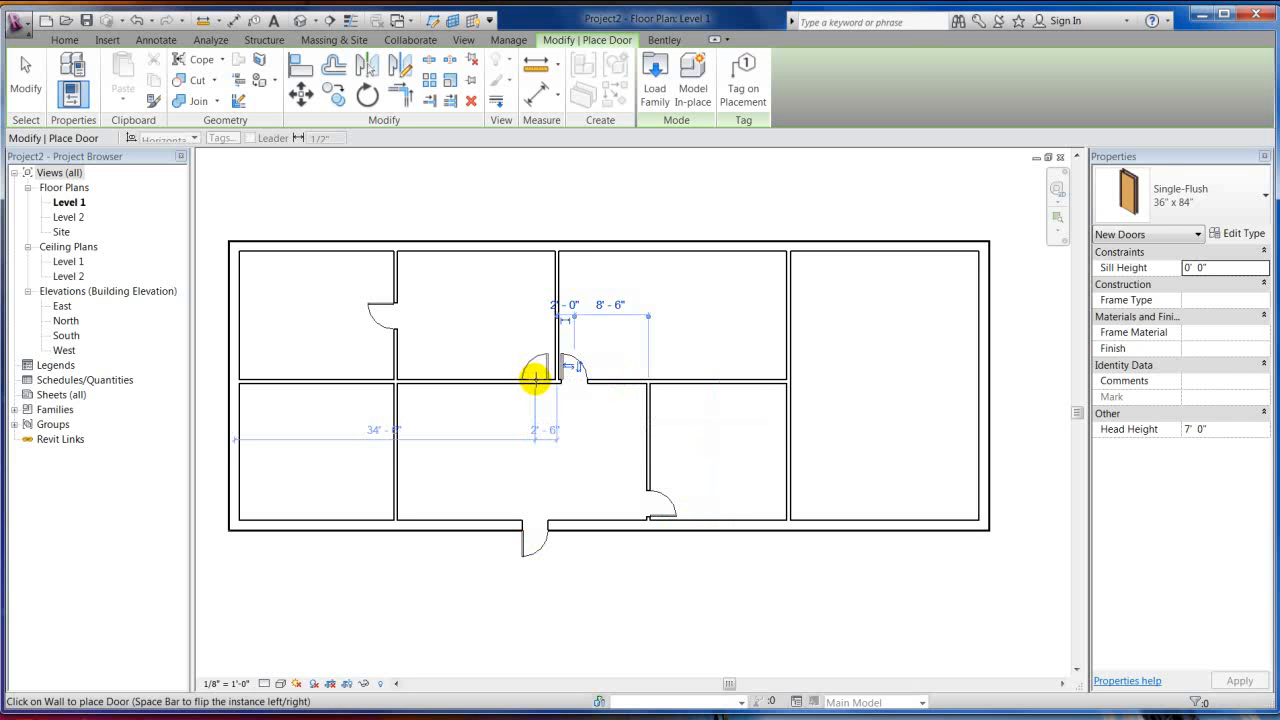
{"action": "mouse_move", "coordinate": [392, 404]}
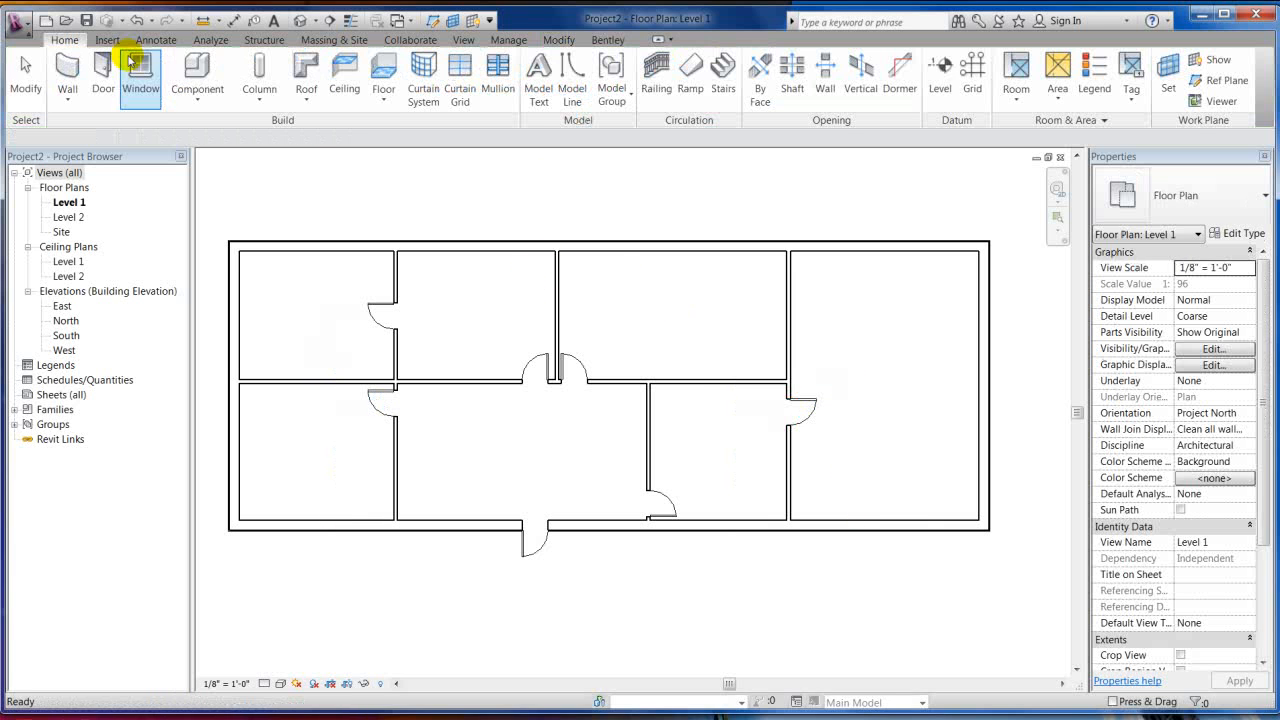
- Place Fixed 36" x 48" windows along the exterior walls, including the top wall
{"action": "left_click", "coordinate": [140, 76]}
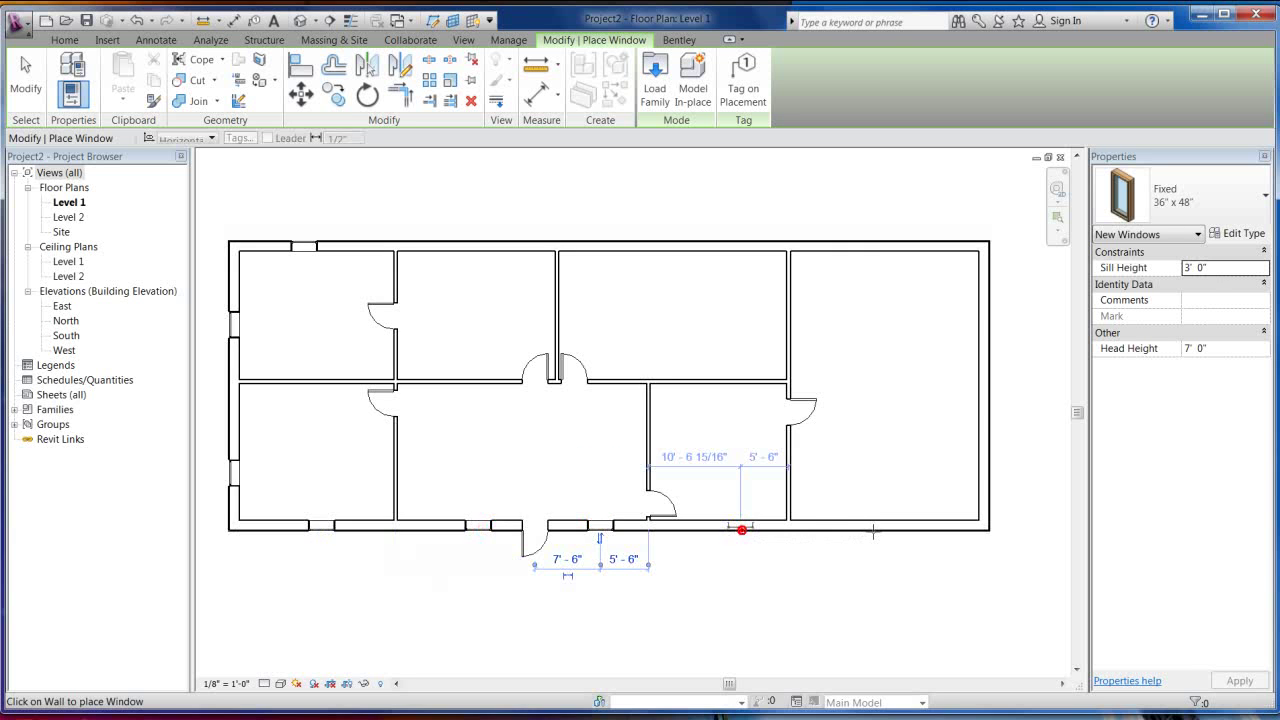
{"action": "mouse_move", "coordinate": [988, 432]}
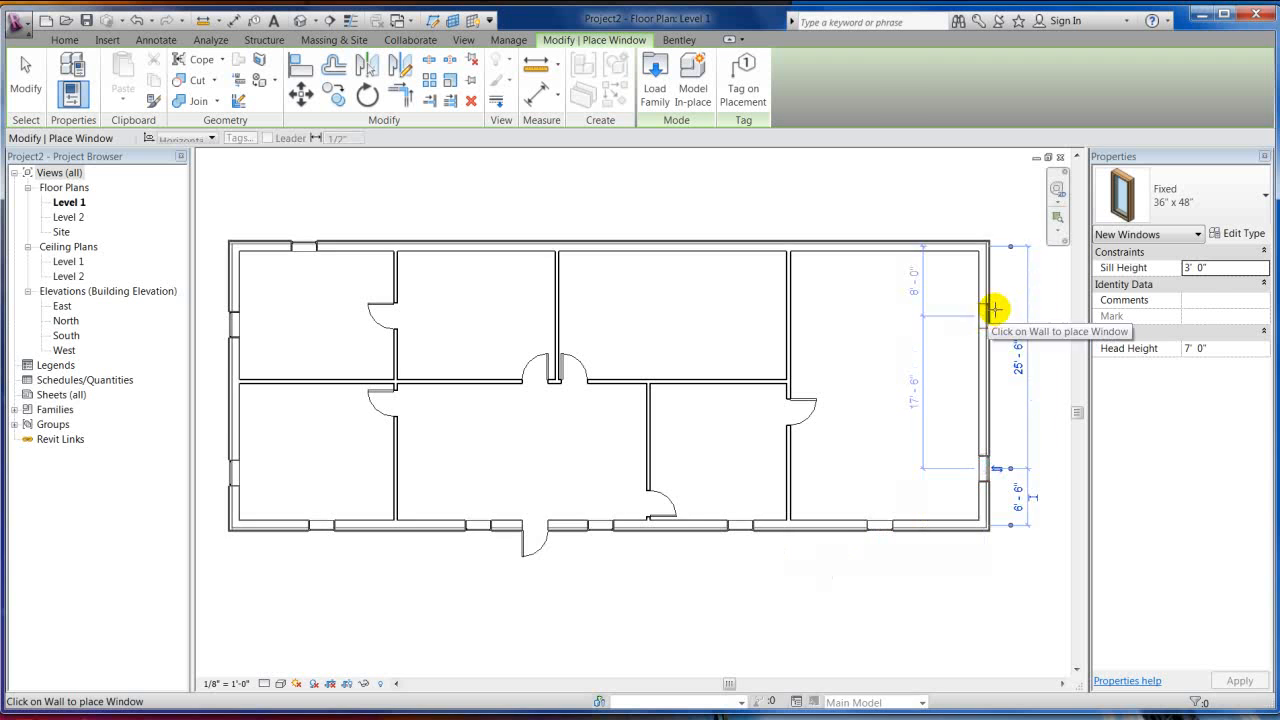
{"action": "mouse_move", "coordinate": [878, 244]}
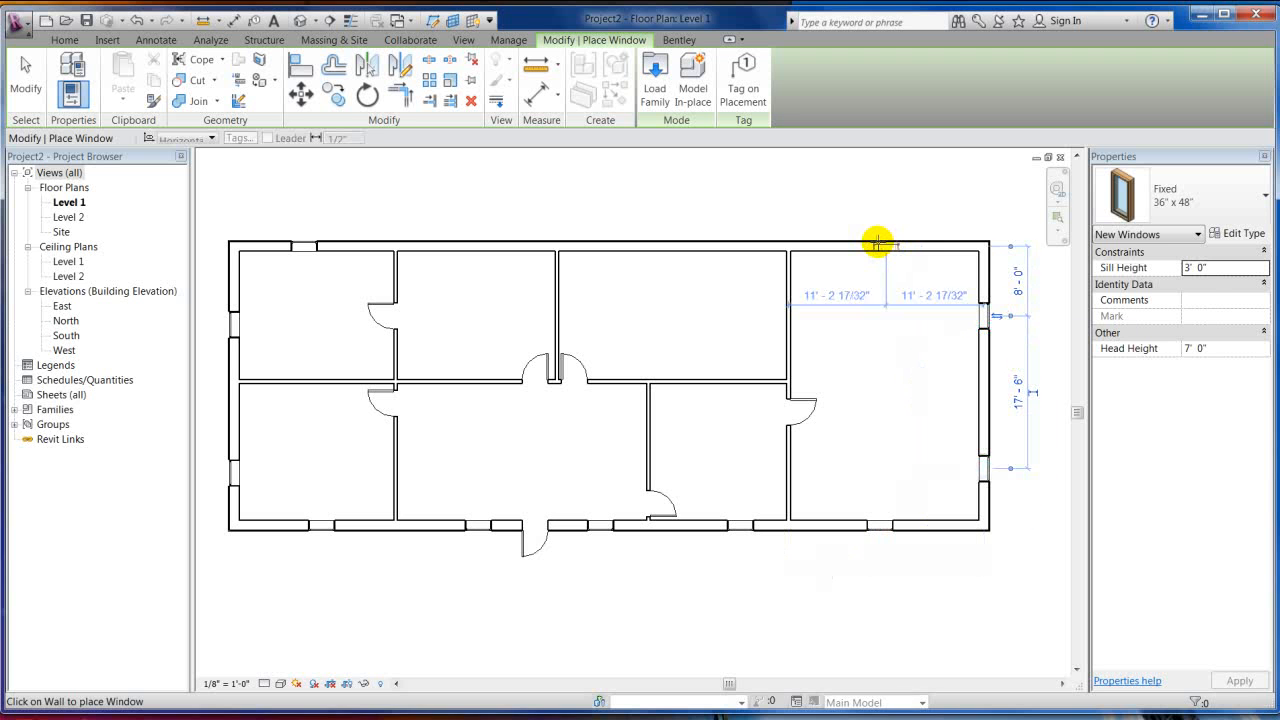
{"action": "mouse_move", "coordinate": [676, 244]}
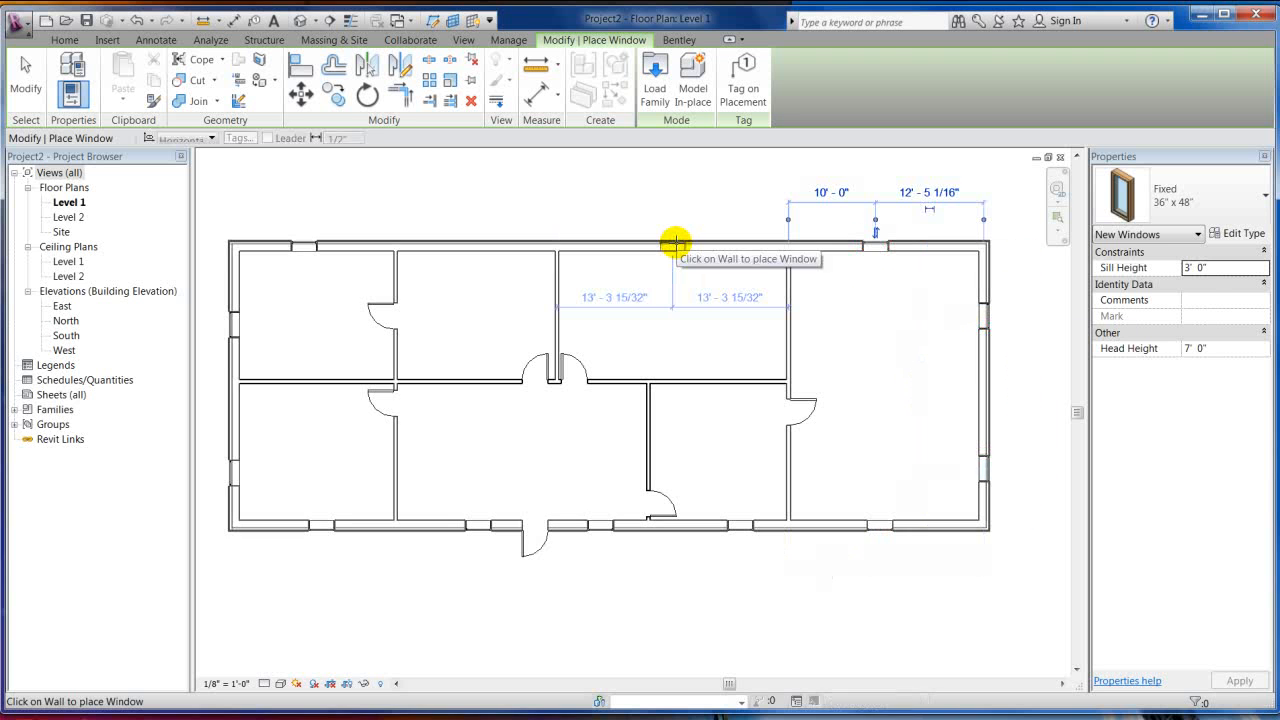
{"action": "left_click", "coordinate": [676, 244]}
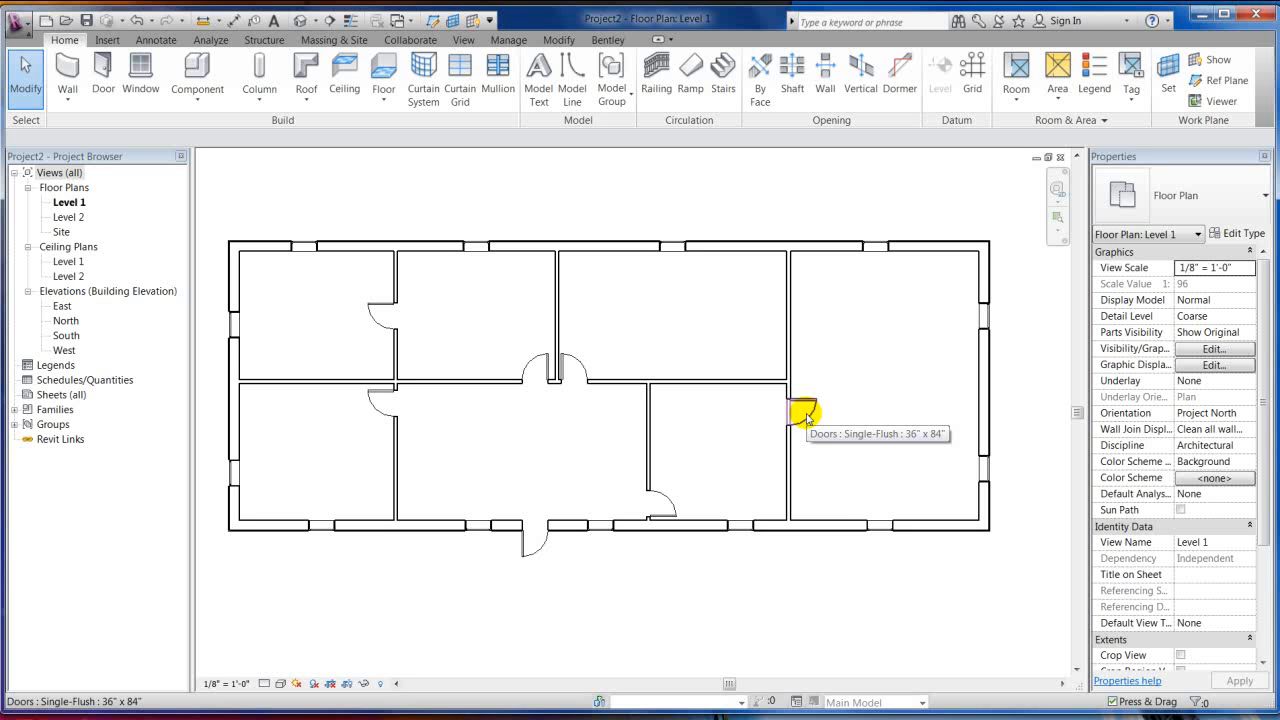
{"action": "mouse_move", "coordinate": [668, 472]}
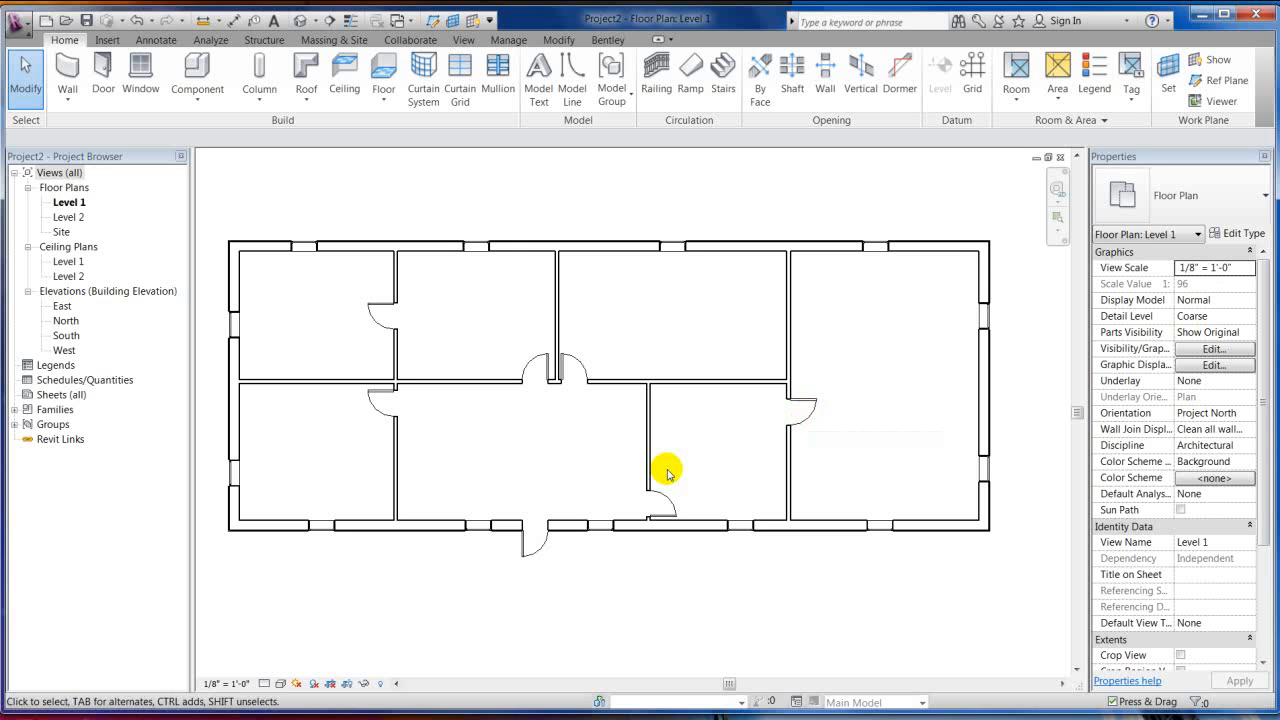
{"action": "mouse_move", "coordinate": [616, 416]}
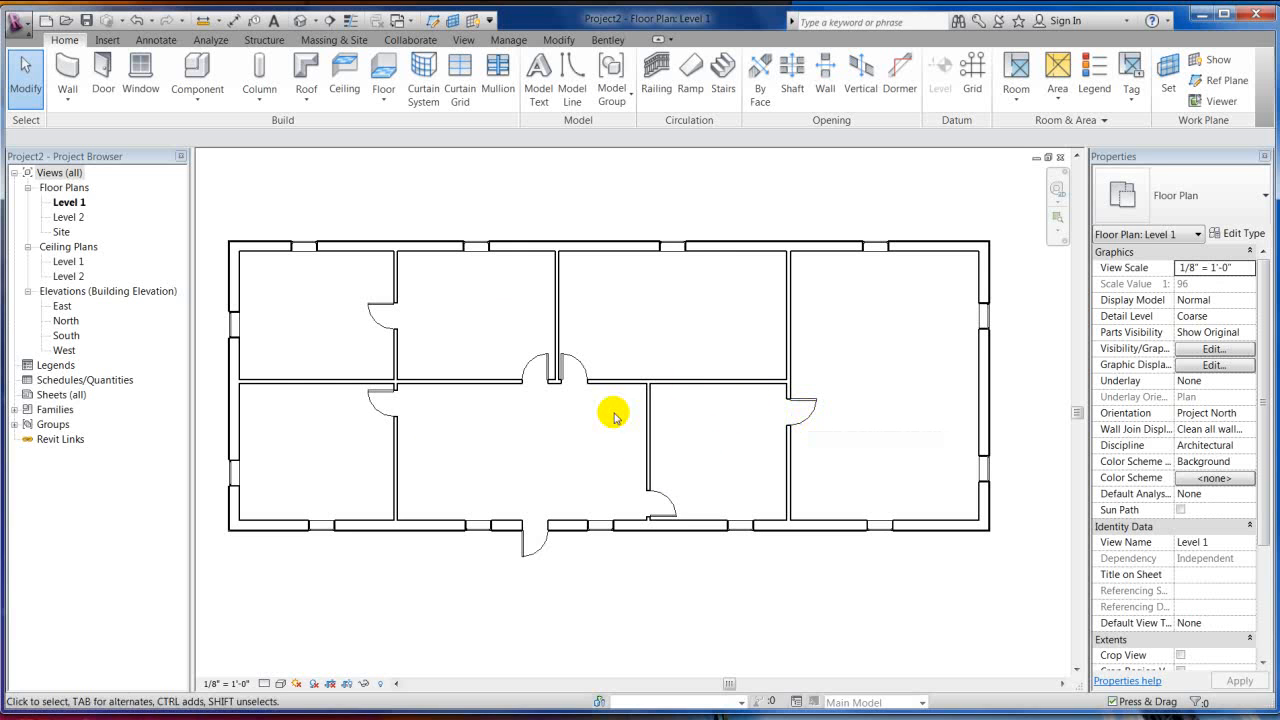
{"action": "mouse_move", "coordinate": [384, 368]}
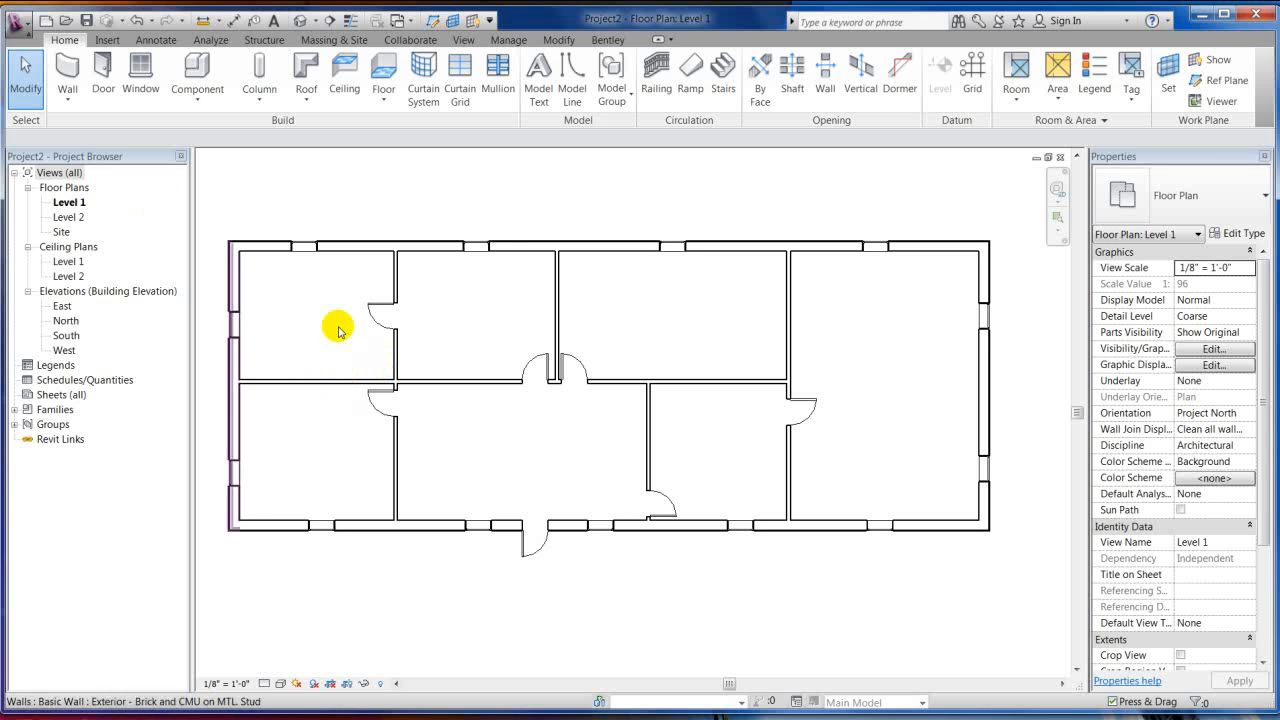
{"action": "left_click", "coordinate": [384, 310]}
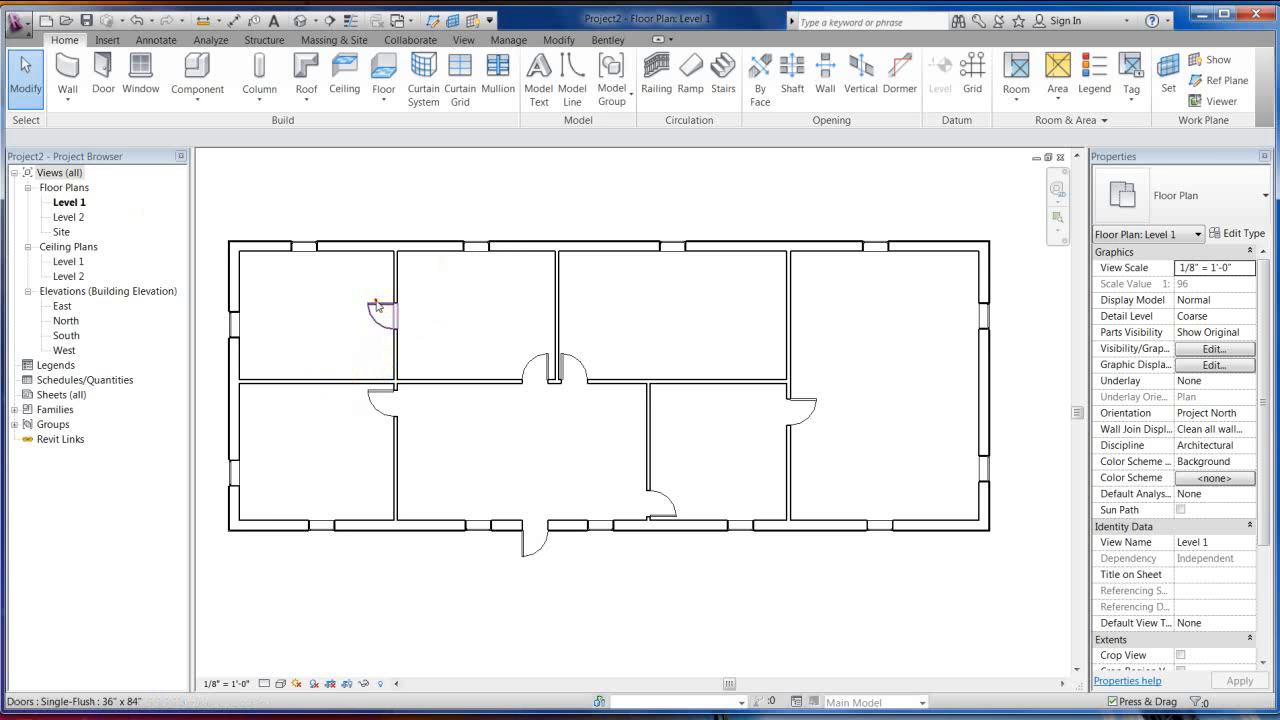
{"action": "left_click", "coordinate": [380, 308]}
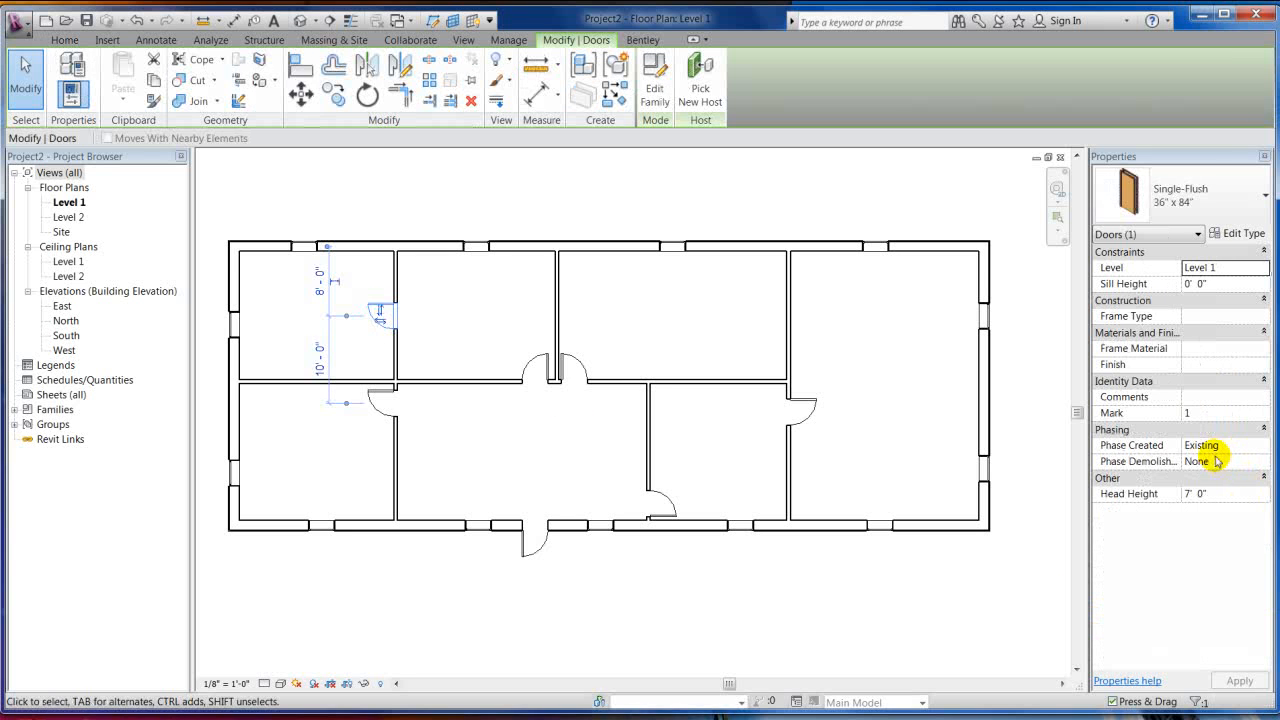
{"action": "mouse_move", "coordinate": [672, 384]}
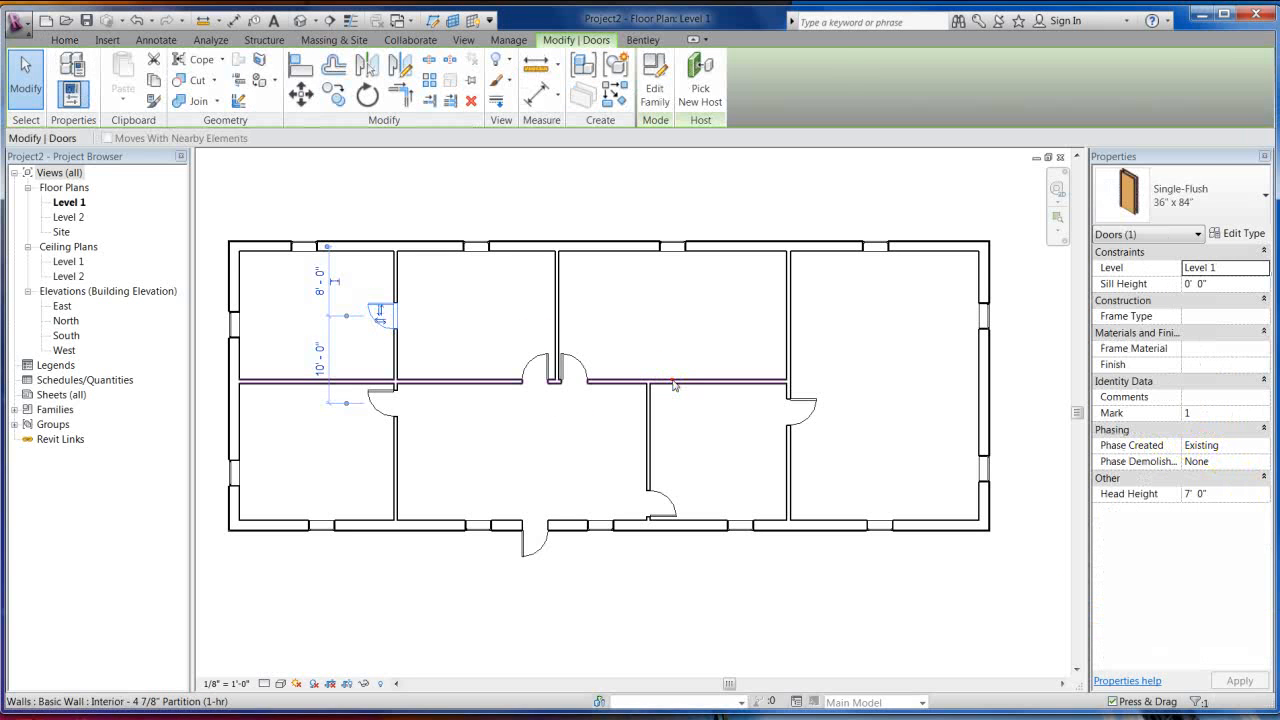
{"action": "left_click", "coordinate": [672, 384]}
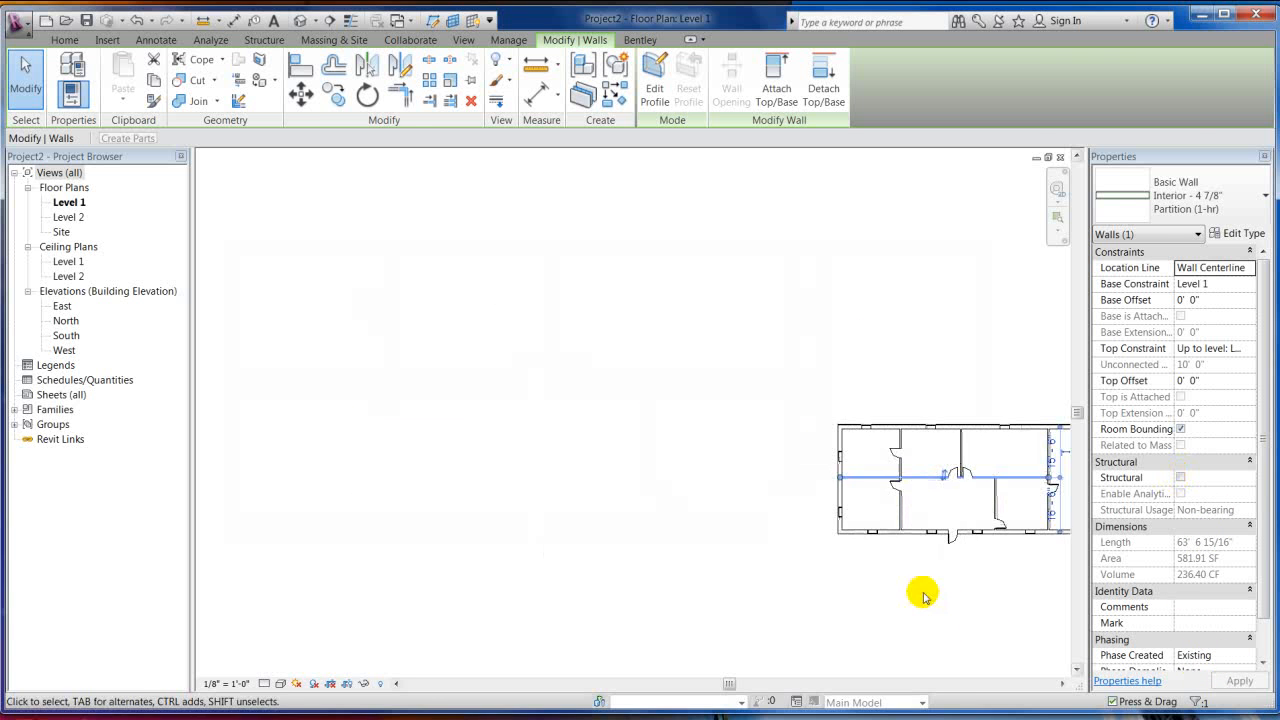
{"action": "left_click", "coordinate": [262, 470]}
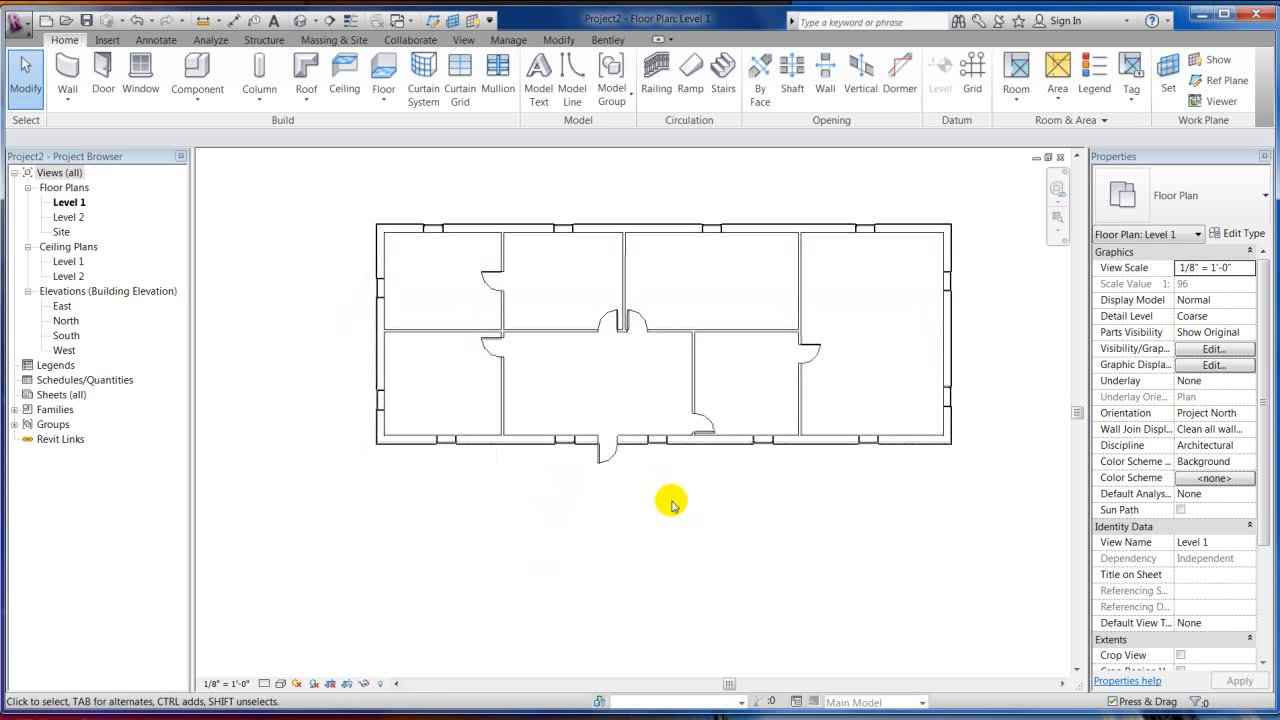
{"action": "mouse_move", "coordinate": [660, 488]}
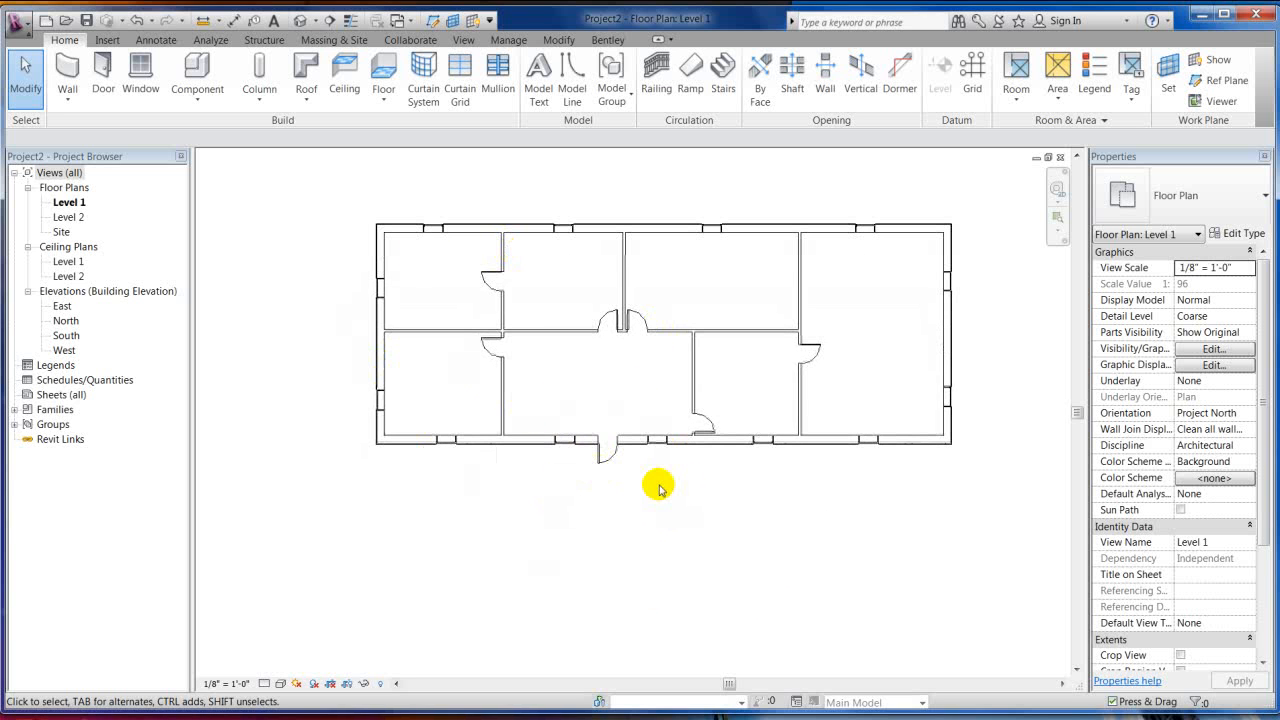
{"action": "mouse_move", "coordinate": [936, 324]}
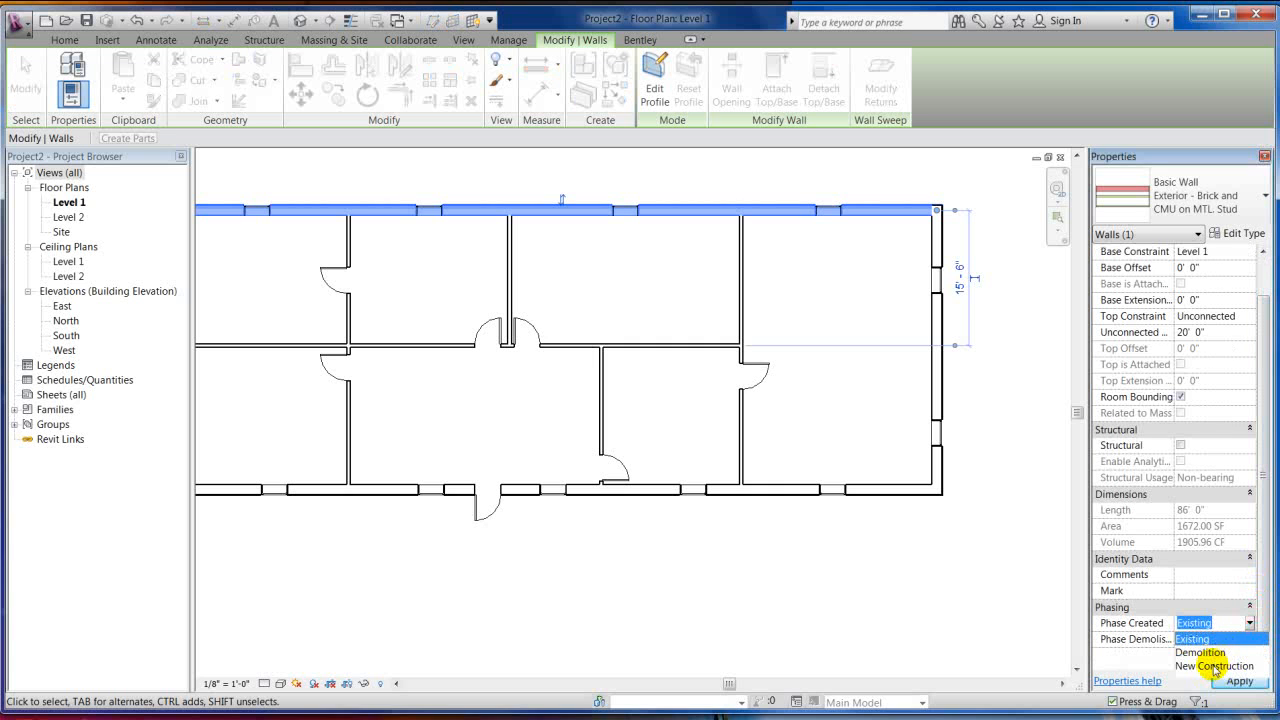
{"action": "left_click", "coordinate": [1216, 666]}
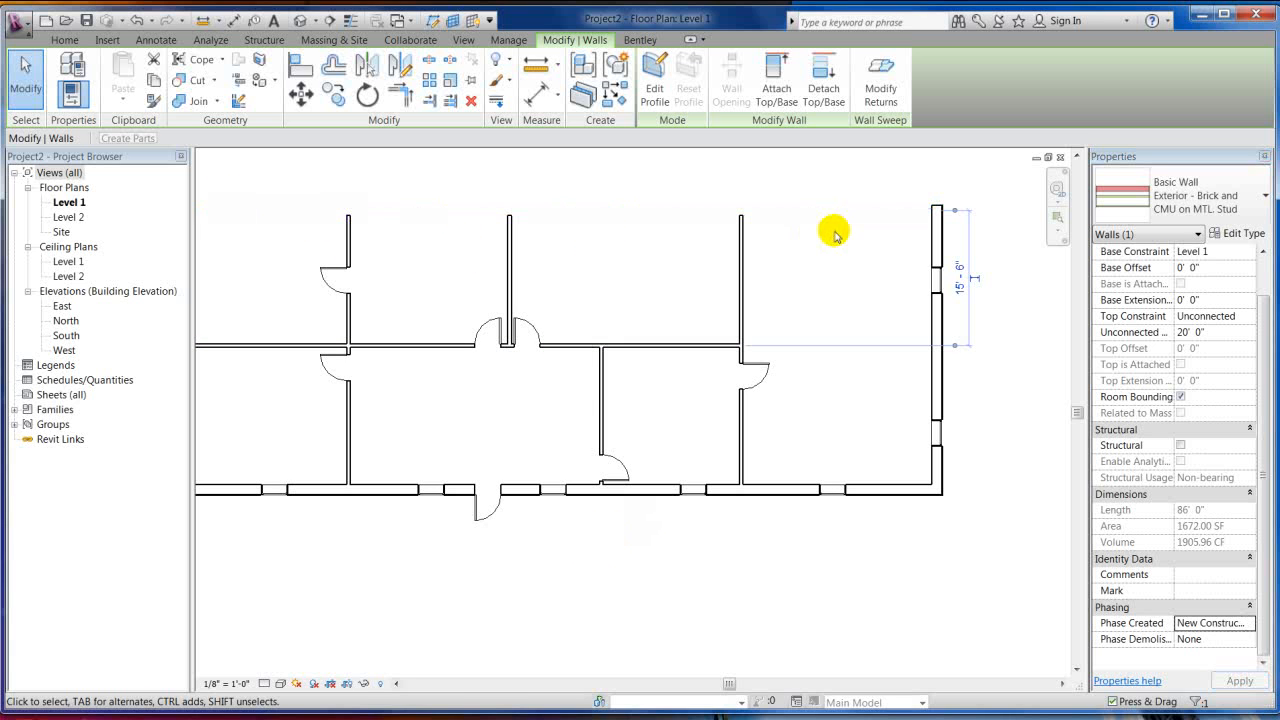
{"action": "mouse_move", "coordinate": [696, 334]}
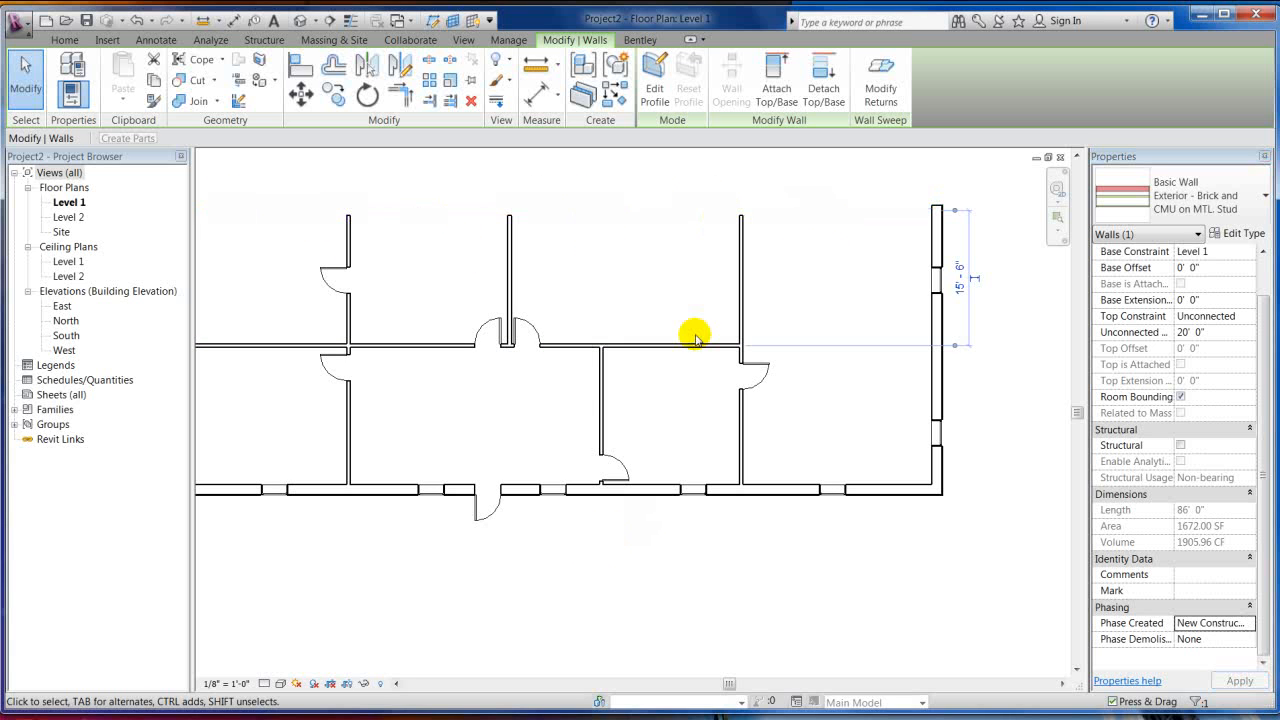
{"action": "mouse_move", "coordinate": [758, 270]}
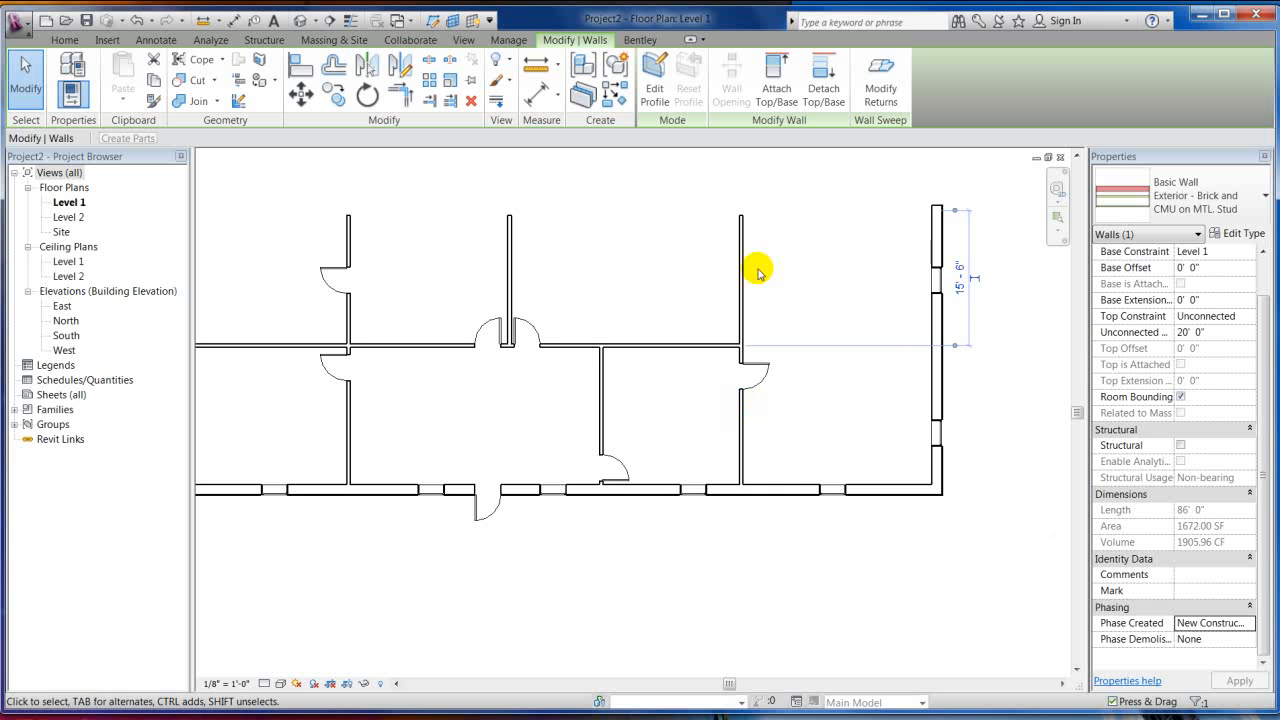
{"action": "left_click", "coordinate": [700, 390]}
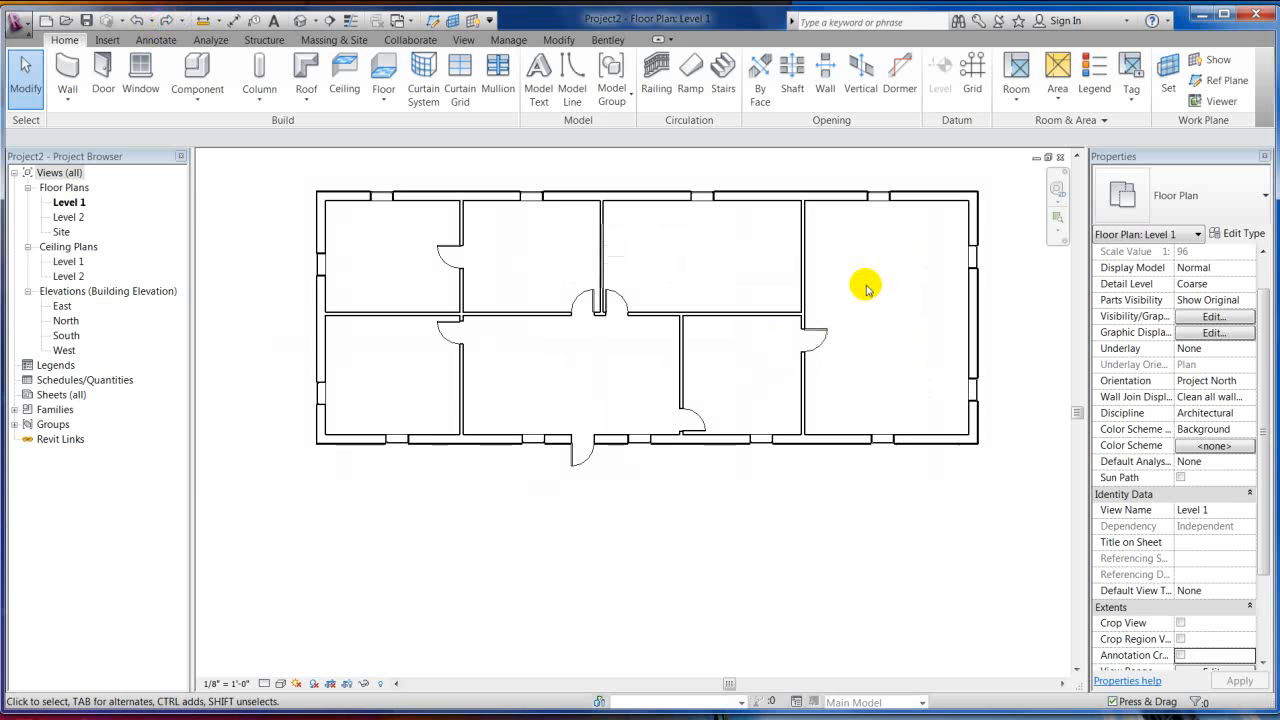
- Duplicate the Level 1 floor plan with detailing
{"action": "left_click", "coordinate": [68, 202]}
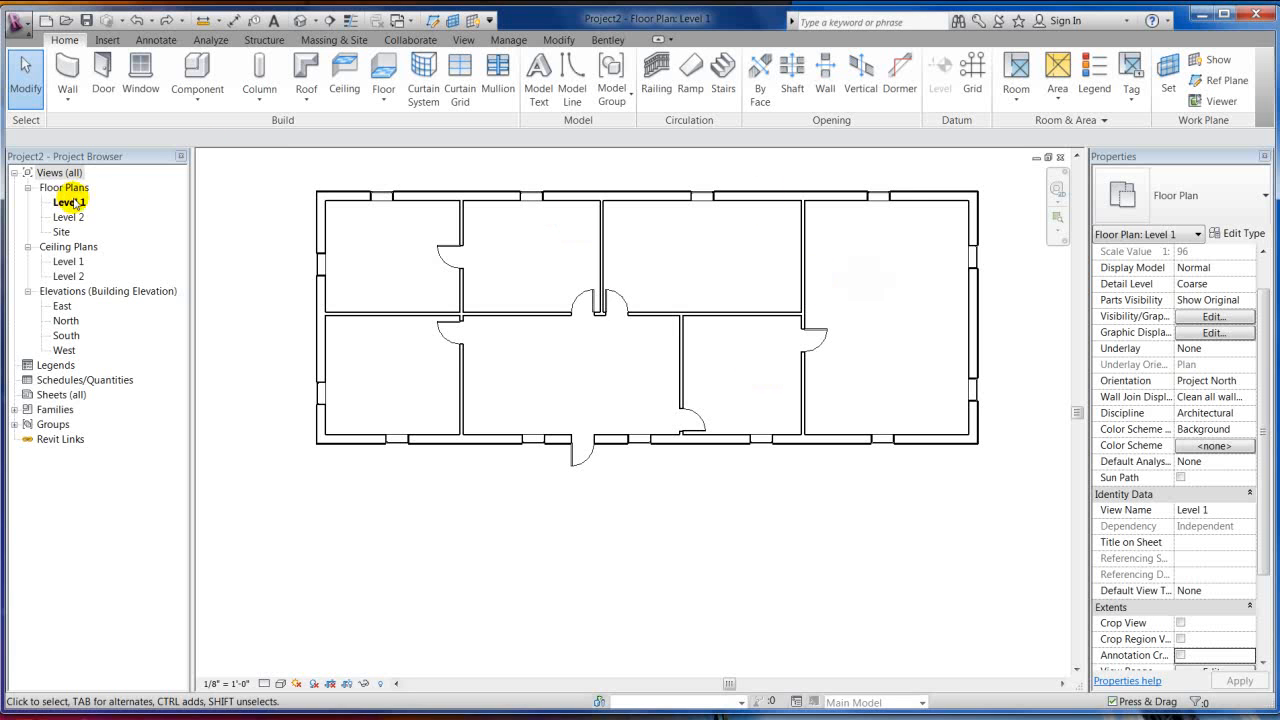
{"action": "right_click", "coordinate": [68, 202]}
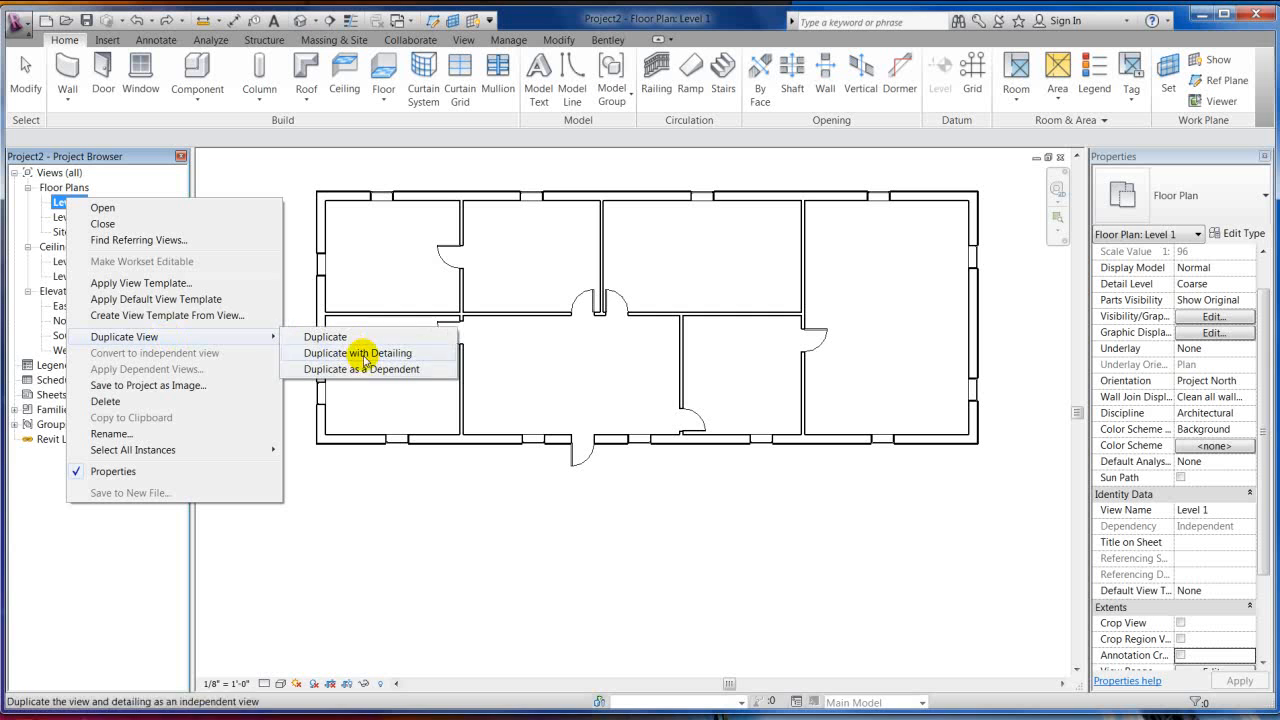
{"action": "left_click", "coordinate": [356, 352]}
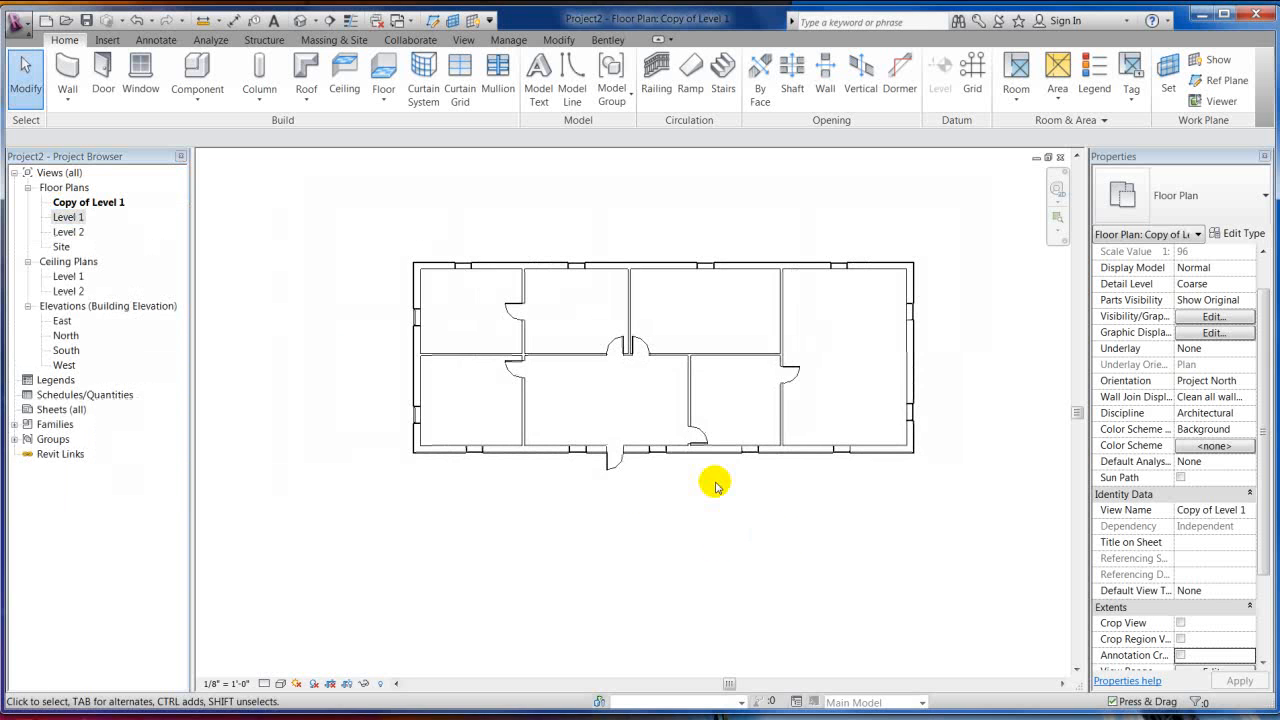
{"action": "mouse_move", "coordinate": [292, 218]}
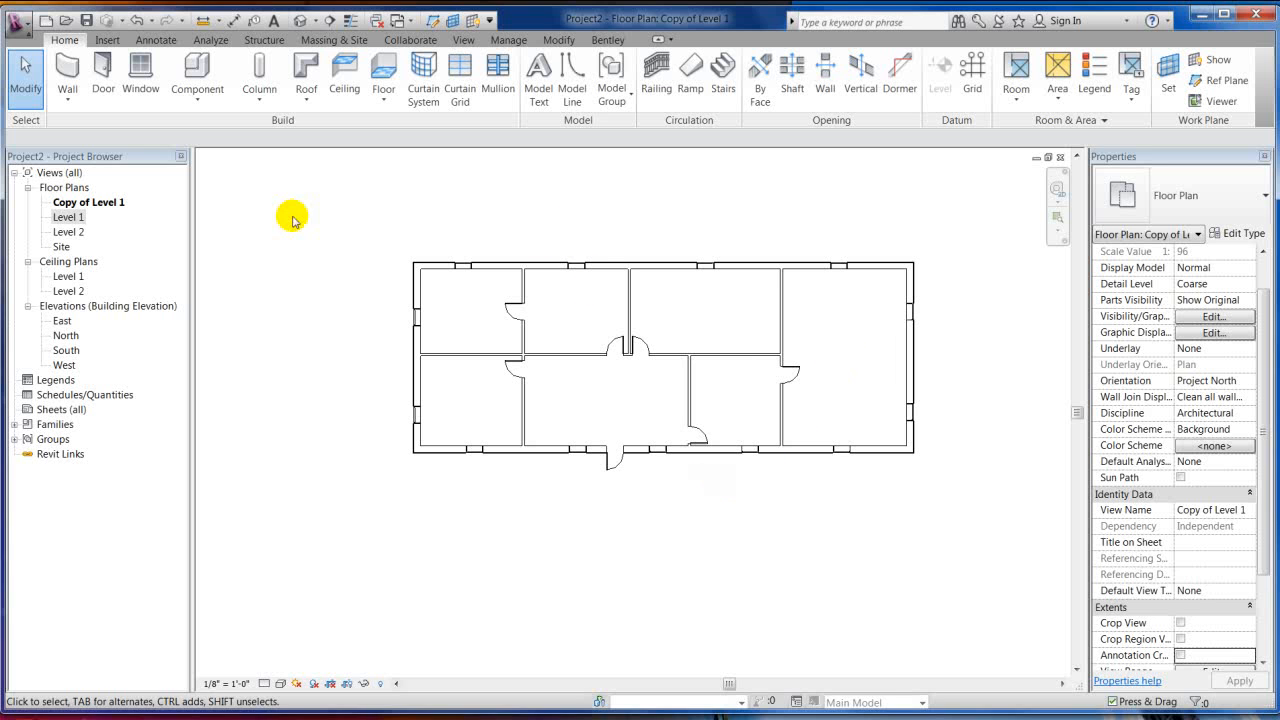
{"action": "mouse_move", "coordinate": [484, 396]}
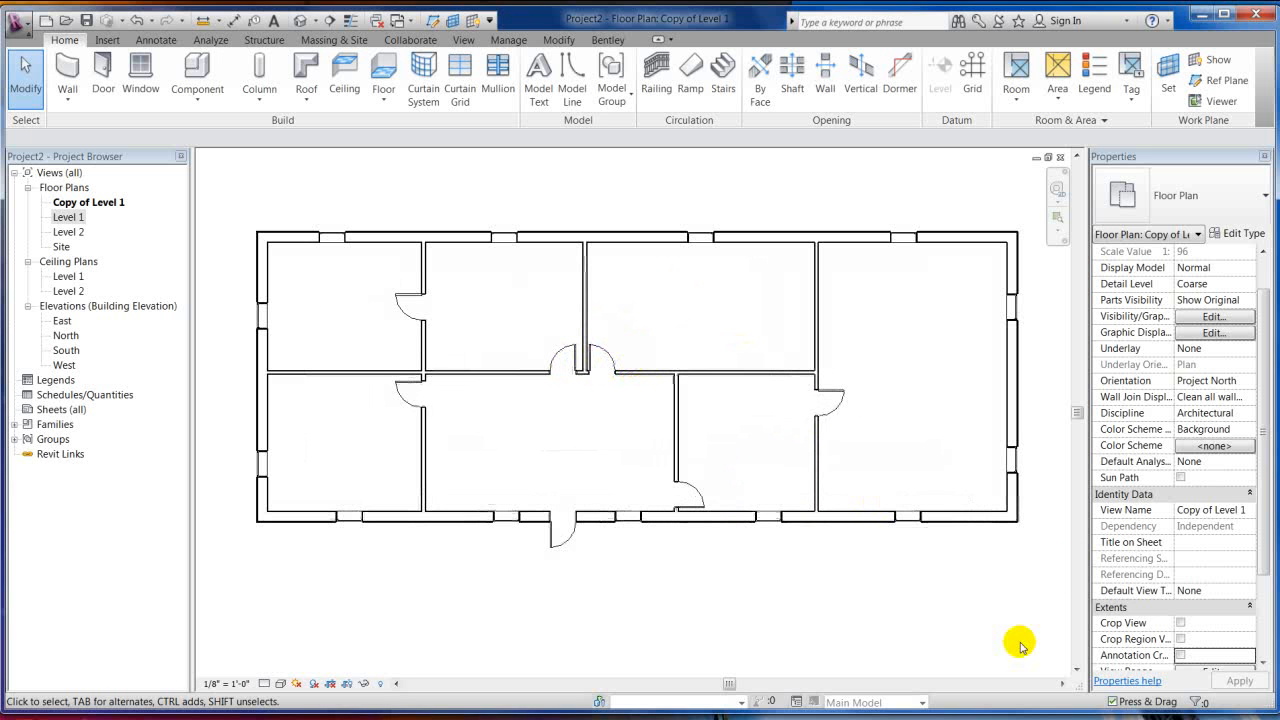
- Rename the copied view to Demolition
{"action": "scroll", "scroll_direction": "down", "scroll_amount": 3}
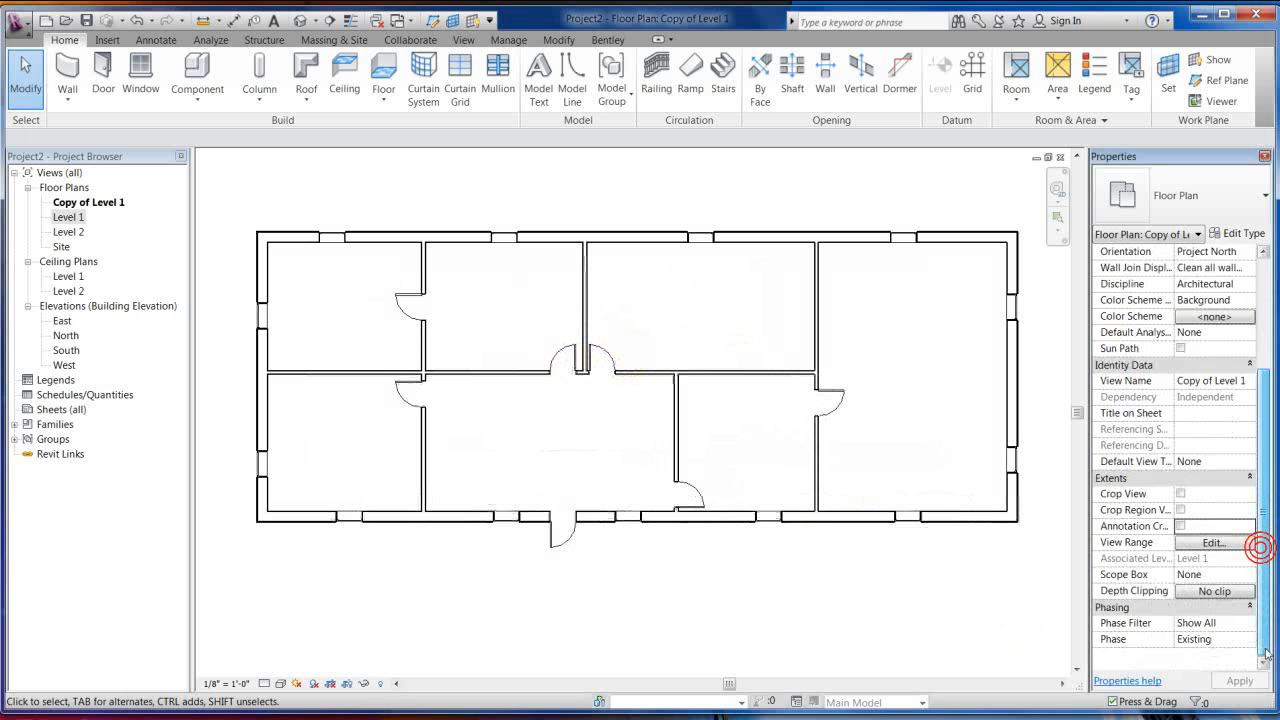
{"action": "right_click", "coordinate": [88, 202]}
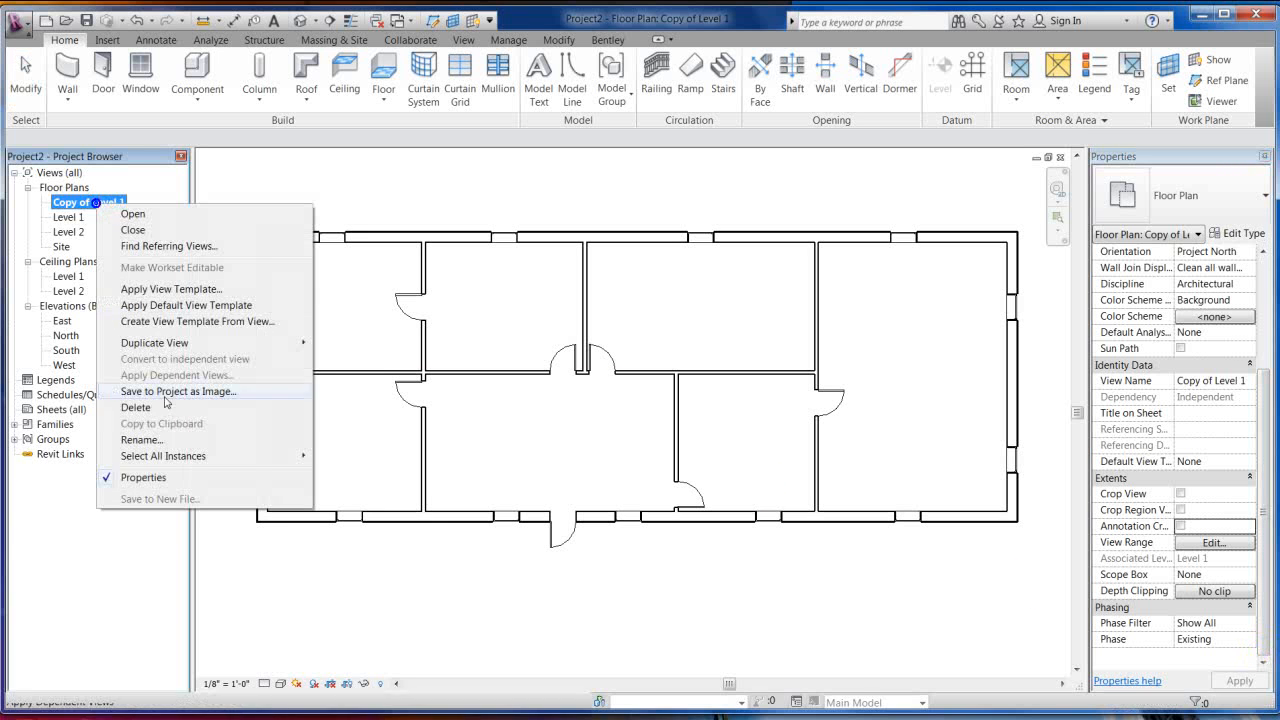
{"action": "left_click", "coordinate": [140, 440]}
{"action": "type", "text": "Demolition"}
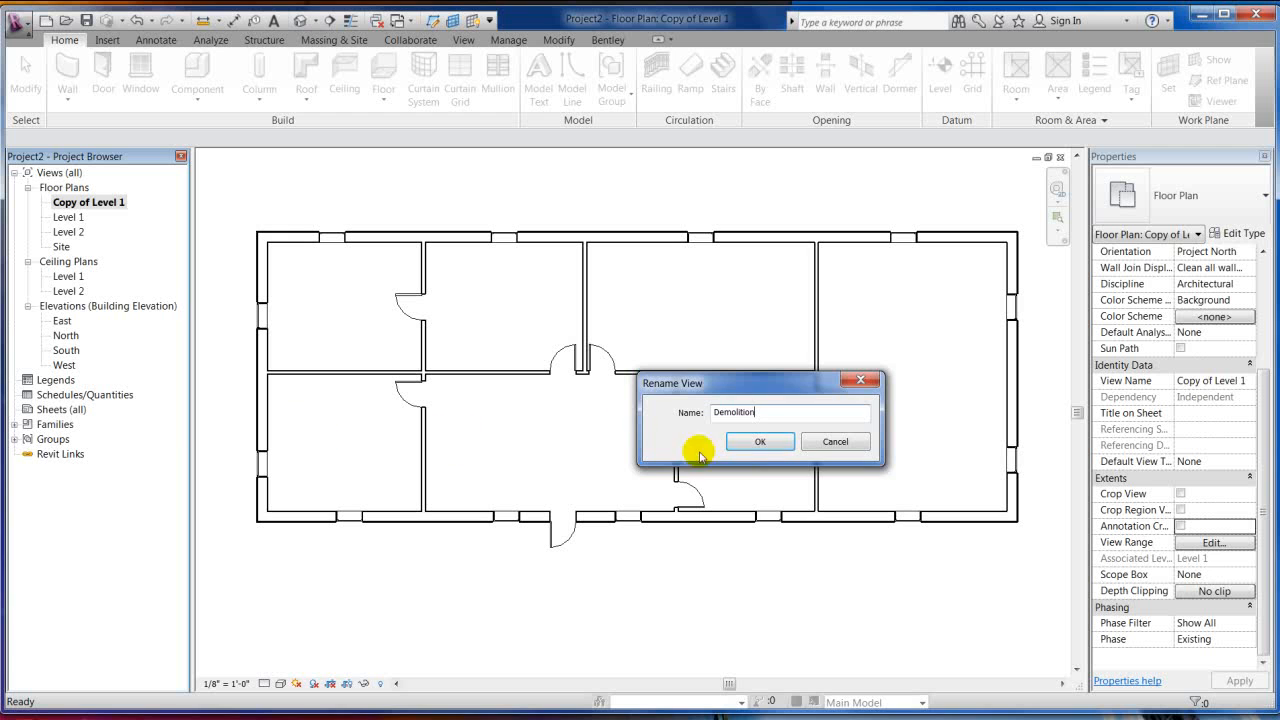
{"action": "left_click", "coordinate": [760, 442]}
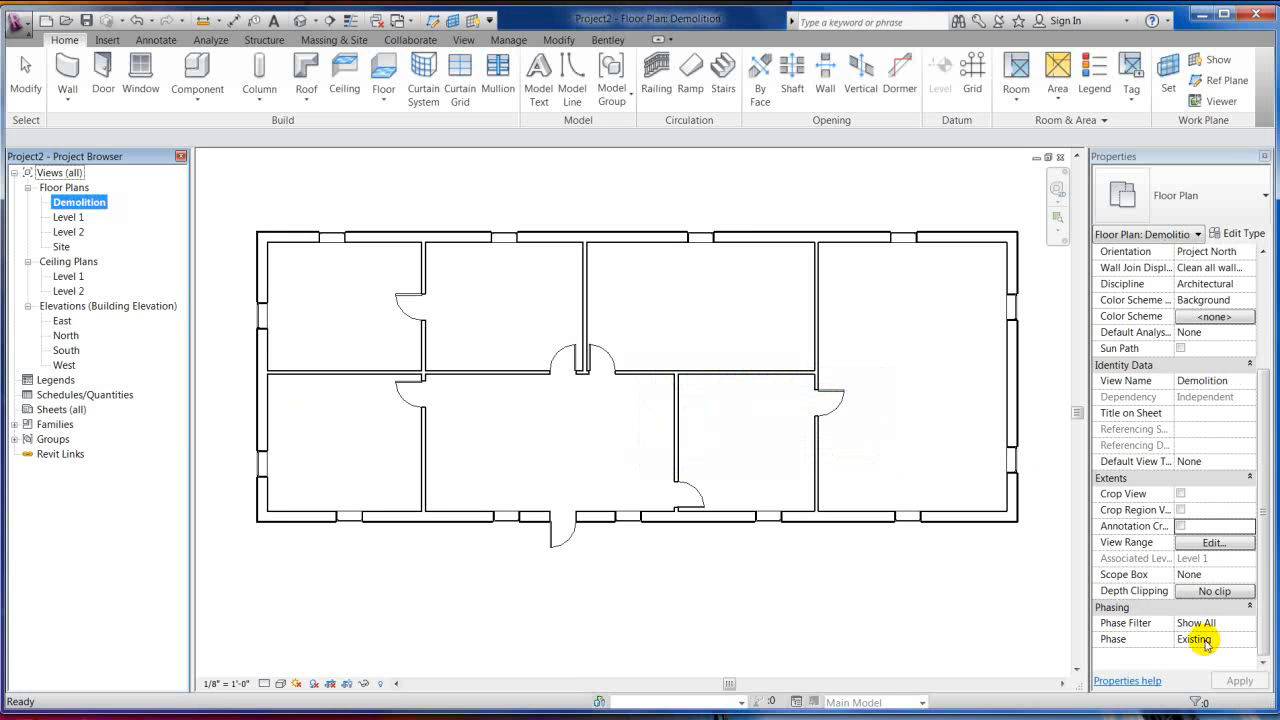
{"action": "left_click", "coordinate": [1256, 638]}
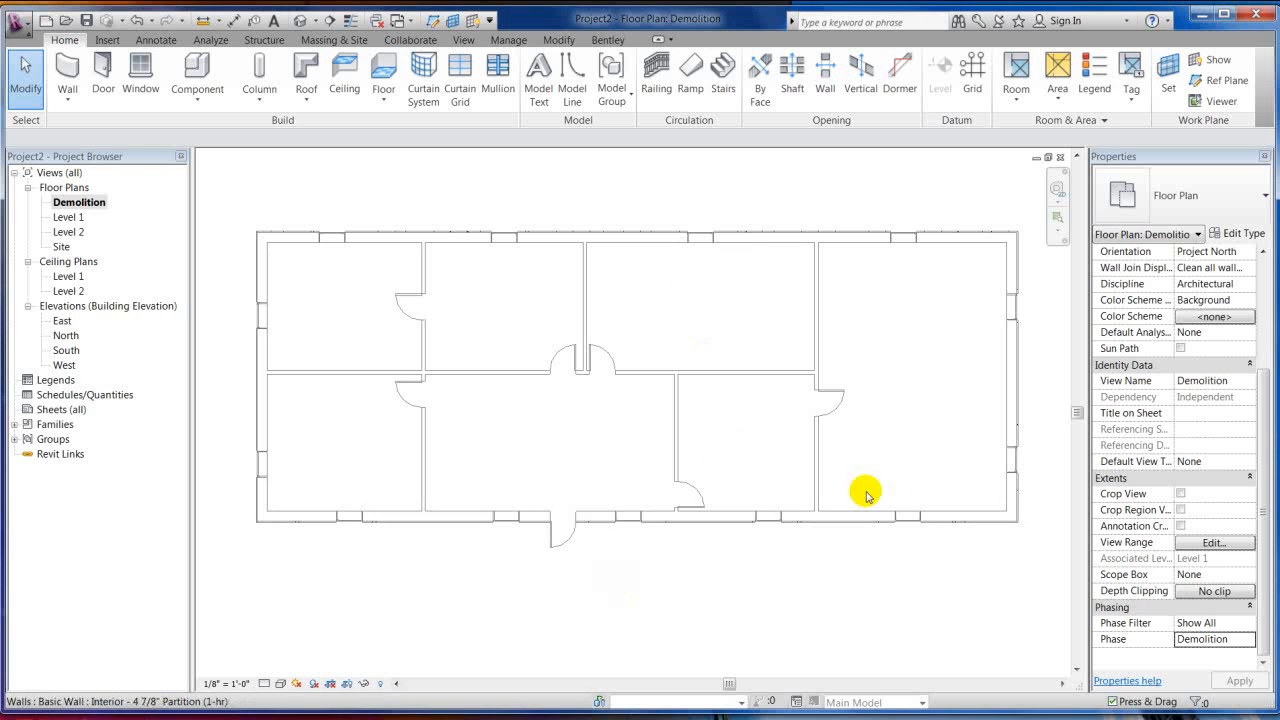
{"action": "mouse_move", "coordinate": [836, 376]}
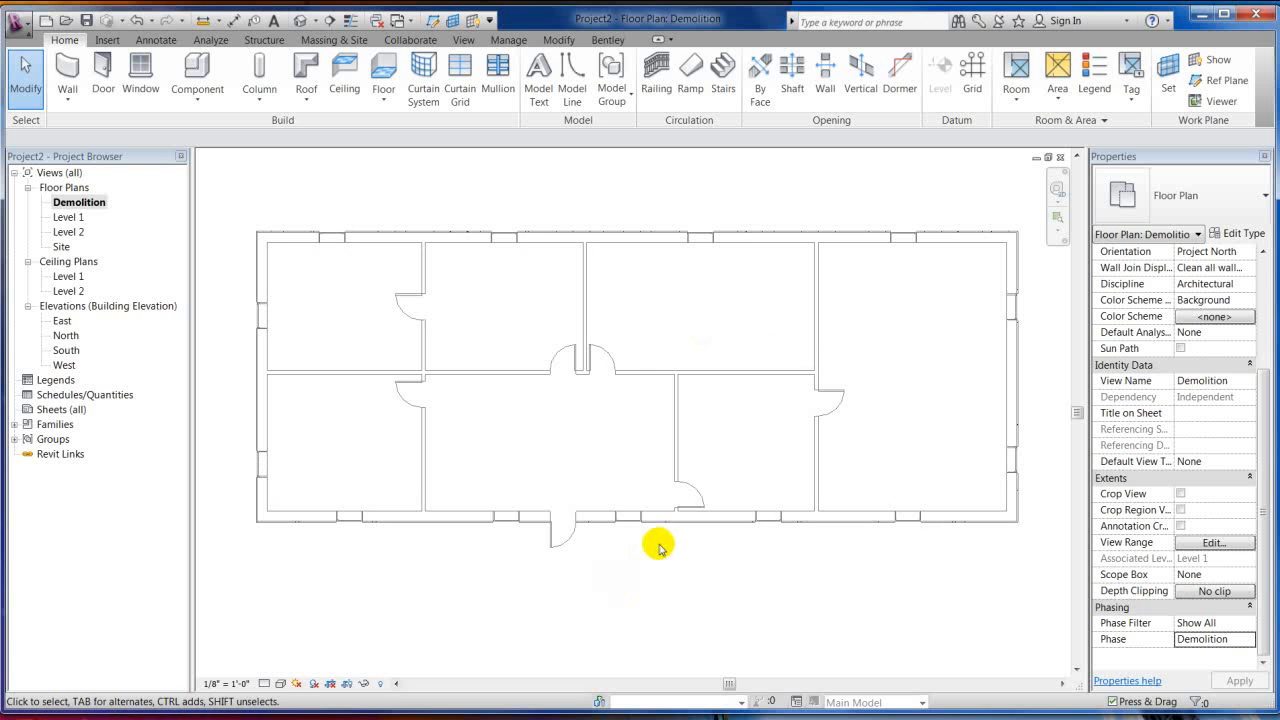
{"action": "mouse_move", "coordinate": [492, 204]}
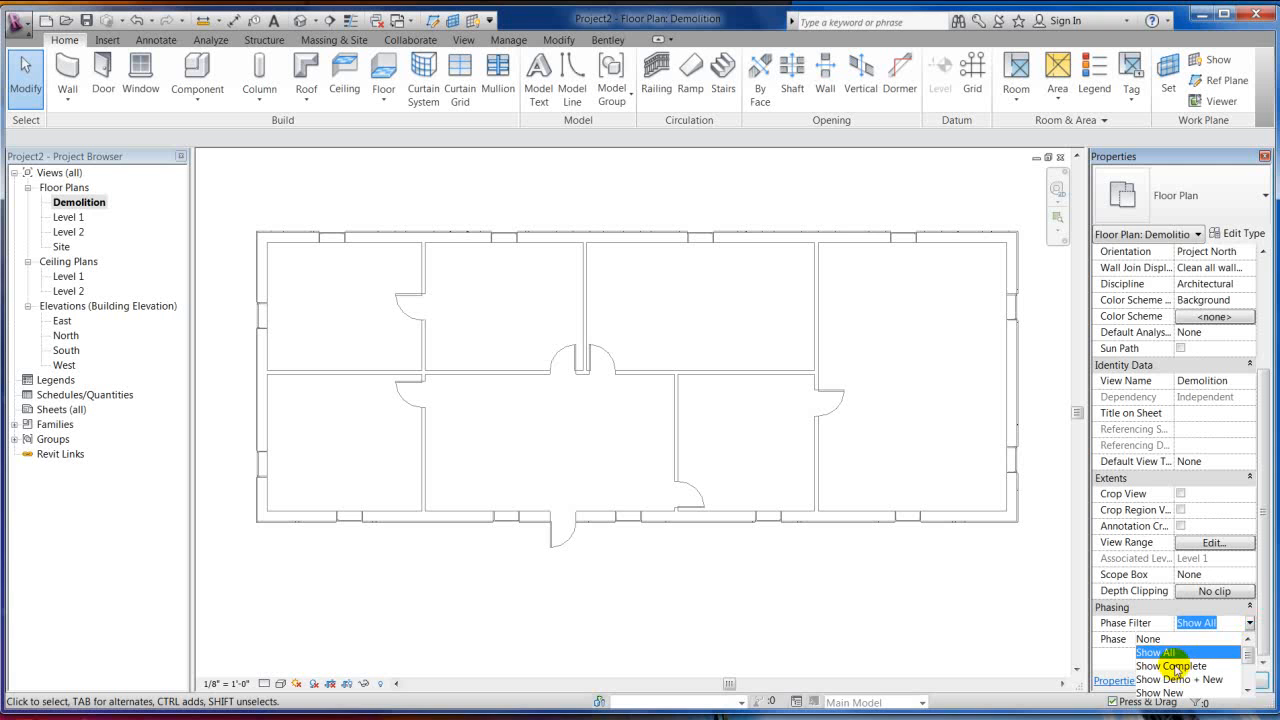
{"action": "left_click", "coordinate": [1170, 666]}
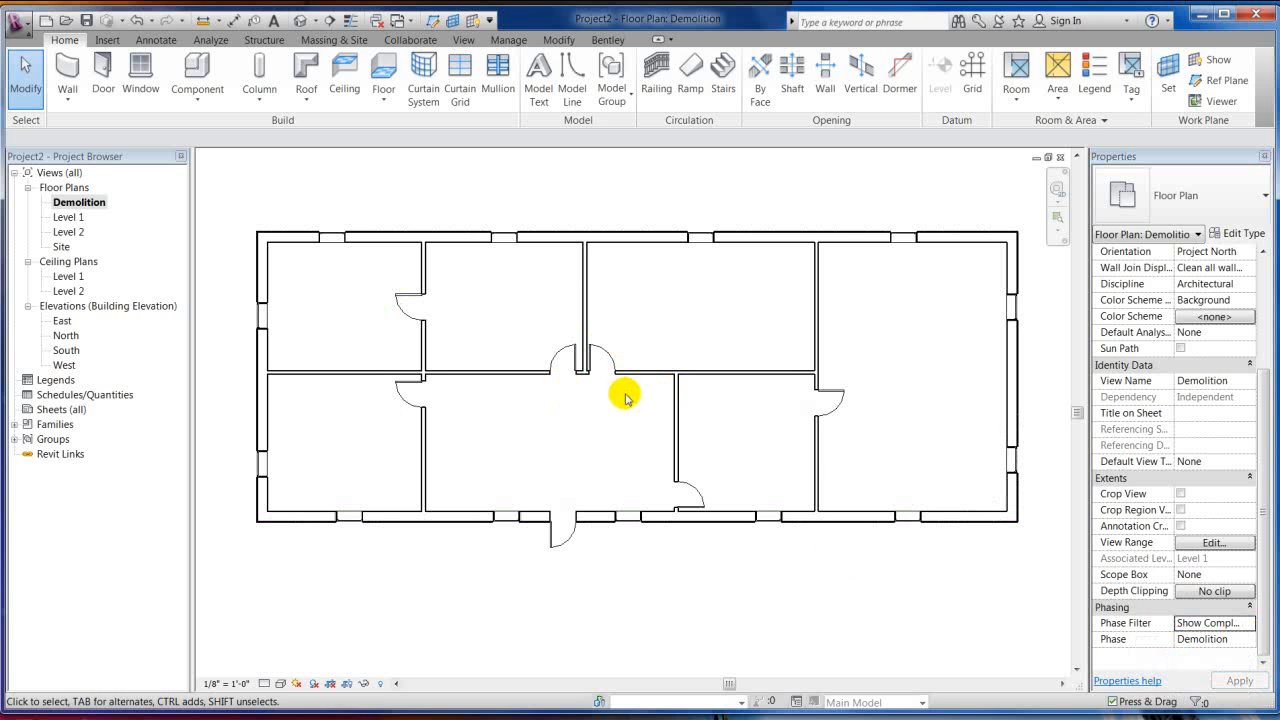
{"action": "left_click", "coordinate": [1248, 622]}
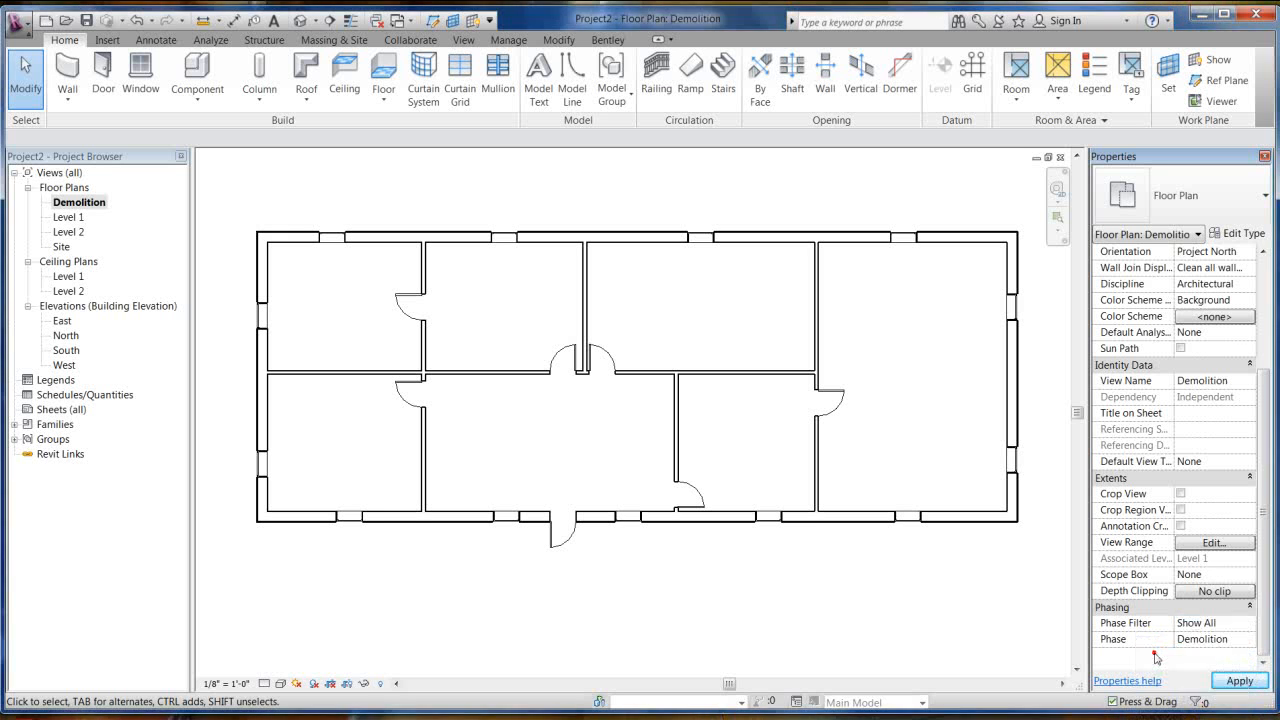
{"action": "left_click", "coordinate": [584, 512]}
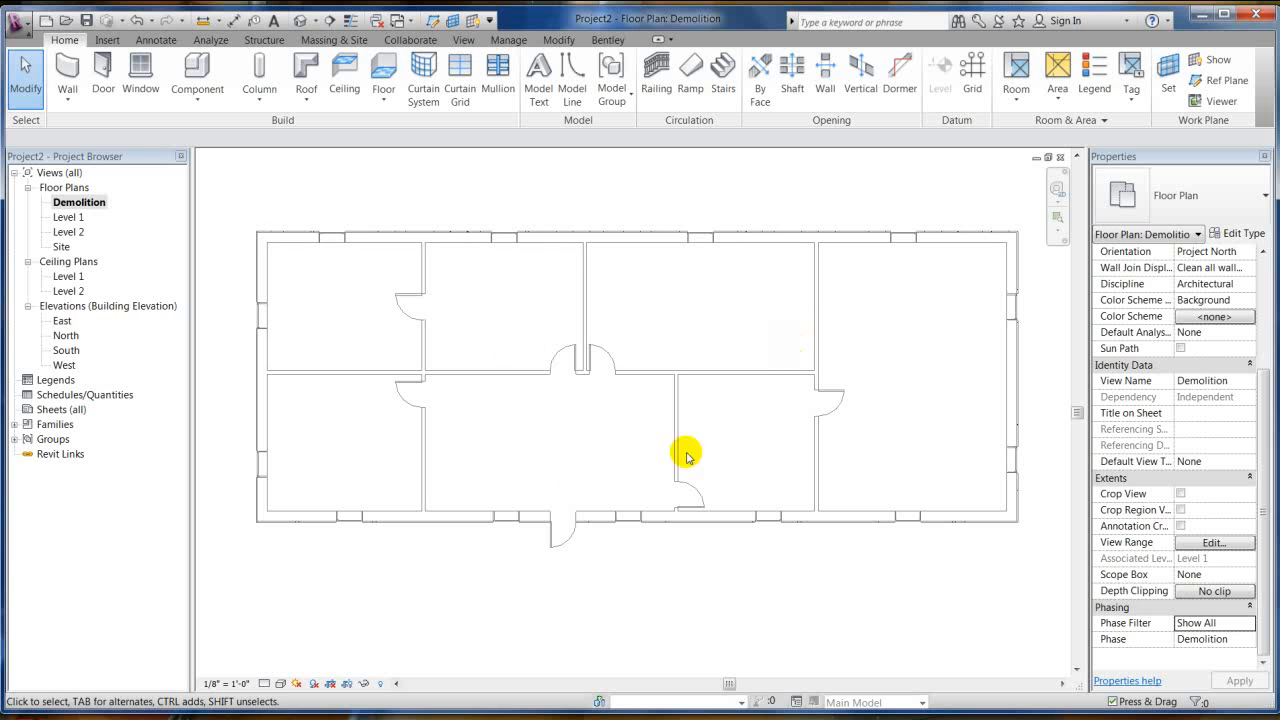
{"action": "mouse_move", "coordinate": [258, 78]}
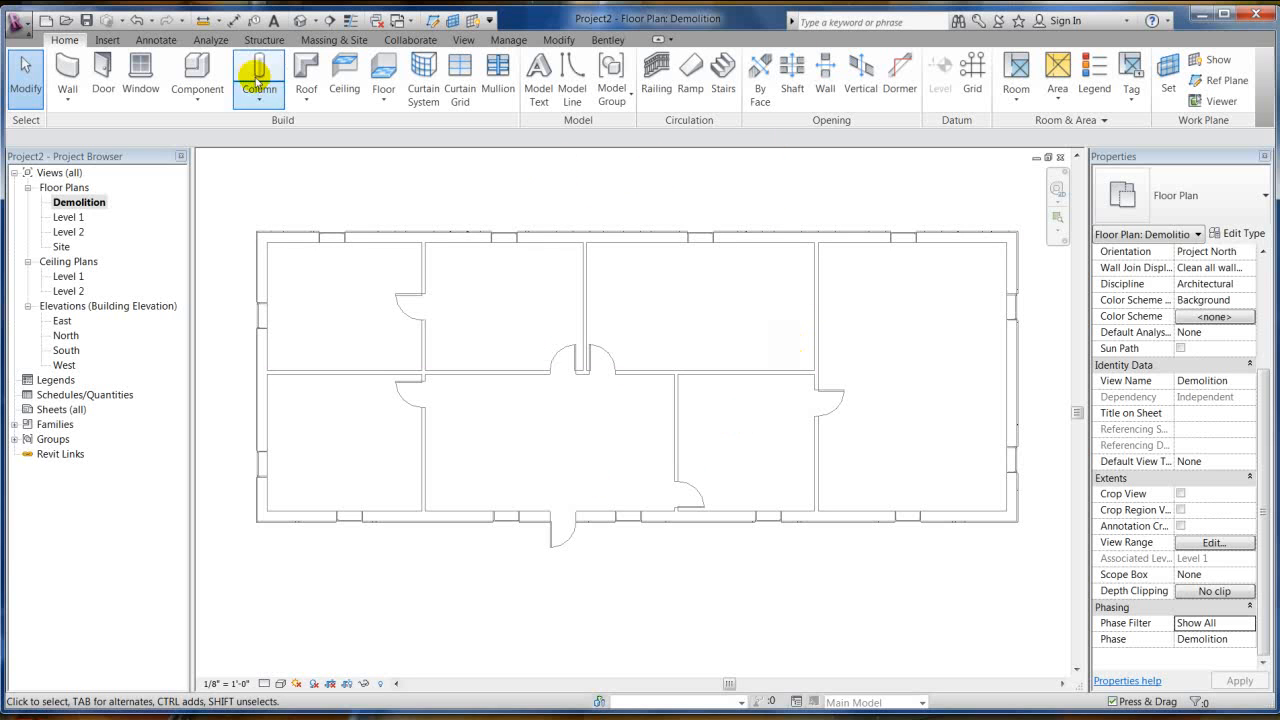
- Mark interior walls and a doorway wall as demolished with the Demolish tool
{"action": "left_click", "coordinate": [508, 40]}
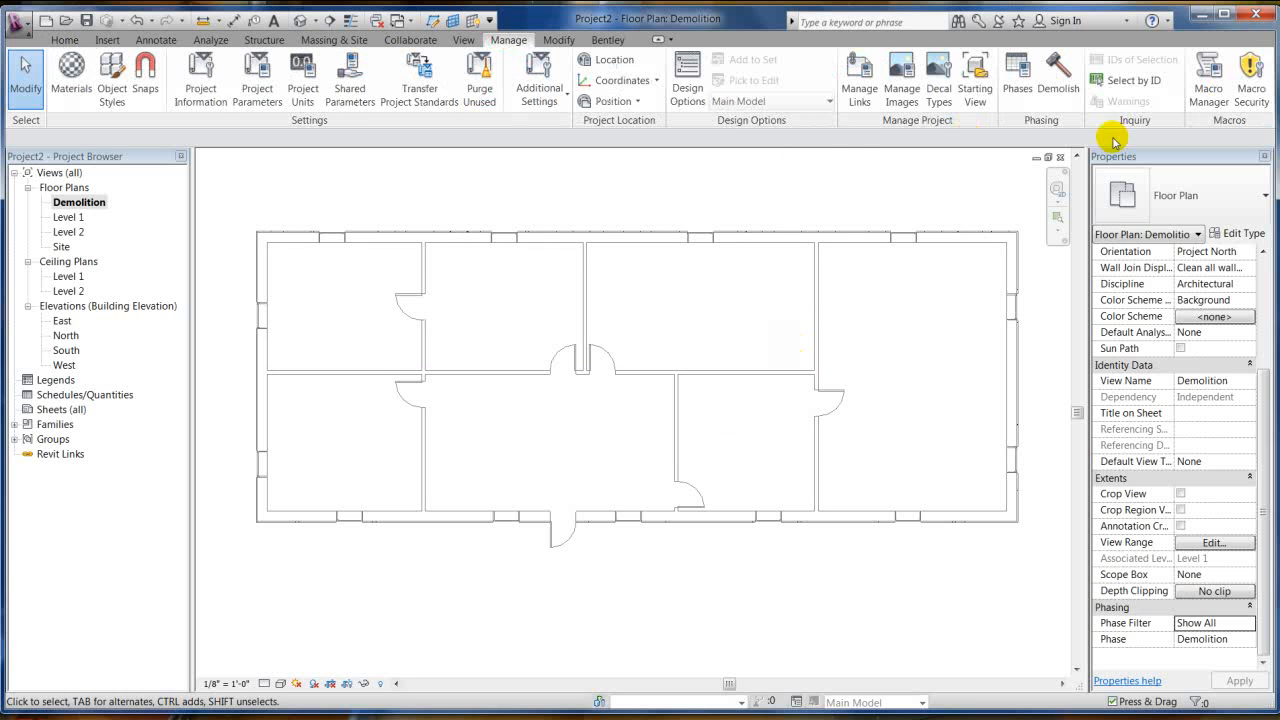
{"action": "mouse_move", "coordinate": [1016, 76]}
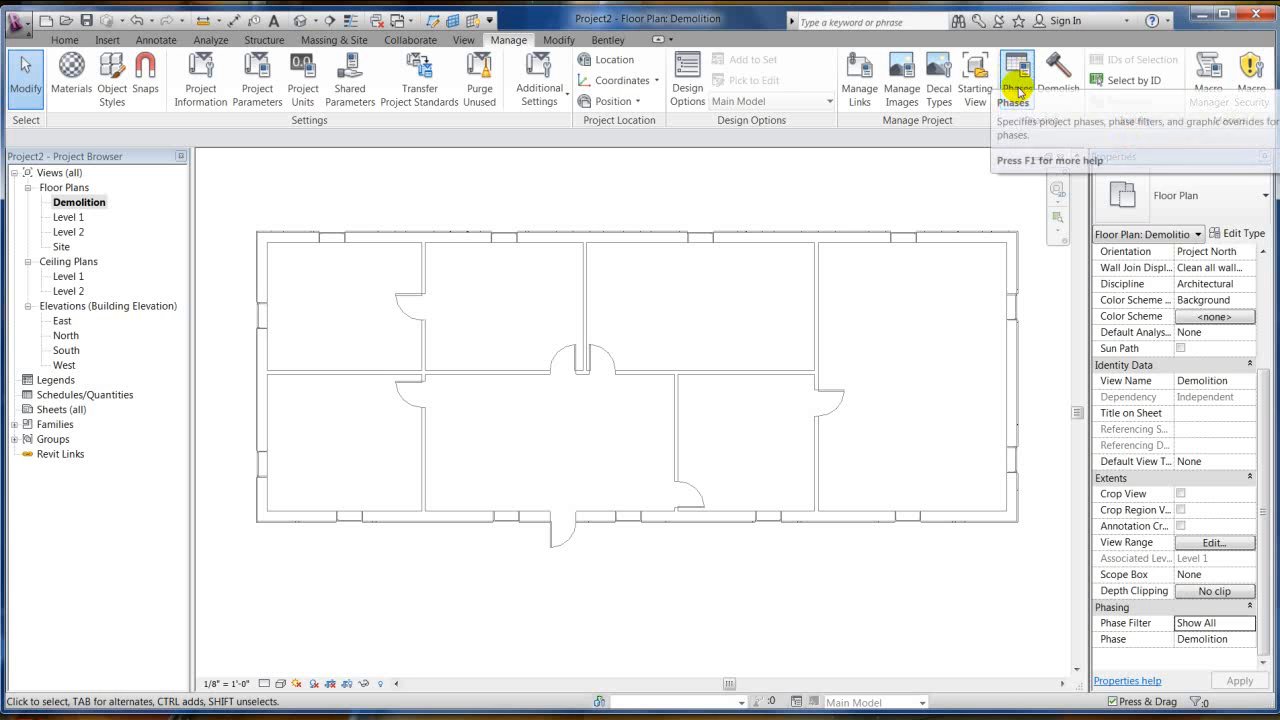
{"action": "mouse_move", "coordinate": [1058, 78]}
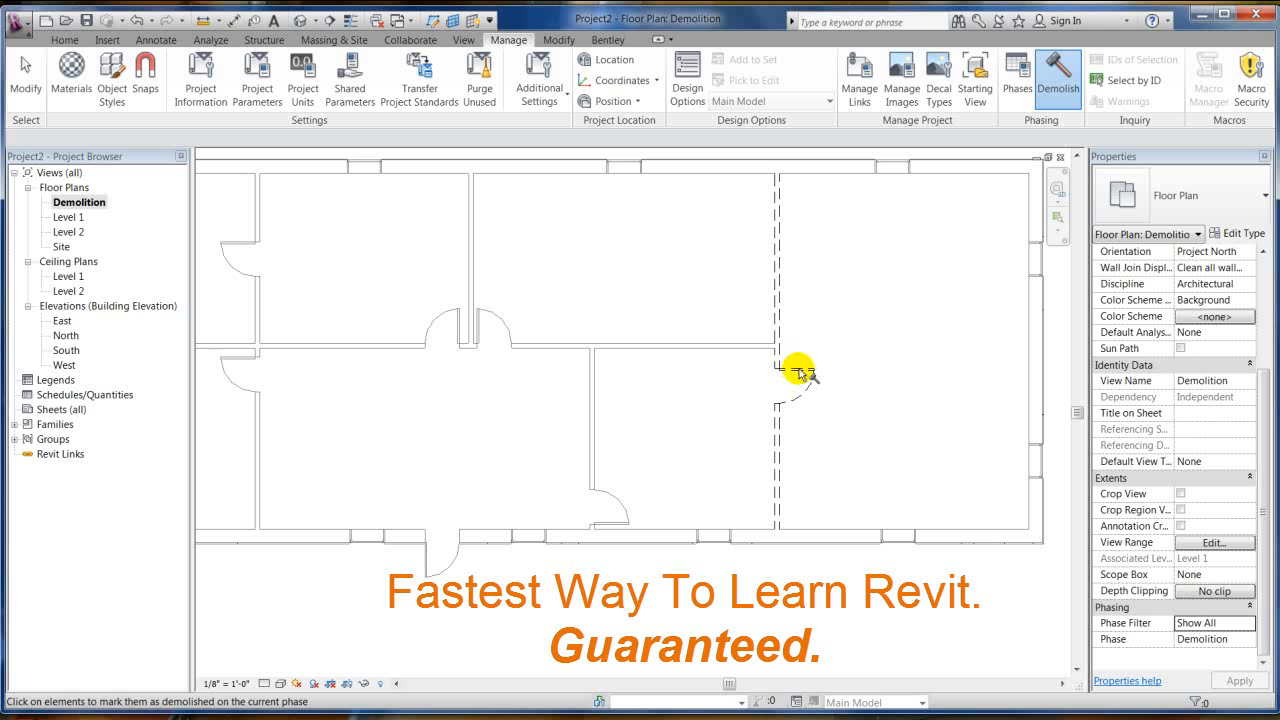
{"action": "mouse_move", "coordinate": [804, 288]}
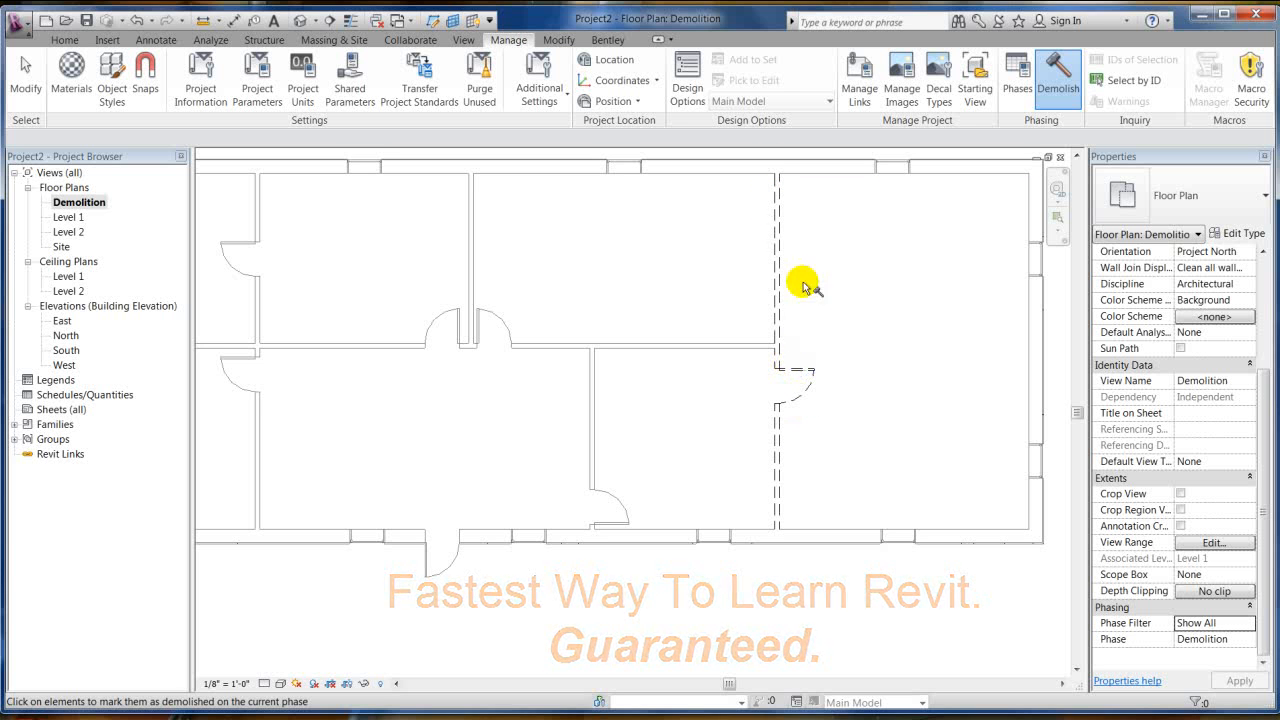
{"action": "mouse_move", "coordinate": [816, 384]}
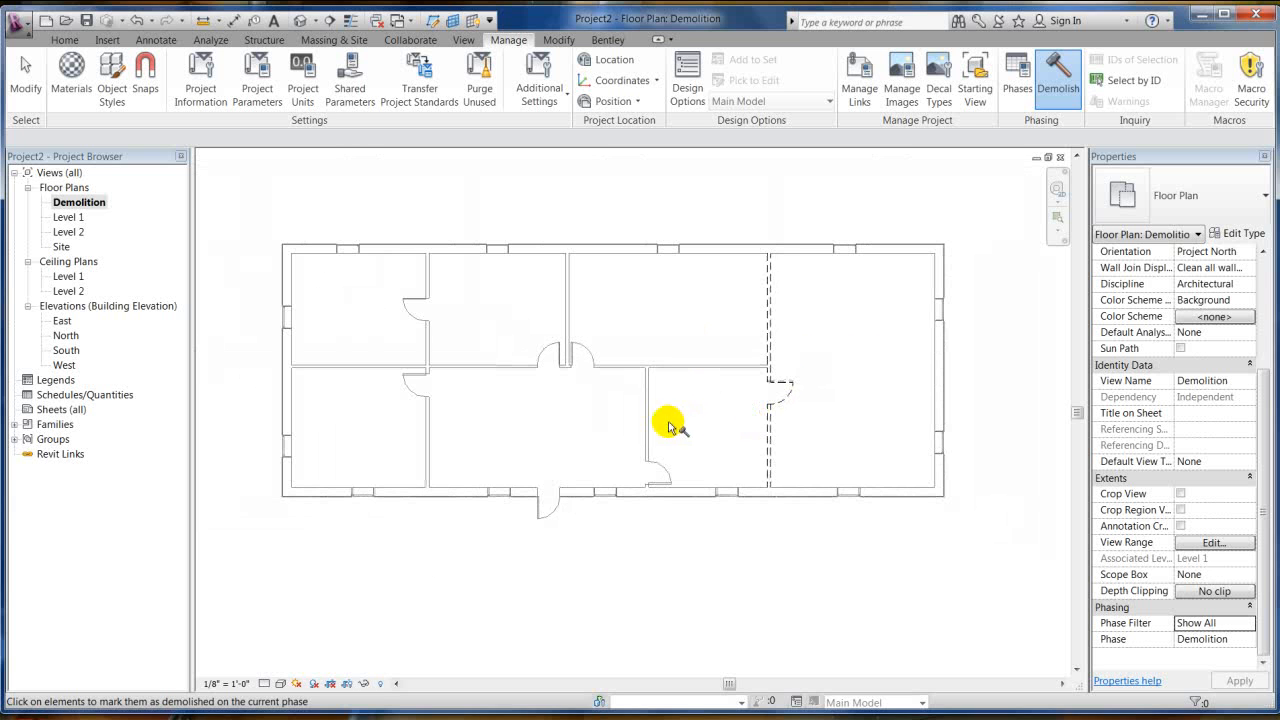
{"action": "left_click", "coordinate": [668, 424]}
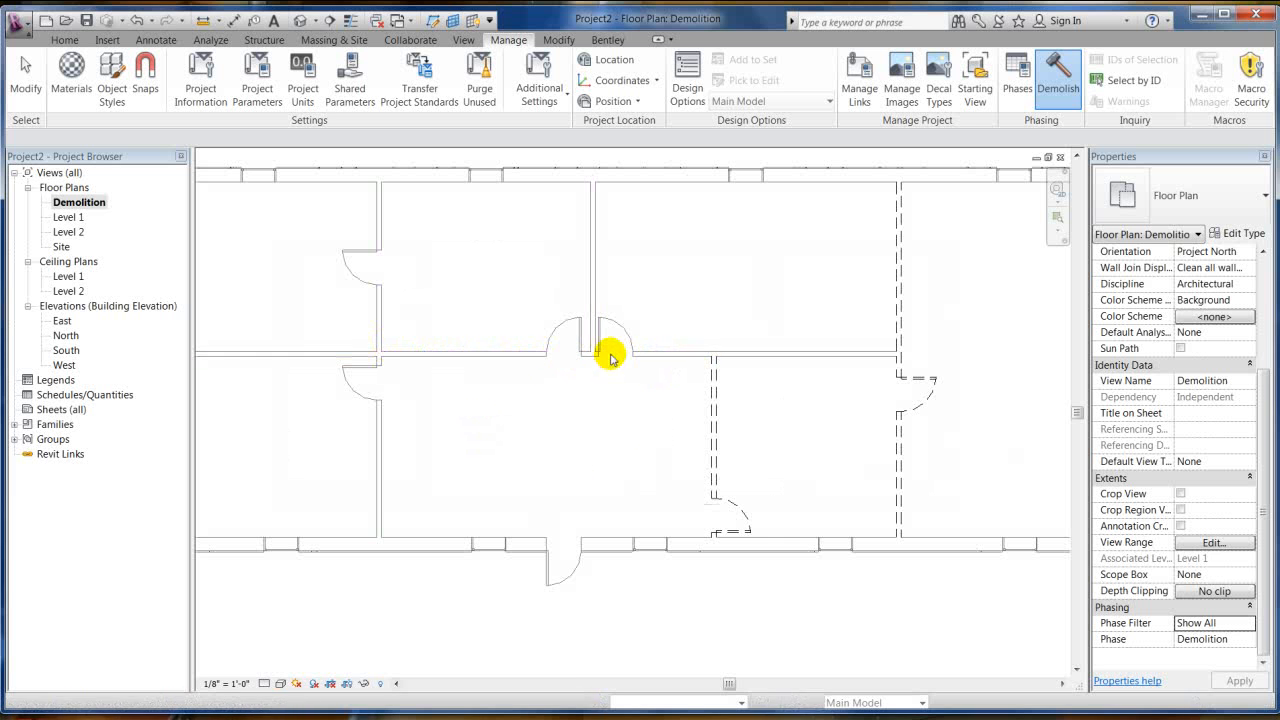
{"action": "left_click", "coordinate": [470, 356]}
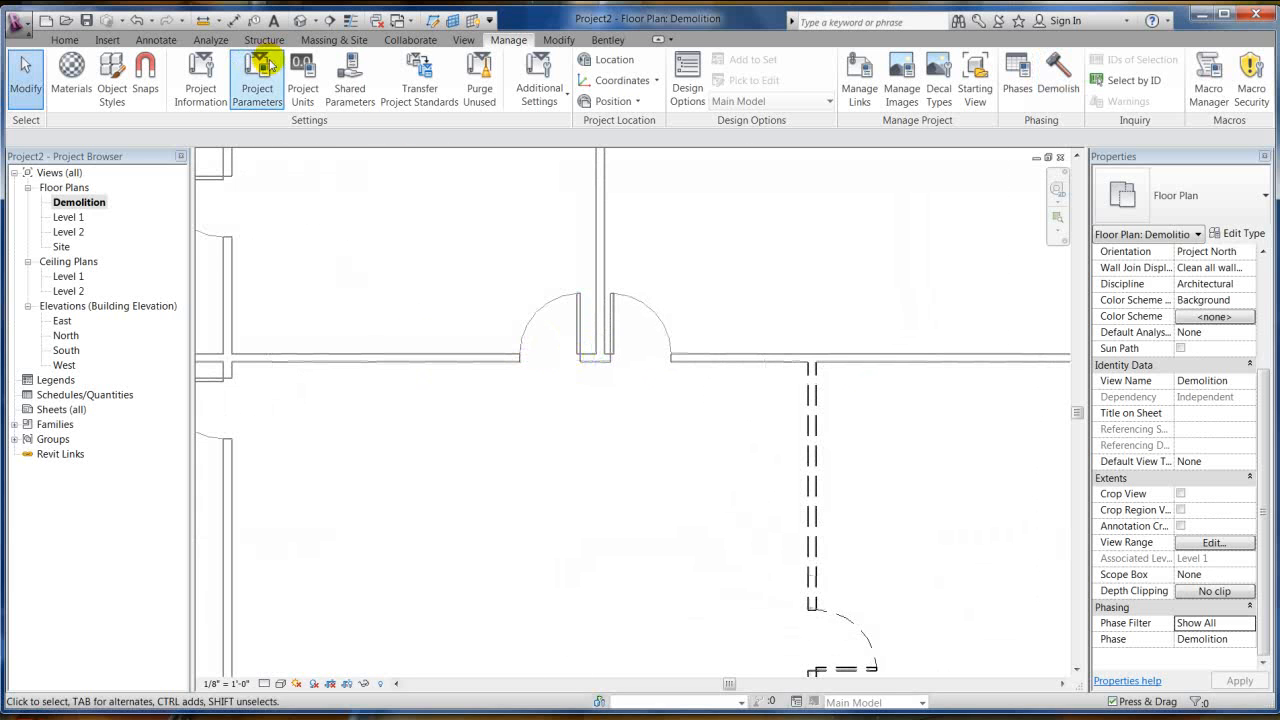
- Trim the interior wall ends to clean the corner
{"action": "left_click", "coordinate": [558, 40]}
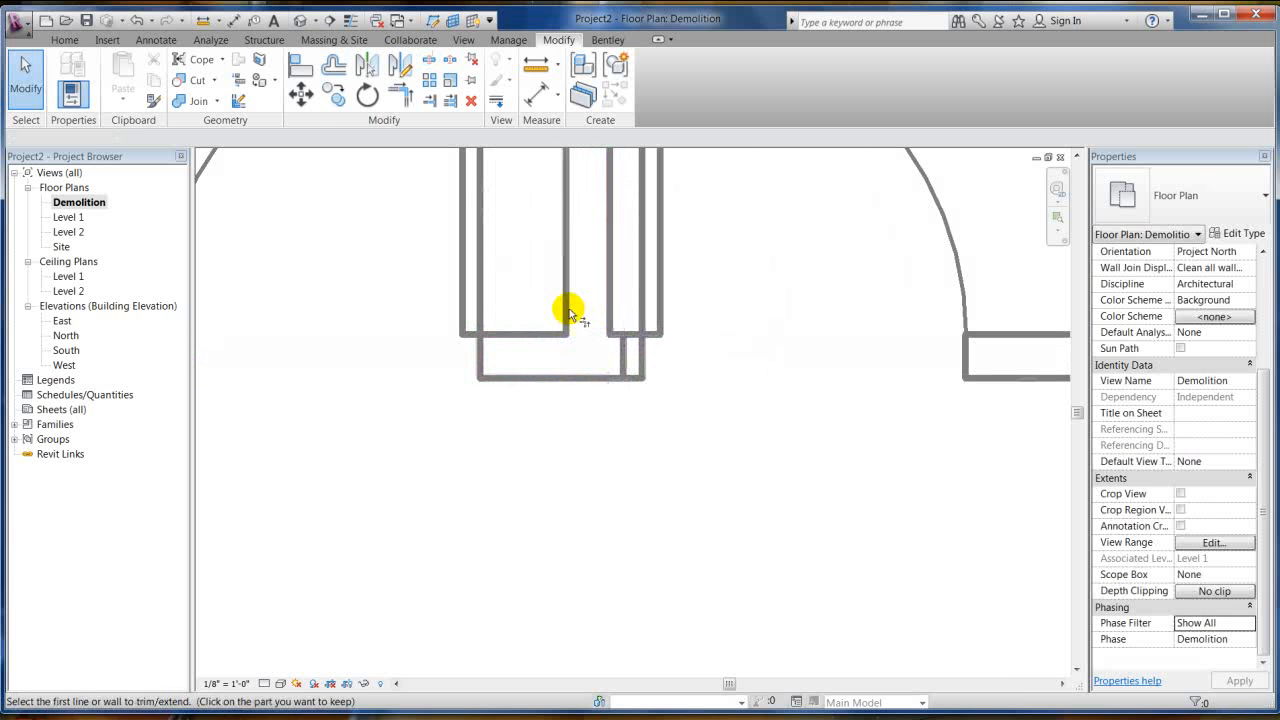
{"action": "left_click", "coordinate": [570, 300]}
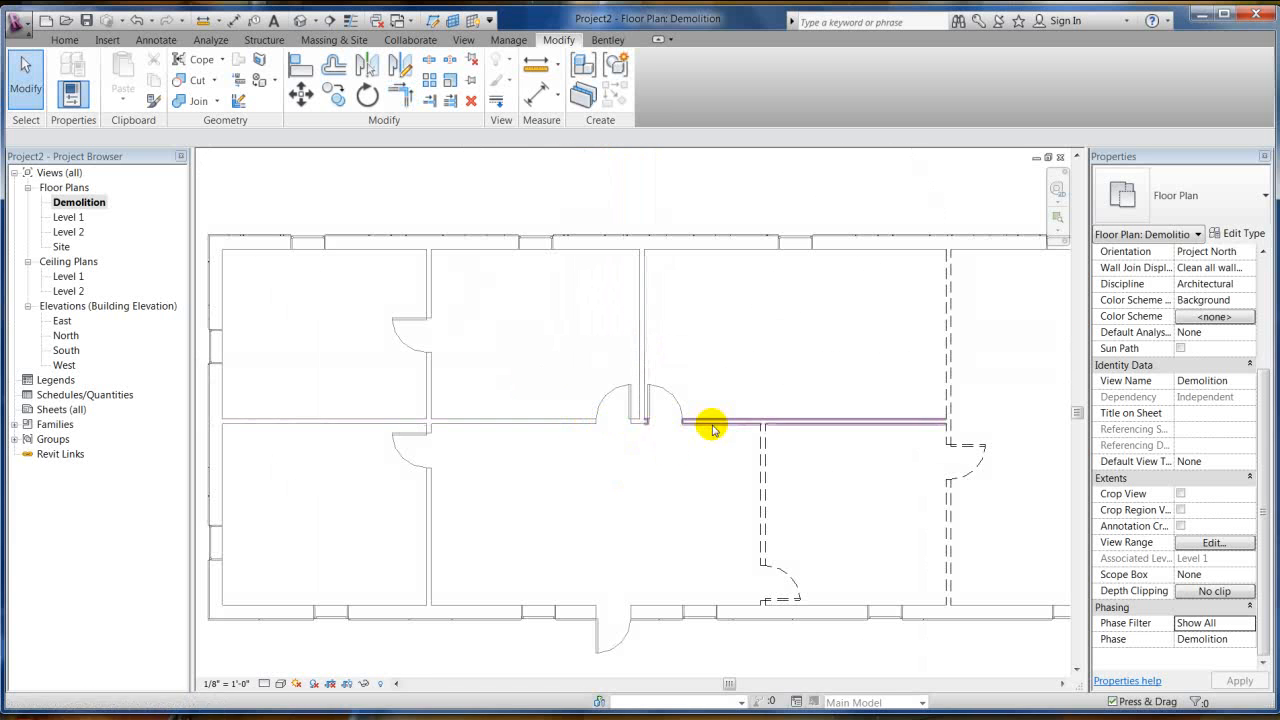
- Mark the horizontal interior wall and windows on the bottom and top walls as demolished
{"action": "left_click", "coordinate": [508, 40]}
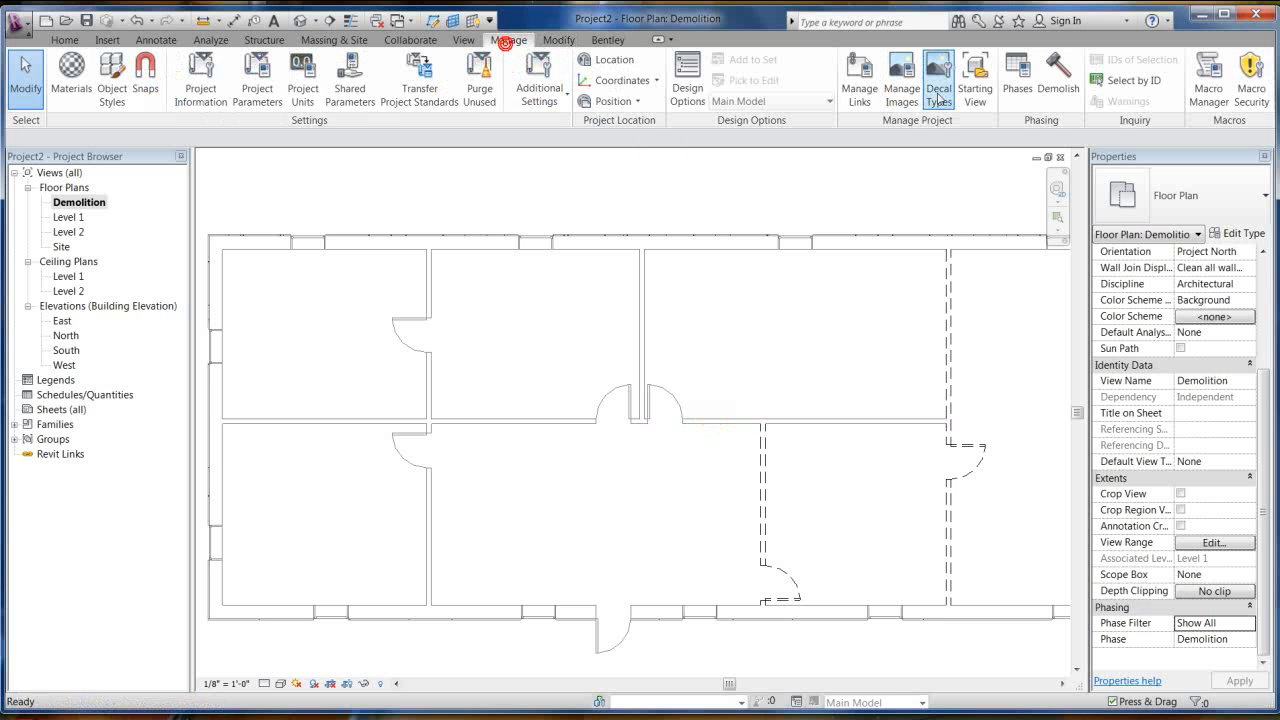
{"action": "left_click", "coordinate": [1058, 80]}
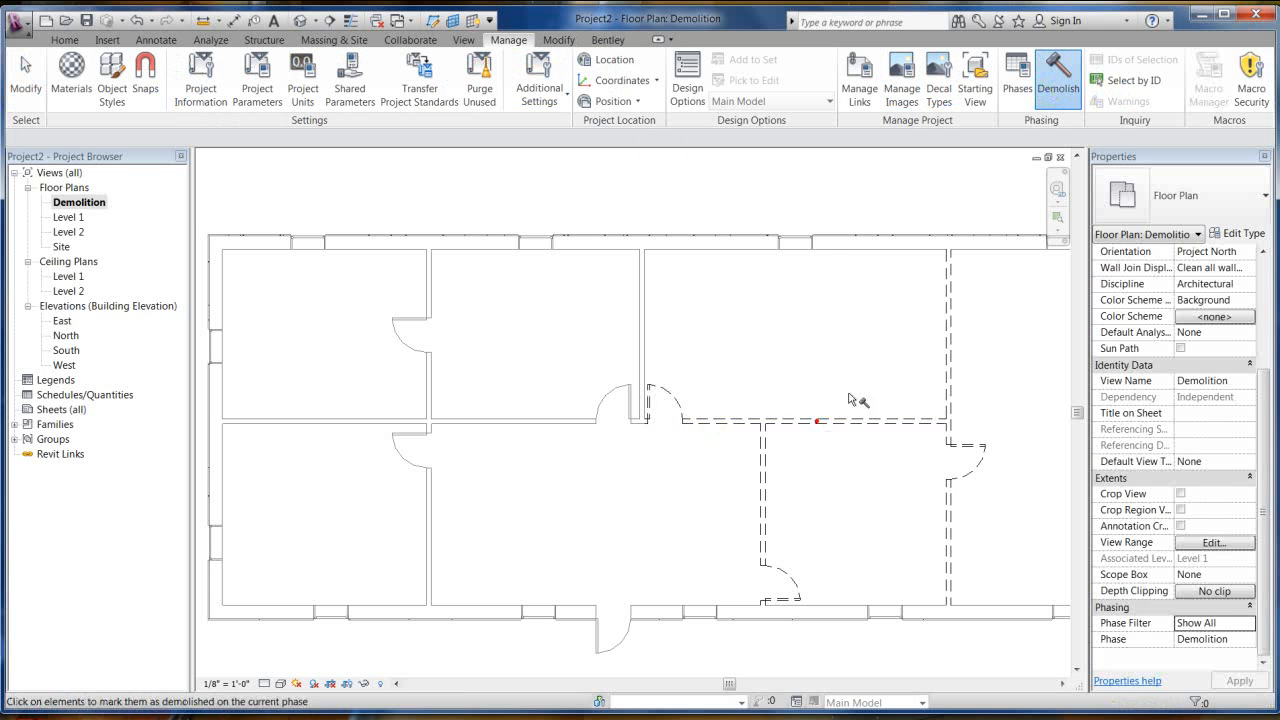
{"action": "left_click", "coordinate": [798, 244]}
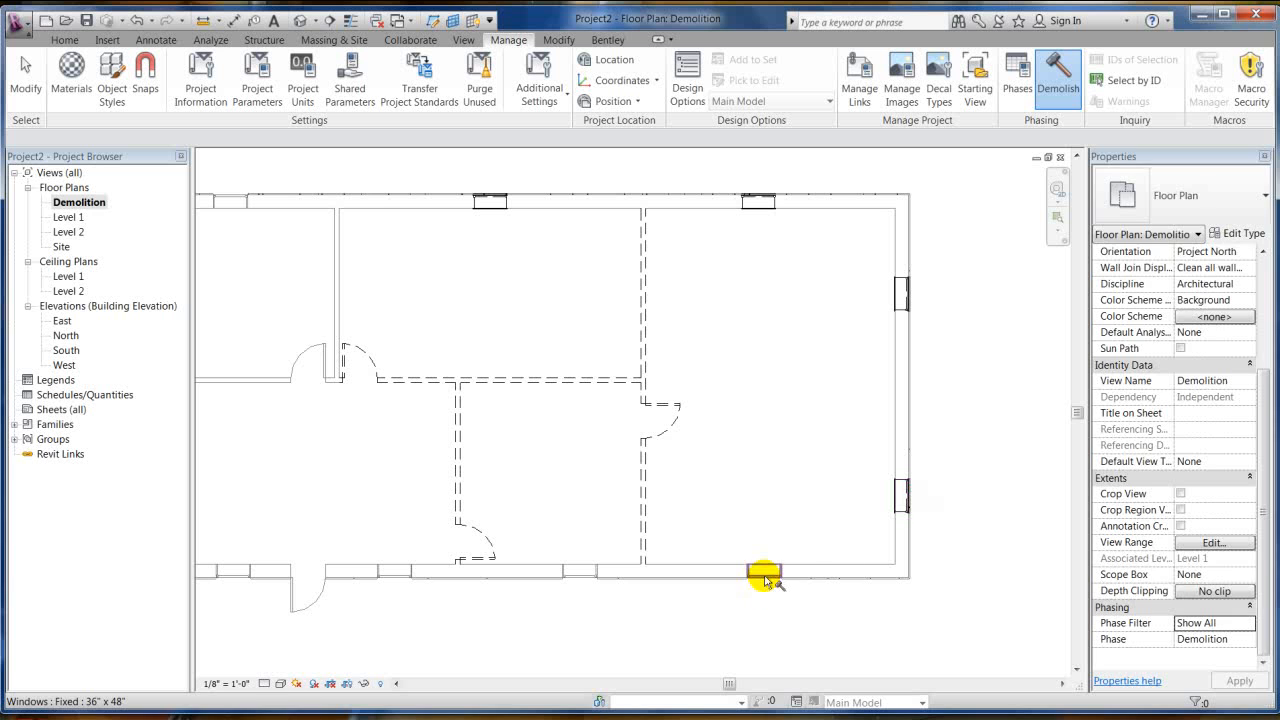
{"action": "left_click", "coordinate": [764, 576]}
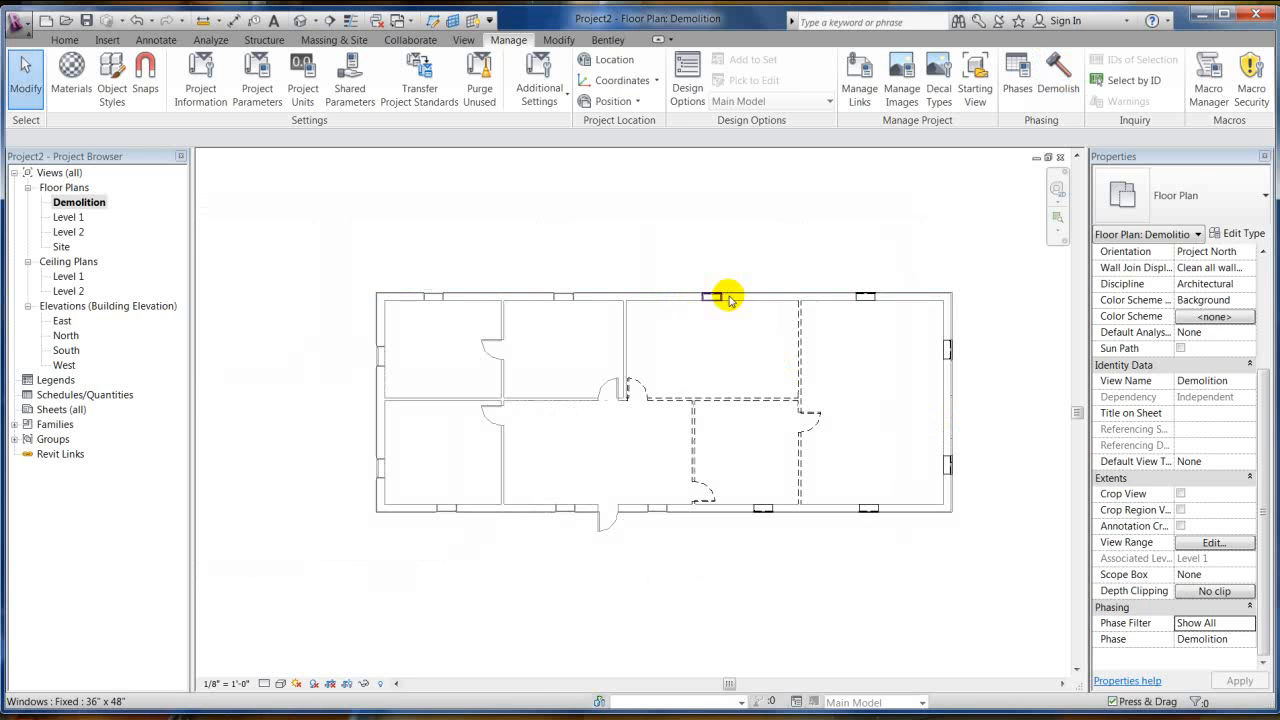
{"action": "left_click", "coordinate": [820, 404]}
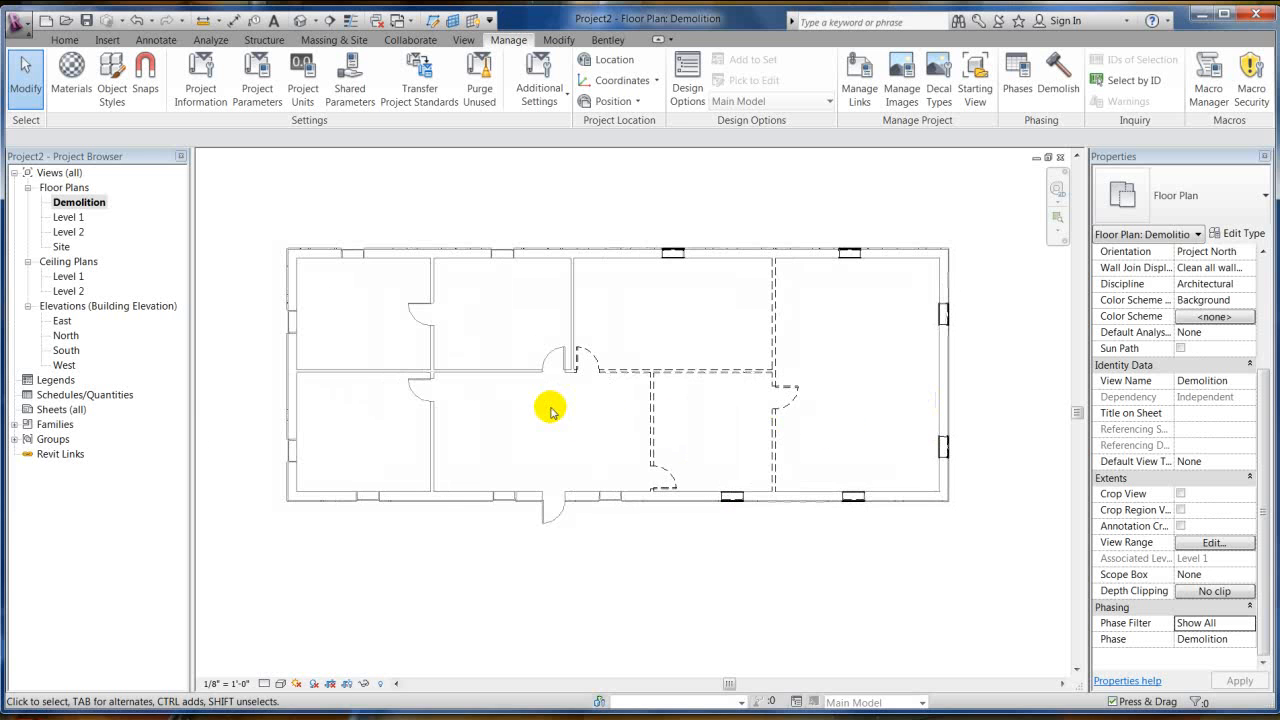
- Duplicate the Demolition plan and rename the copy New Construction
{"action": "left_click", "coordinate": [78, 202]}
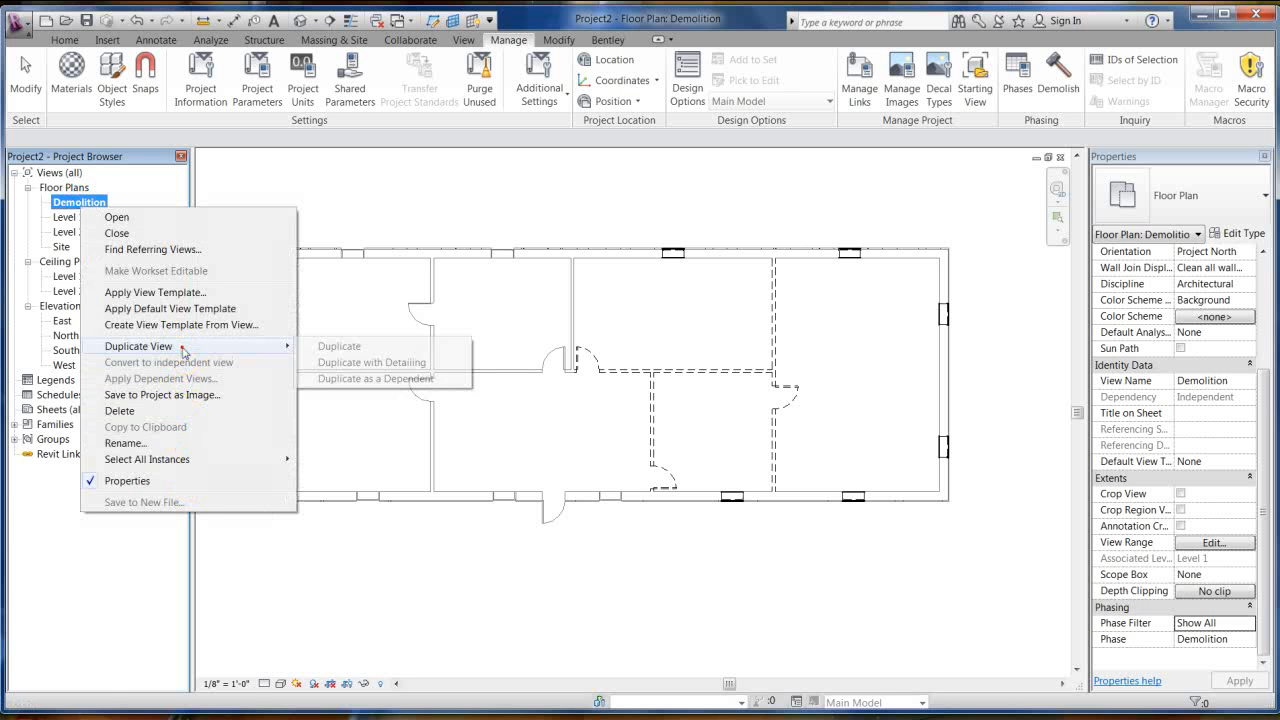
{"action": "left_click", "coordinate": [338, 346]}
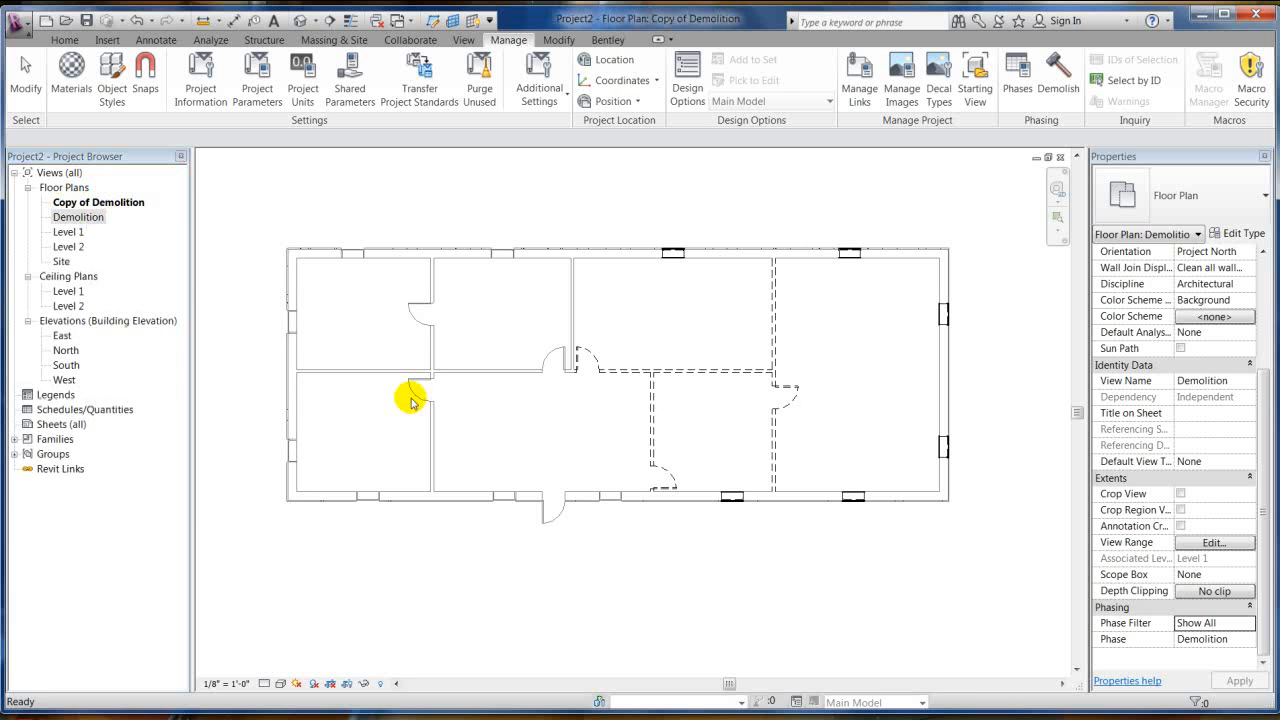
{"action": "right_click", "coordinate": [98, 202]}
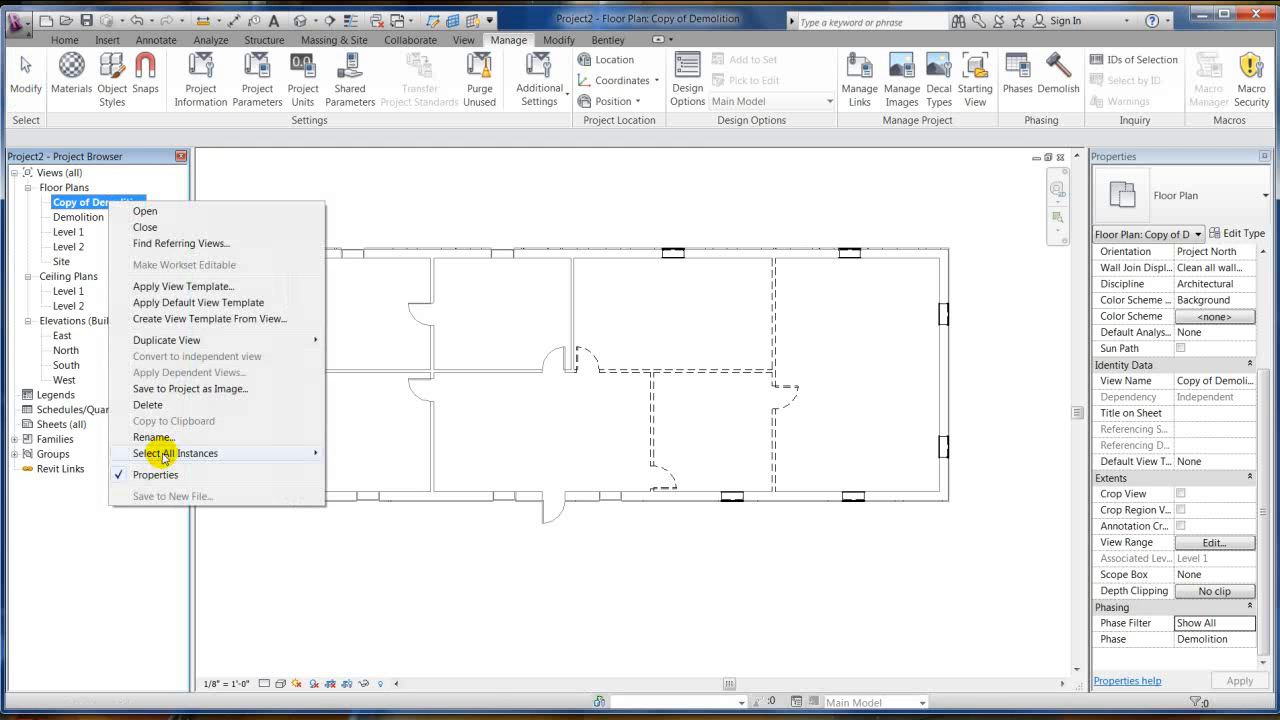
{"action": "left_click", "coordinate": [152, 436]}
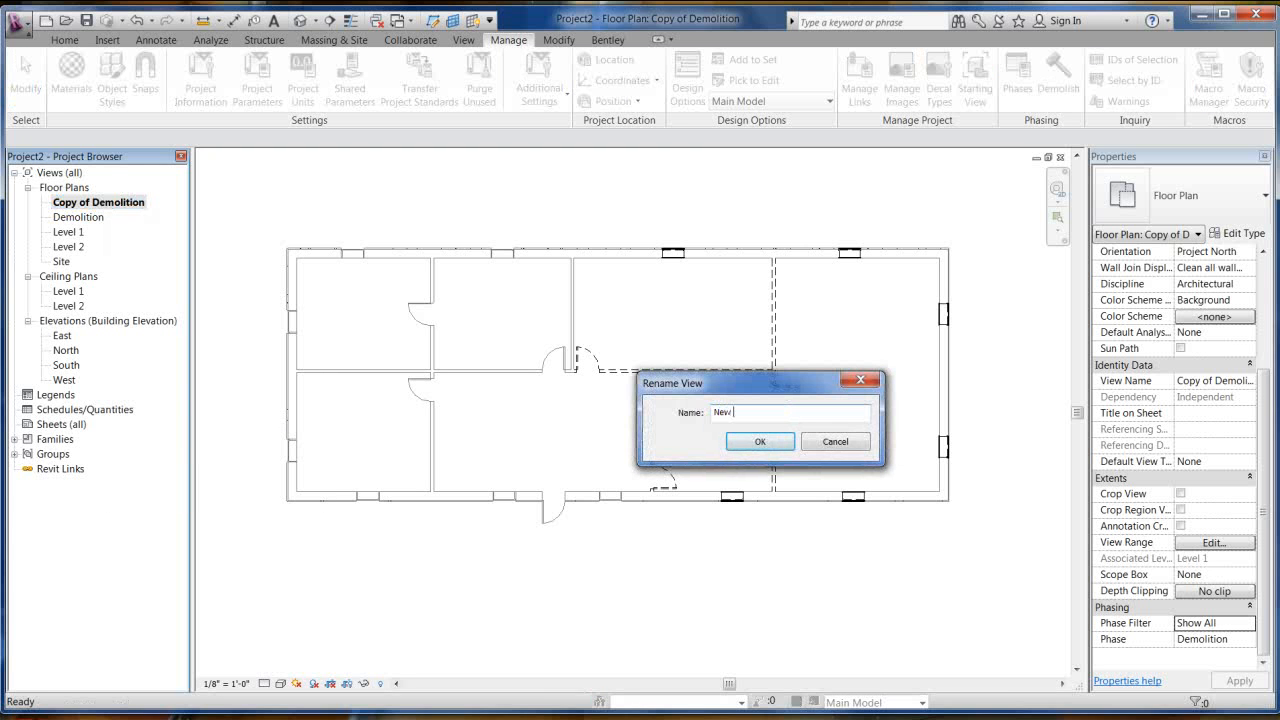
{"action": "type", "text": "Construction"}
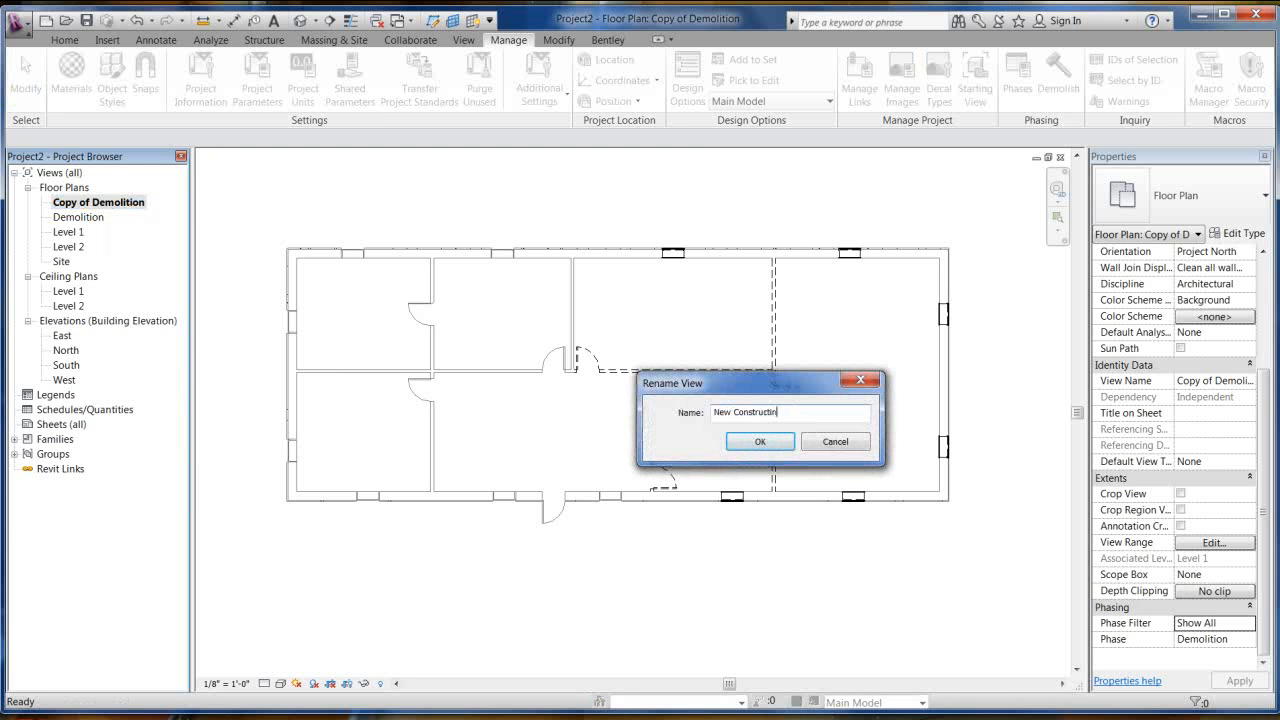
{"action": "type", "text": "on"}
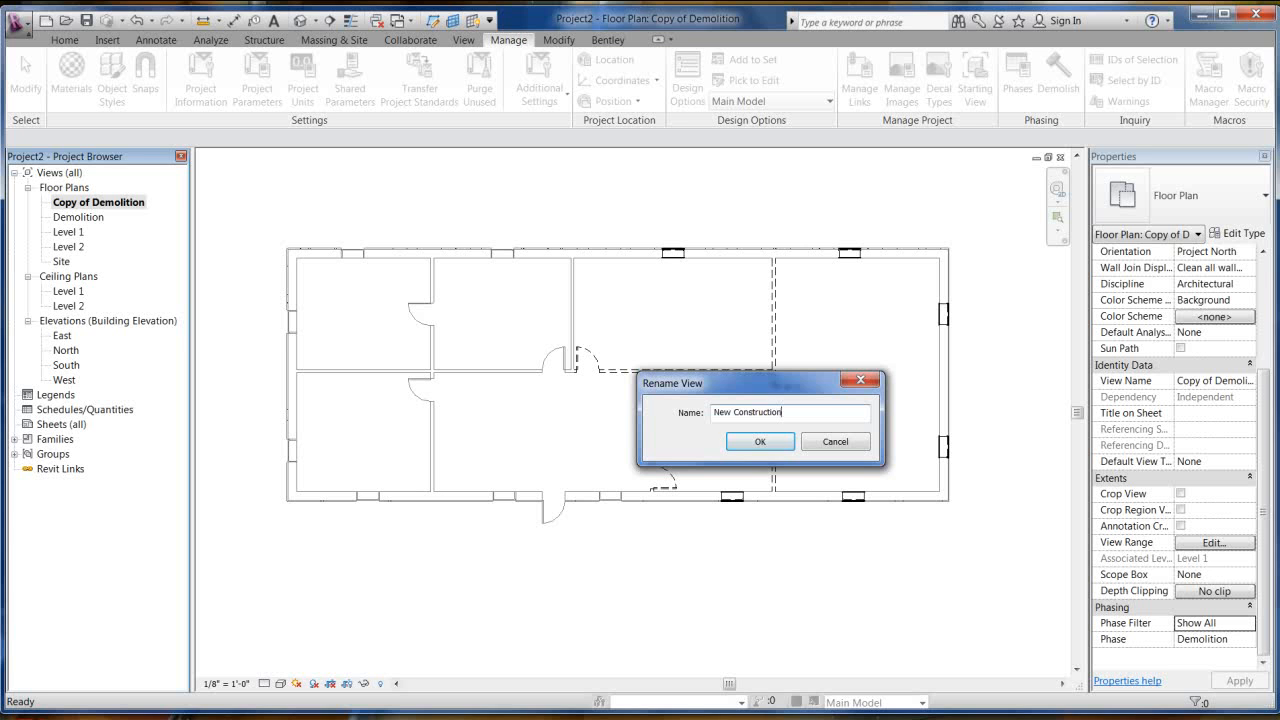
{"action": "left_click", "coordinate": [760, 442]}
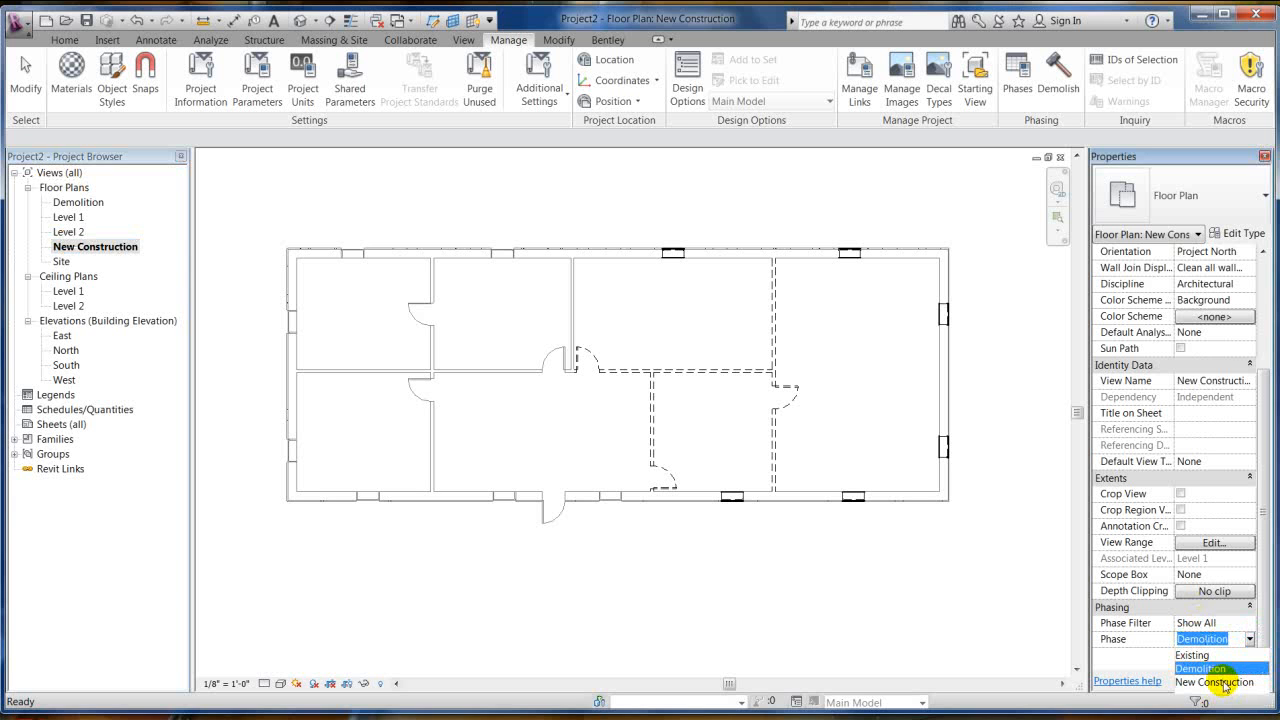
- Set the New Construction view's phase to New Construction
{"action": "left_click", "coordinate": [1212, 682]}
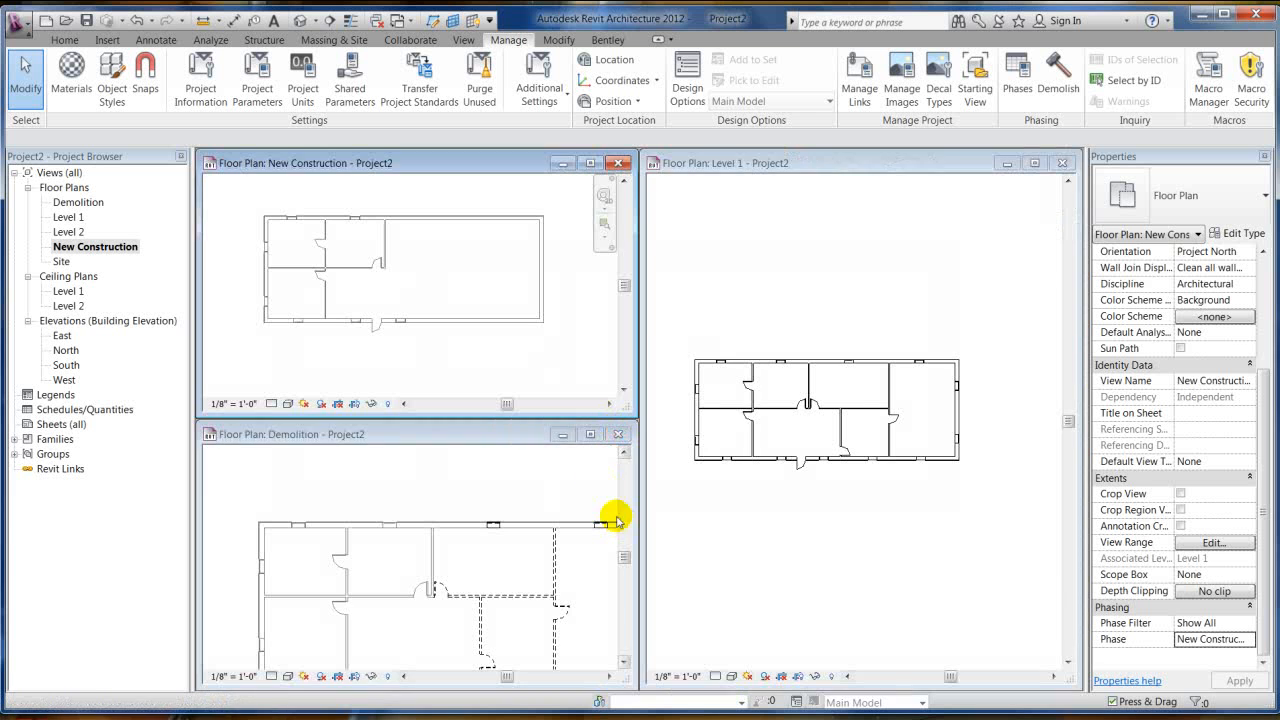
- Select the top interior wall to inspect its created and demolished phases
{"action": "left_click", "coordinate": [420, 560]}
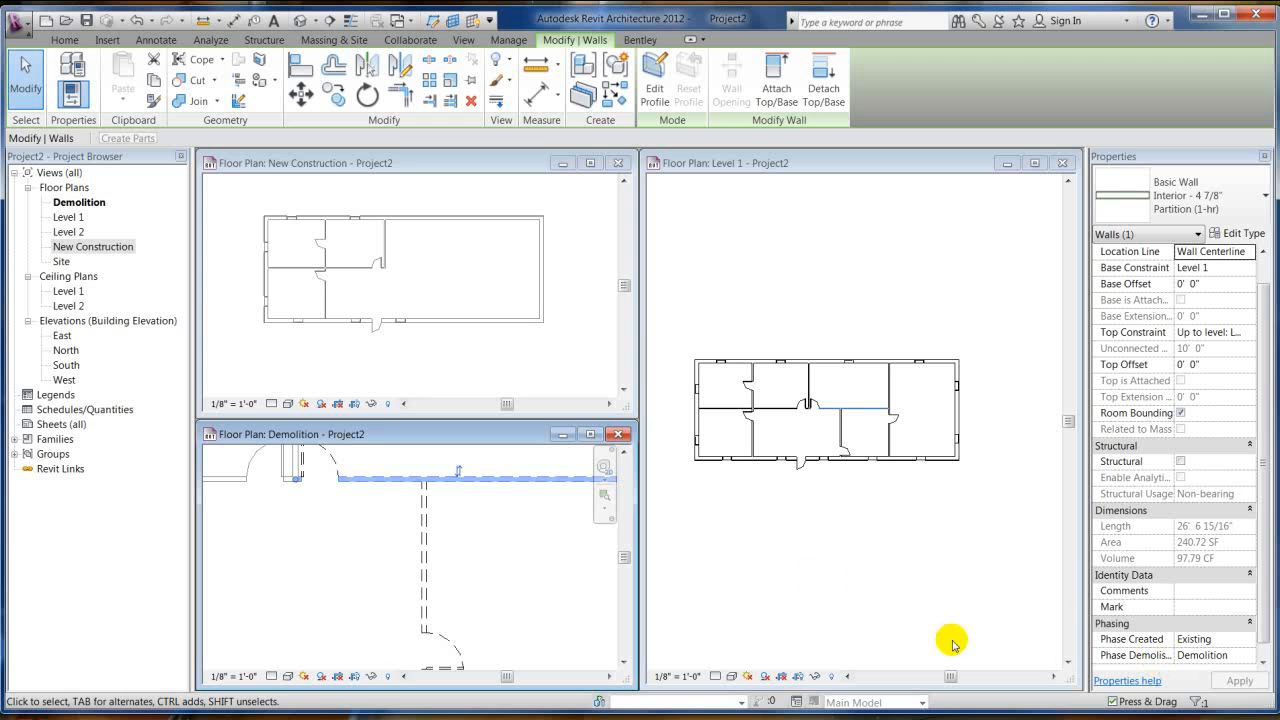
{"action": "mouse_move", "coordinate": [1120, 656]}
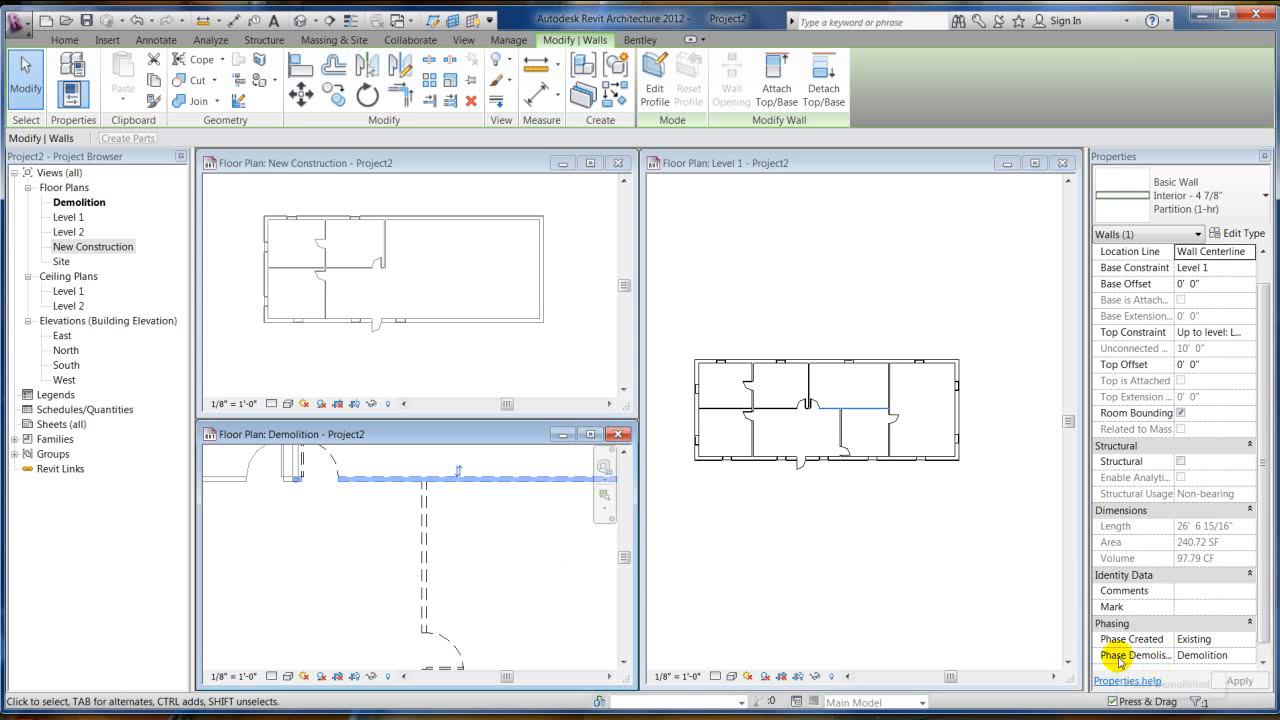
{"action": "mouse_move", "coordinate": [832, 562]}
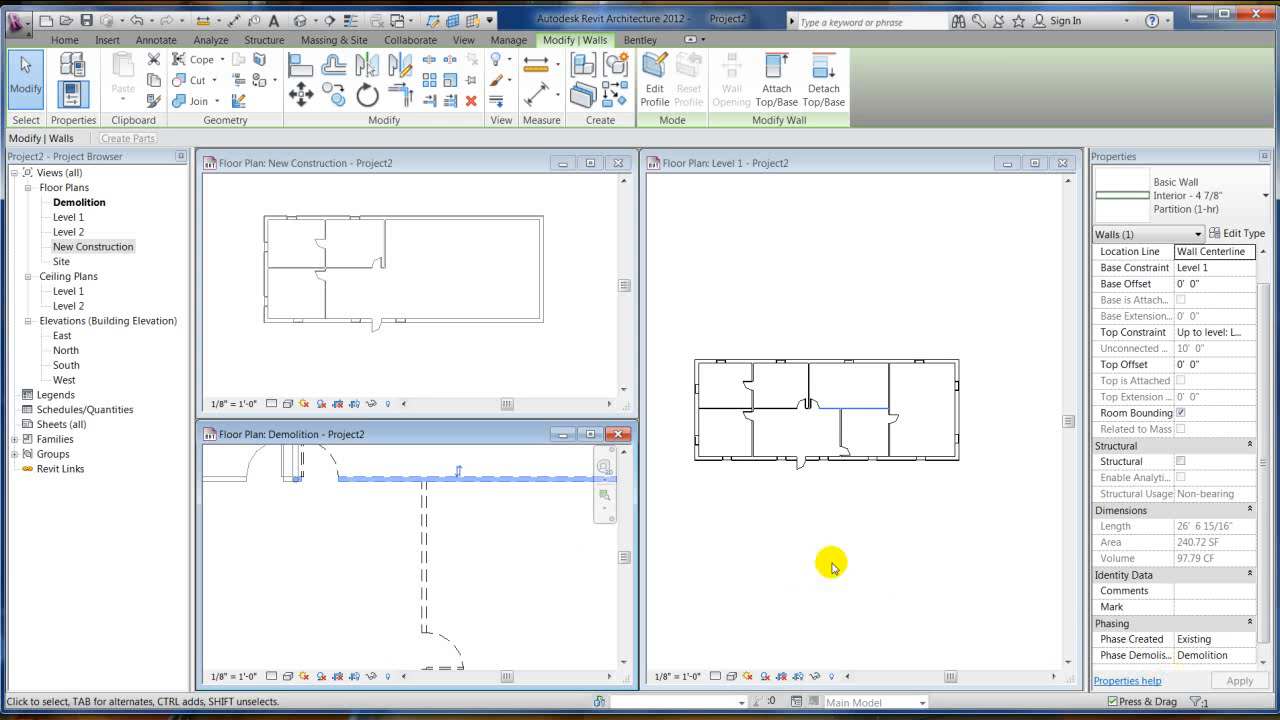
{"action": "mouse_move", "coordinate": [328, 538]}
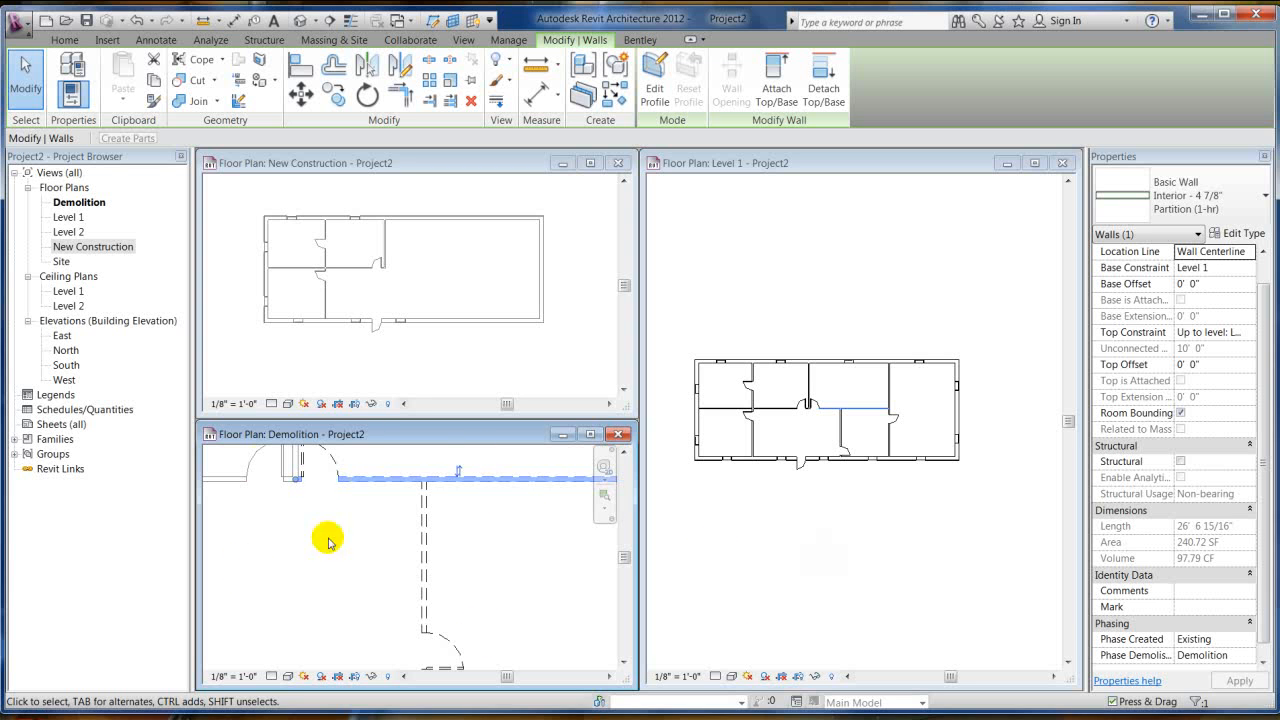
{"action": "mouse_move", "coordinate": [376, 470]}
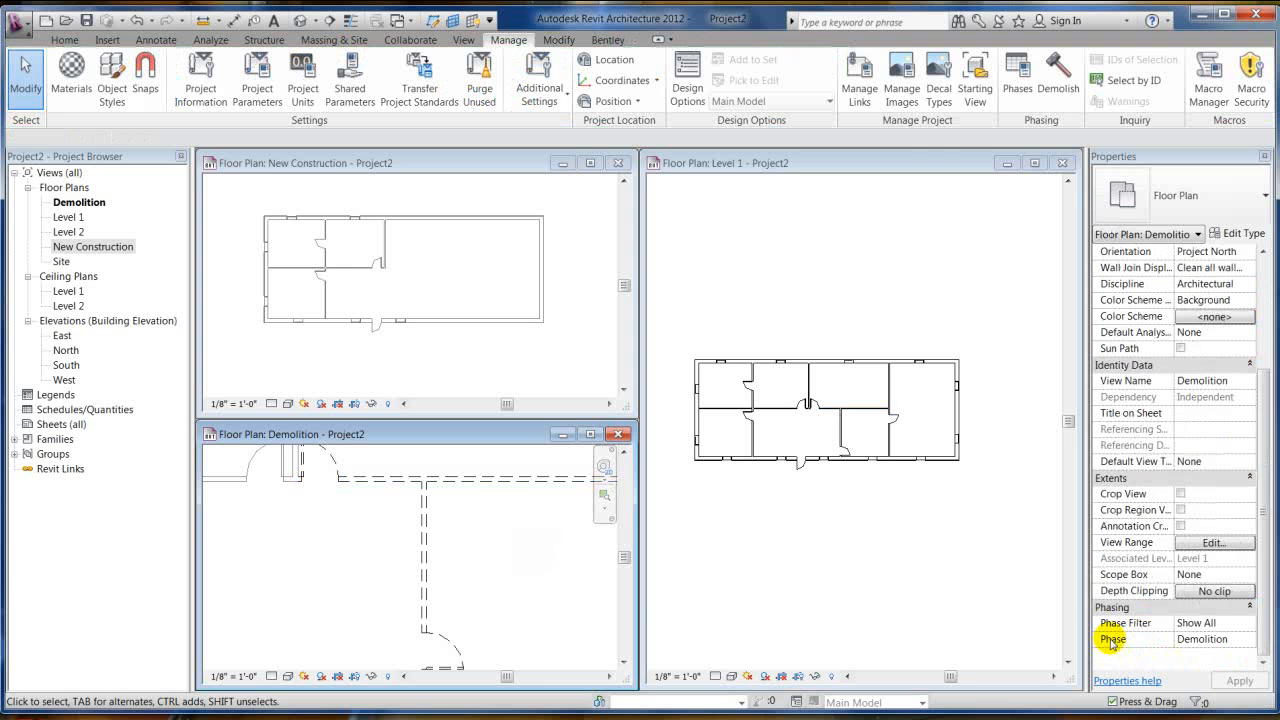
{"action": "mouse_move", "coordinate": [490, 548]}
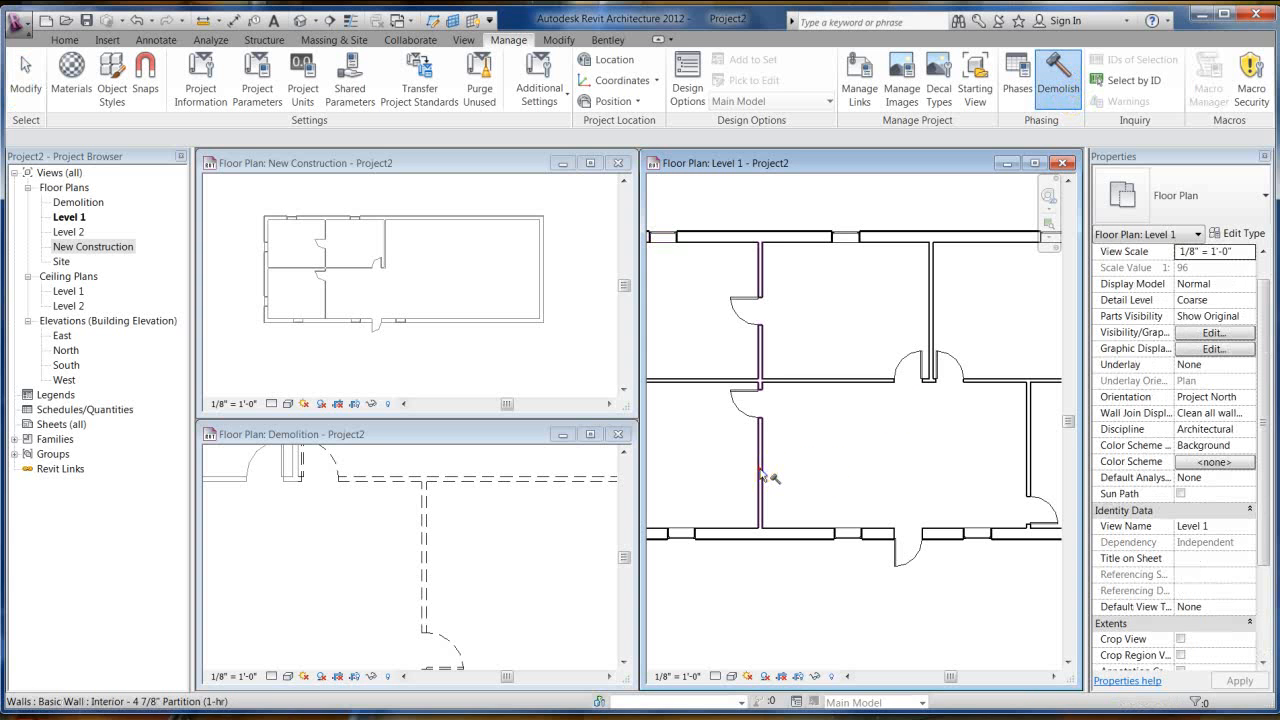
- Demolish the vertical interior wall on Level 1 and check it dashed in the Demolition plan
{"action": "left_click", "coordinate": [760, 450]}
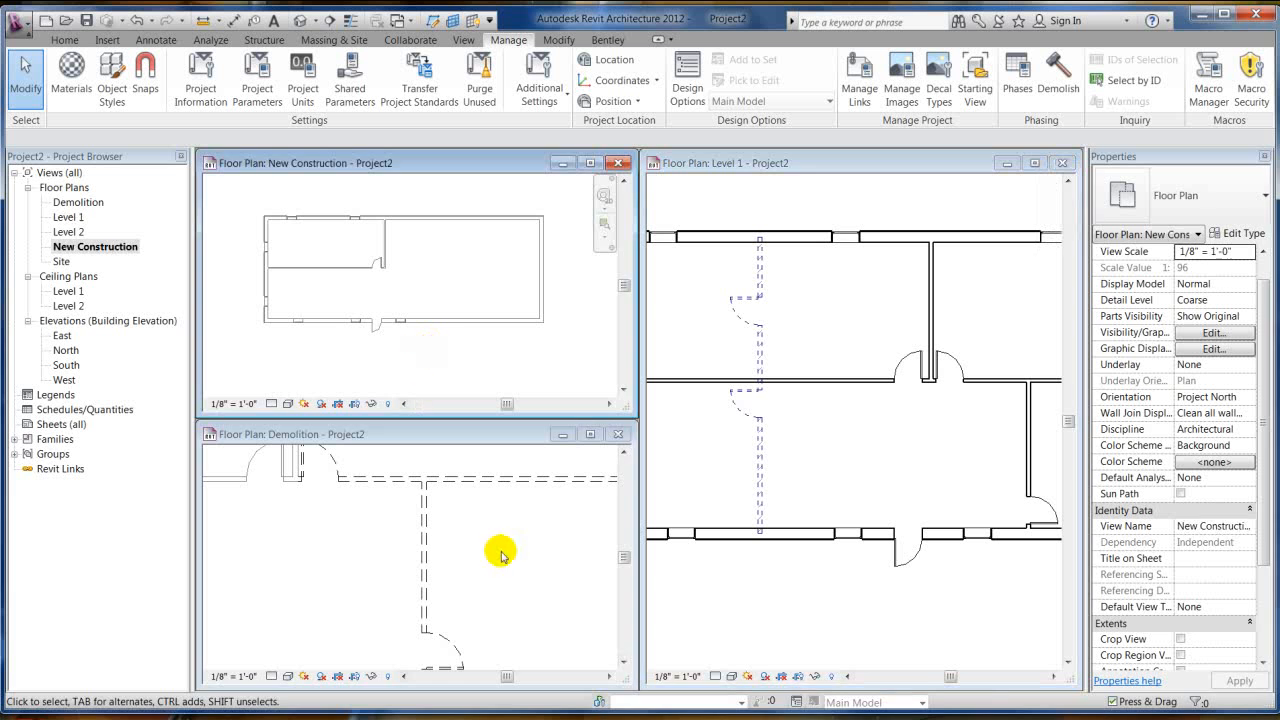
{"action": "left_click", "coordinate": [500, 556]}
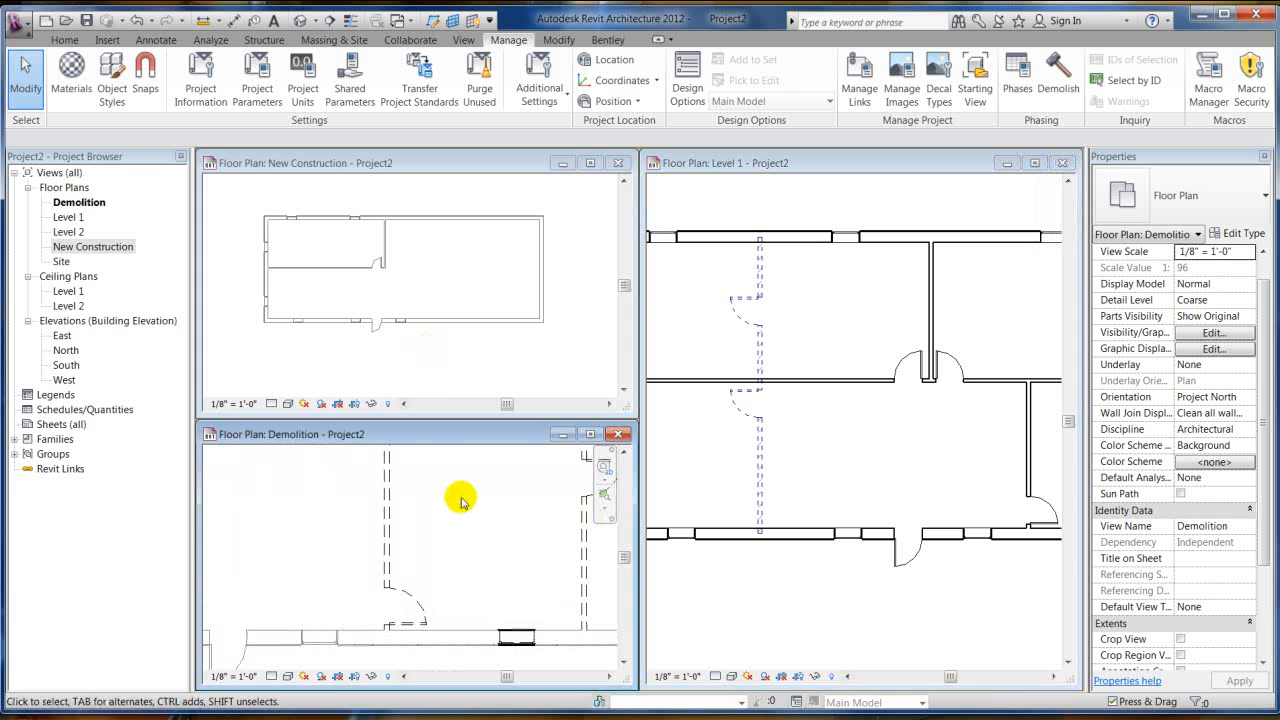
{"action": "left_click", "coordinate": [388, 516]}
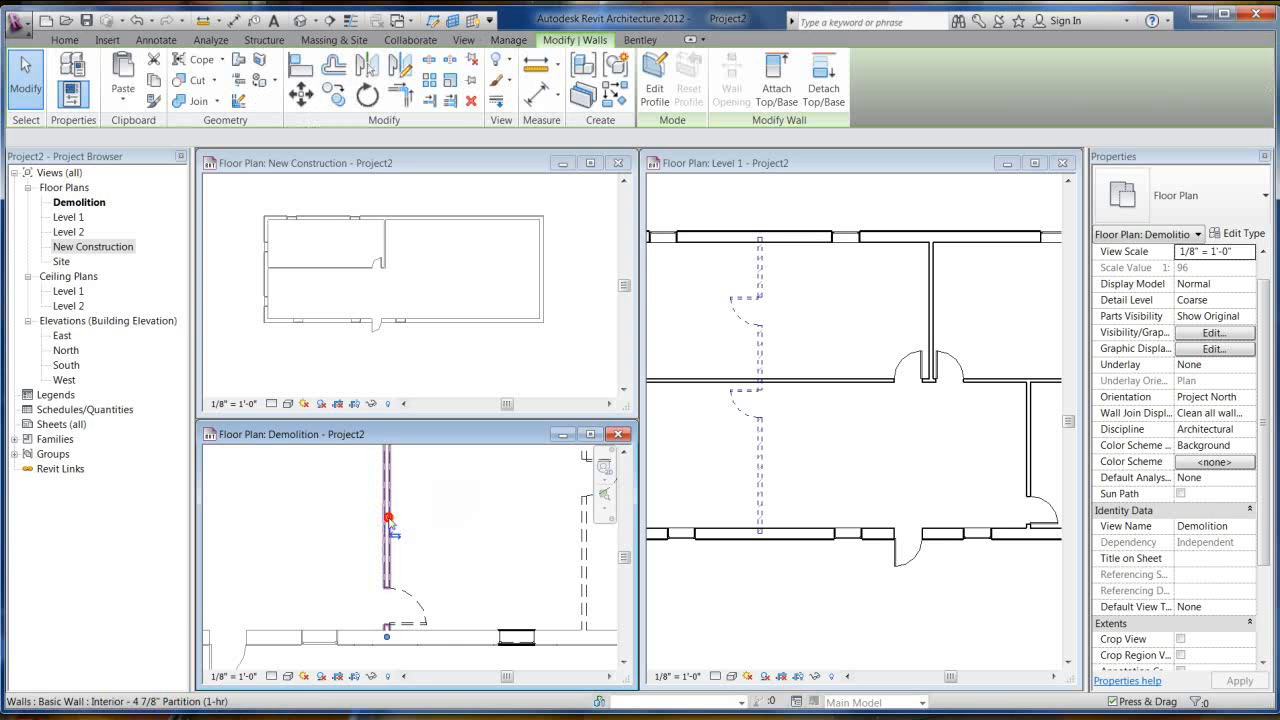
{"action": "left_click", "coordinate": [388, 516]}
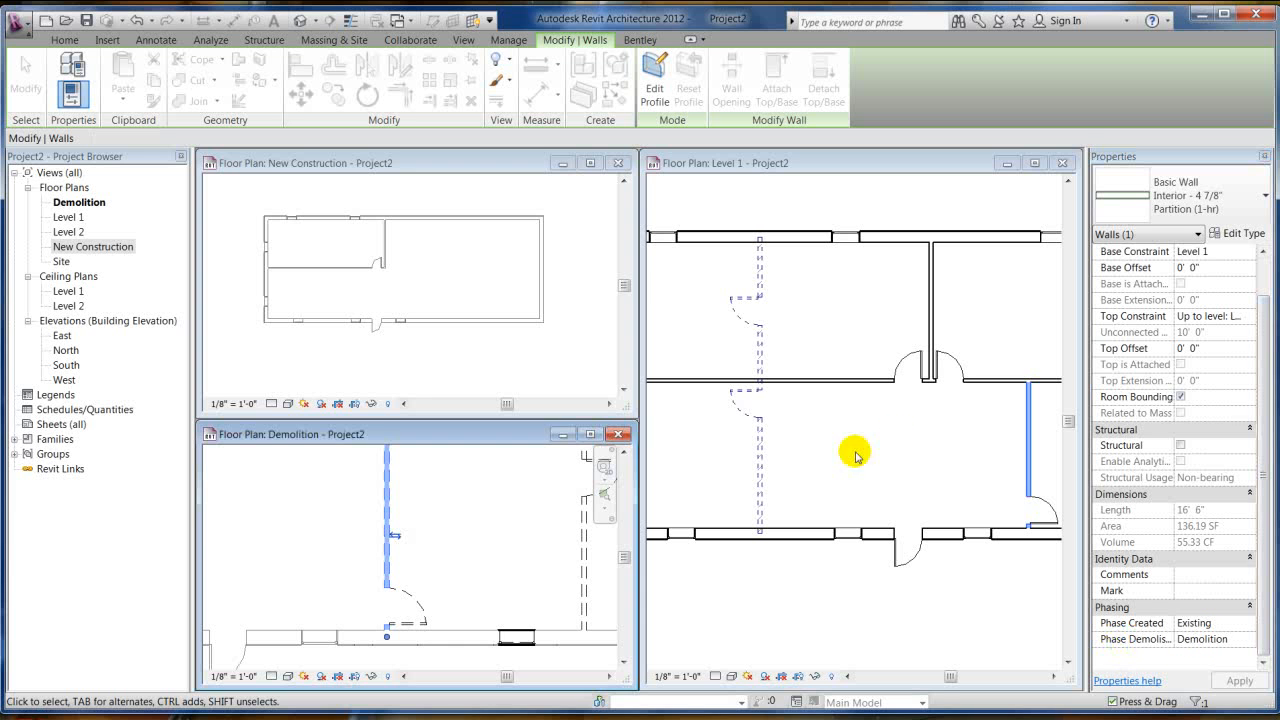
- Set another Level 1 interior wall's Phase Demolished to Demolition via Properties and apply
{"action": "left_click", "coordinate": [760, 454]}
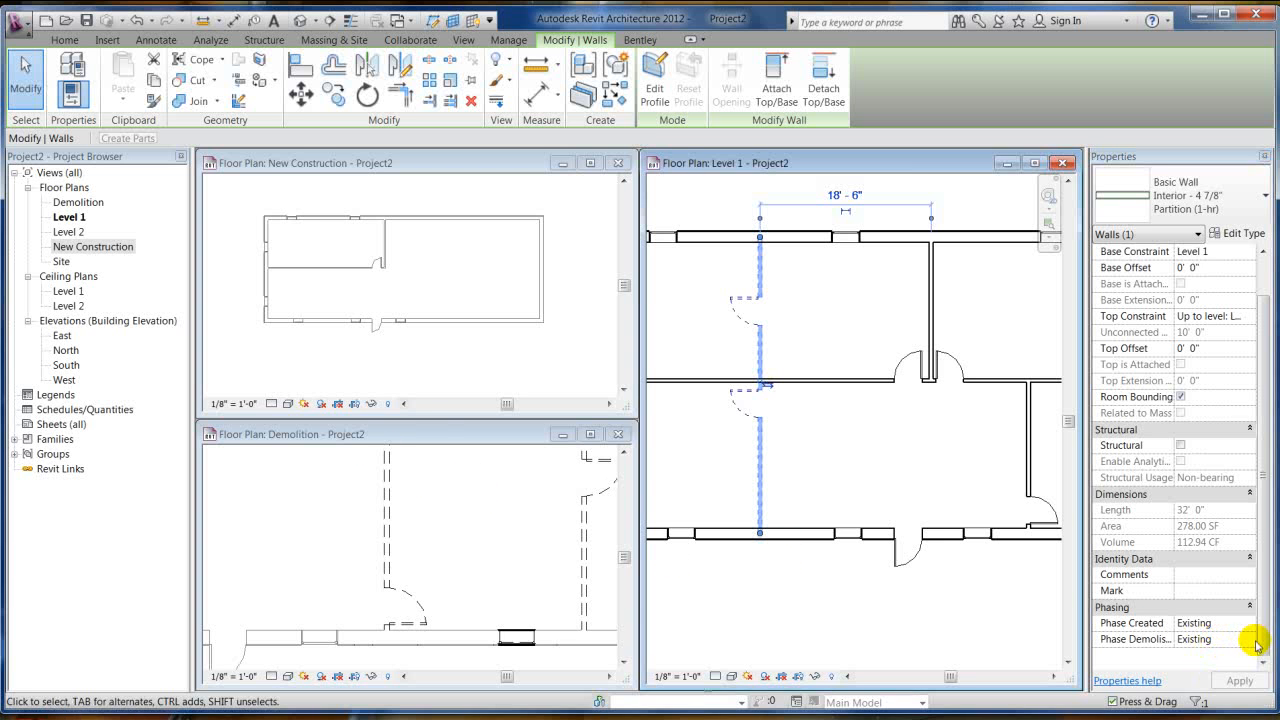
{"action": "left_click", "coordinate": [1248, 640]}
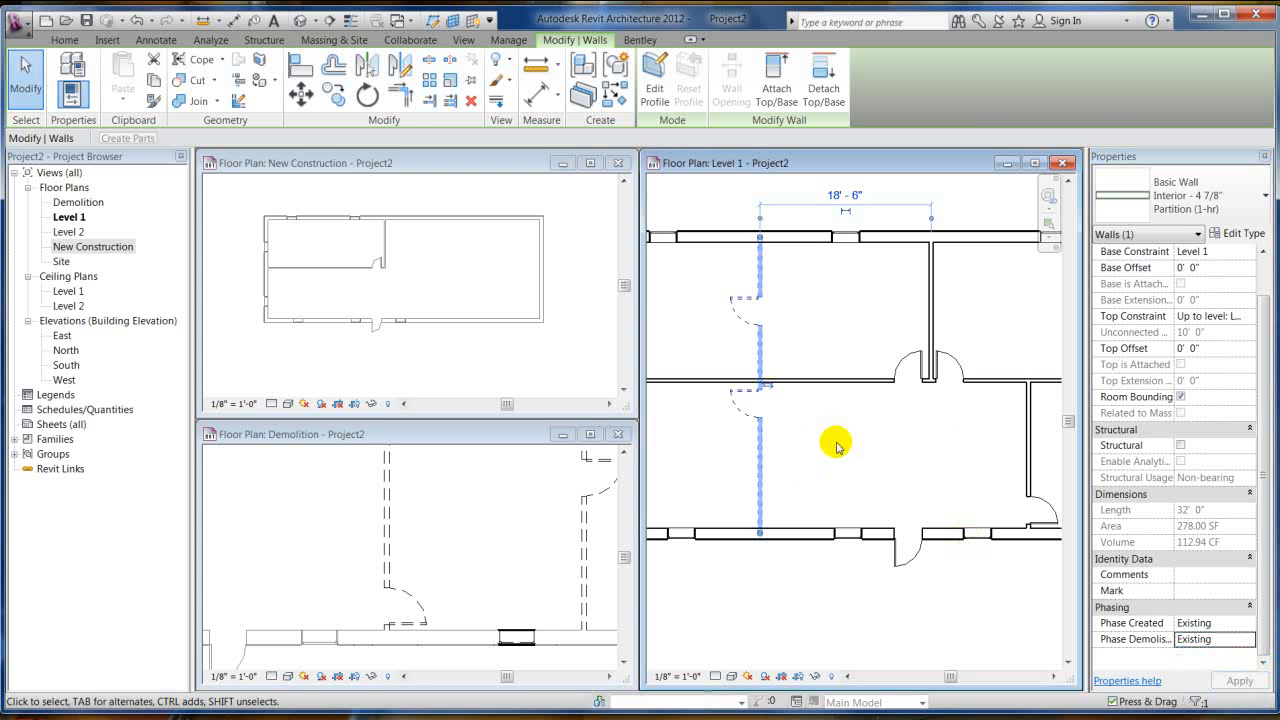
{"action": "mouse_move", "coordinate": [1154, 664]}
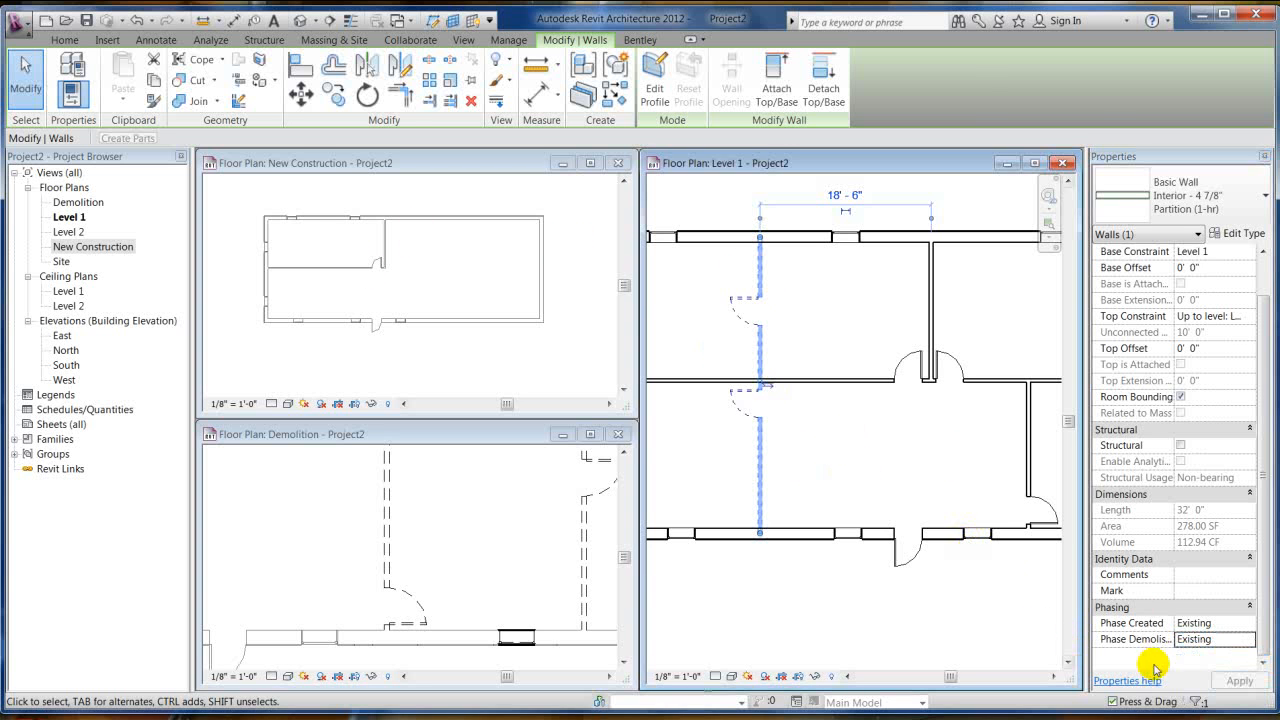
{"action": "left_click", "coordinate": [1248, 640]}
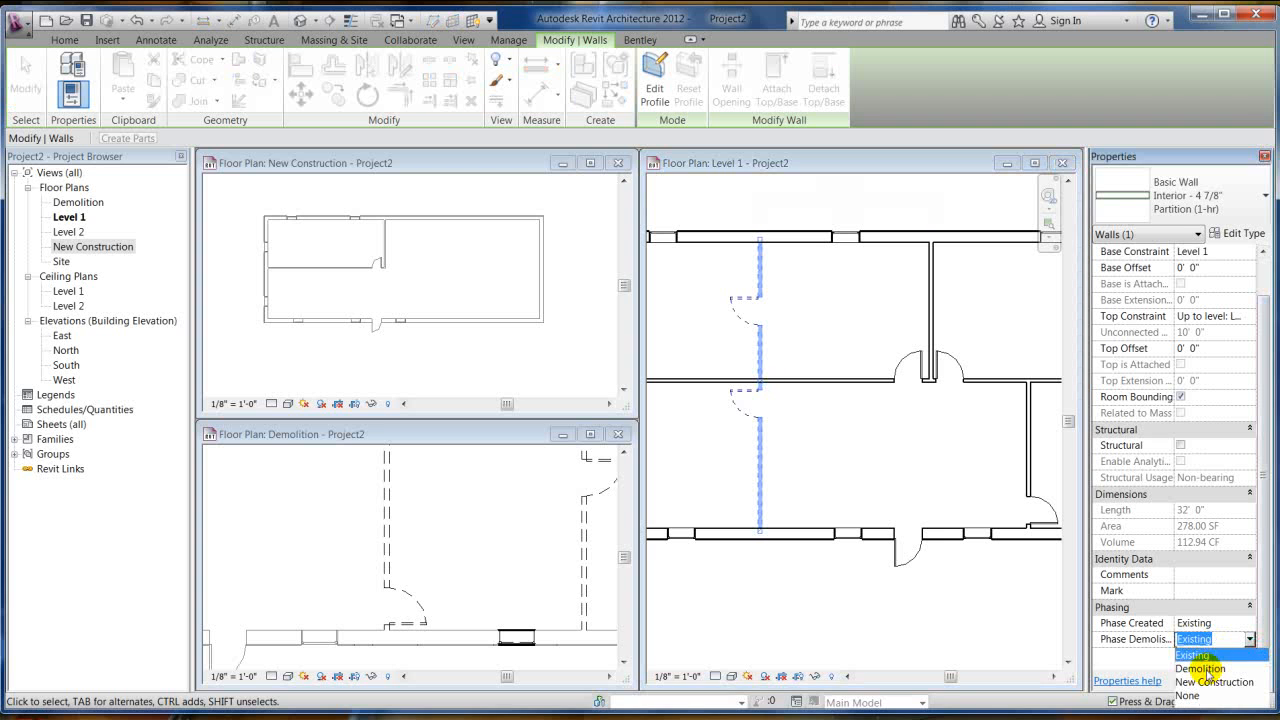
{"action": "left_click", "coordinate": [1200, 668]}
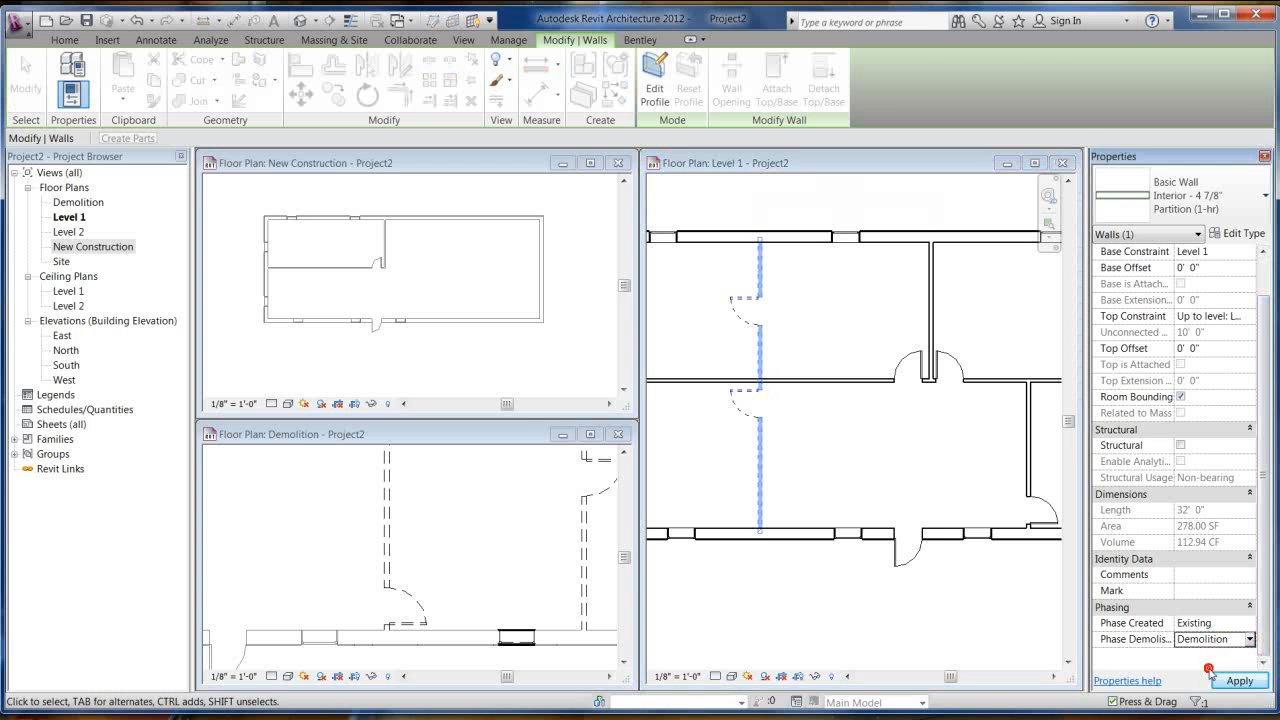
{"action": "left_click", "coordinate": [740, 444]}
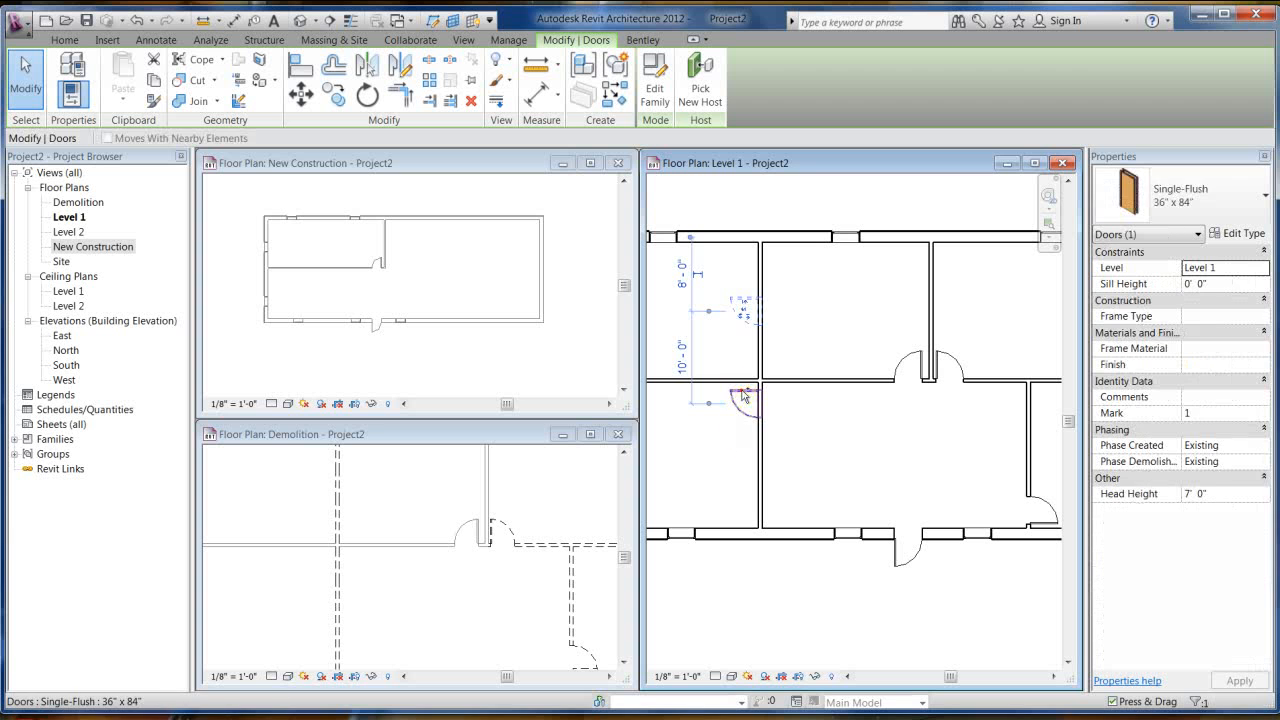
- Set the door's Phase Demolished to Demolition, then clear the selection
{"action": "left_click", "coordinate": [1262, 460]}
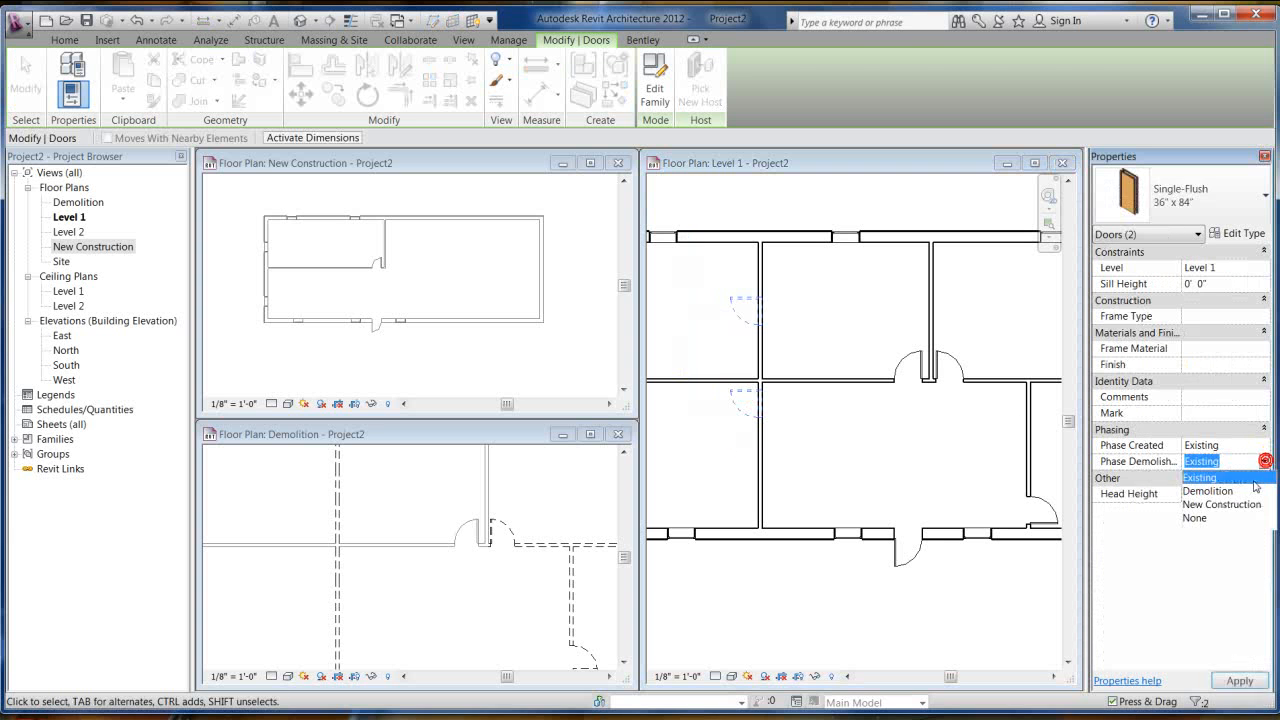
{"action": "left_click", "coordinate": [1210, 490]}
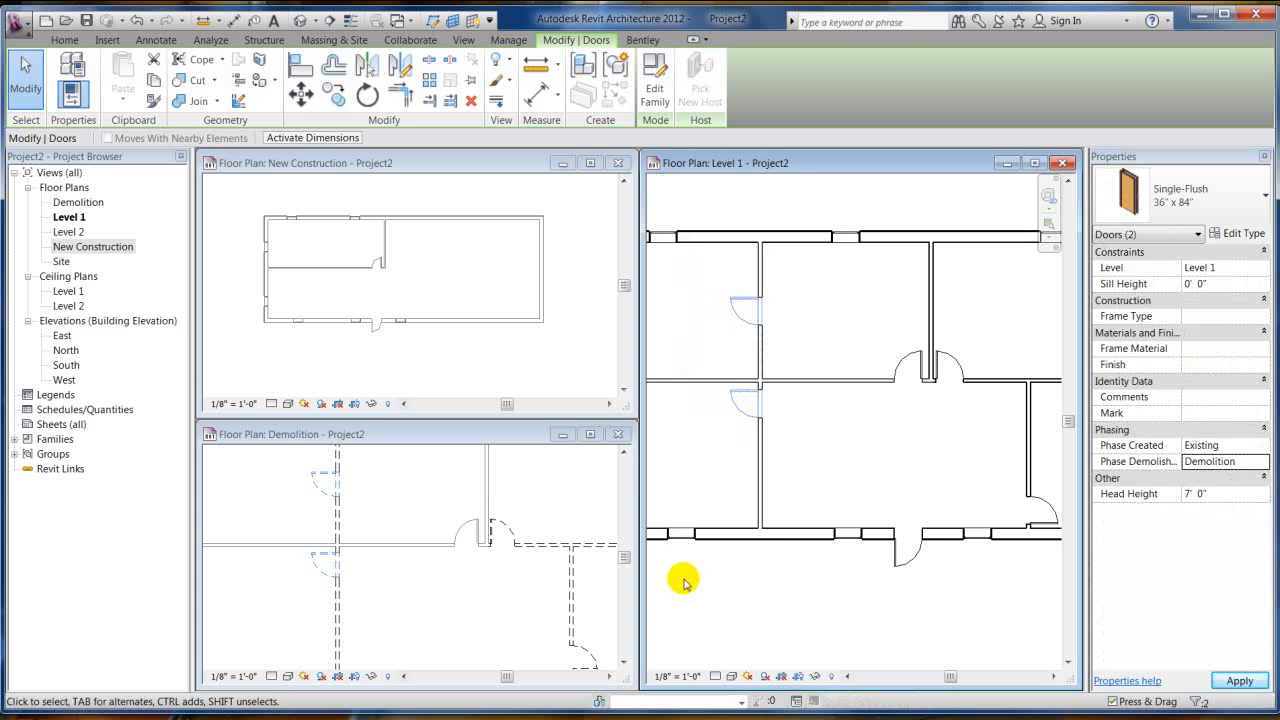
{"action": "left_click", "coordinate": [508, 40]}
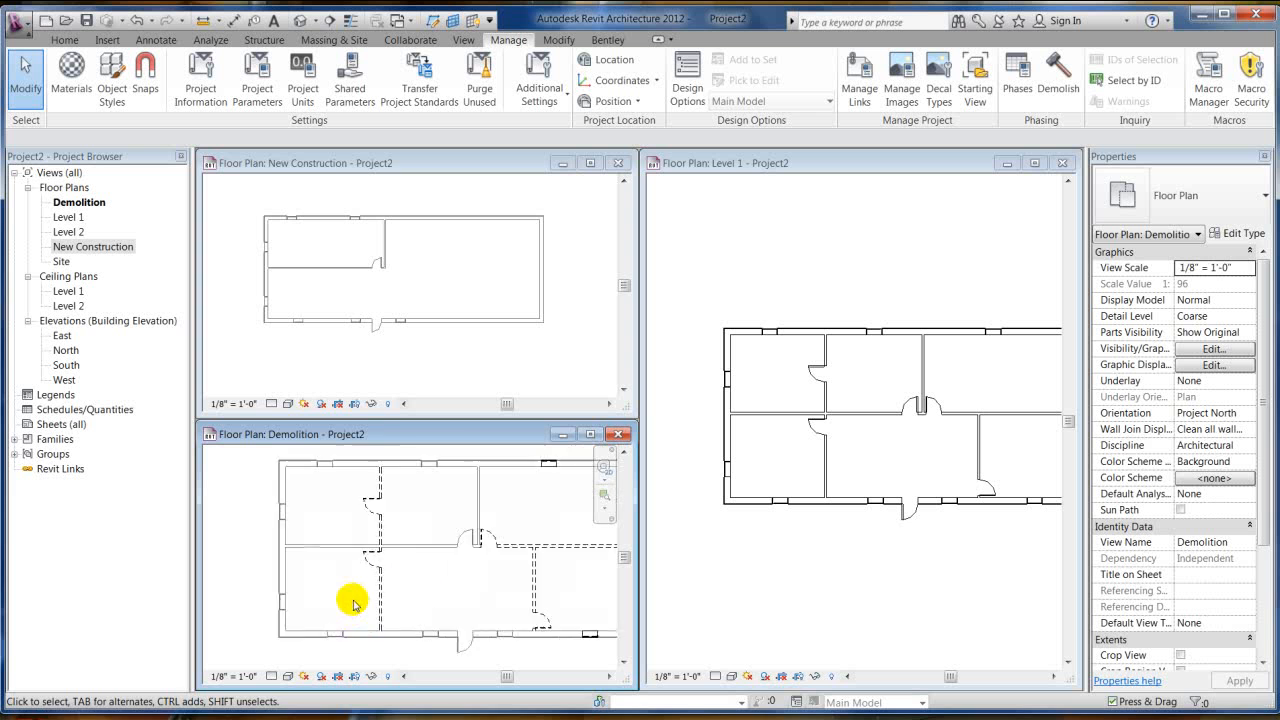
- Set Phase Demolished to None for the three demolished walls and door
{"action": "left_click", "coordinate": [384, 524]}
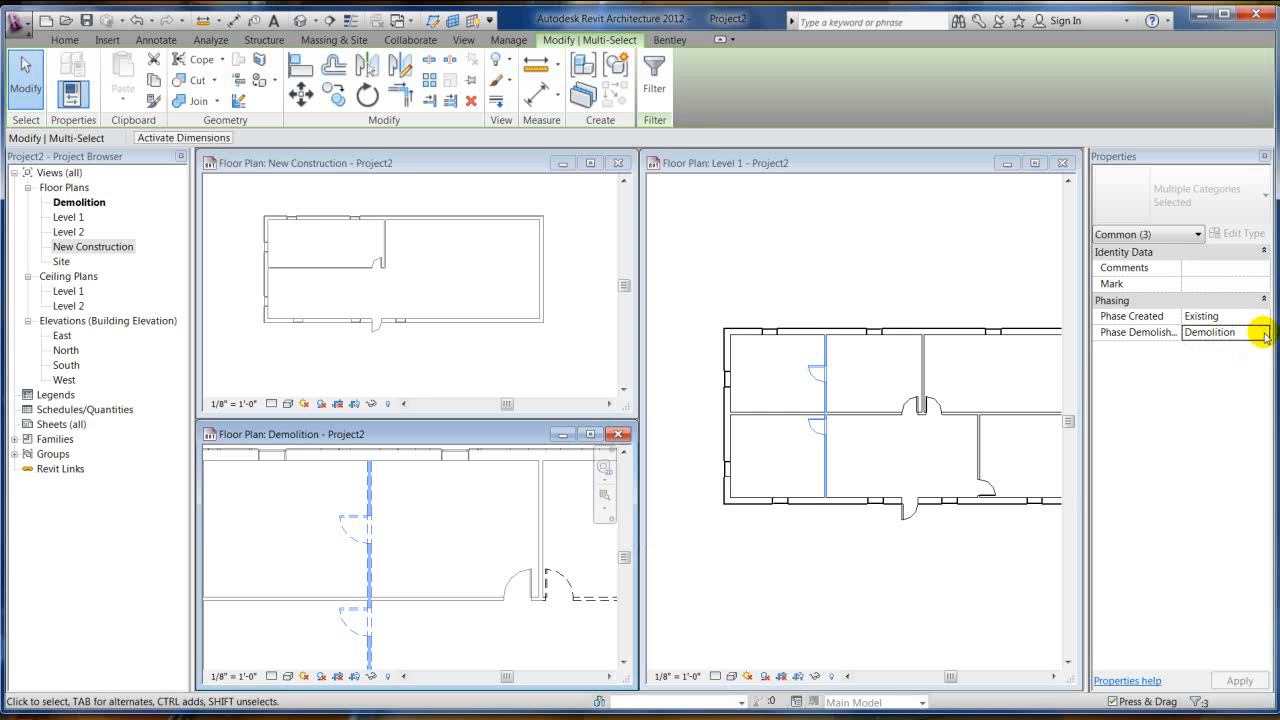
{"action": "left_click", "coordinate": [1264, 332]}
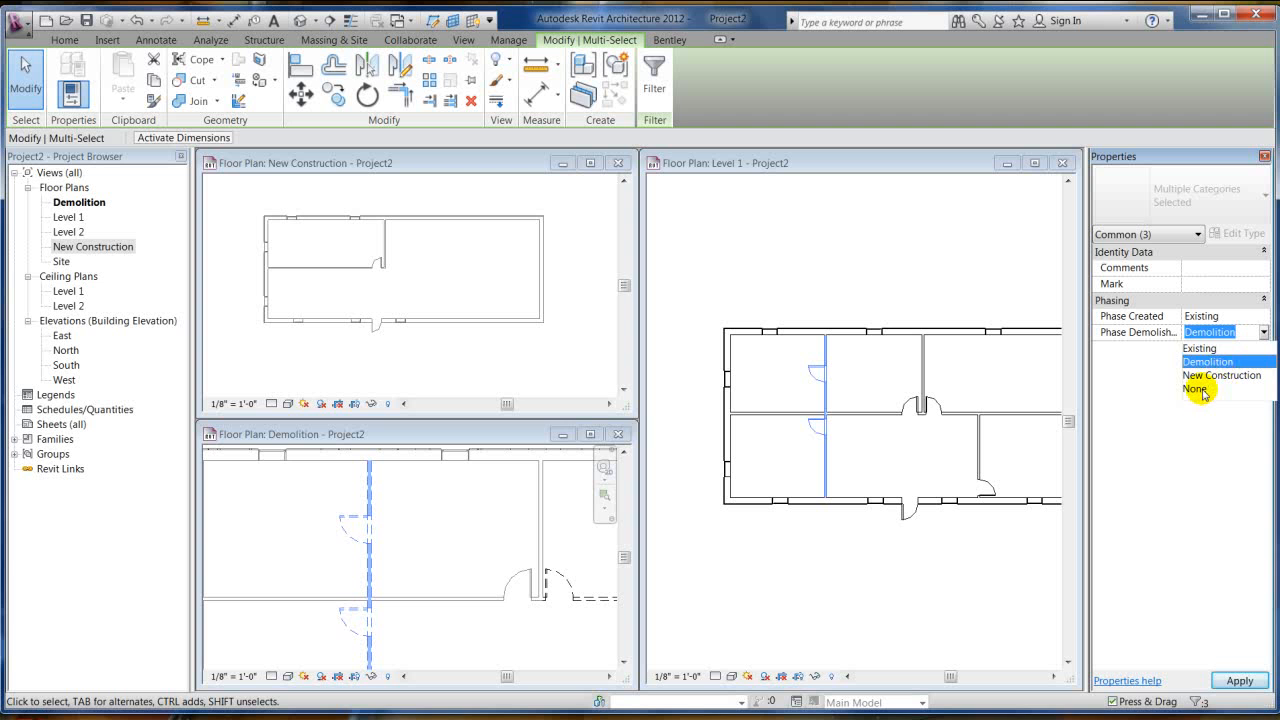
{"action": "left_click", "coordinate": [1196, 388]}
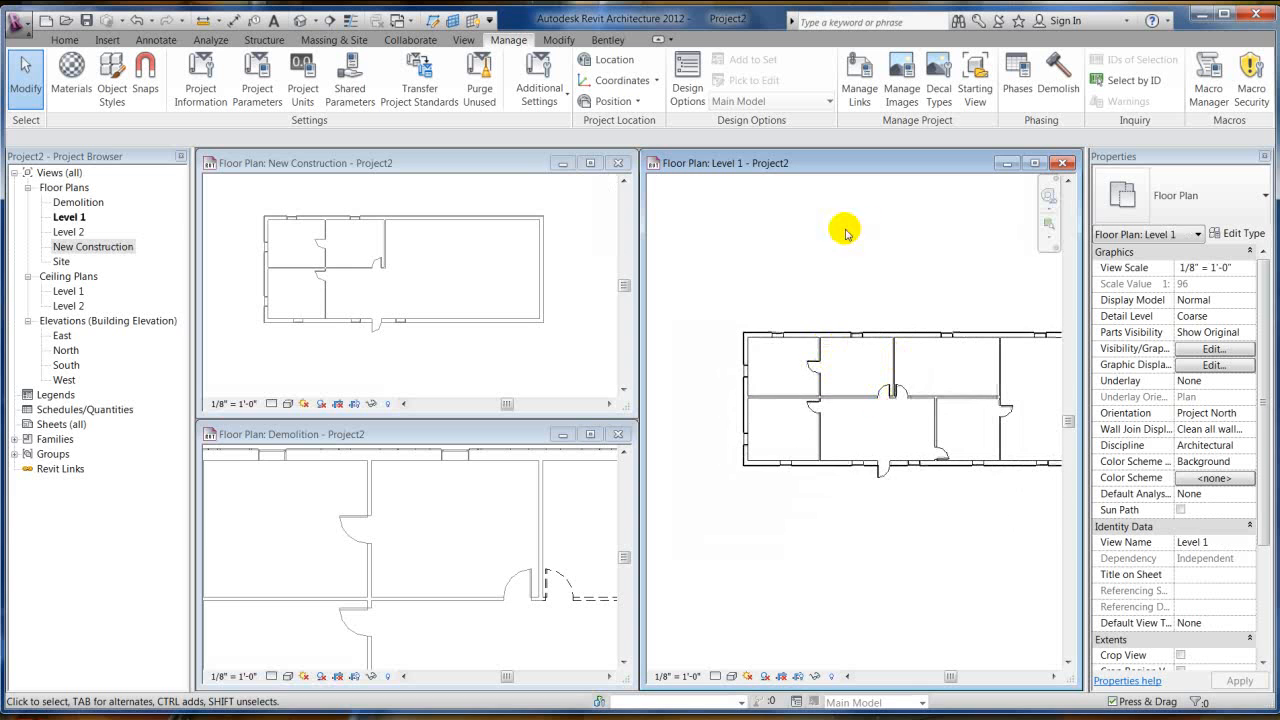
{"action": "mouse_move", "coordinate": [772, 232]}
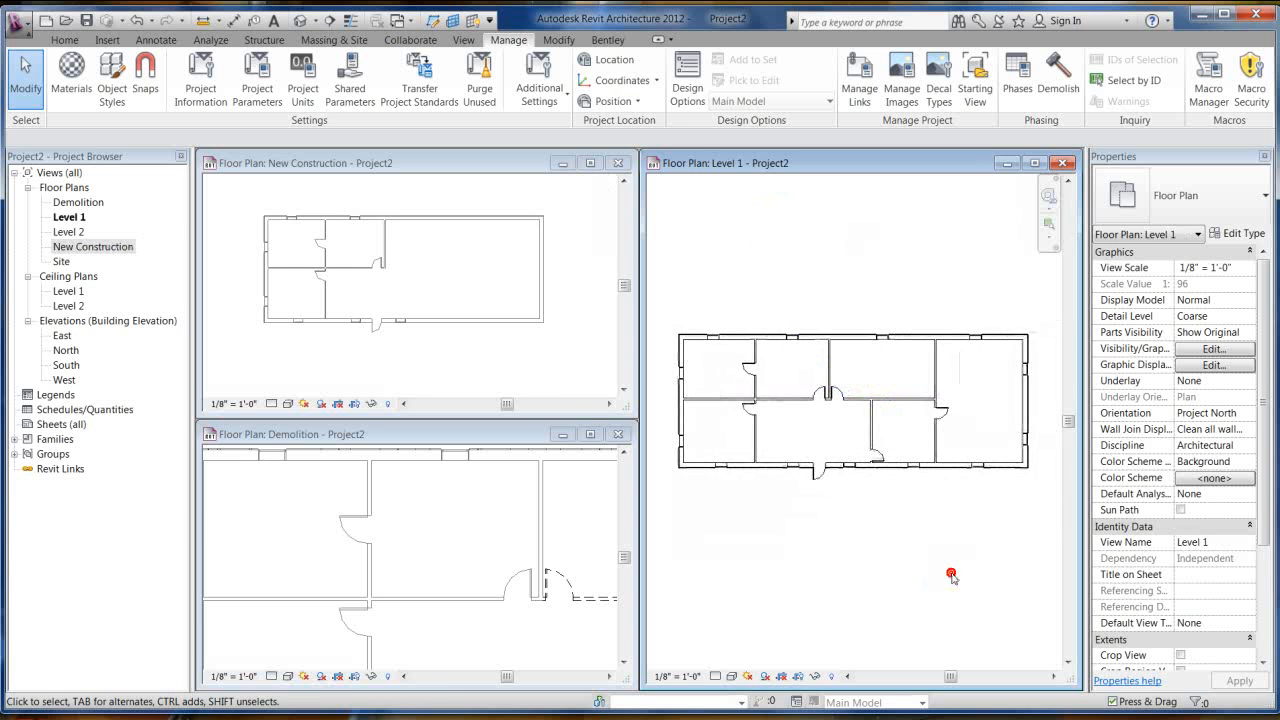
- Review the Level 1 and Demolition views and maximize the New Construction plan window
{"action": "scroll", "scroll_direction": "down", "scroll_amount": 3}
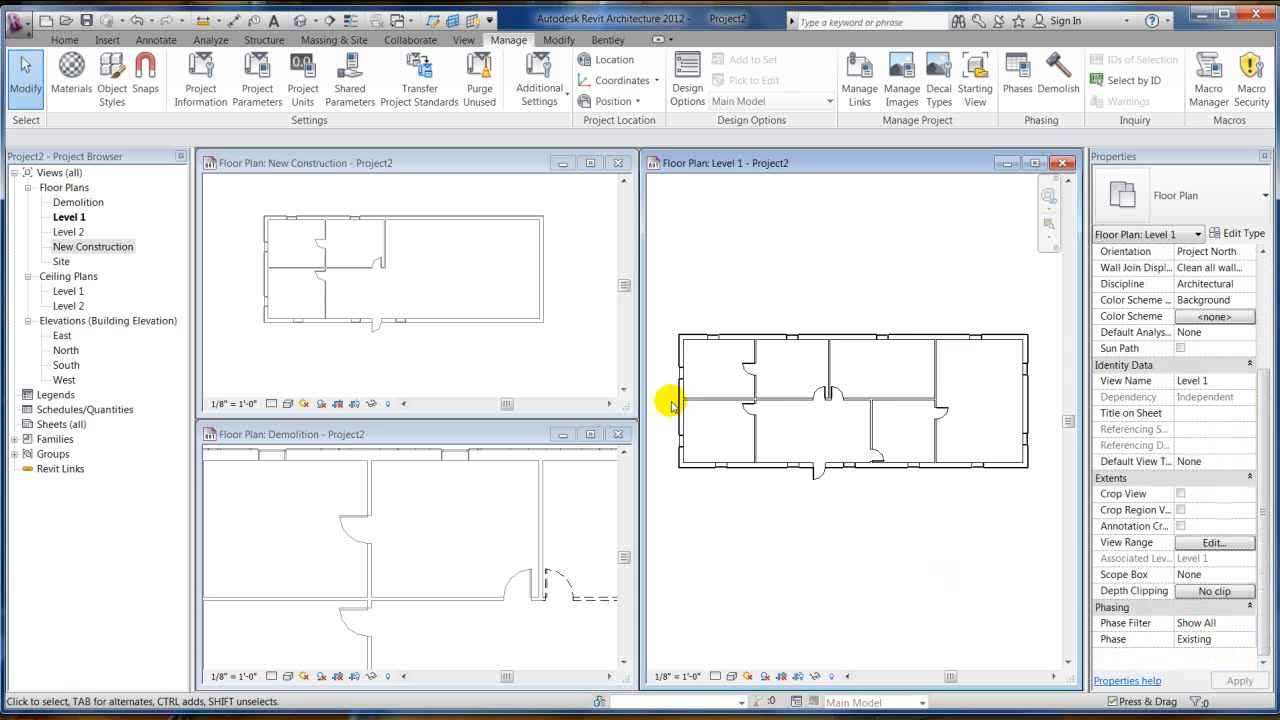
{"action": "mouse_move", "coordinate": [752, 358]}
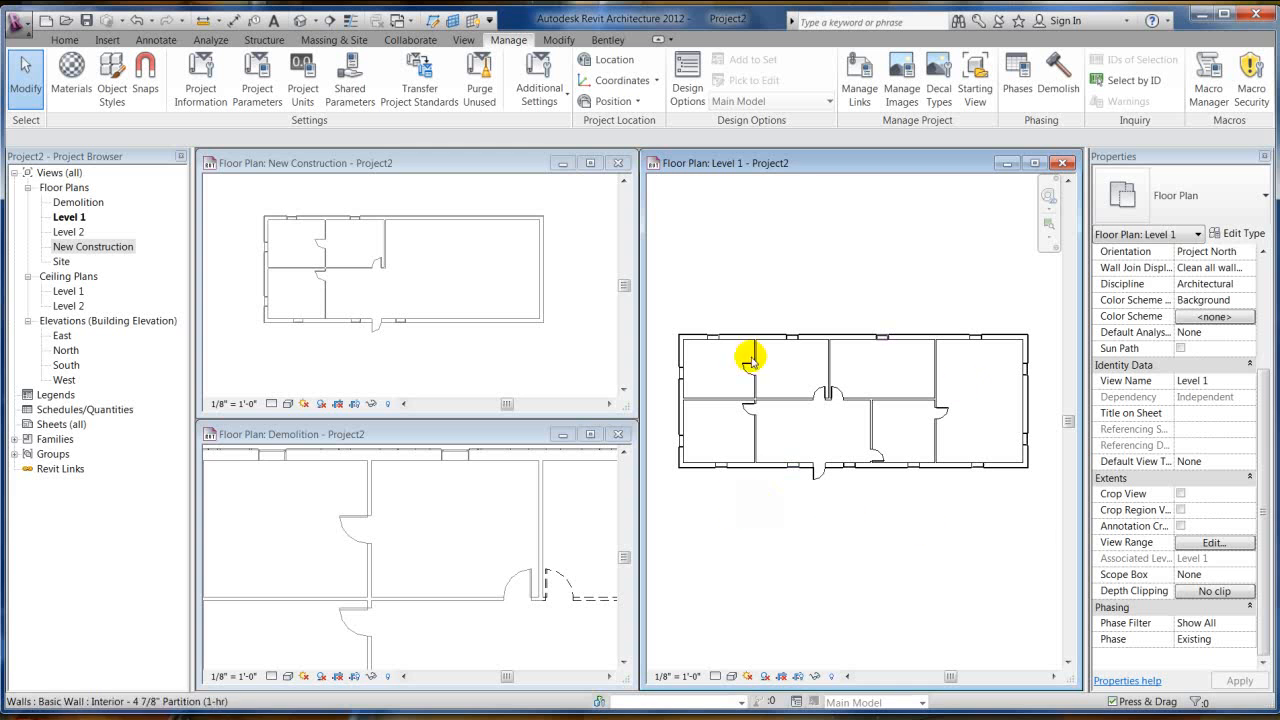
{"action": "left_click", "coordinate": [456, 504]}
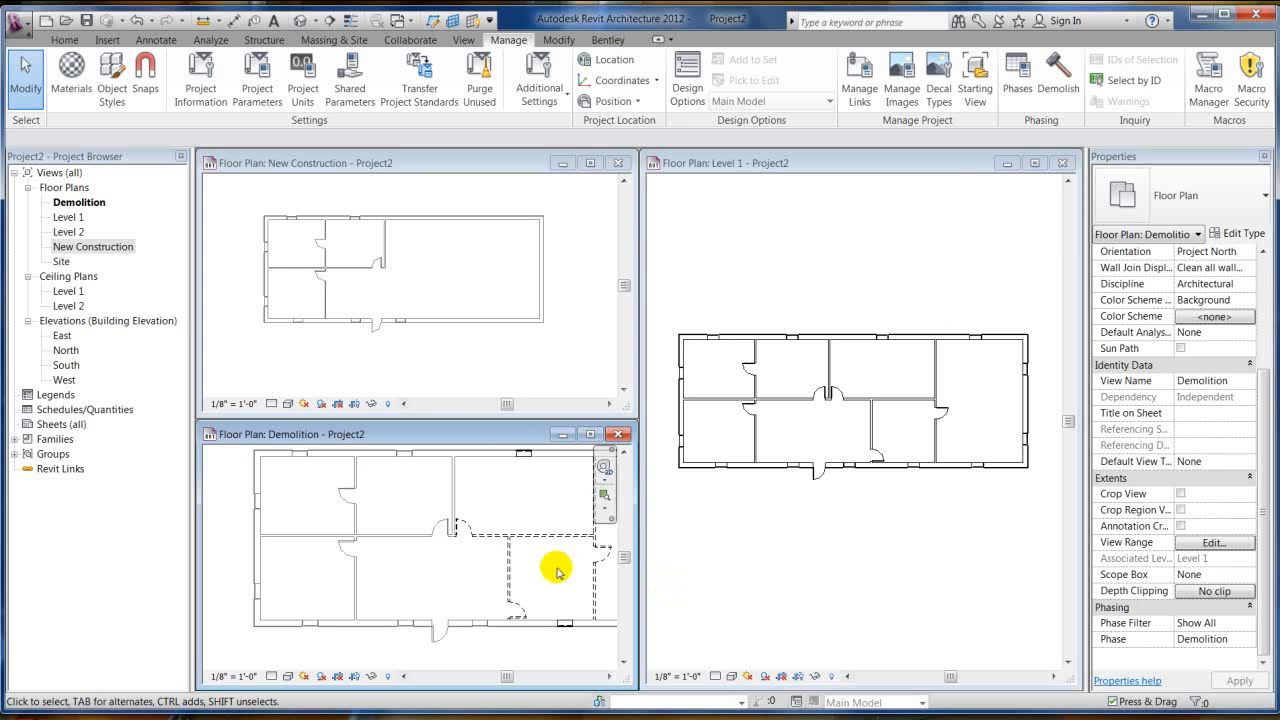
{"action": "mouse_move", "coordinate": [360, 488]}
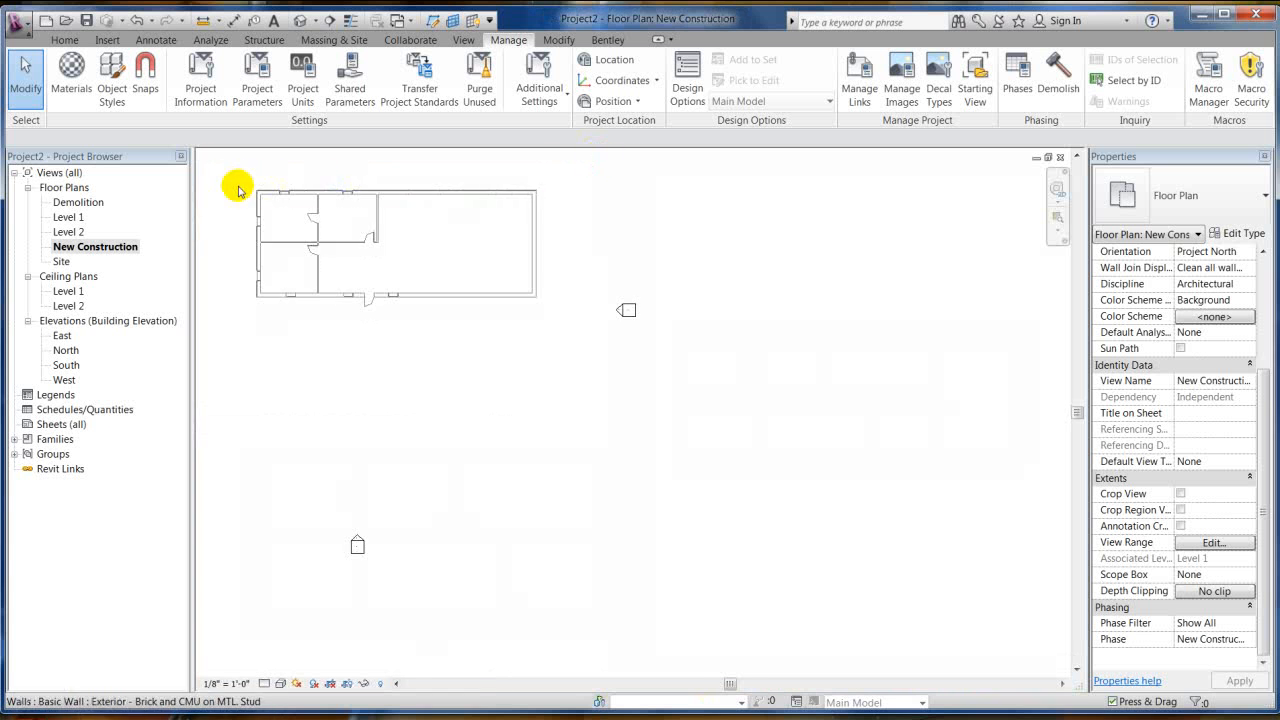
- Draw a chain of angled interior walls through the right-hand rooms with the Wall tool
{"action": "left_click", "coordinate": [64, 40]}
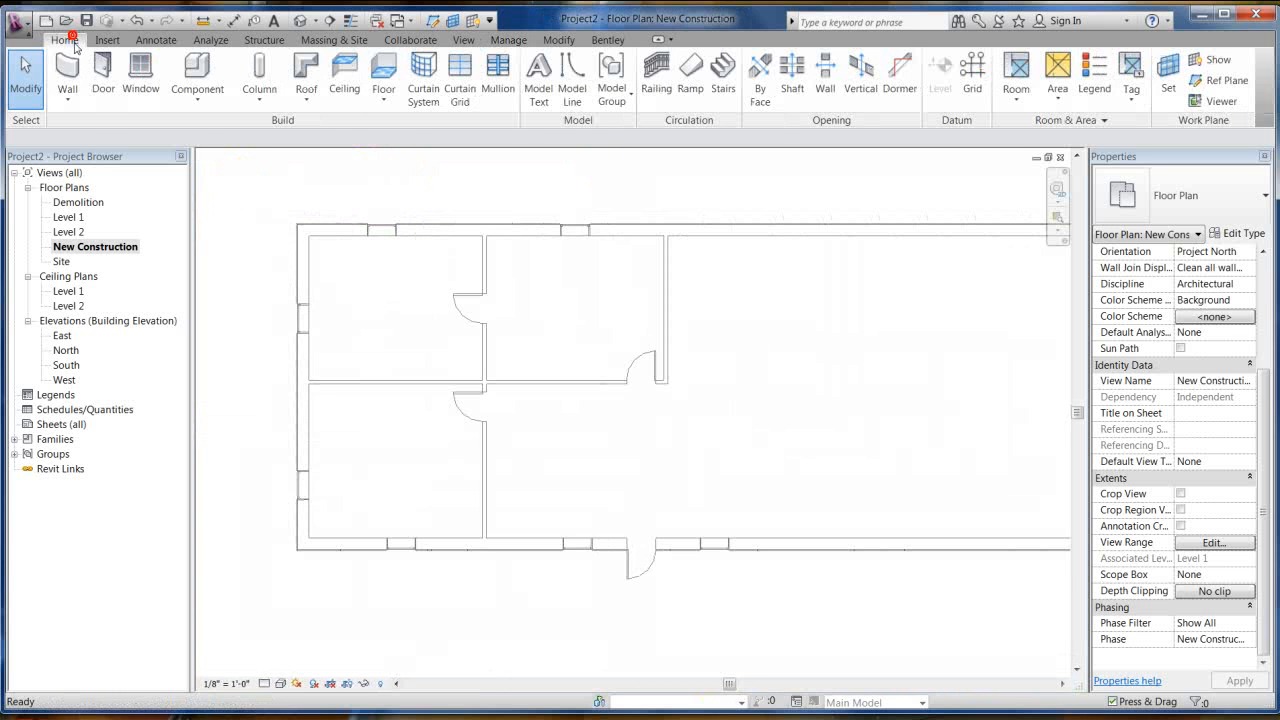
{"action": "left_click", "coordinate": [68, 76]}
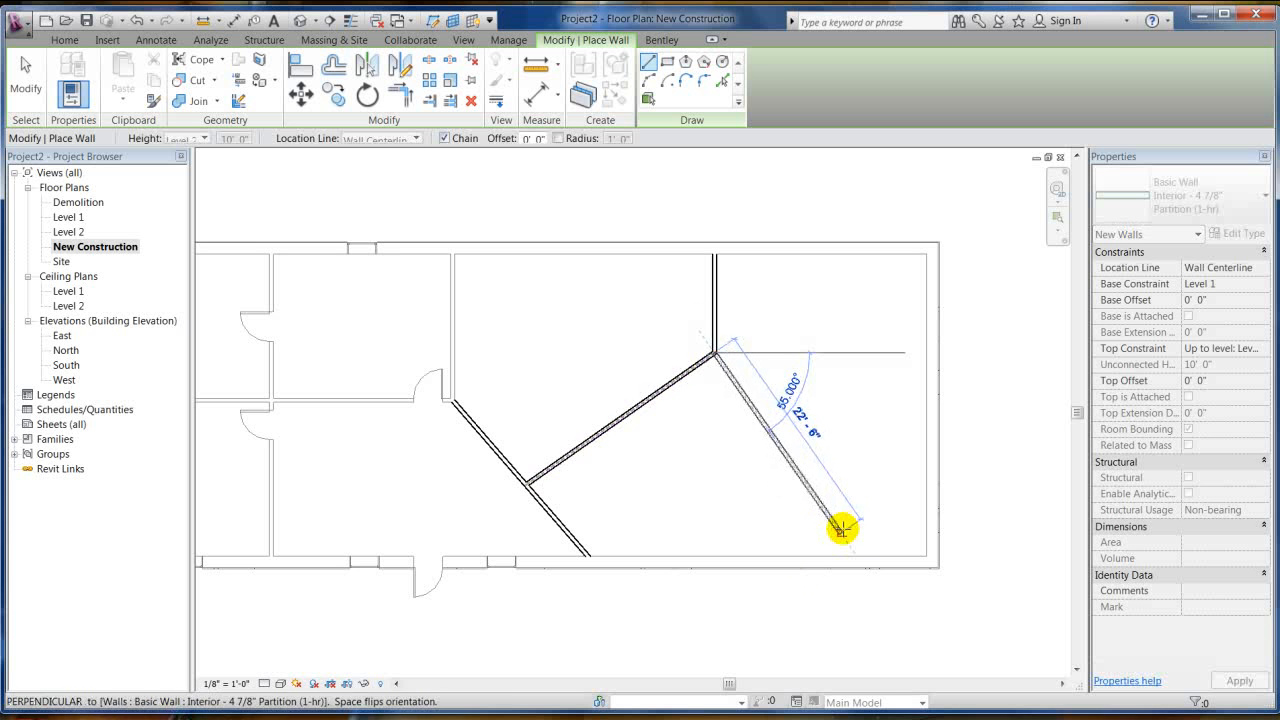
{"action": "mouse_move", "coordinate": [904, 554]}
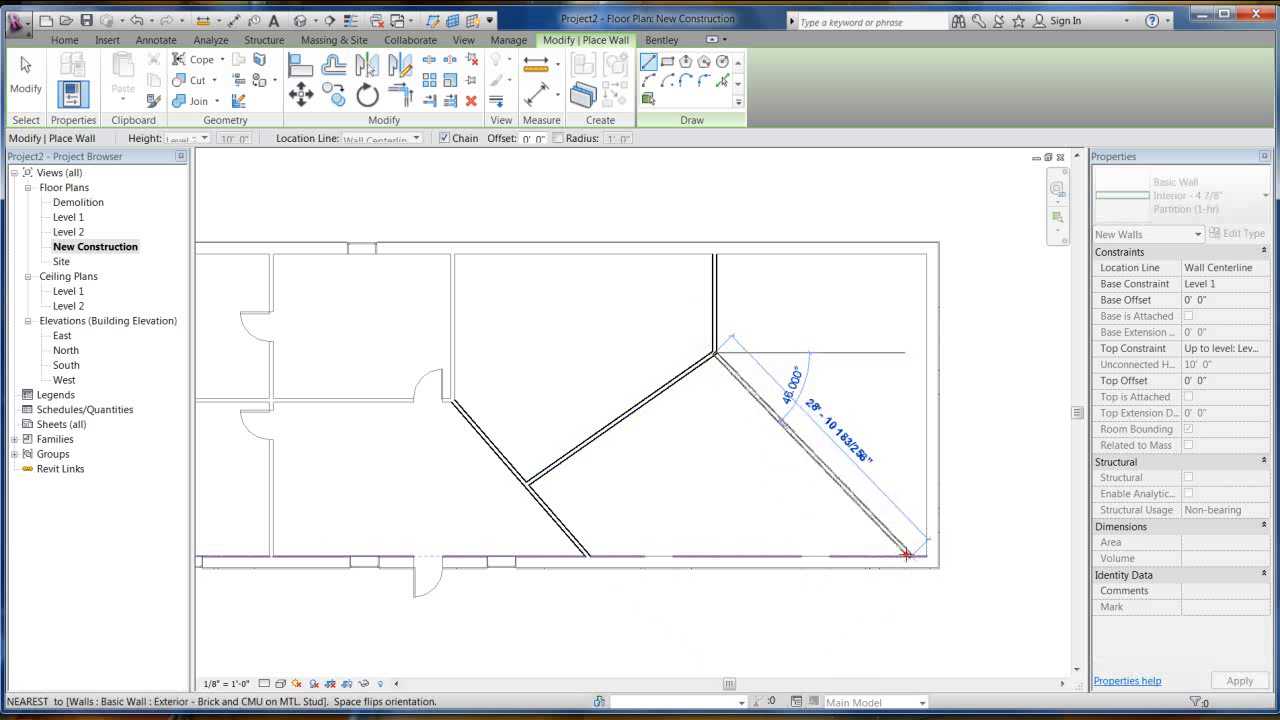
{"action": "key", "text": "Escape"}
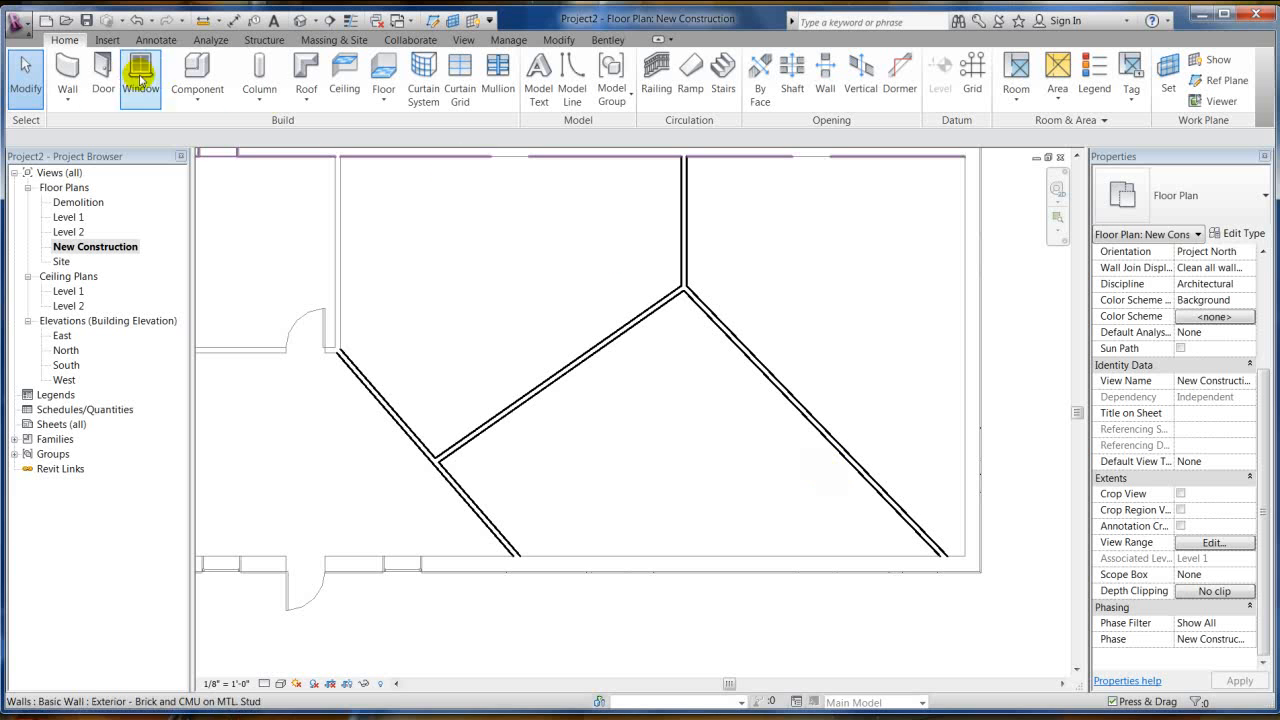
- Place a window in the top exterior wall and scroll Properties down to the Phasing section
{"action": "left_click", "coordinate": [102, 76]}
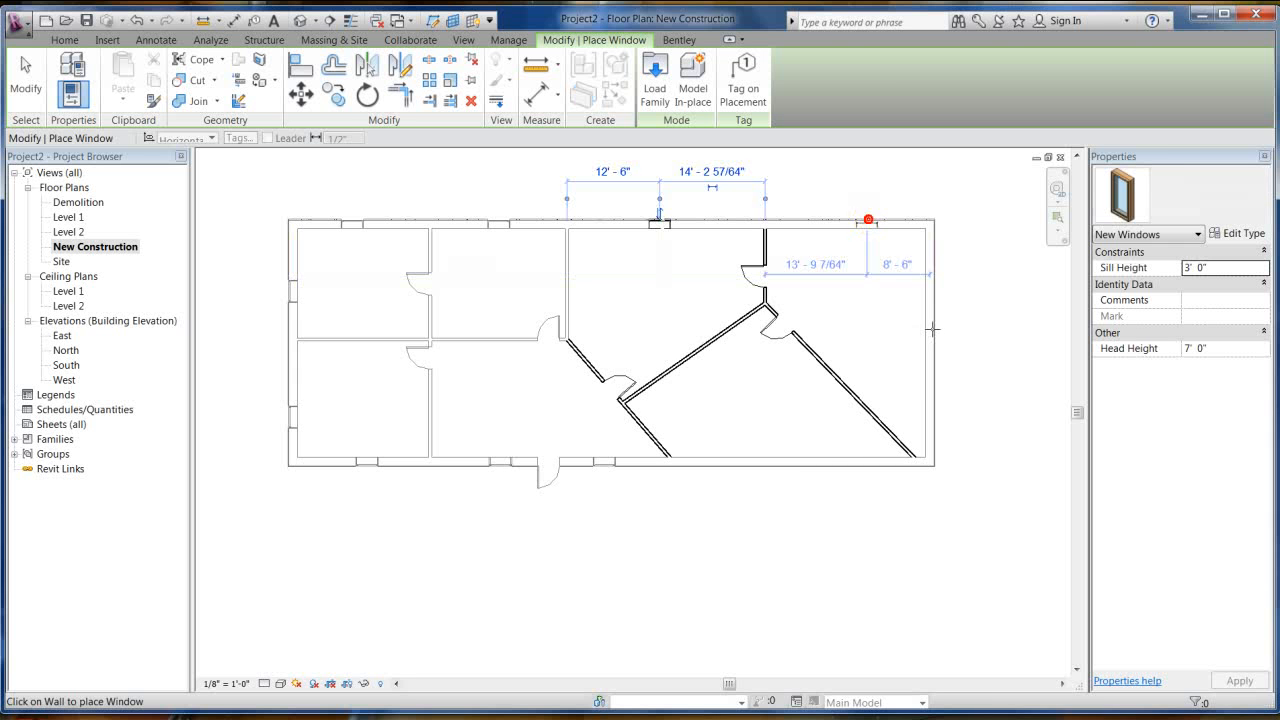
{"action": "left_click", "coordinate": [868, 218]}
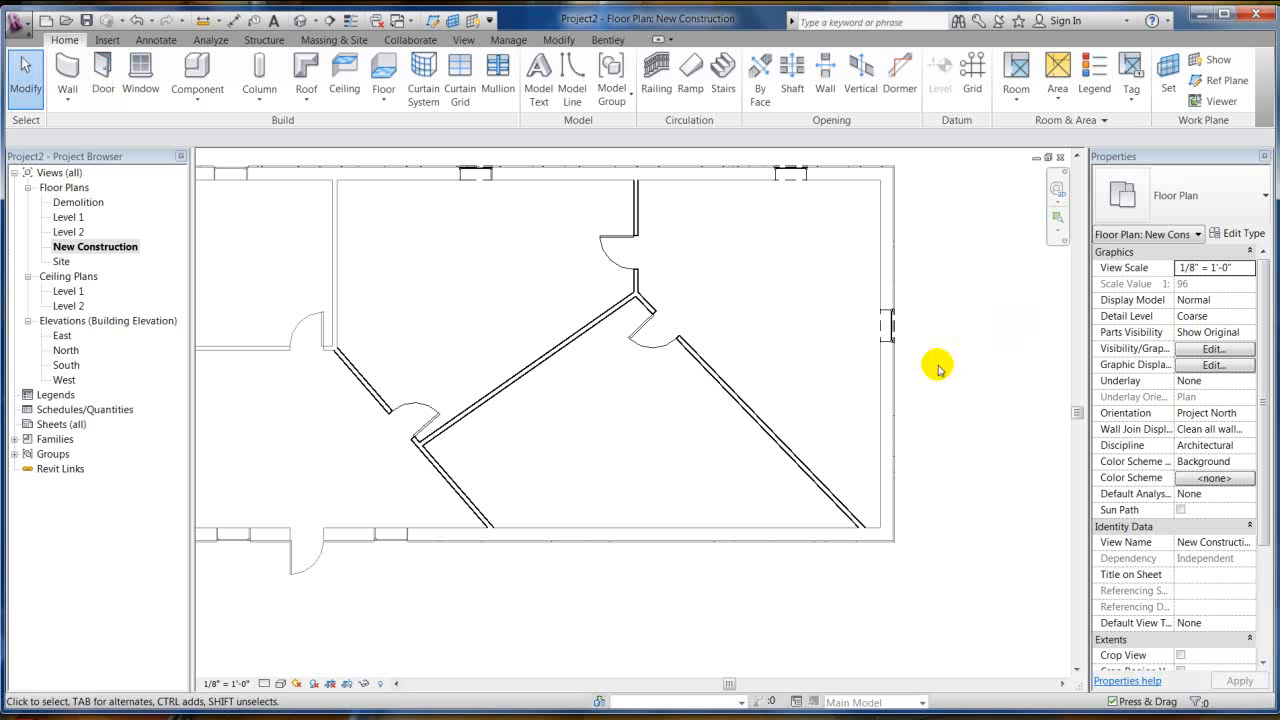
{"action": "mouse_move", "coordinate": [1016, 348]}
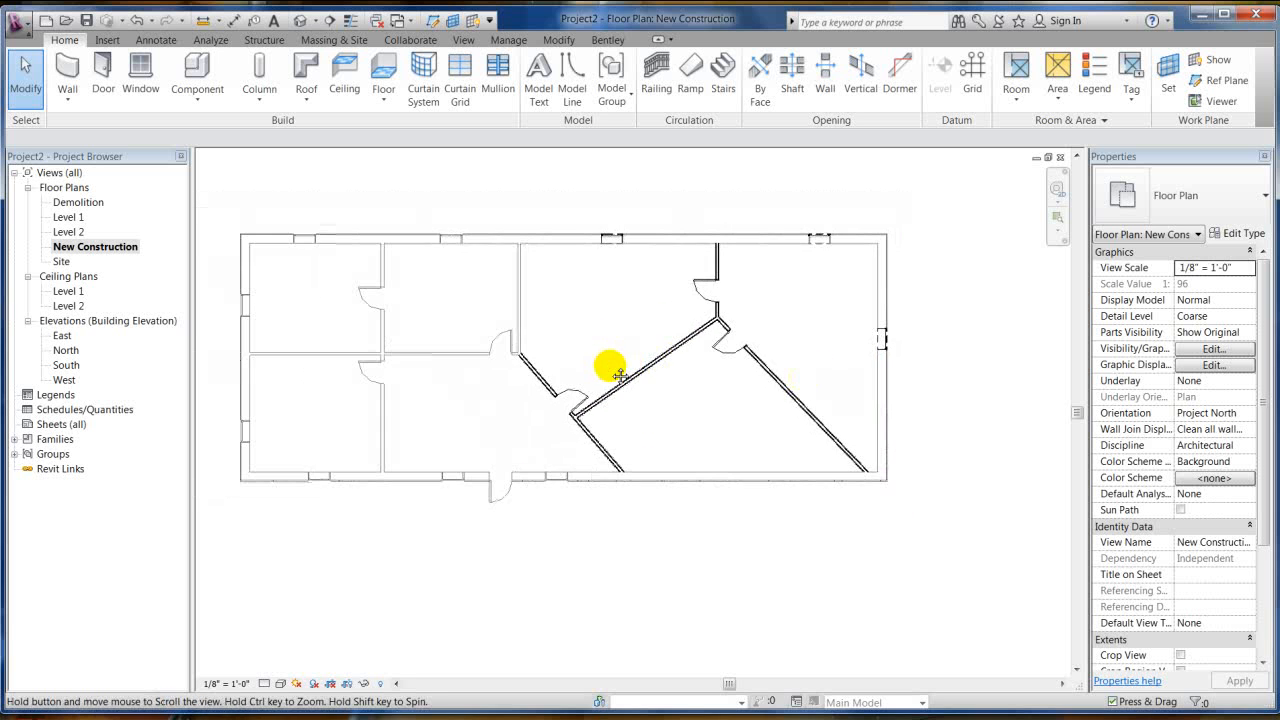
{"action": "left_click_drag", "start_coordinate": [620, 376], "coordinate": [290, 290]}
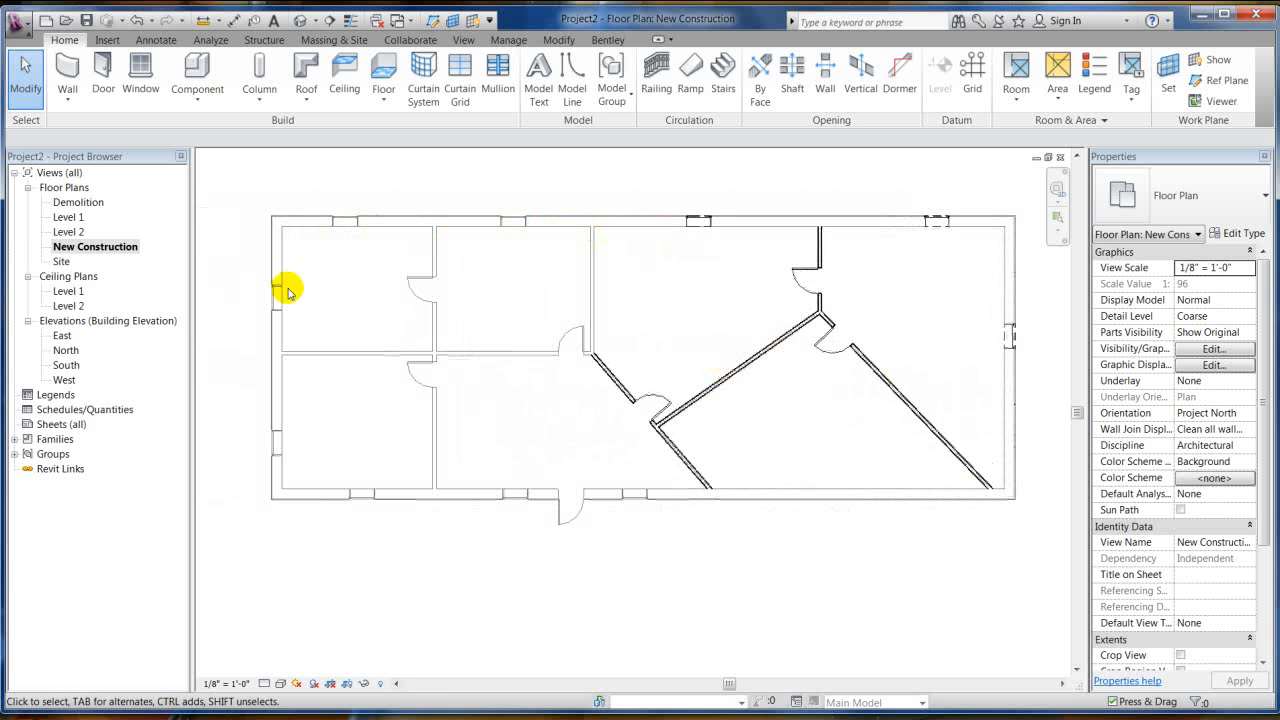
{"action": "mouse_move", "coordinate": [830, 464]}
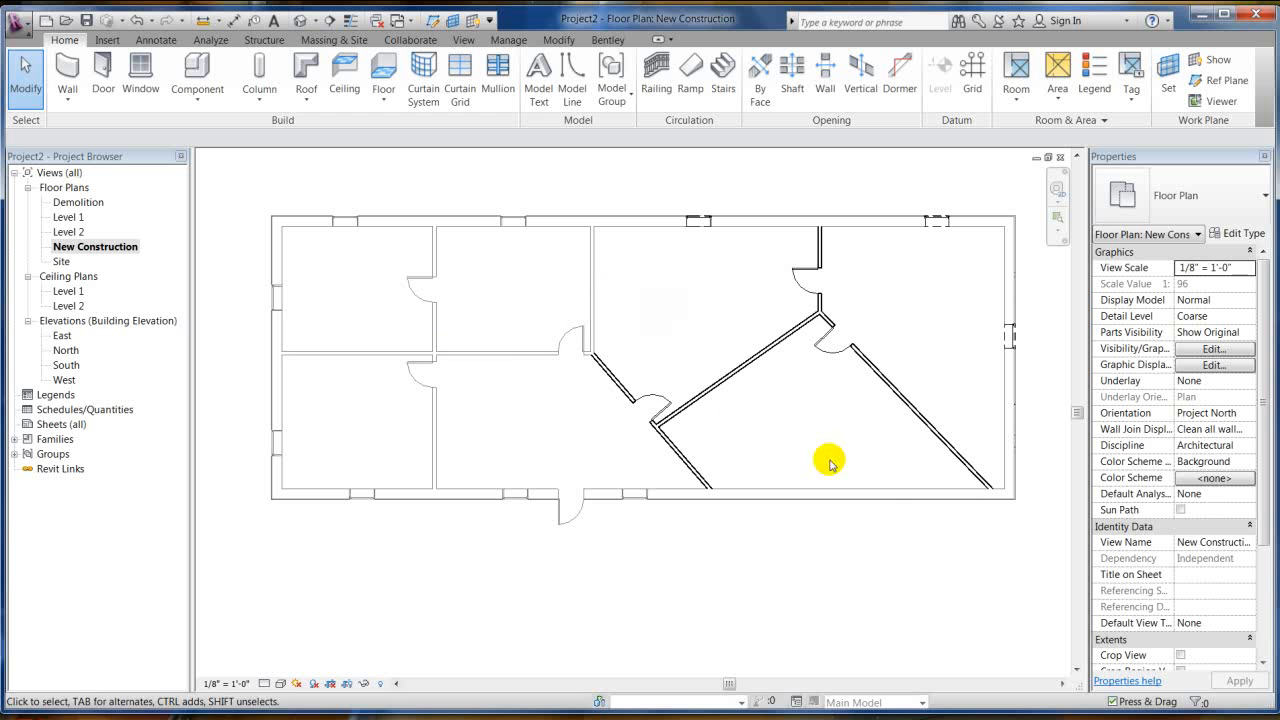
{"action": "scroll", "scroll_direction": "down", "scroll_amount": 3}
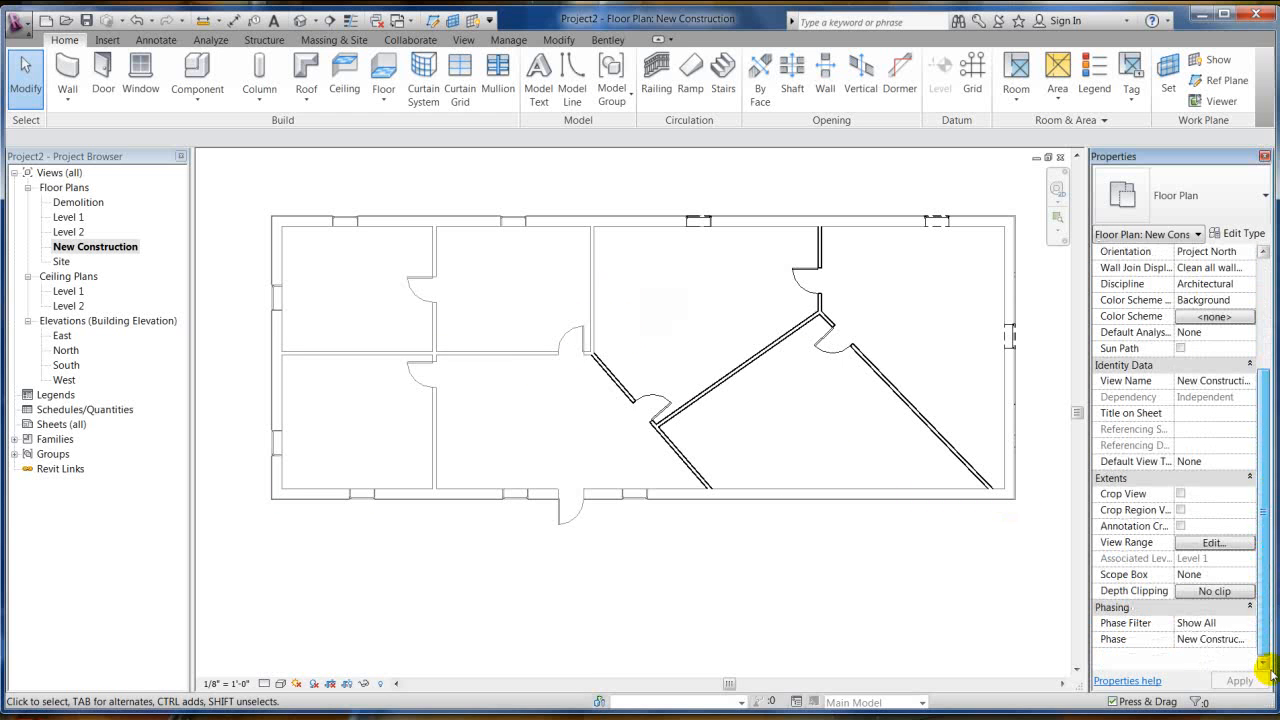
- Set the view's Phase Filter to Show Complete so all walls draw solid
{"action": "left_click", "coordinate": [1248, 624]}
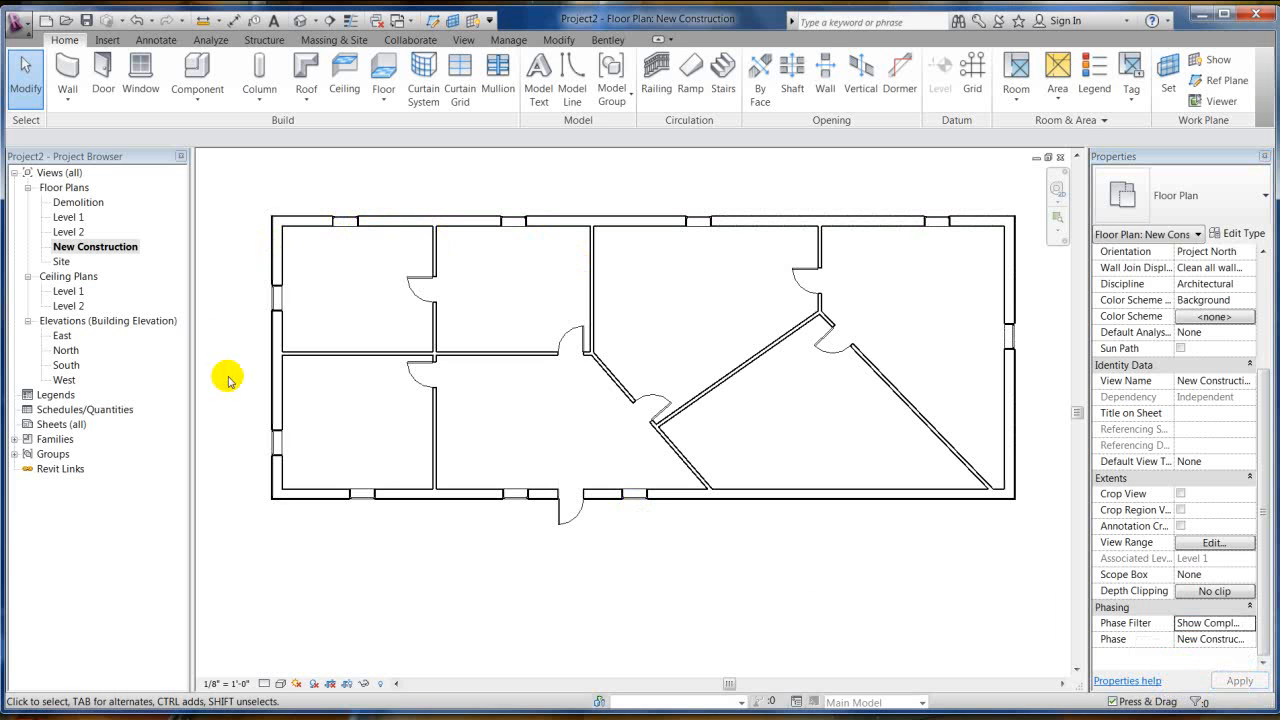
{"action": "mouse_move", "coordinate": [792, 556]}
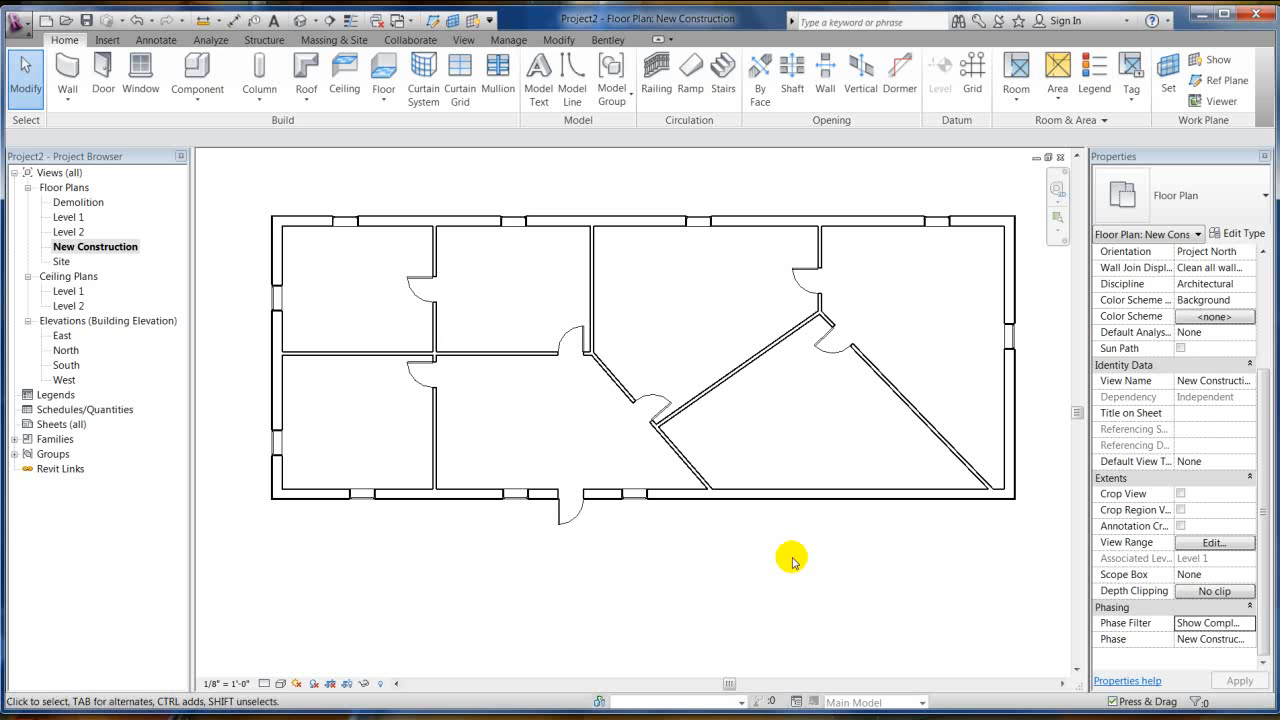
{"action": "mouse_move", "coordinate": [1172, 530]}
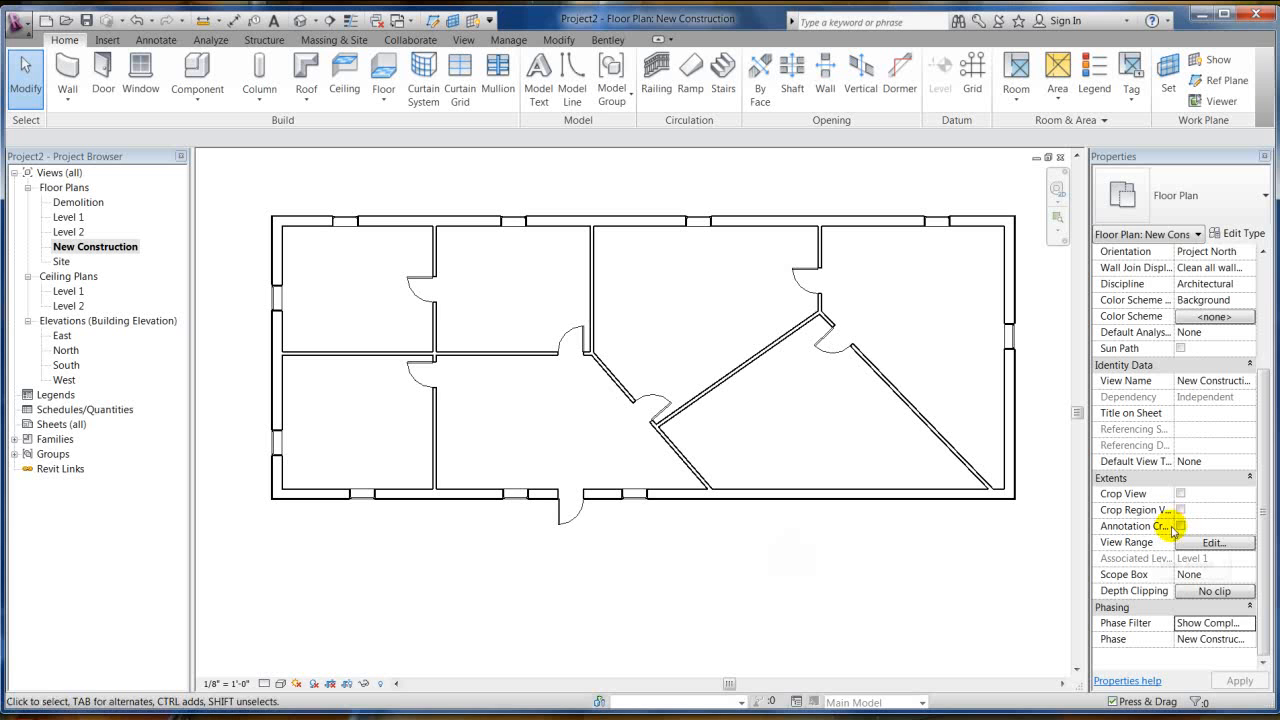
{"action": "left_click", "coordinate": [508, 40]}
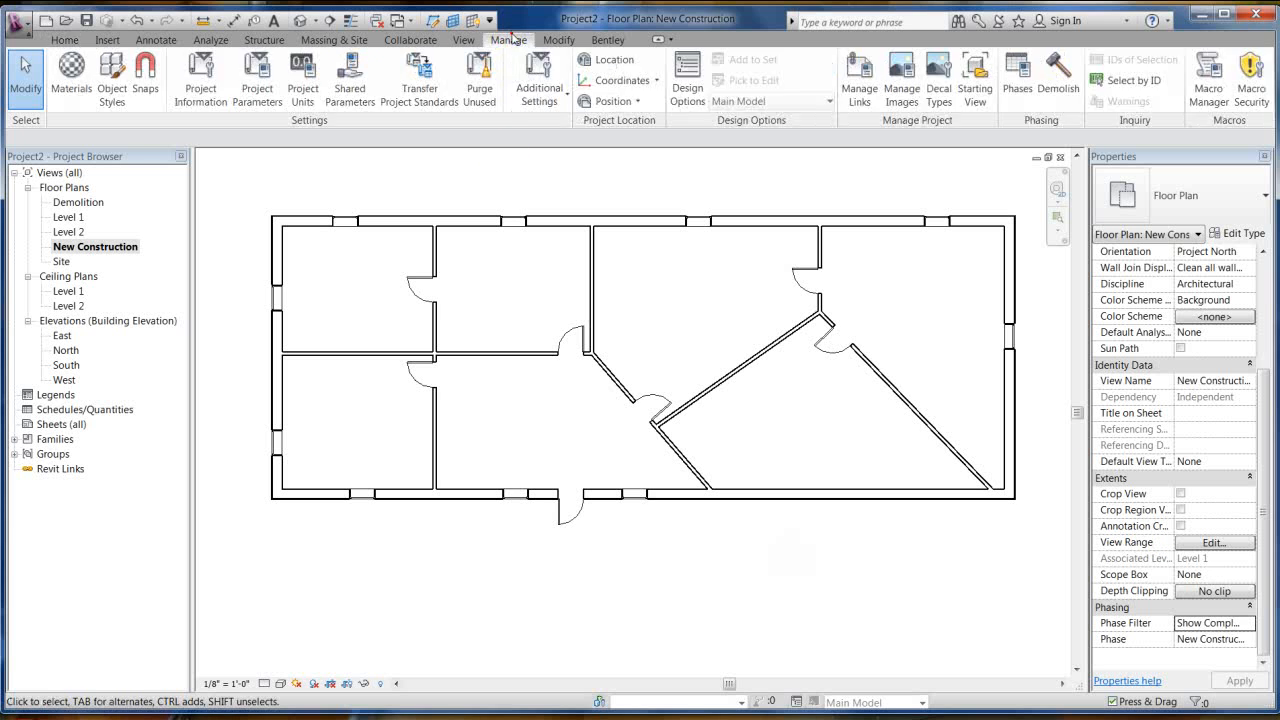
{"action": "left_click", "coordinate": [1016, 76]}
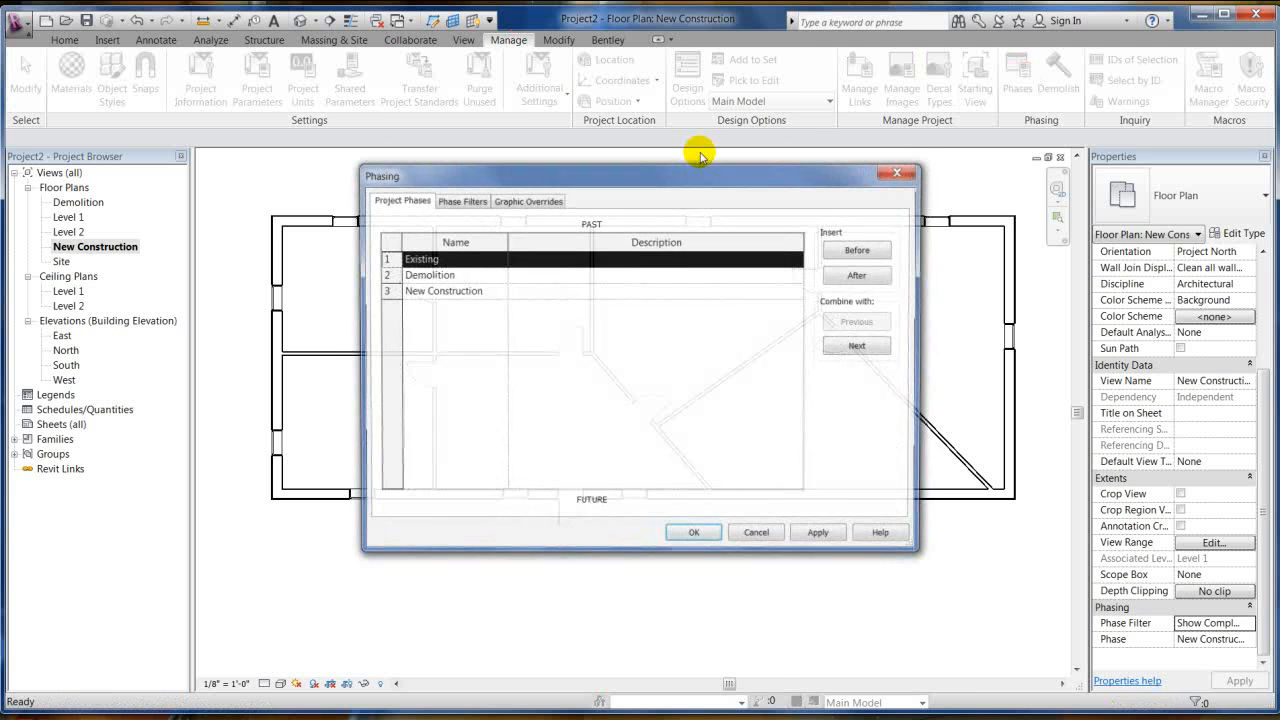
{"action": "left_click", "coordinate": [462, 200]}
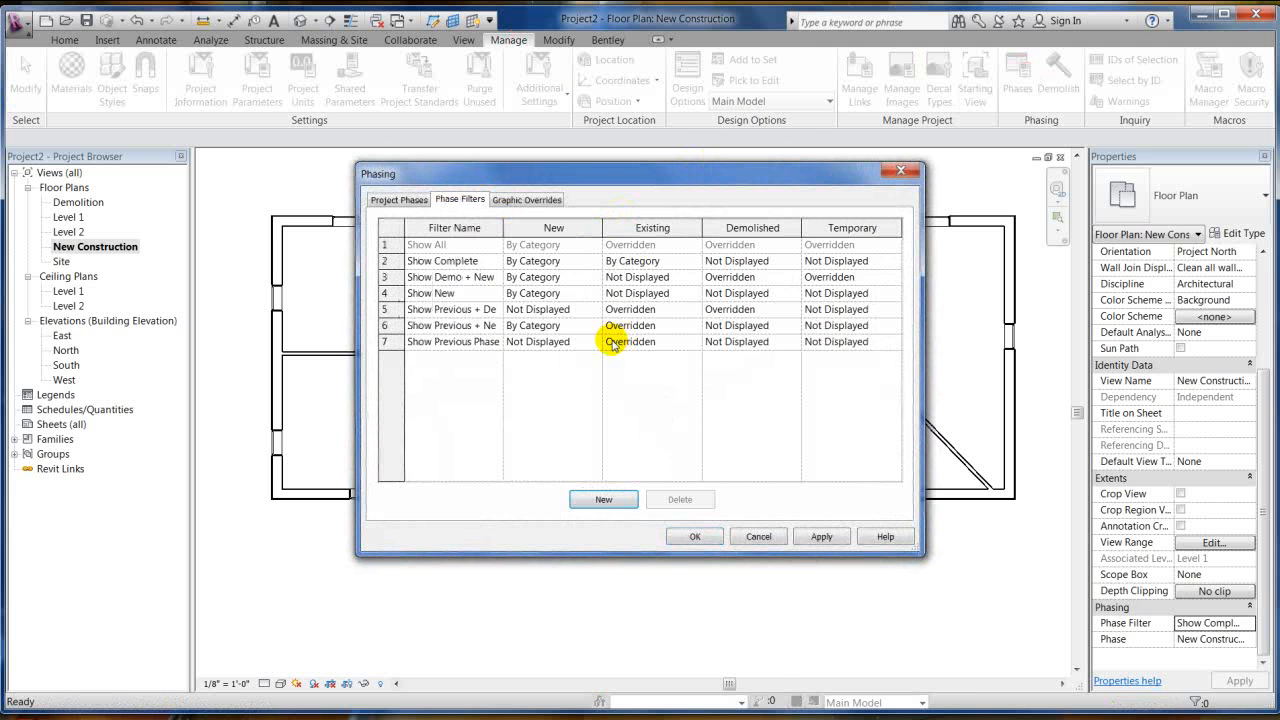
{"action": "left_click", "coordinate": [528, 200]}
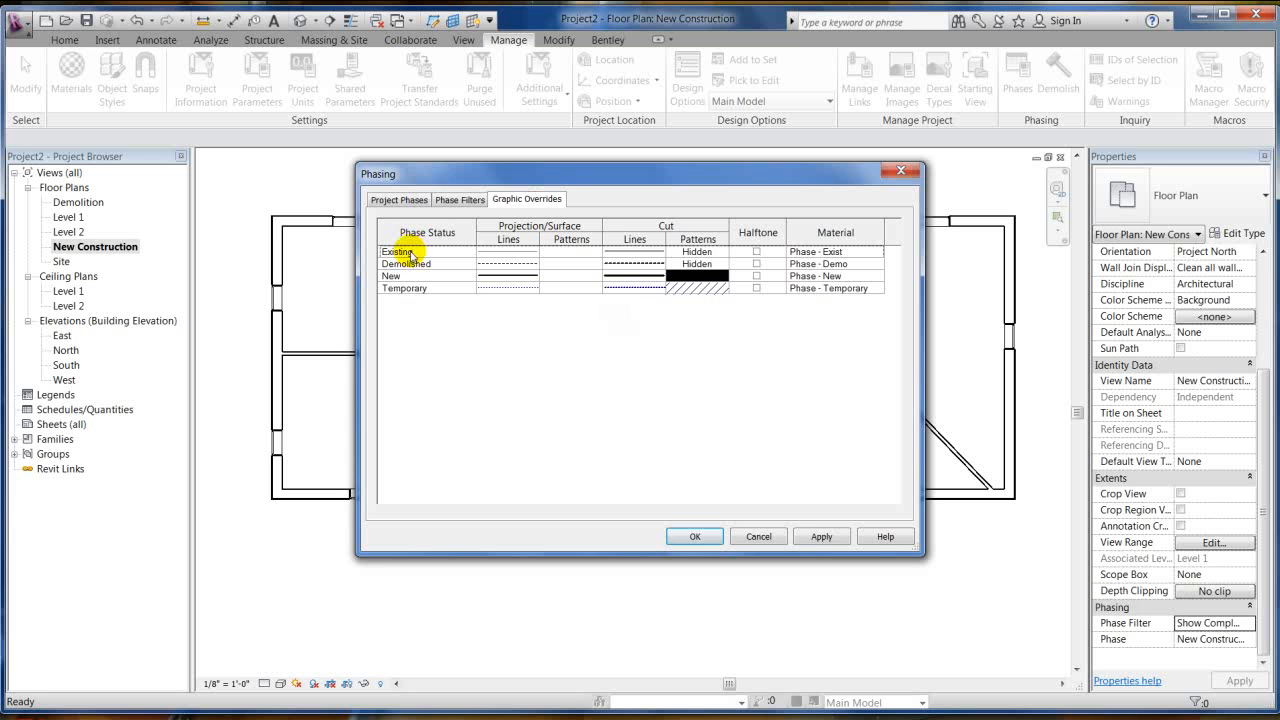
{"action": "mouse_move", "coordinate": [478, 268]}
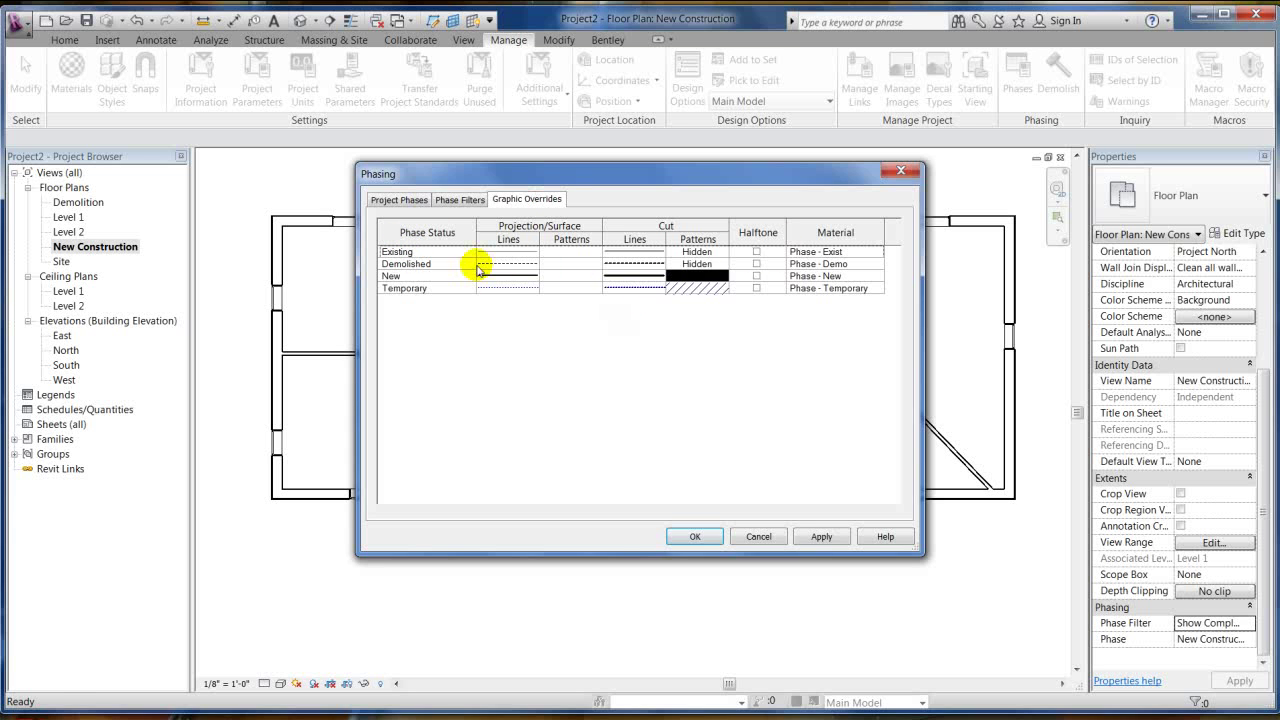
{"action": "mouse_move", "coordinate": [690, 302]}
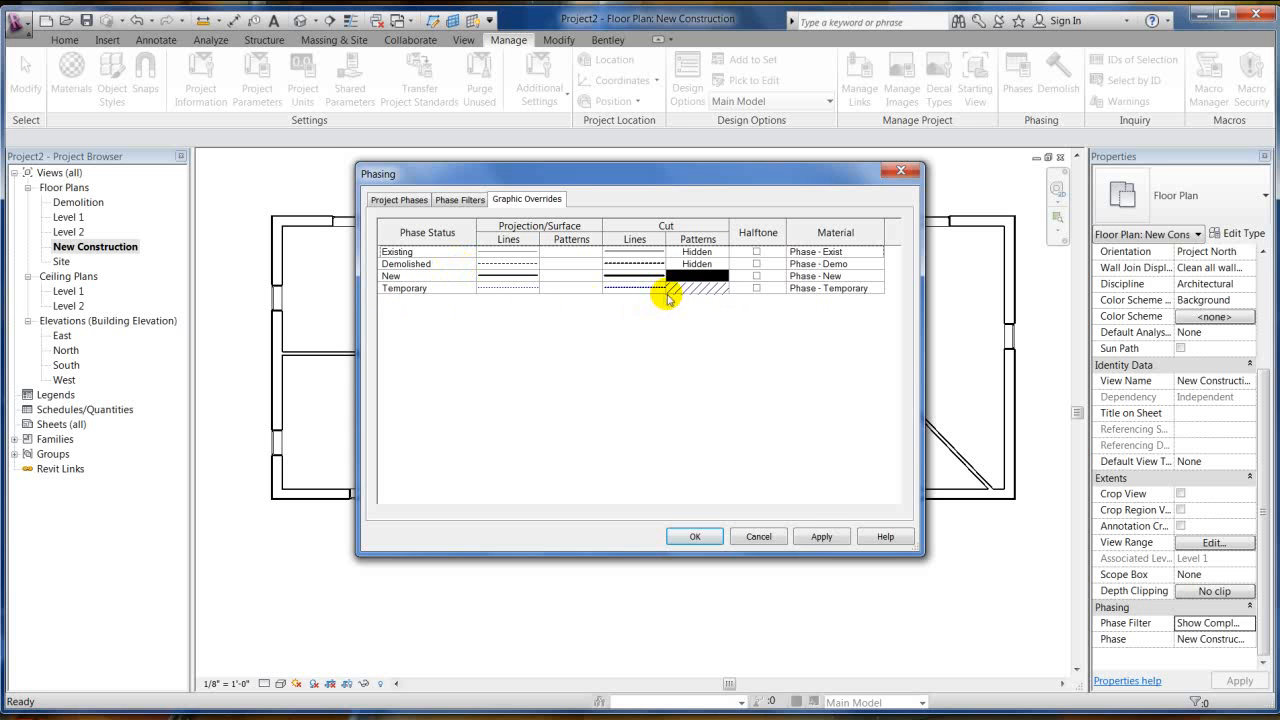
{"action": "mouse_move", "coordinate": [632, 300]}
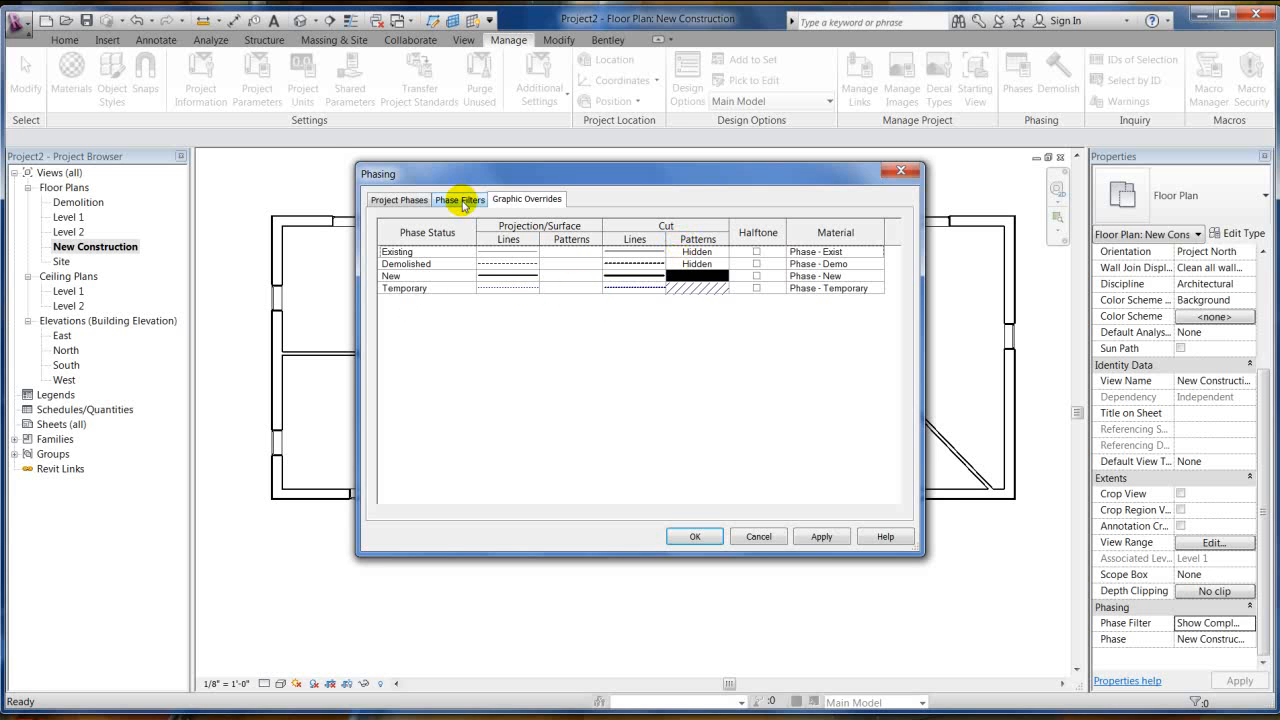
{"action": "left_click", "coordinate": [460, 200]}
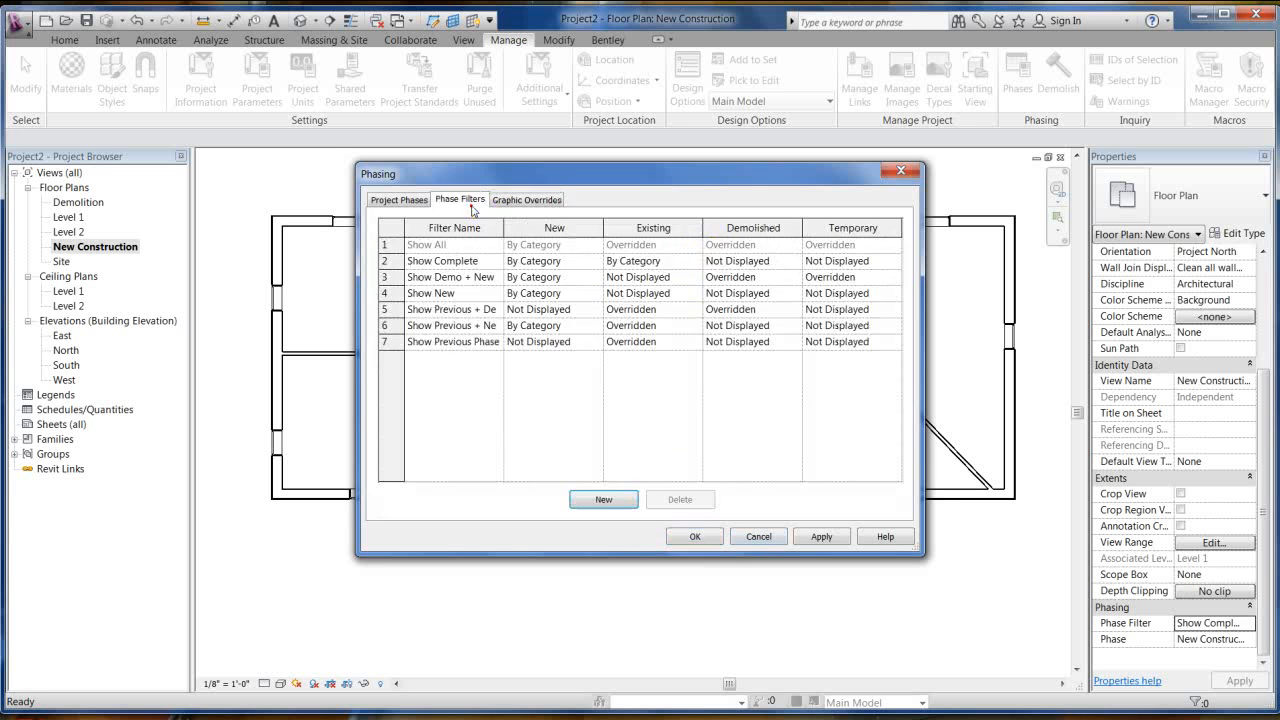
{"action": "mouse_move", "coordinate": [588, 296]}
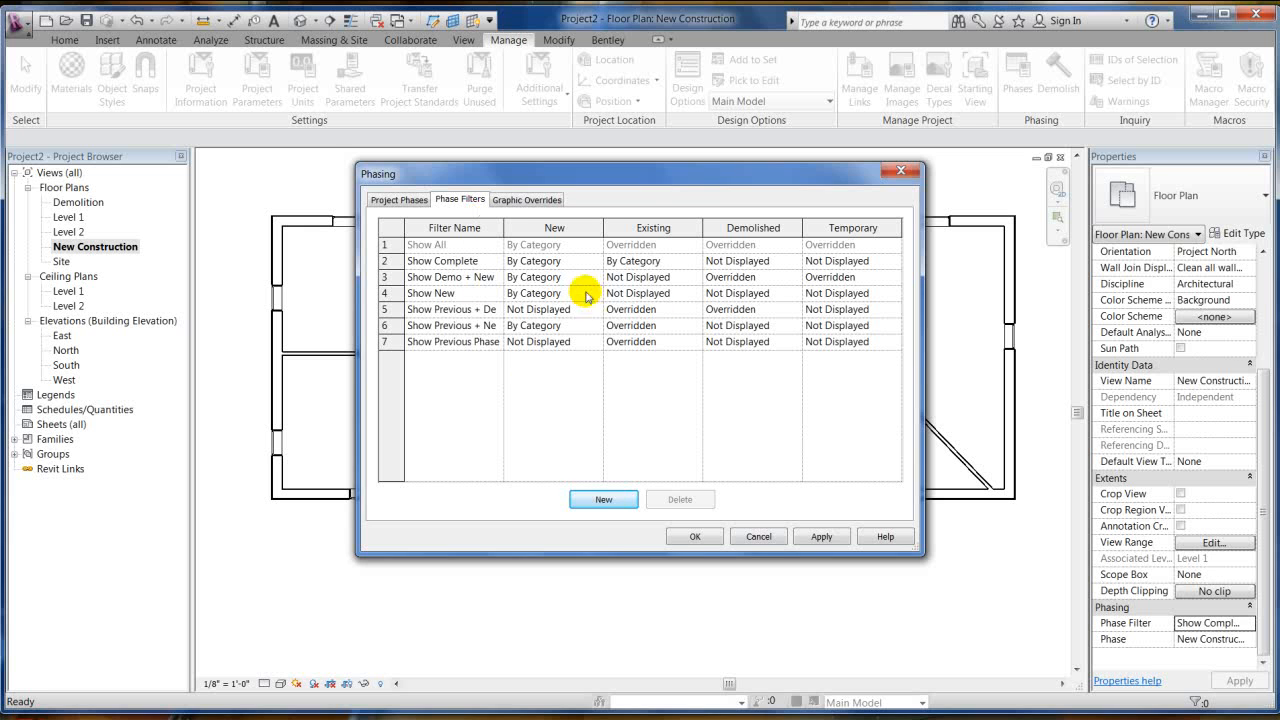
{"action": "left_click", "coordinate": [552, 292]}
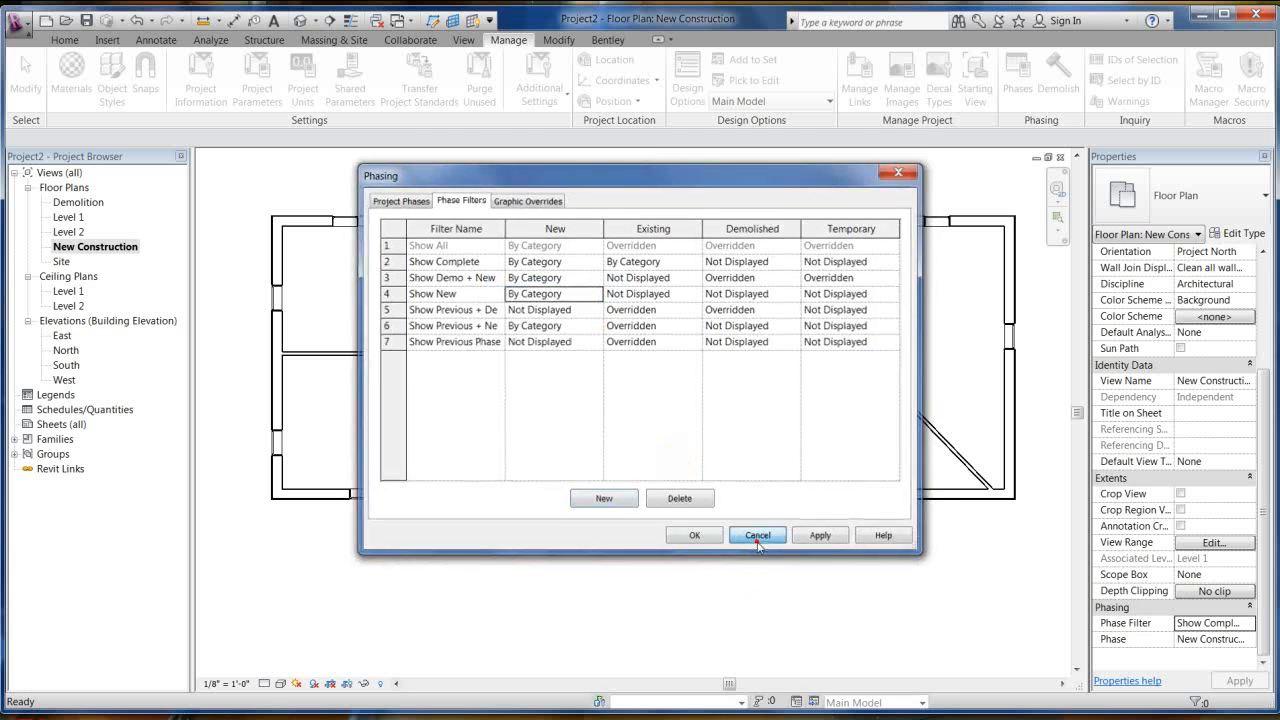
{"action": "left_click", "coordinate": [756, 536]}
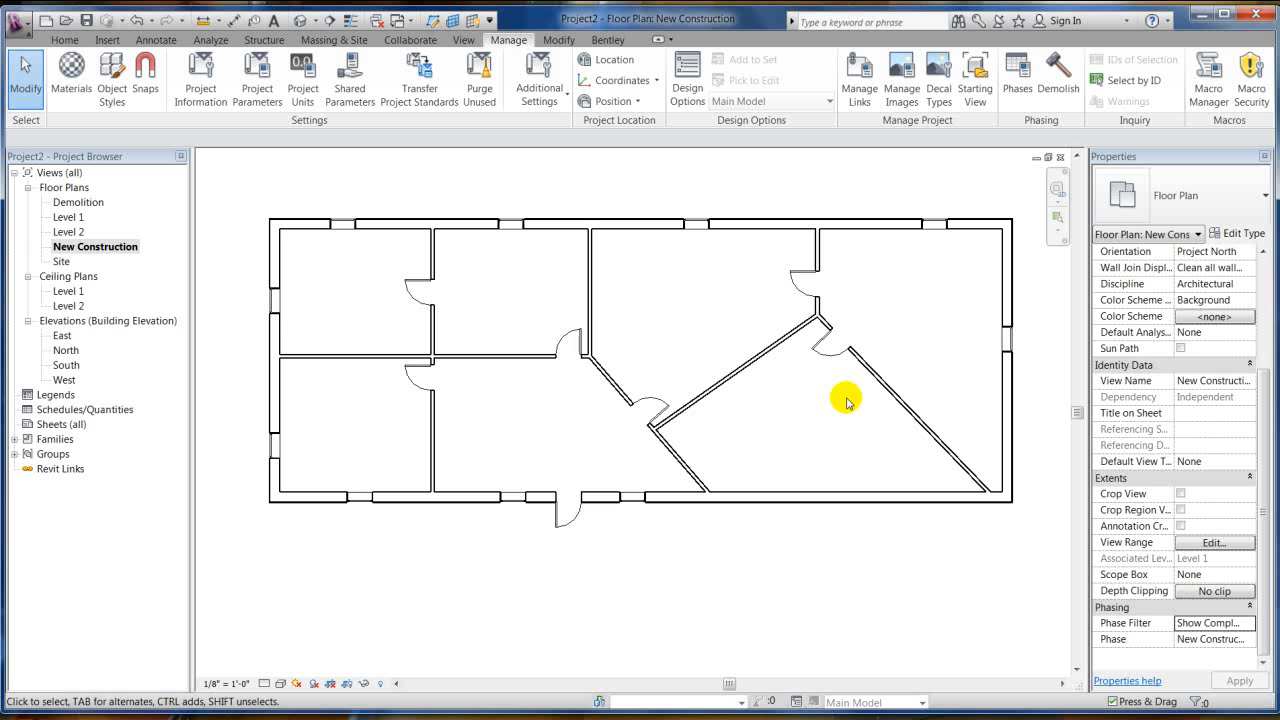
{"action": "mouse_move", "coordinate": [616, 364]}
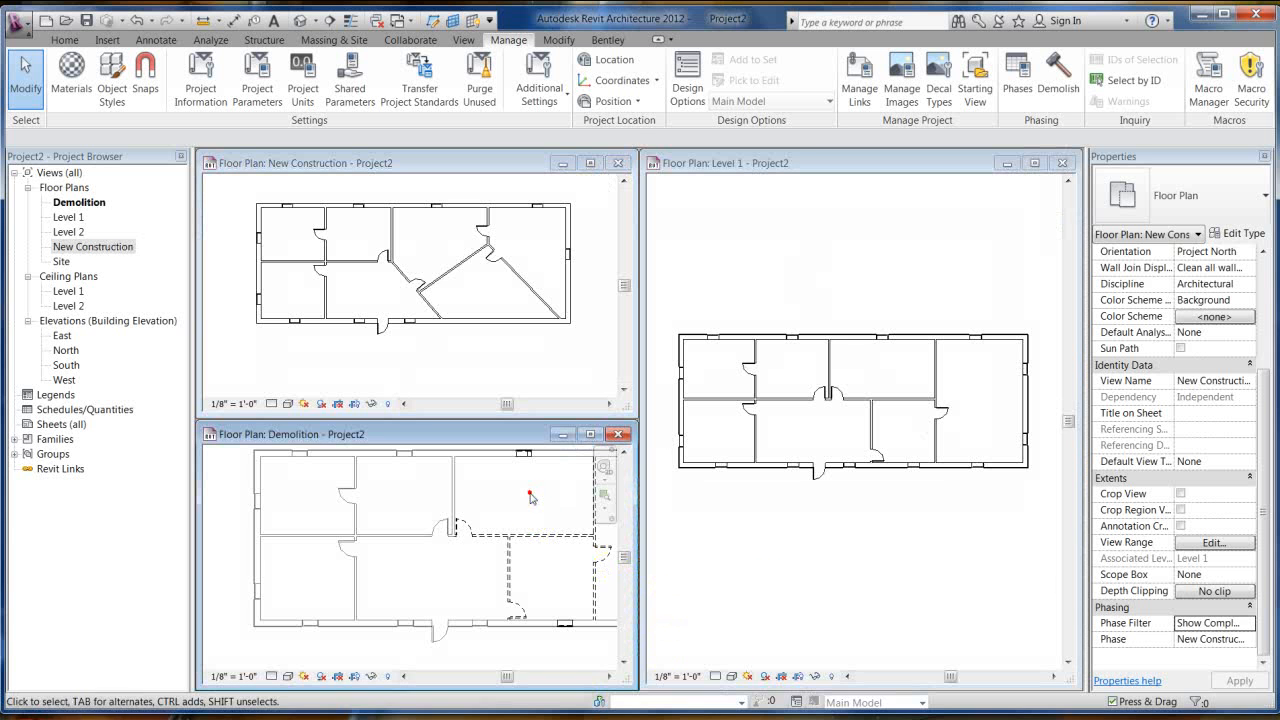
- Make the Demolition plan the active view among the tiled windows
{"action": "left_click", "coordinate": [490, 556]}
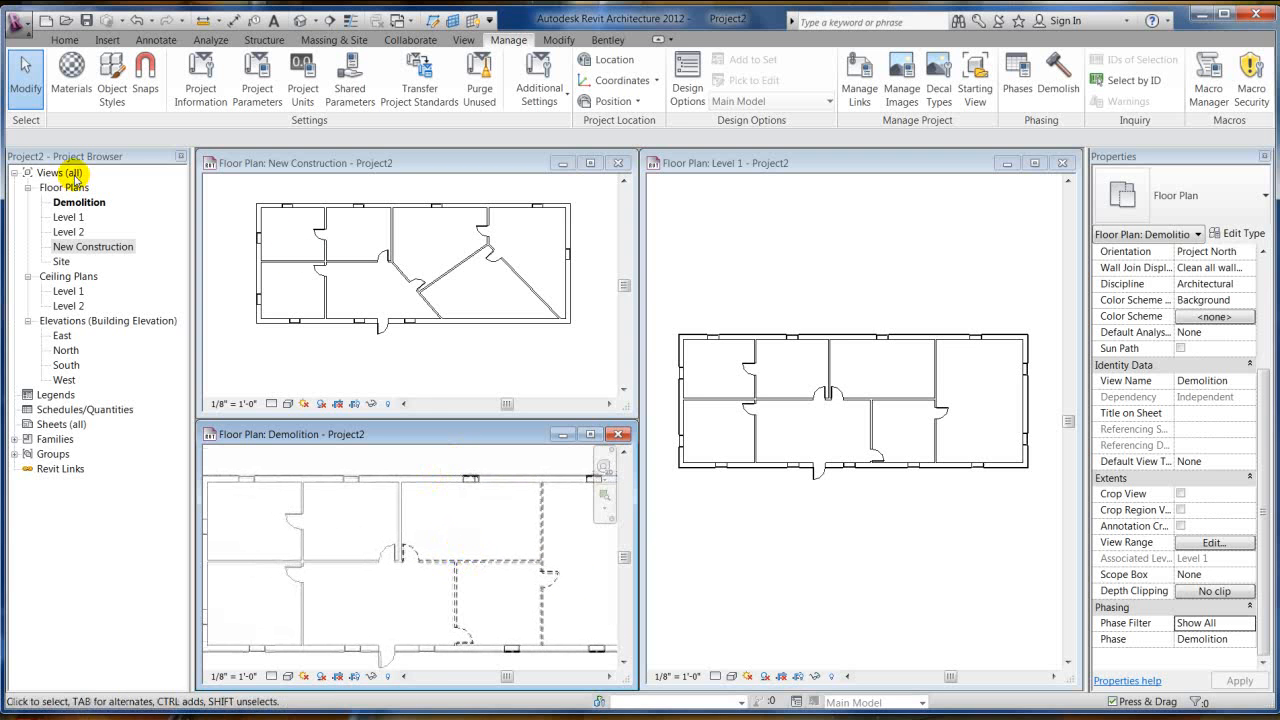
- Organize the Project Browser's Views (all) by Phase
{"action": "left_click", "coordinate": [58, 172]}
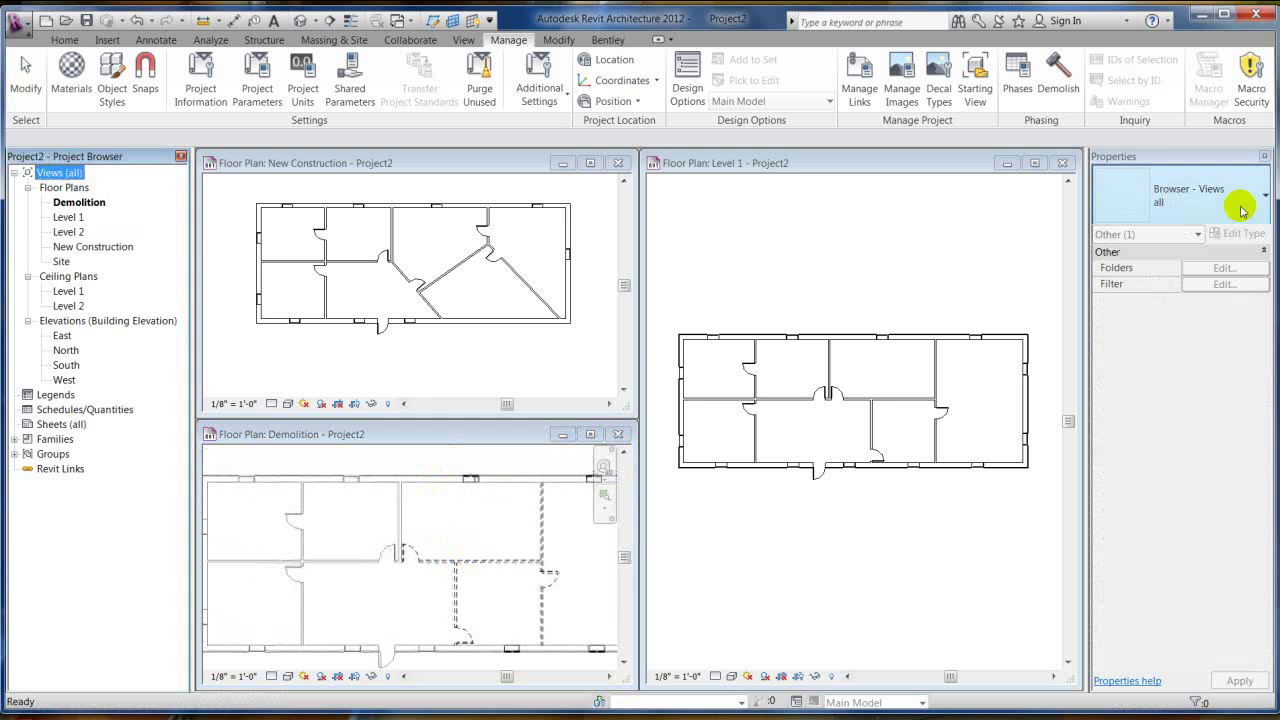
{"action": "left_click", "coordinate": [1264, 196]}
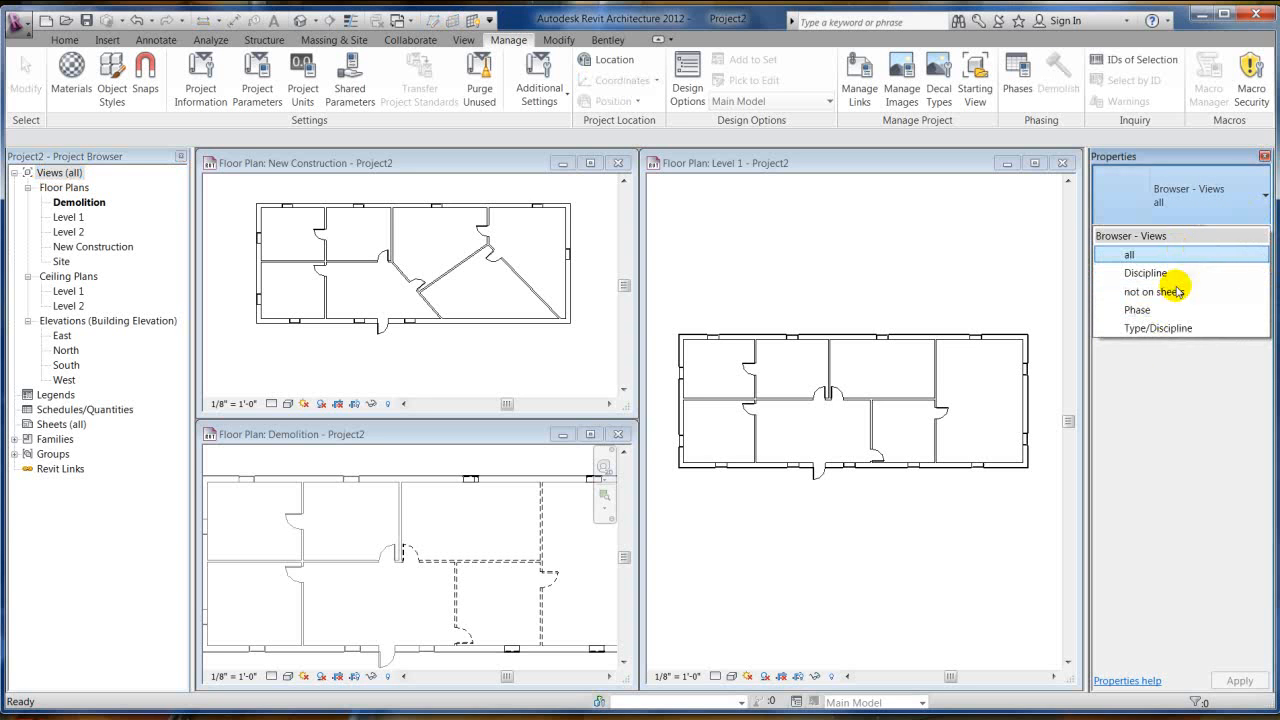
{"action": "mouse_move", "coordinate": [1160, 310]}
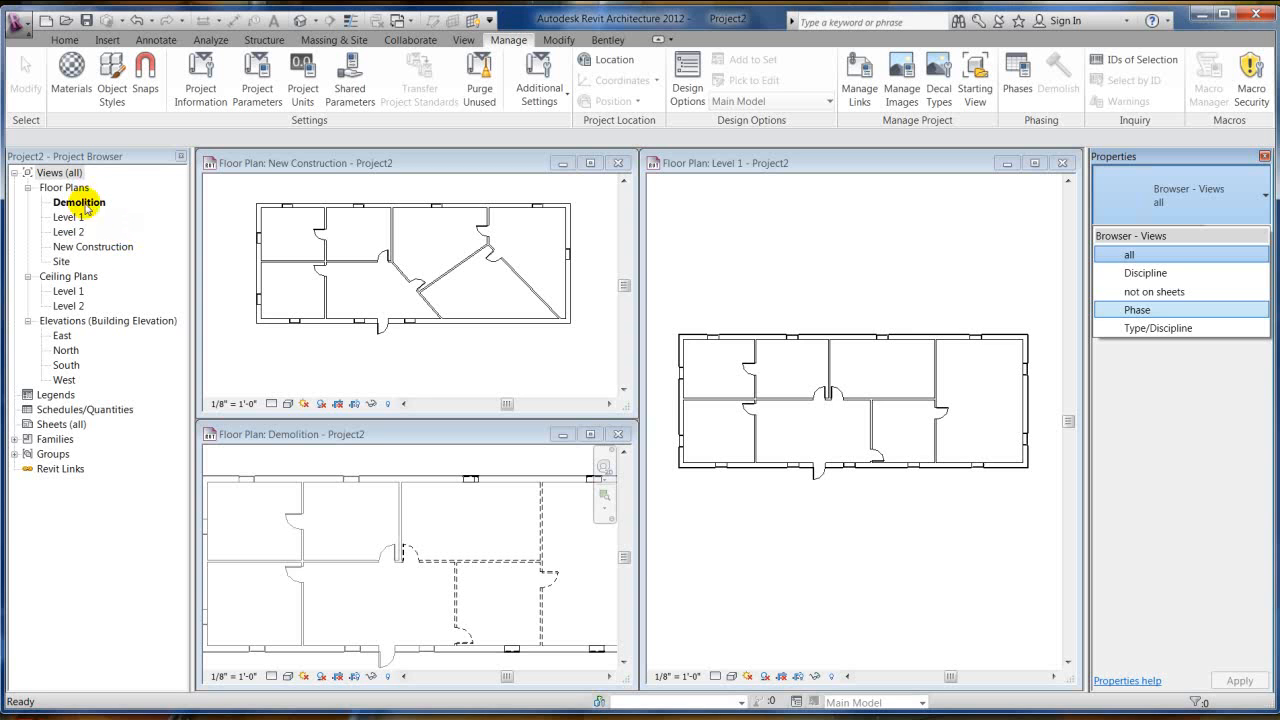
{"action": "mouse_move", "coordinate": [140, 248]}
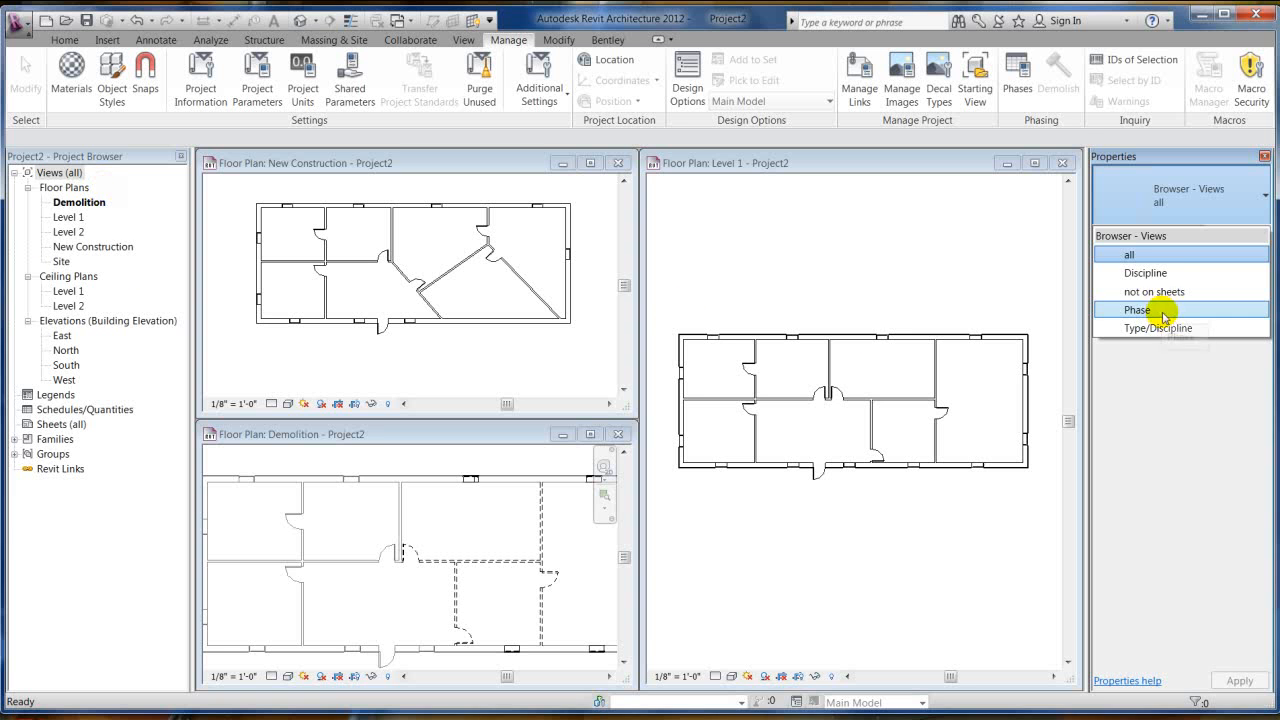
{"action": "left_click", "coordinate": [1136, 308]}
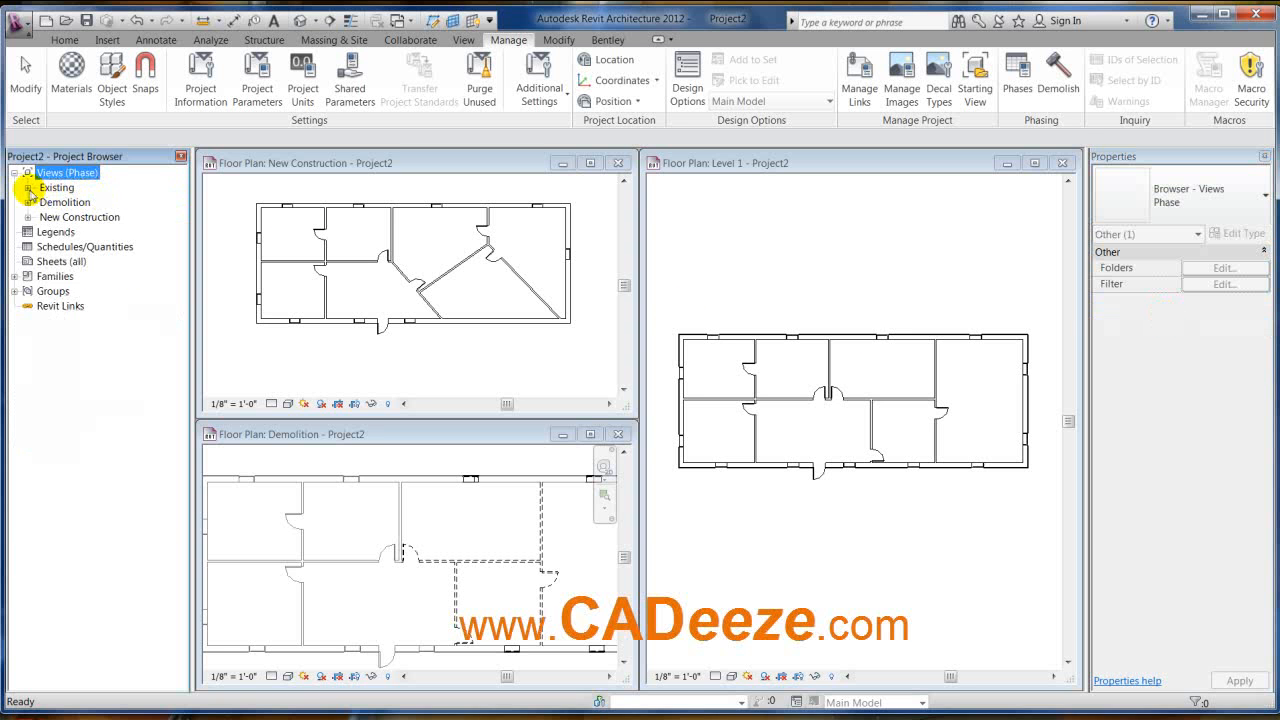
- Expand the Existing, Demolition and New Construction phase groups to their floor plans
{"action": "left_click", "coordinate": [24, 188]}
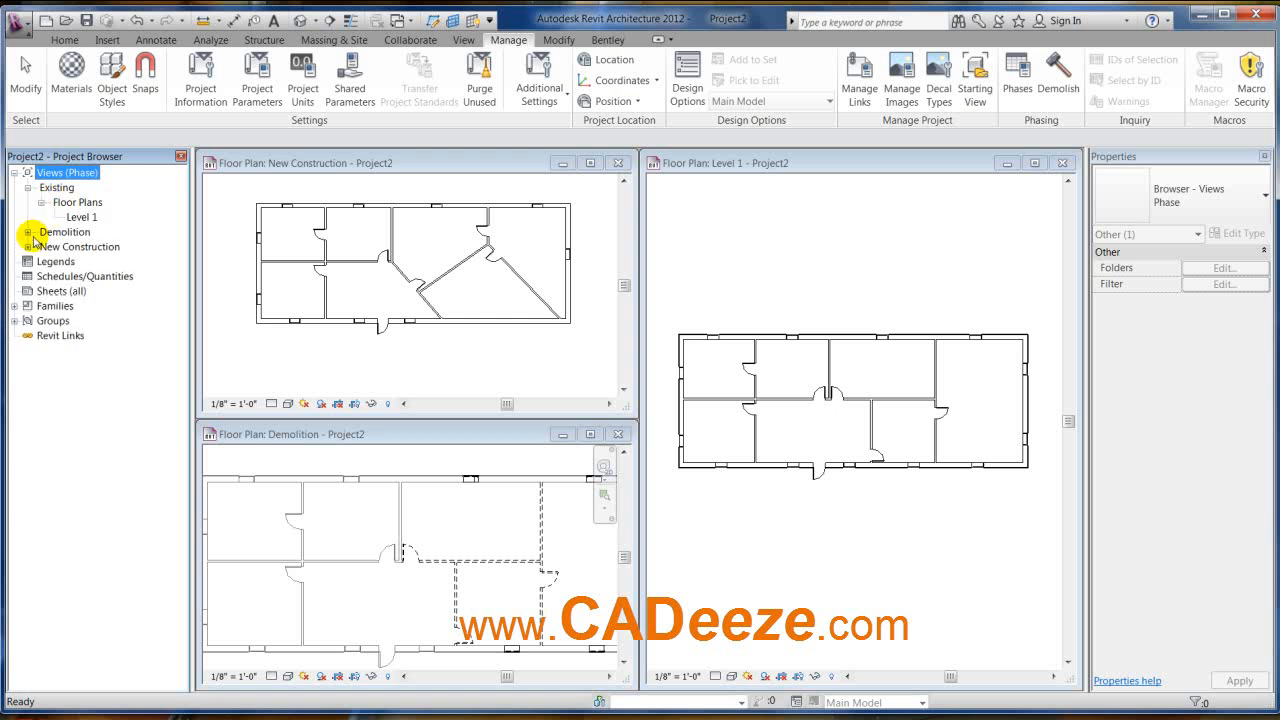
{"action": "left_click", "coordinate": [28, 232]}
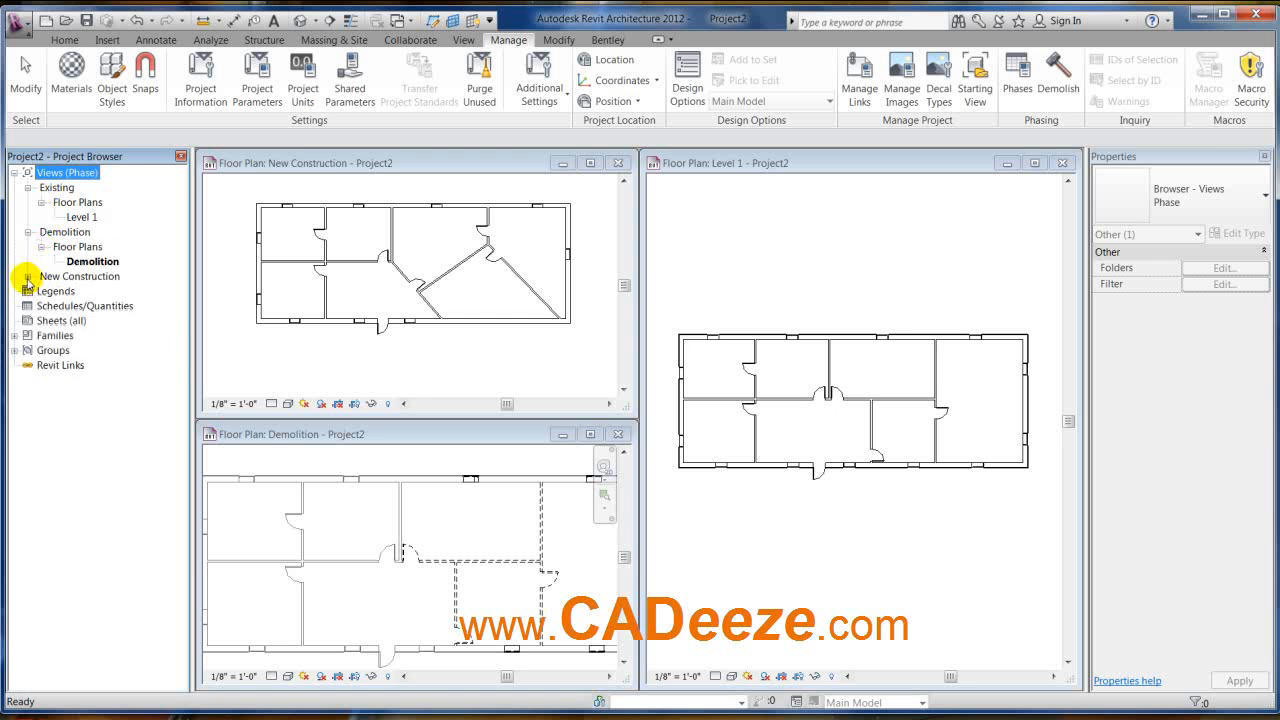
{"action": "left_click", "coordinate": [28, 276]}
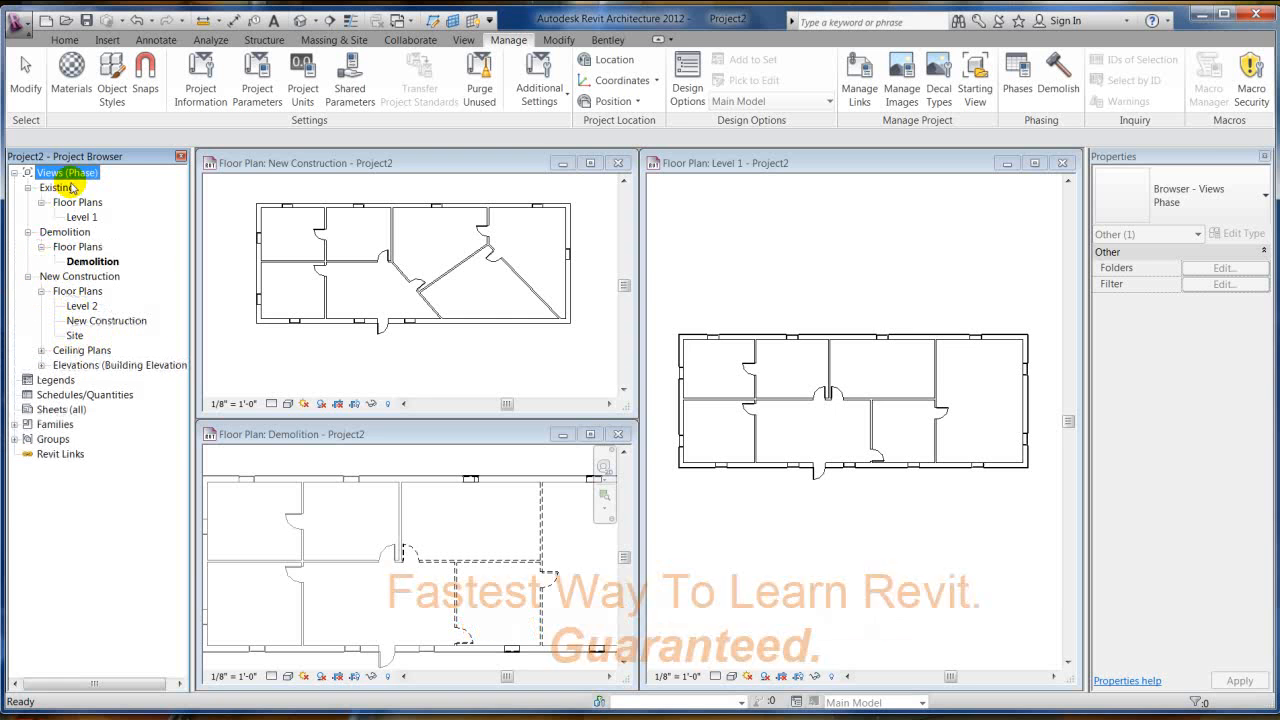
{"action": "mouse_move", "coordinate": [160, 224]}
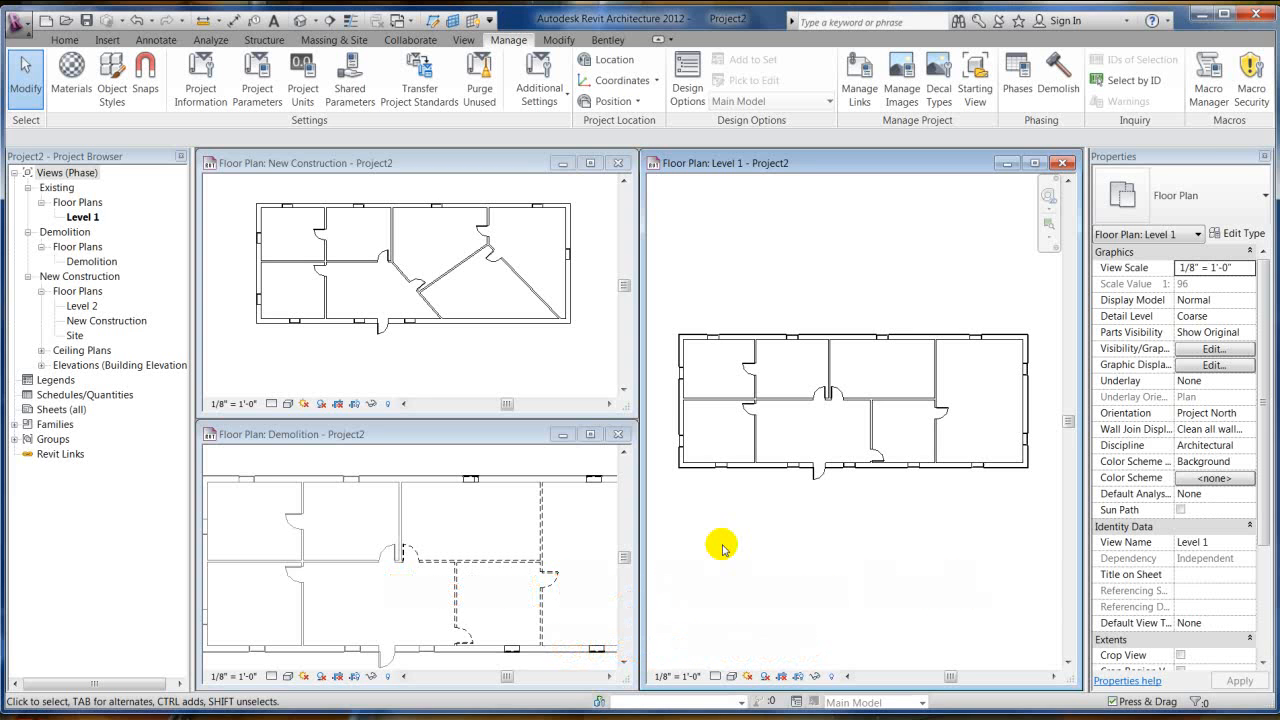
{"action": "mouse_move", "coordinate": [1252, 76]}
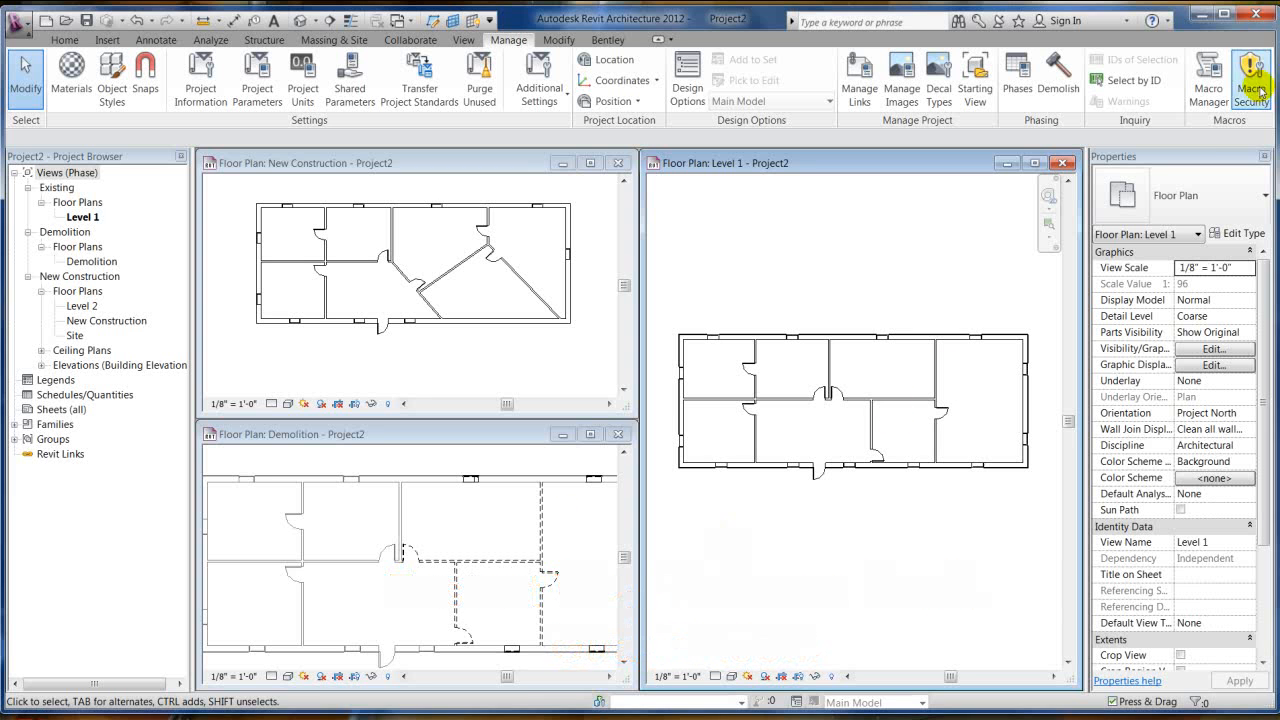
{"action": "mouse_move", "coordinate": [908, 224]}
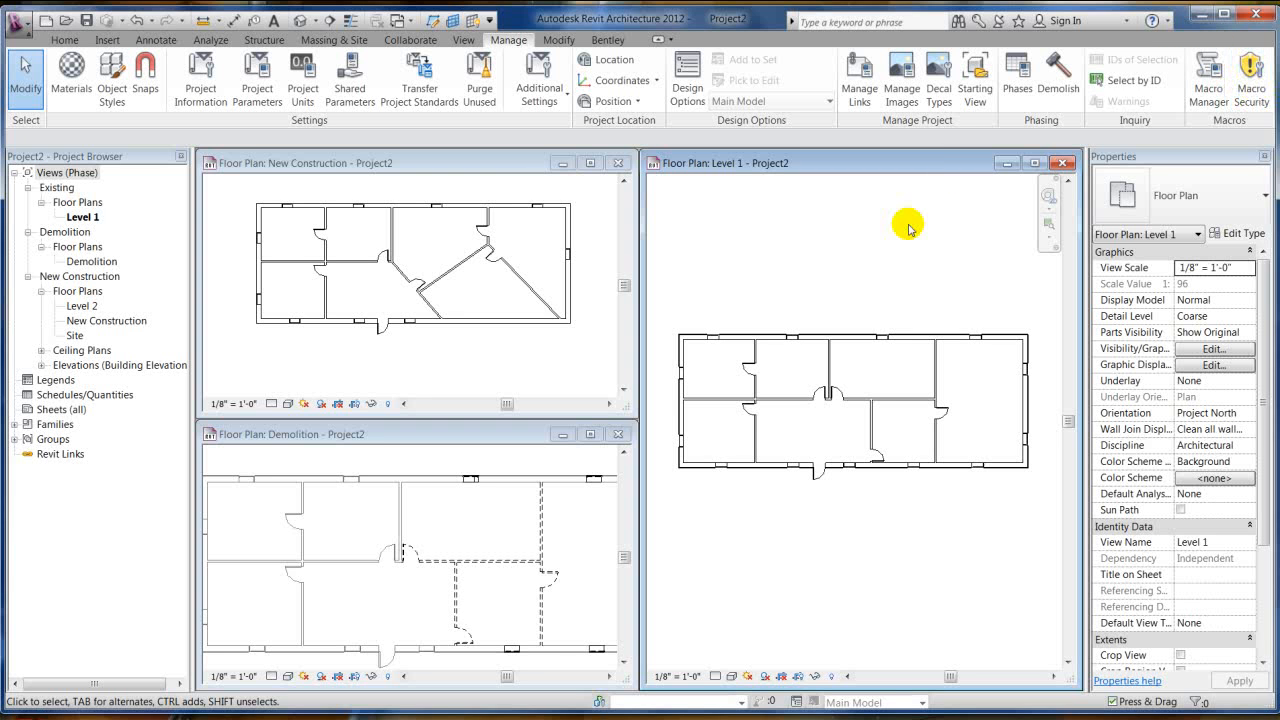